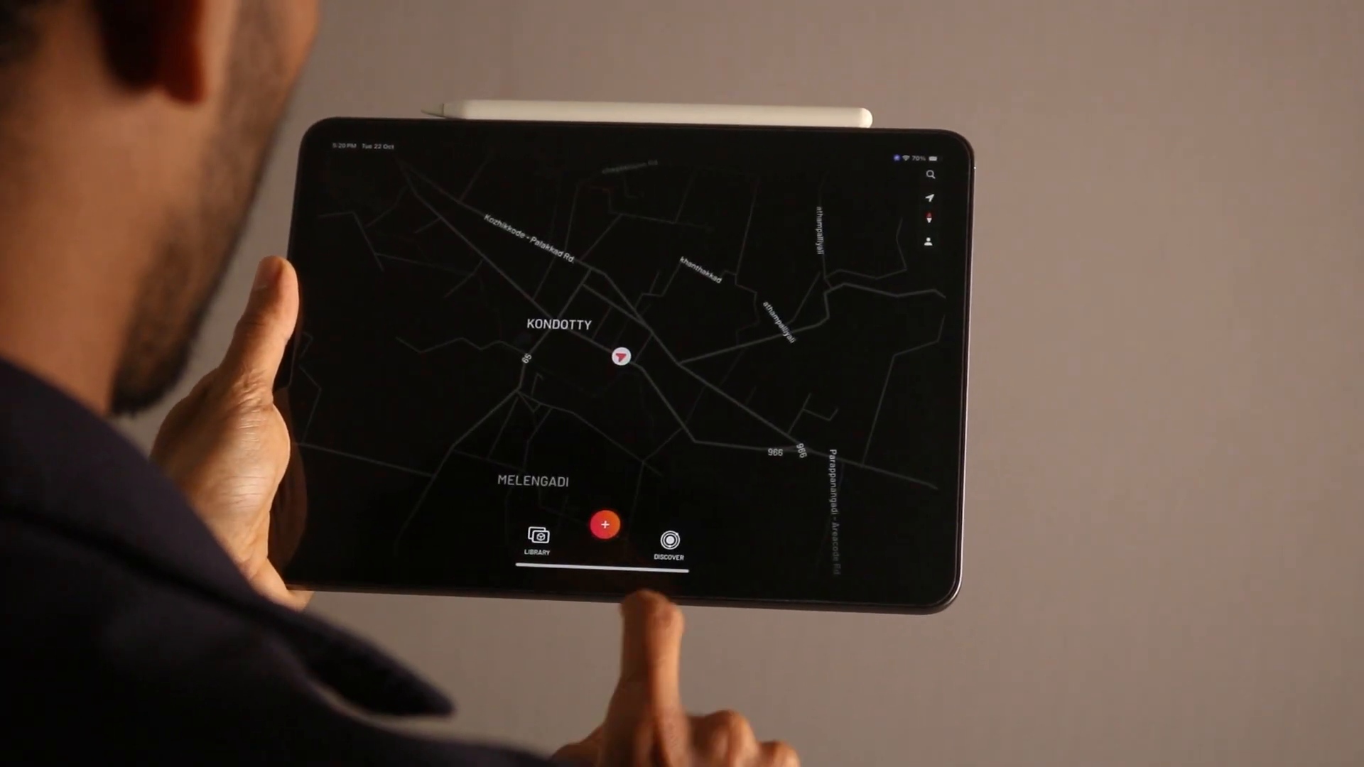
Open the Scaniverse library listing the helmet and standing-person scans
{"action": "left_click", "coordinate": [604, 524]}
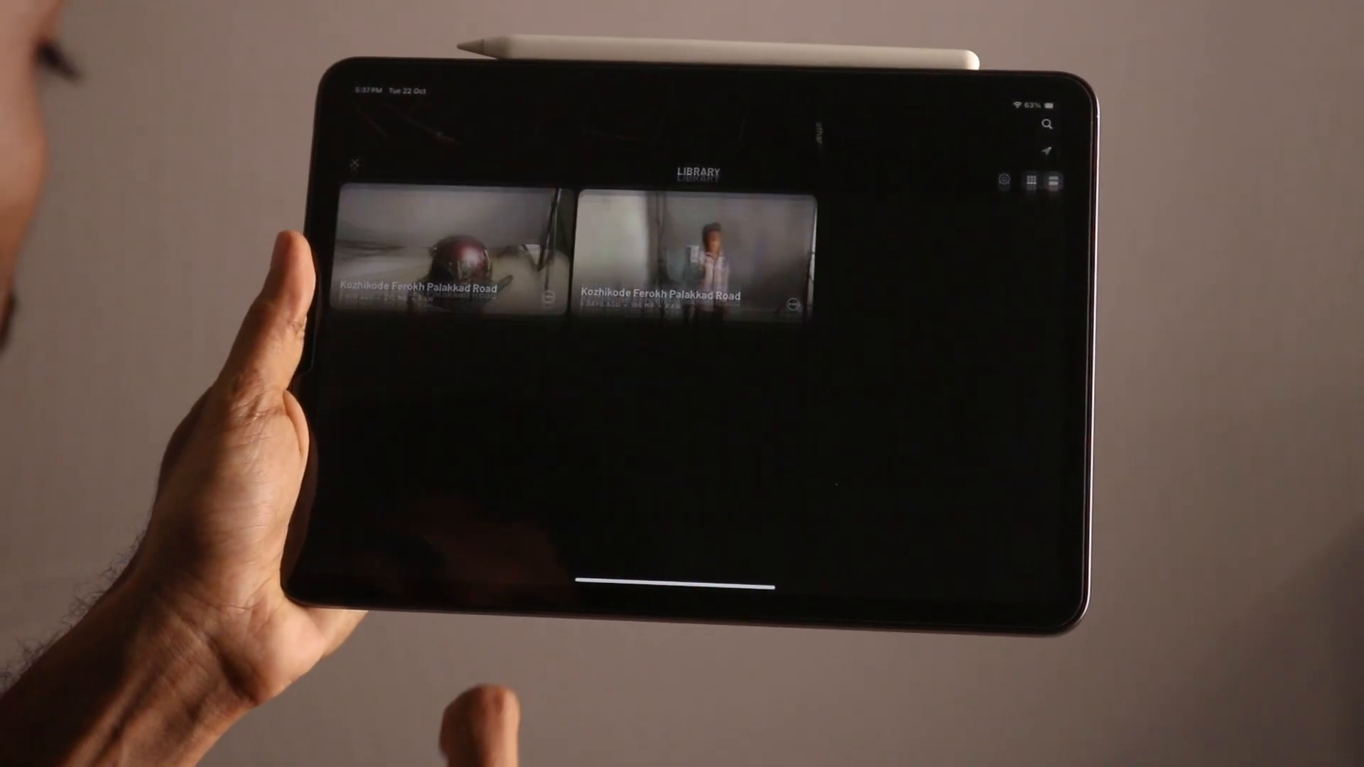
{"action": "left_click", "coordinate": [435, 252]}
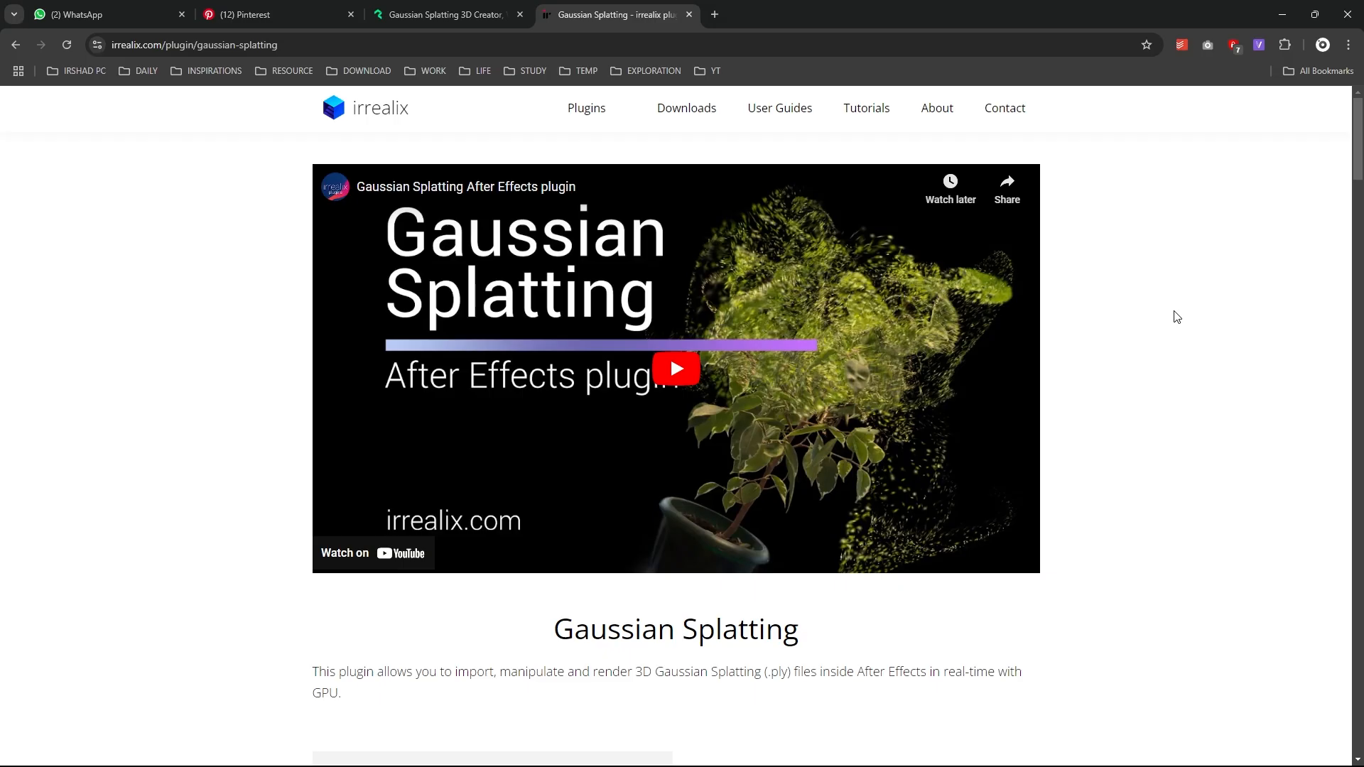
Browse the irrealix Gaussian Splatting product overview page
{"action": "scroll", "scroll_direction": "down", "scroll_amount": 3}
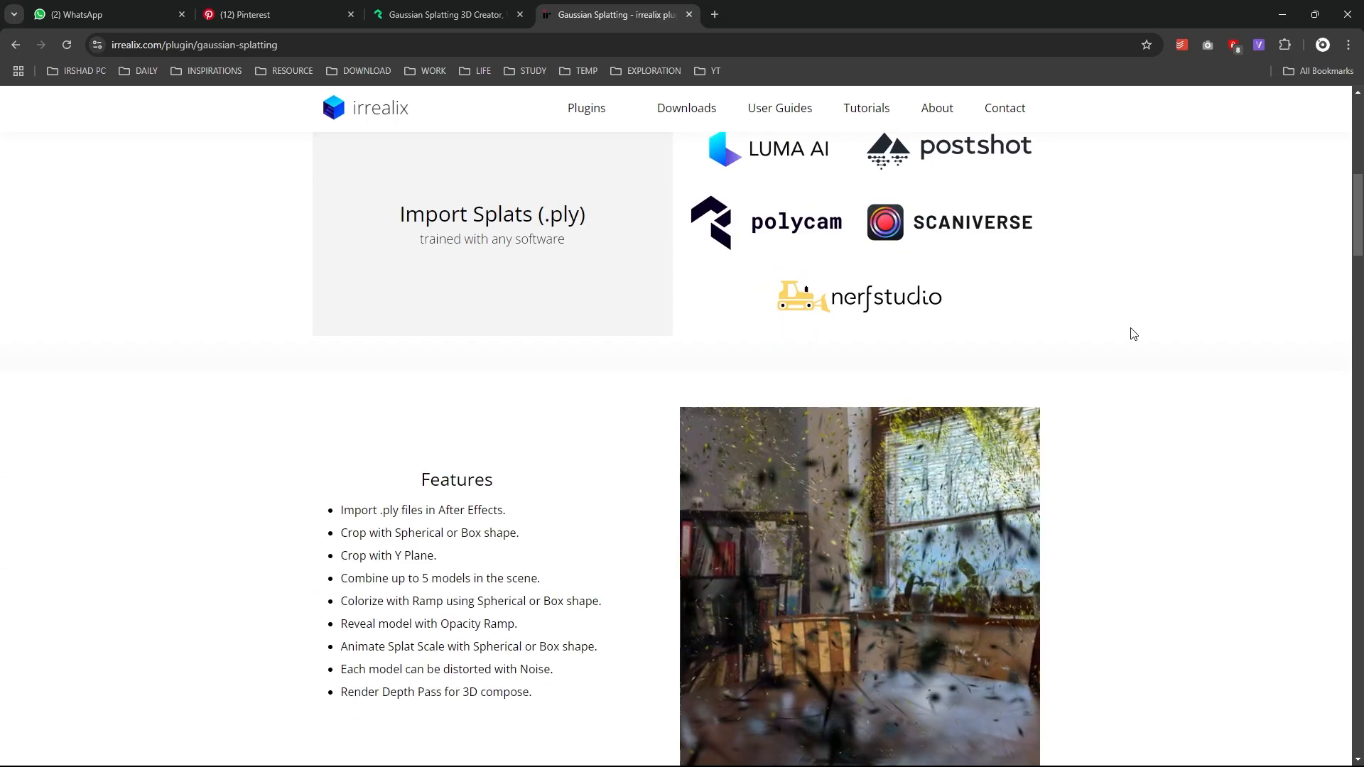
{"action": "scroll", "scroll_direction": "up", "scroll_amount": 3}
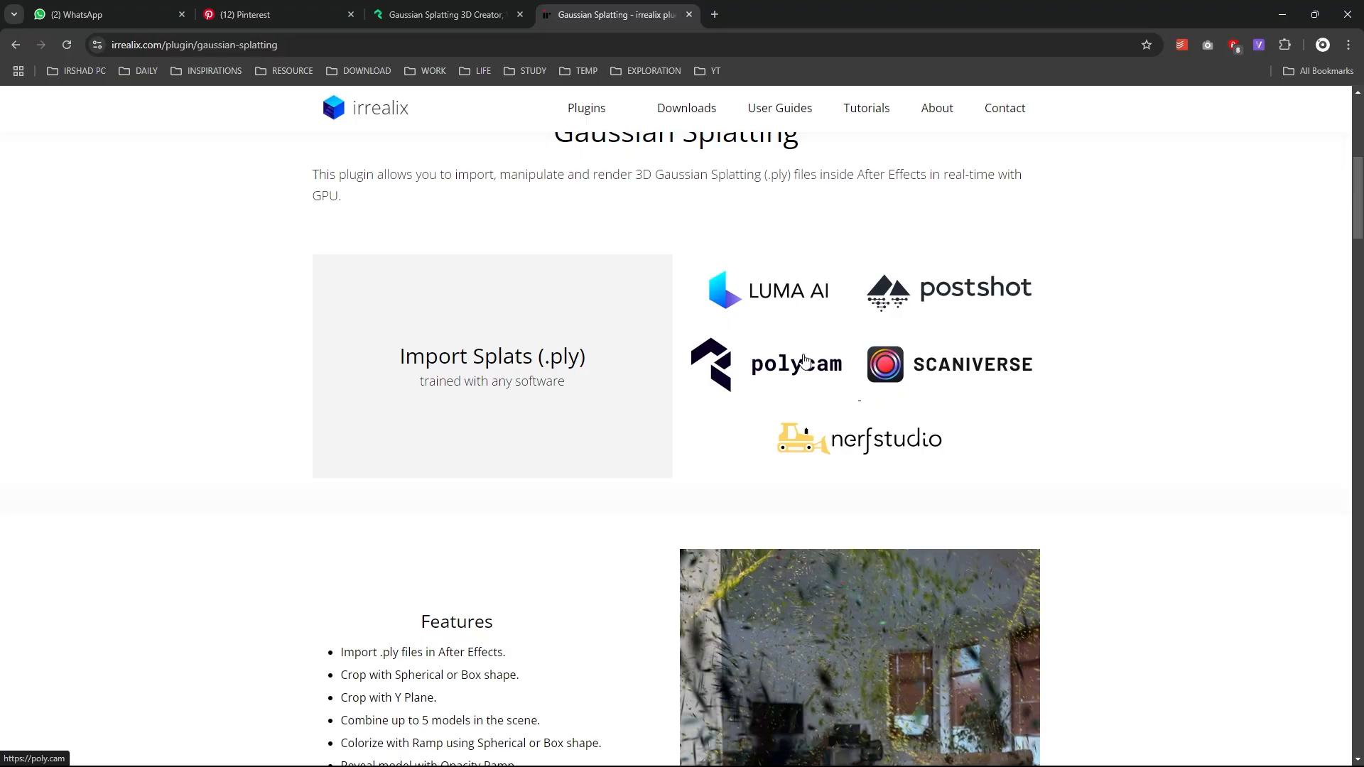
{"action": "scroll", "scroll_direction": "down", "scroll_amount": 3}
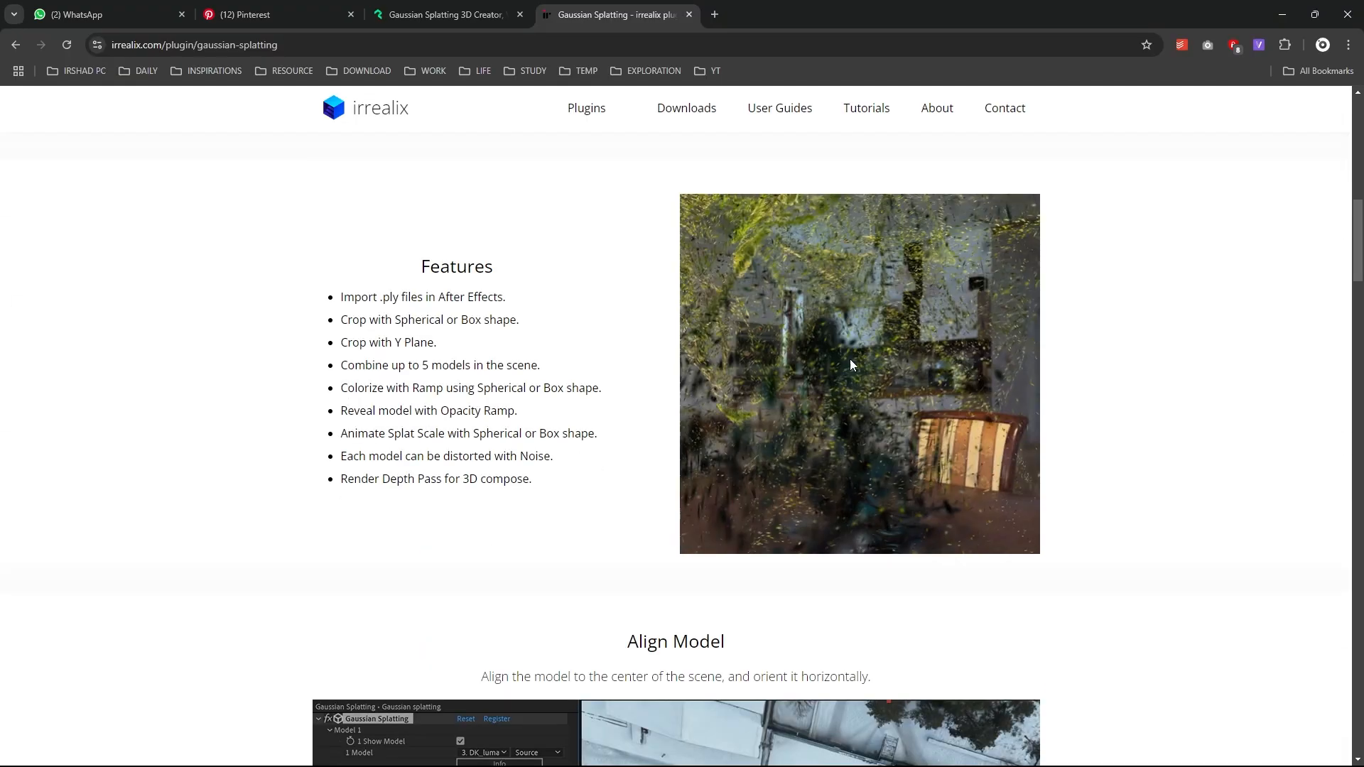
{"action": "scroll", "scroll_direction": "down", "scroll_amount": 3}
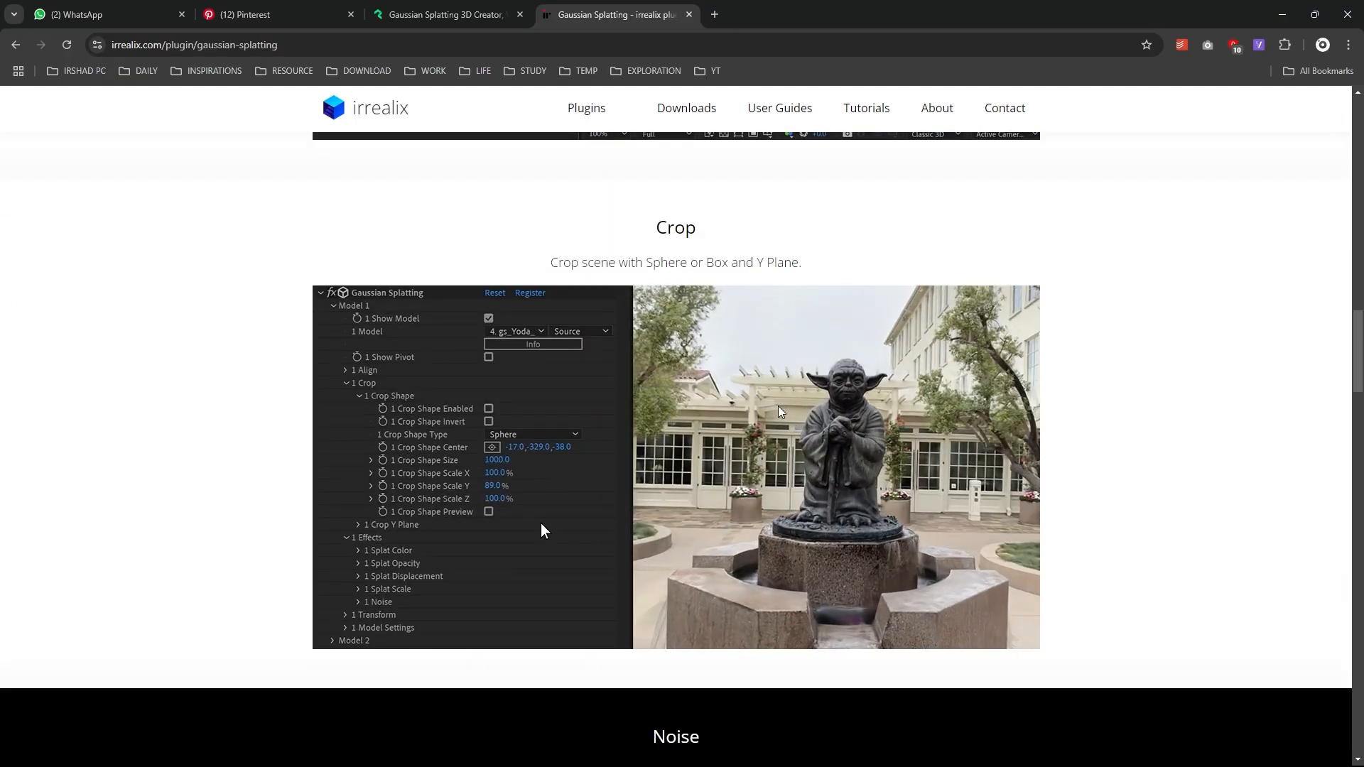
{"action": "left_click", "coordinate": [488, 511]}
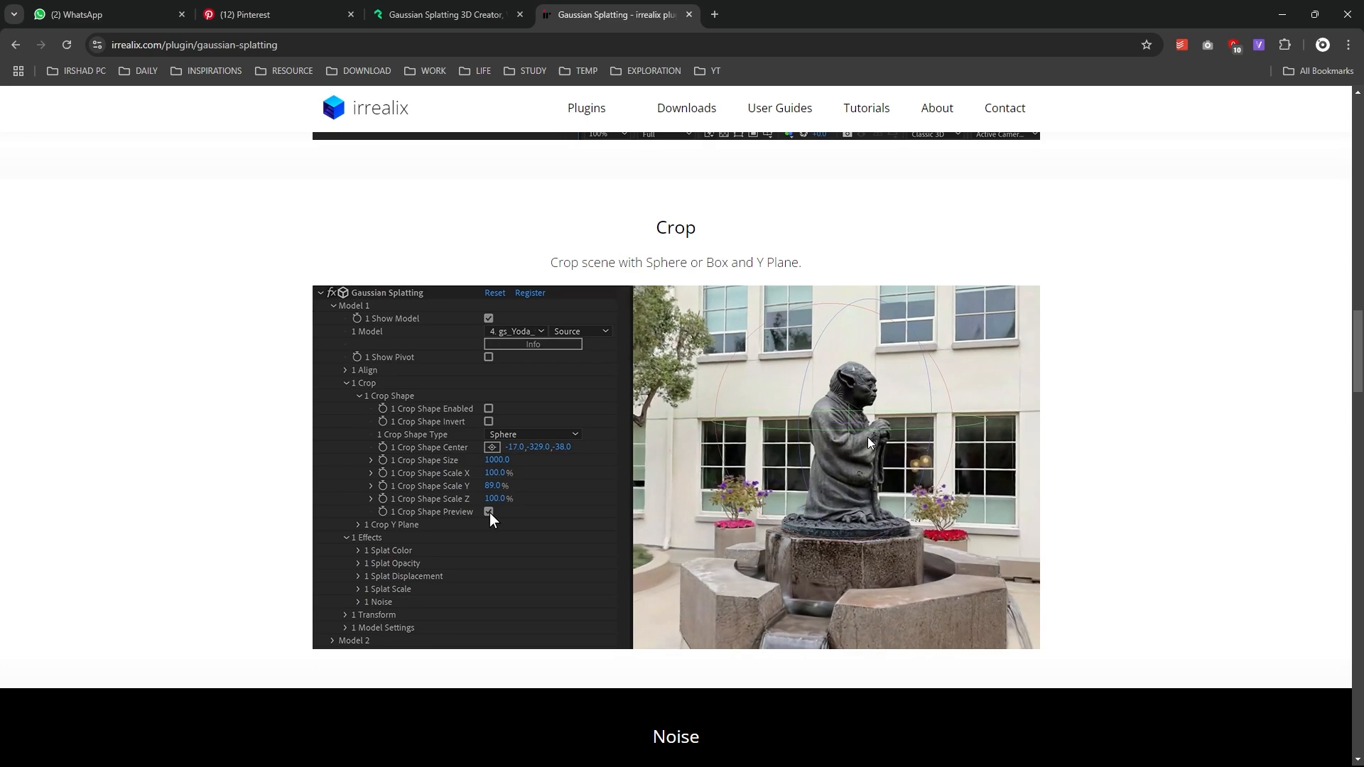
{"action": "left_click", "coordinate": [489, 409]}
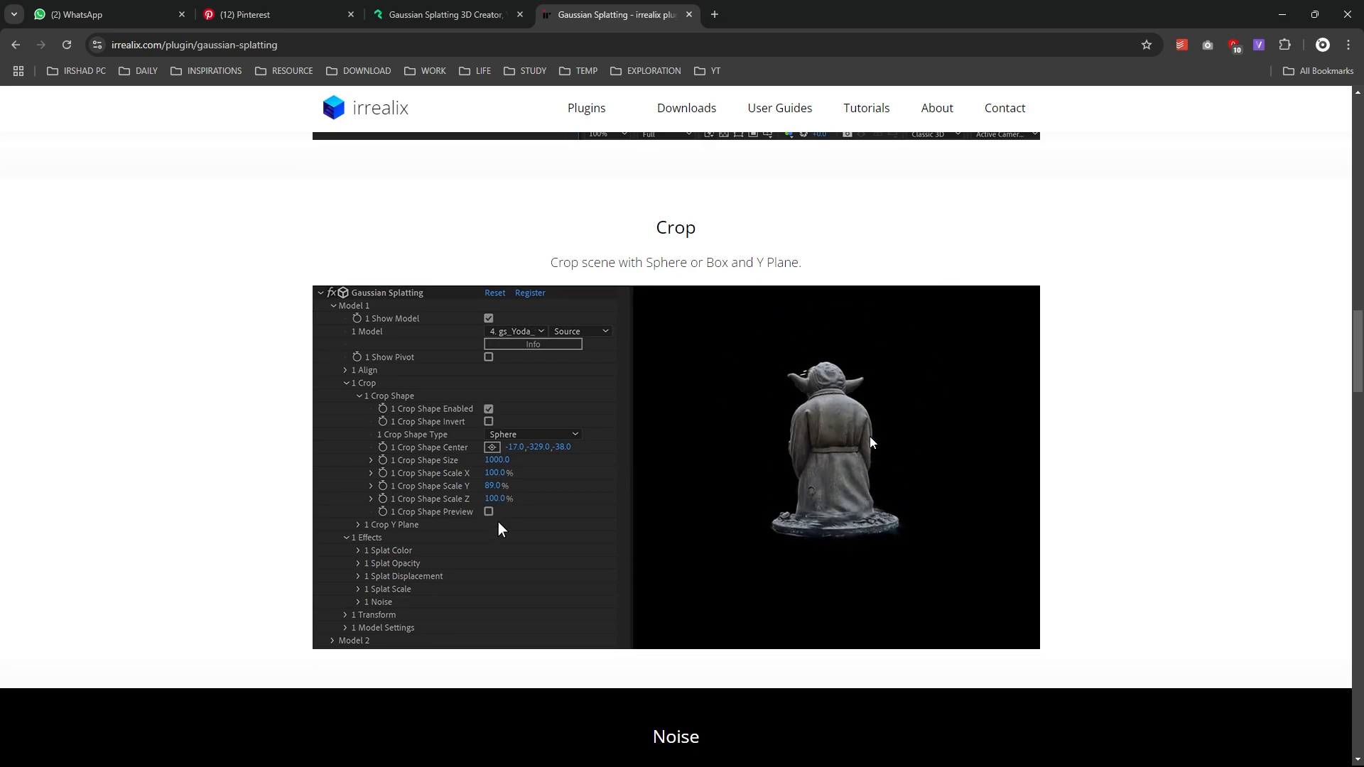
Go to the aescripts page via Get Gaussian Splatting at the bottom
{"action": "scroll", "scroll_direction": "down", "scroll_amount": 3}
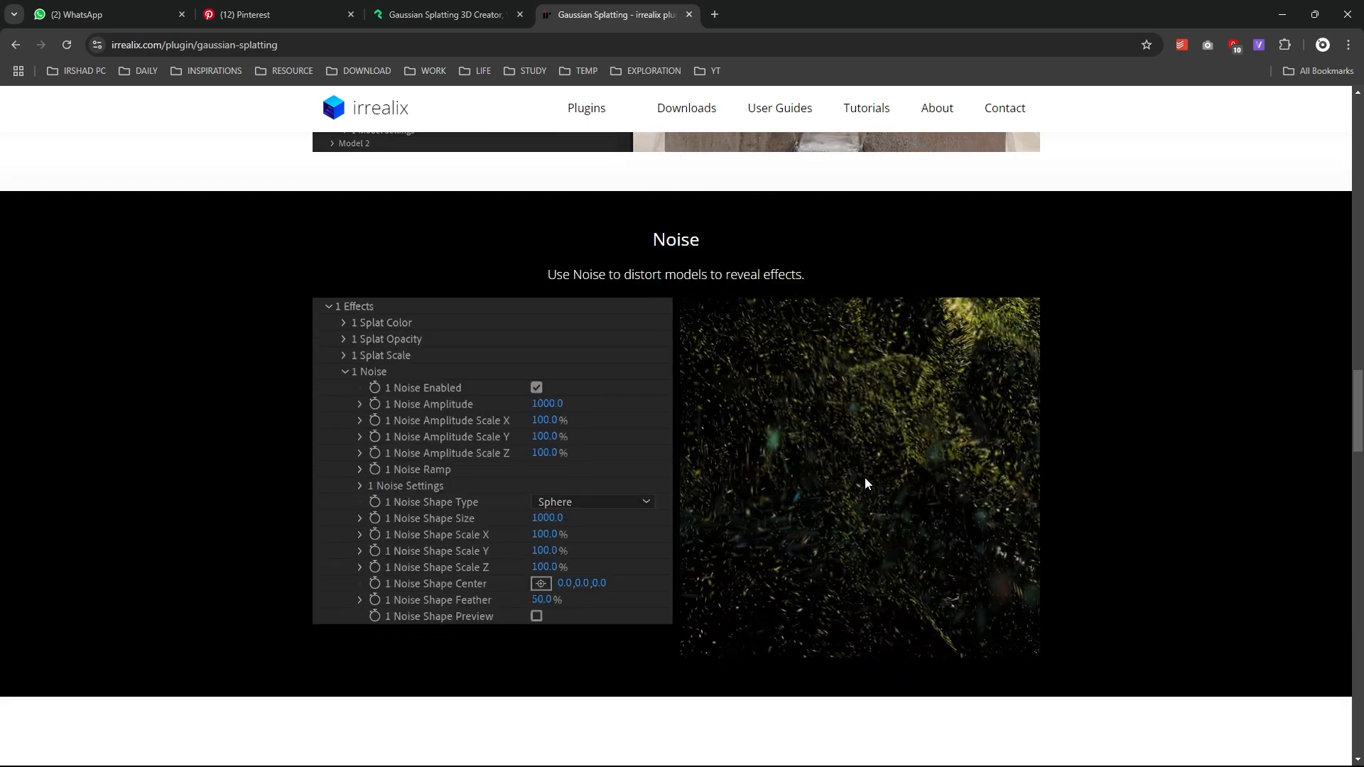
{"action": "scroll", "scroll_direction": "up", "scroll_amount": 3}
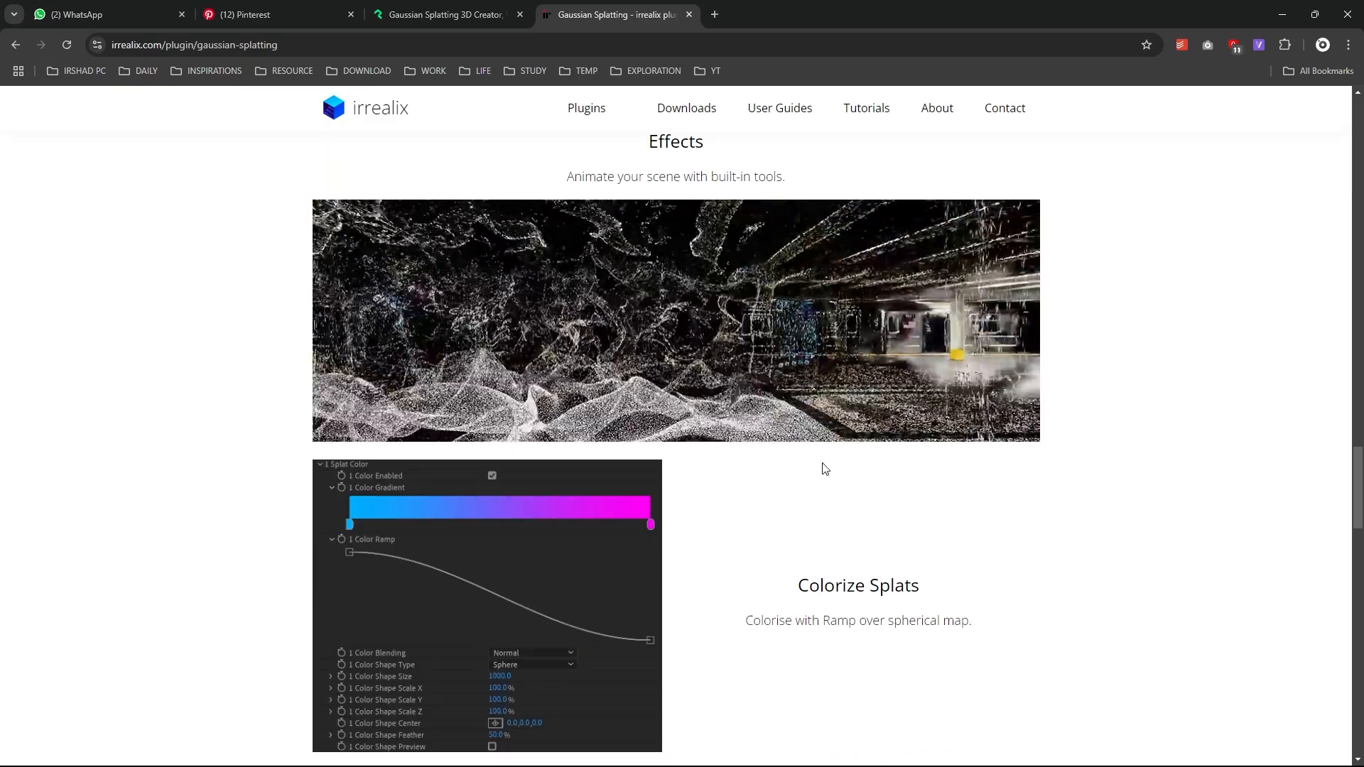
{"action": "scroll", "scroll_direction": "down", "scroll_amount": 3}
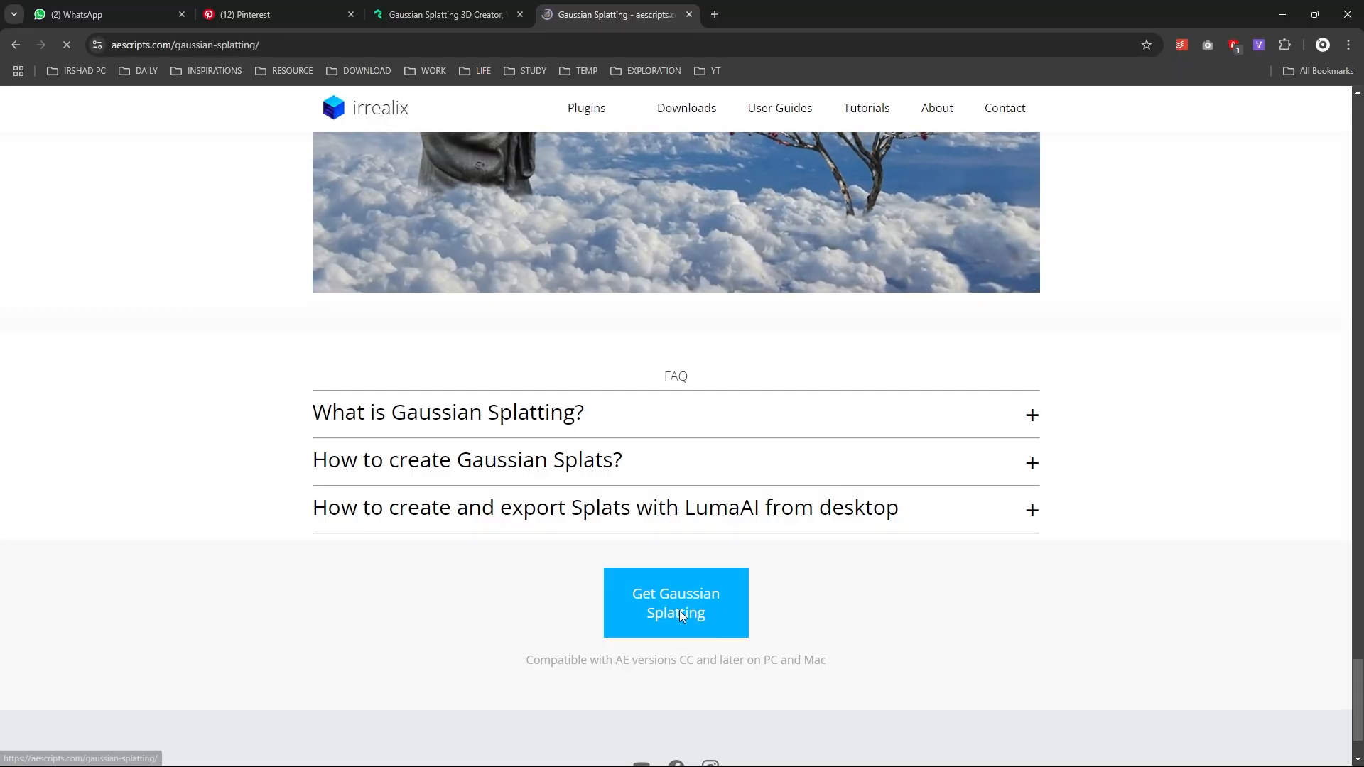
{"action": "left_click", "coordinate": [676, 604]}
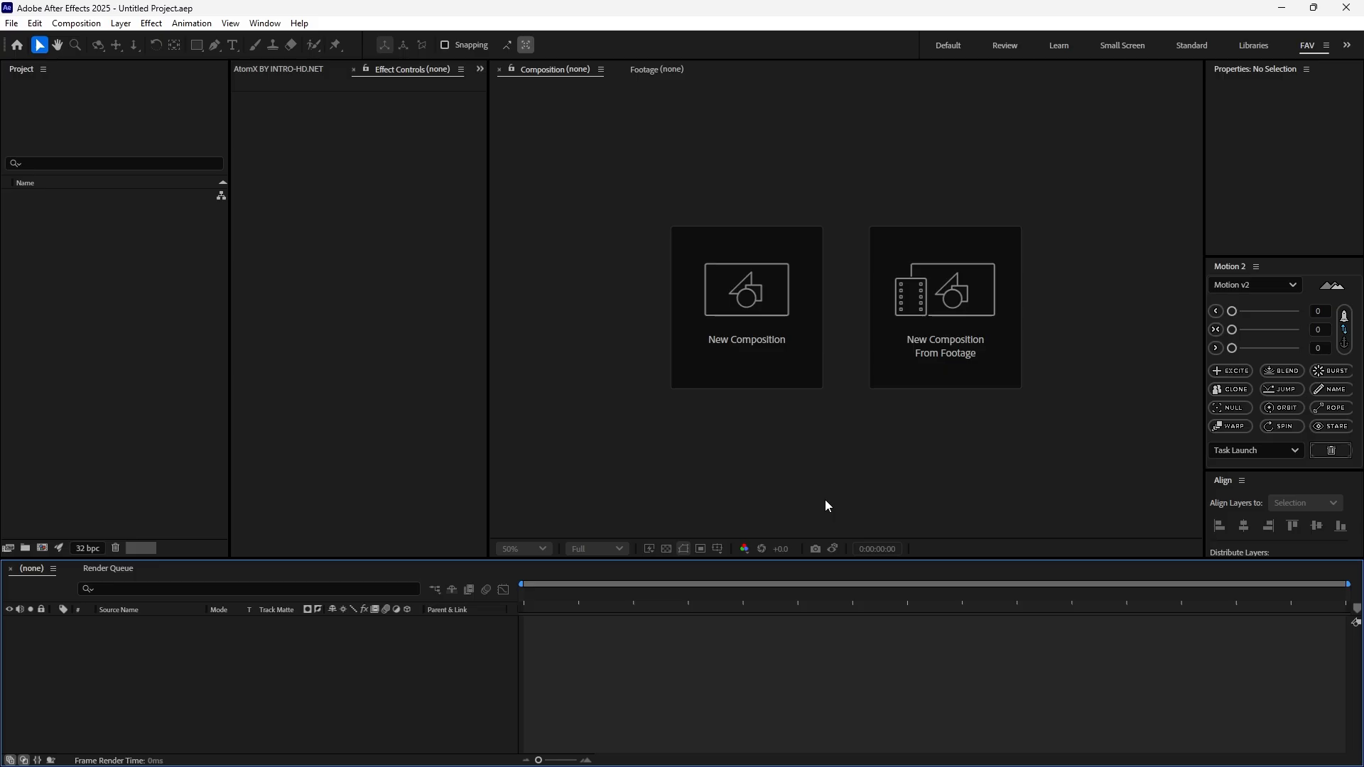
Create a Social Media Landscape HD 1920x1080 30 fps comp and bring up the import browser
{"action": "left_click", "coordinate": [744, 290]}
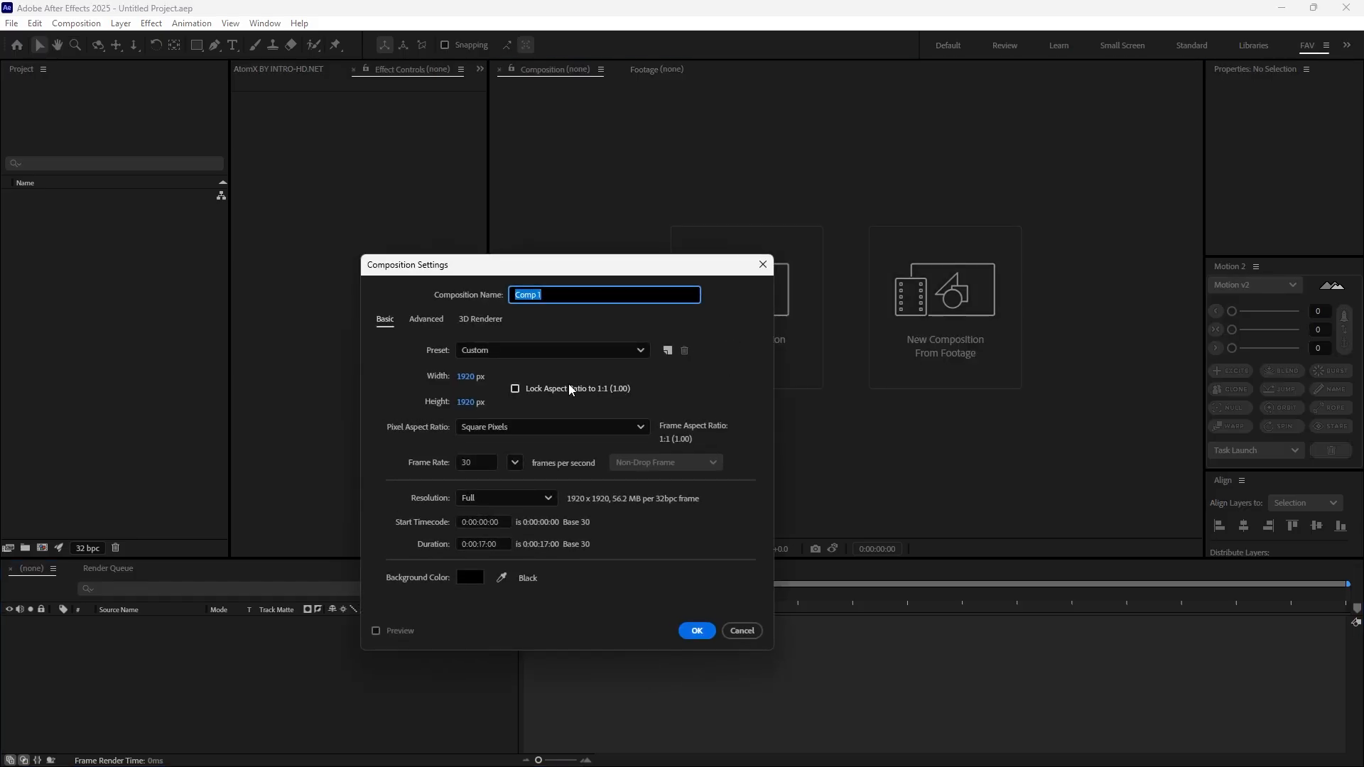
{"action": "left_click", "coordinate": [551, 350]}
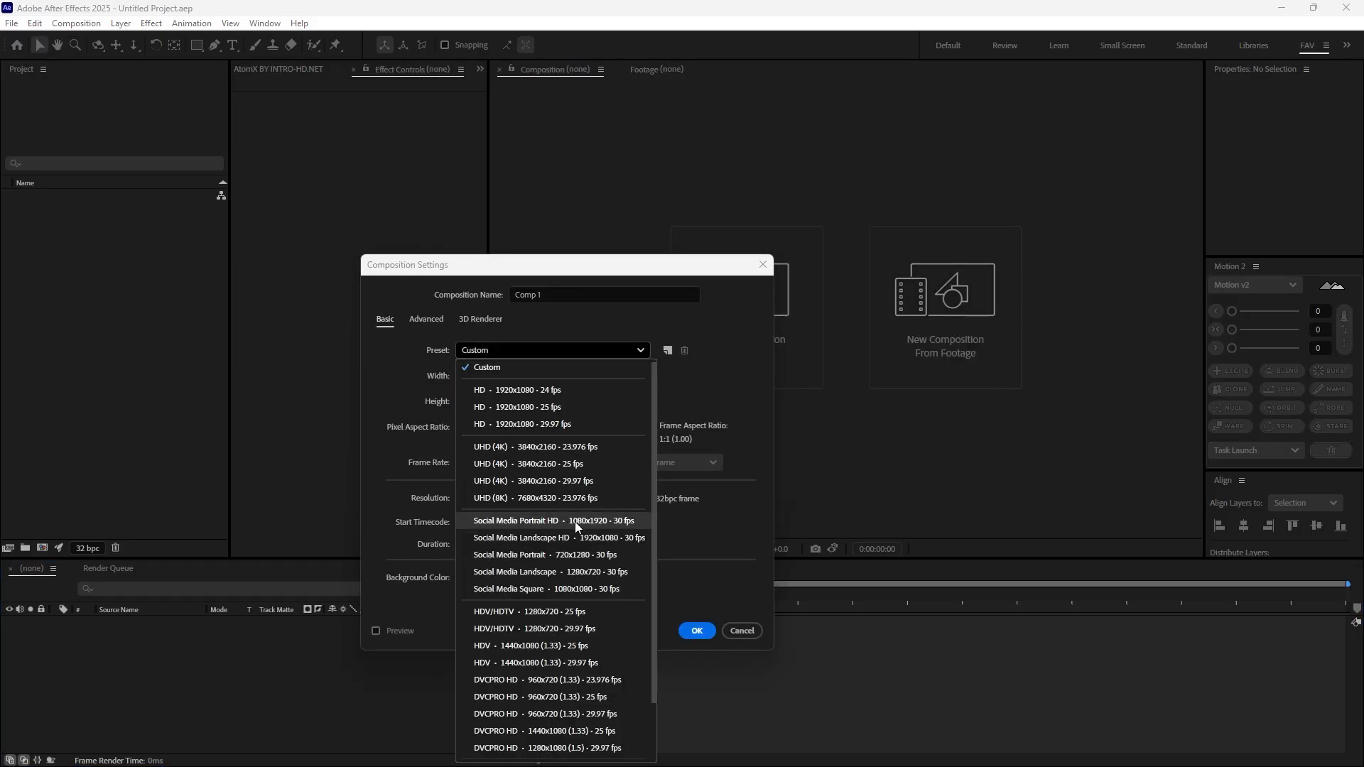
{"action": "left_click", "coordinate": [521, 537]}
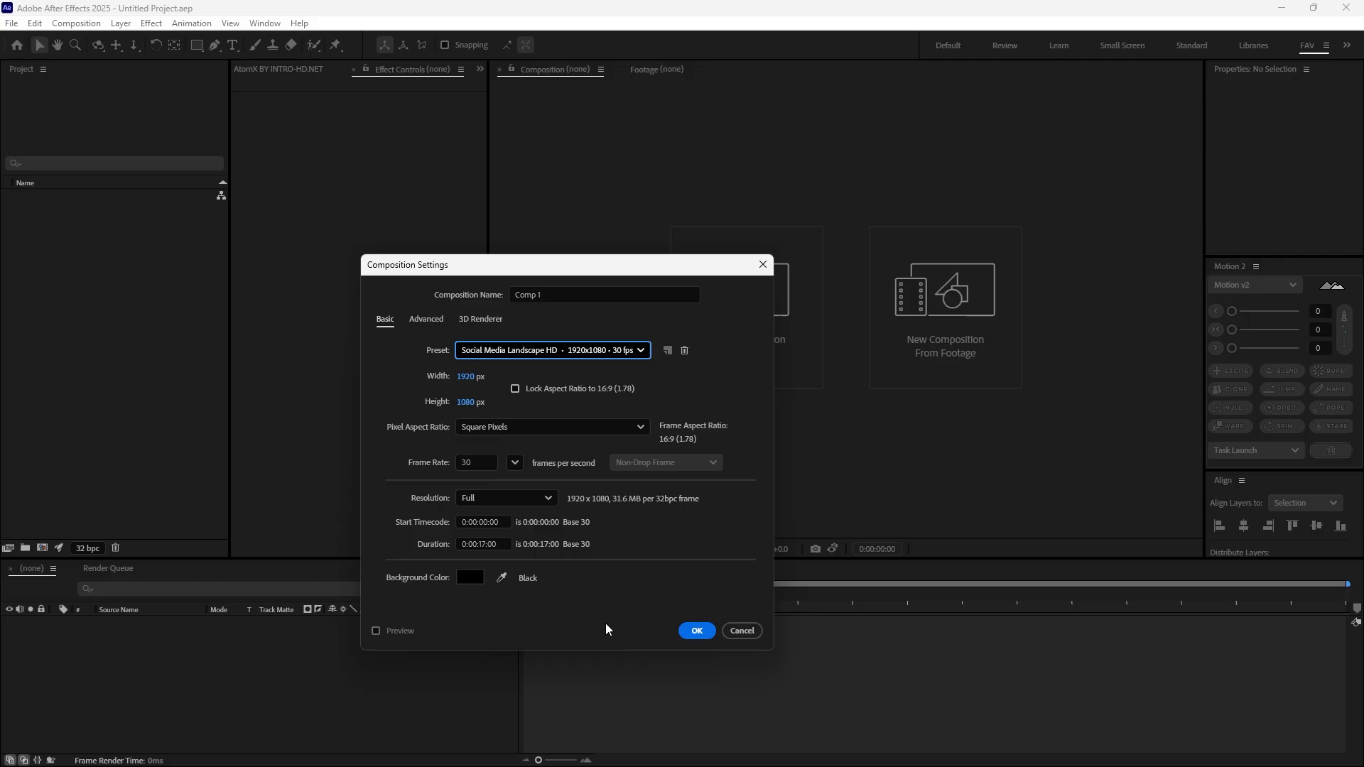
{"action": "left_click", "coordinate": [695, 630]}
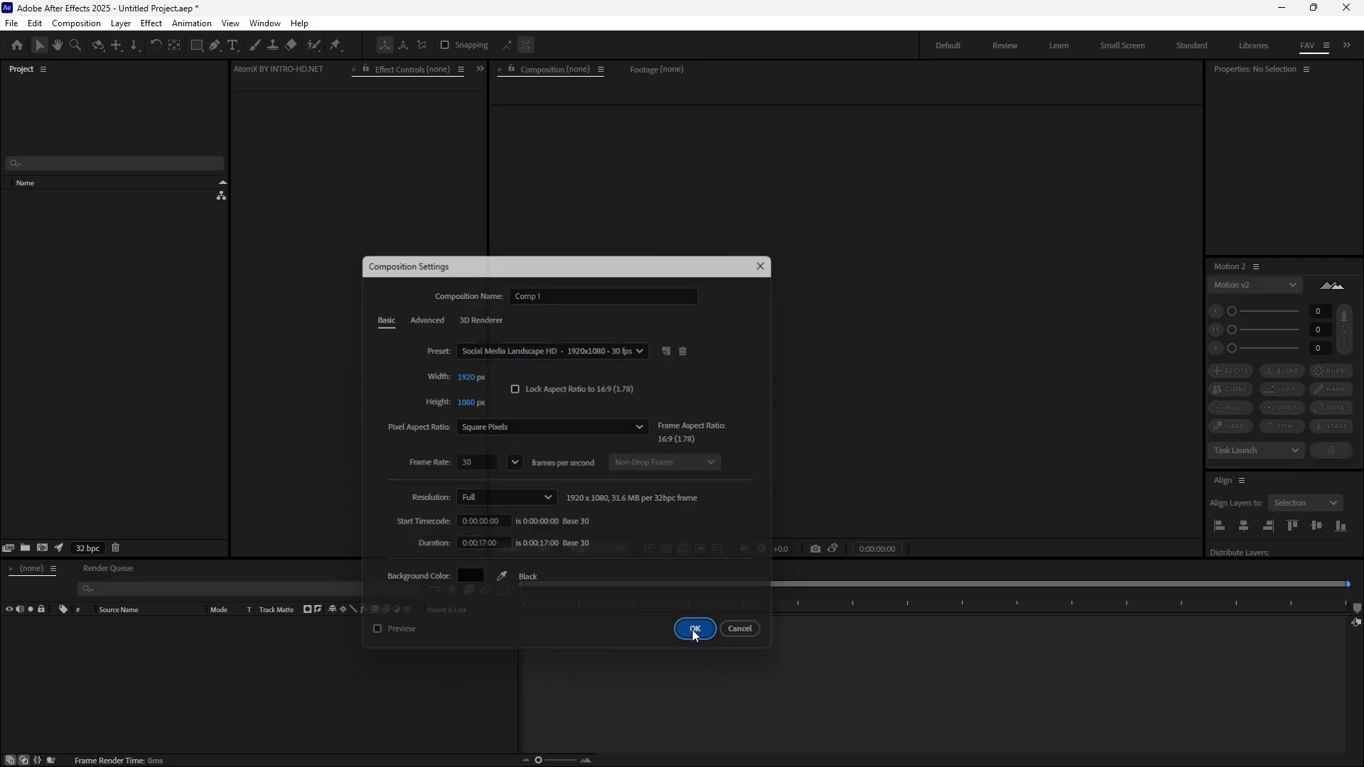
{"action": "left_click", "coordinate": [694, 628]}
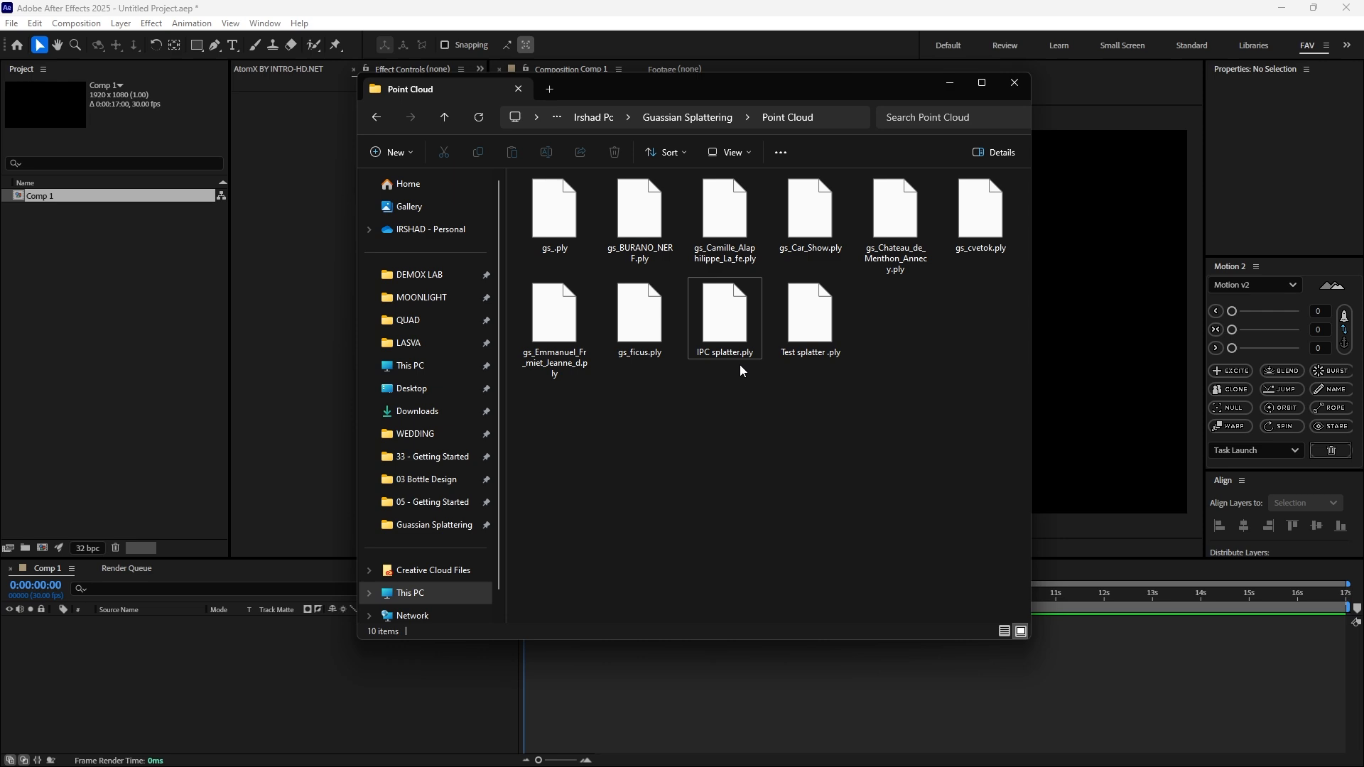
{"action": "mouse_move", "coordinate": [725, 369]}
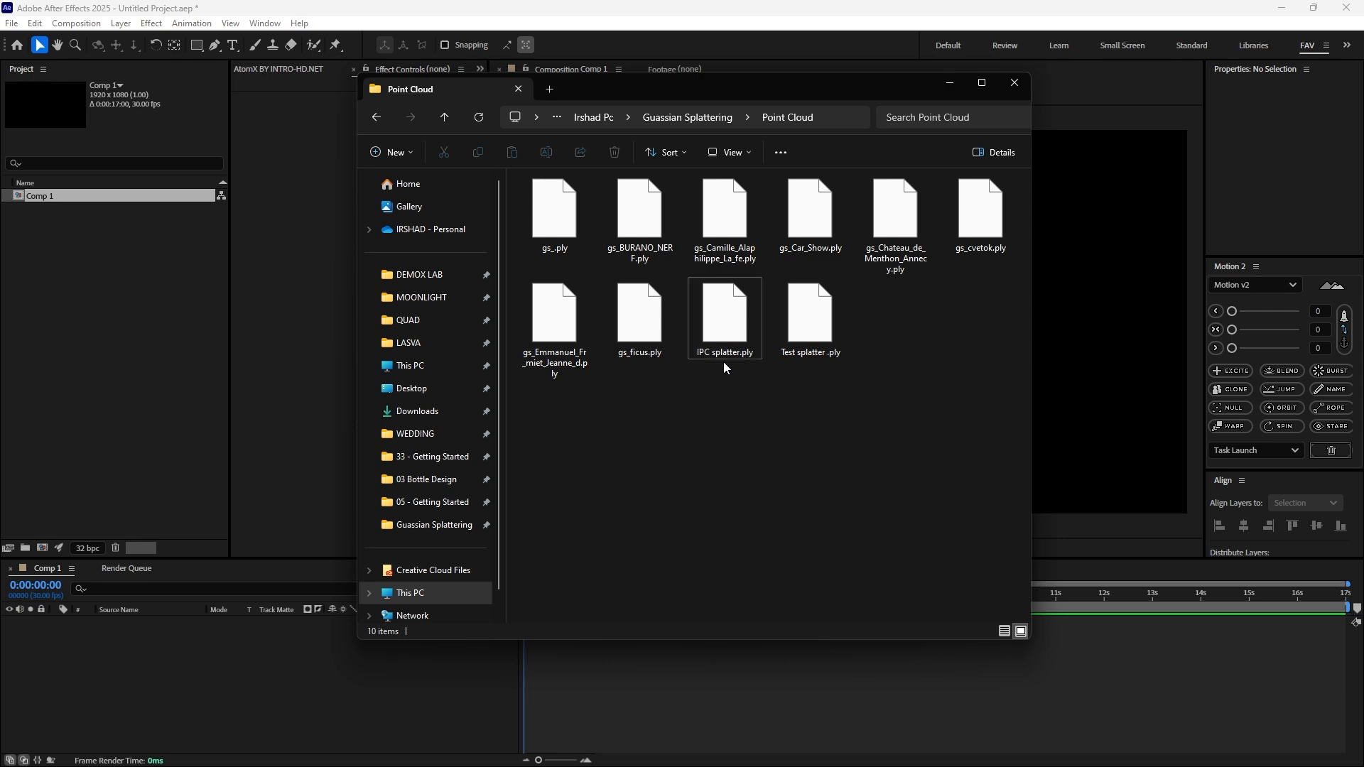
{"action": "mouse_move", "coordinate": [753, 391]}
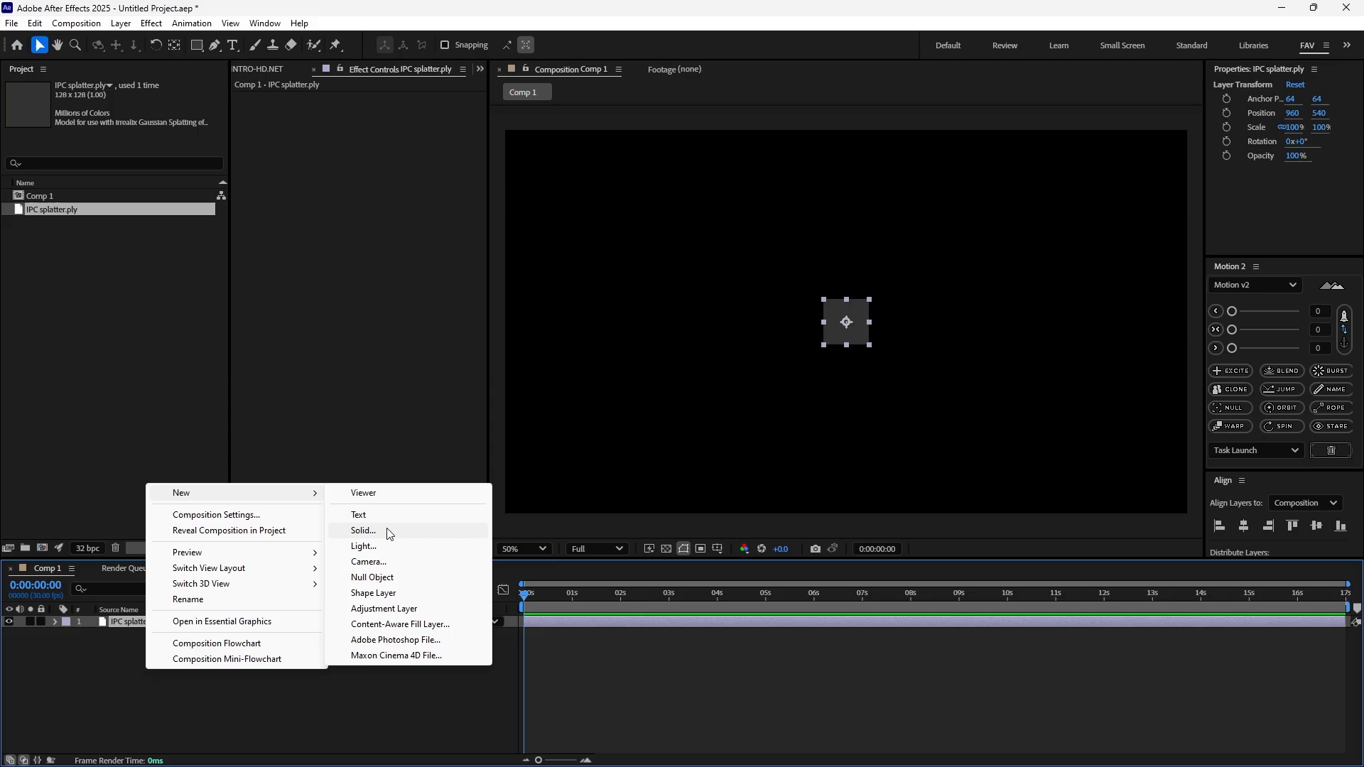
Add a solid layer and apply the Gaussian Splatting effect to it
{"action": "left_click", "coordinate": [364, 531]}
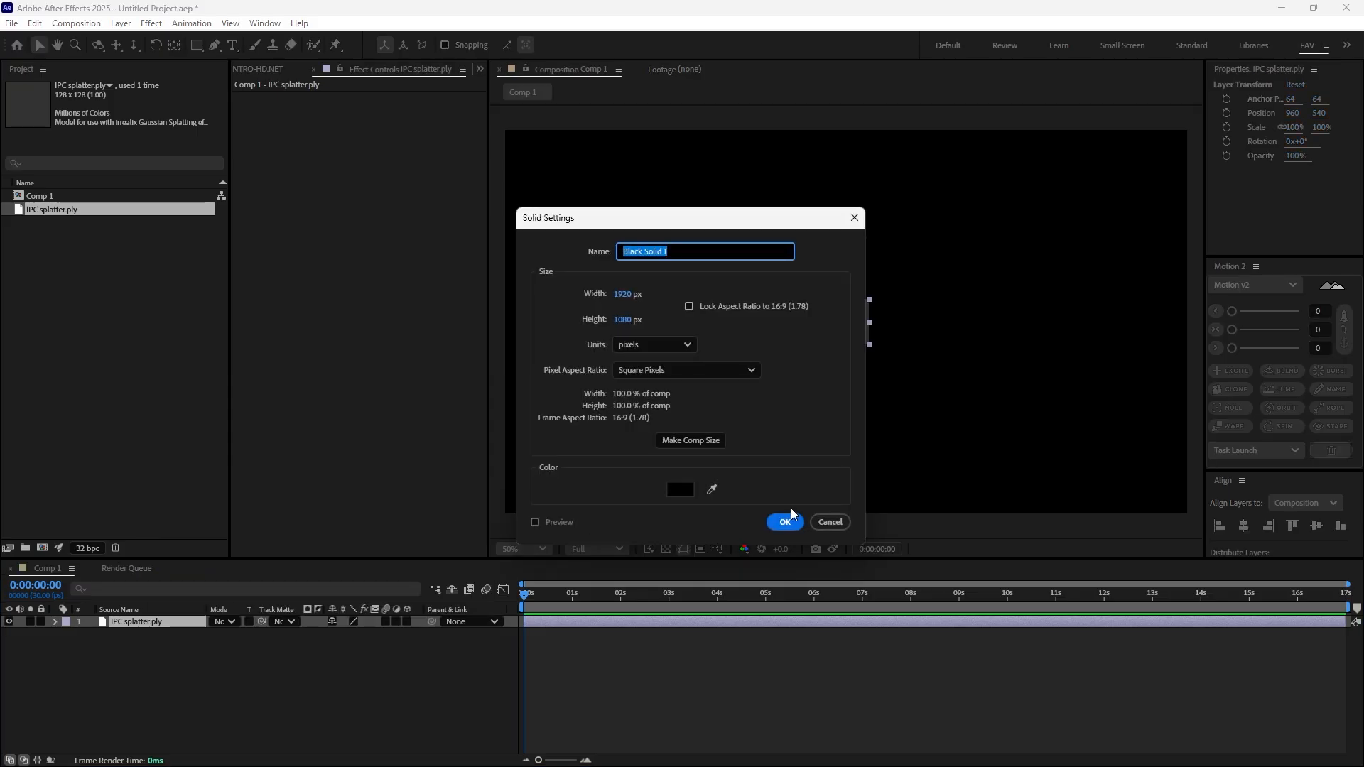
{"action": "left_click", "coordinate": [784, 522]}
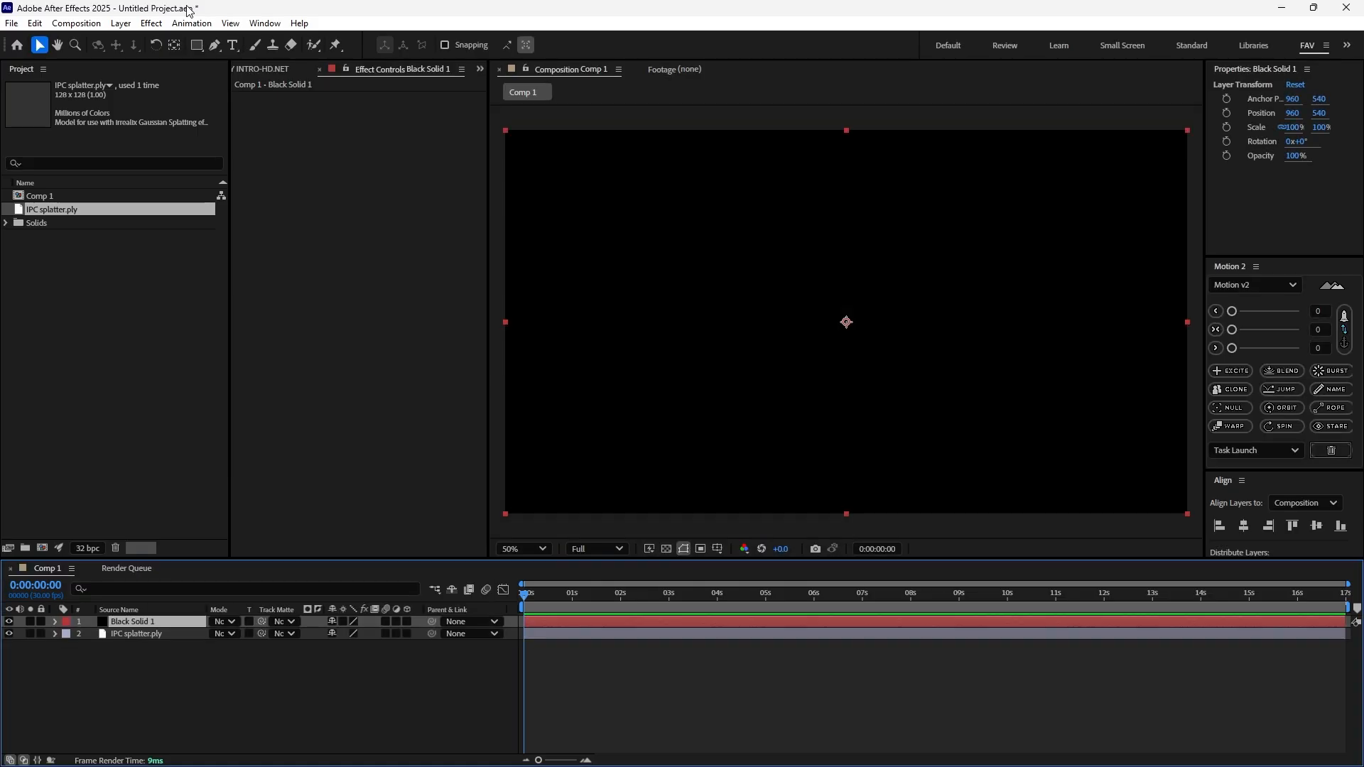
{"action": "left_click", "coordinate": [150, 23]}
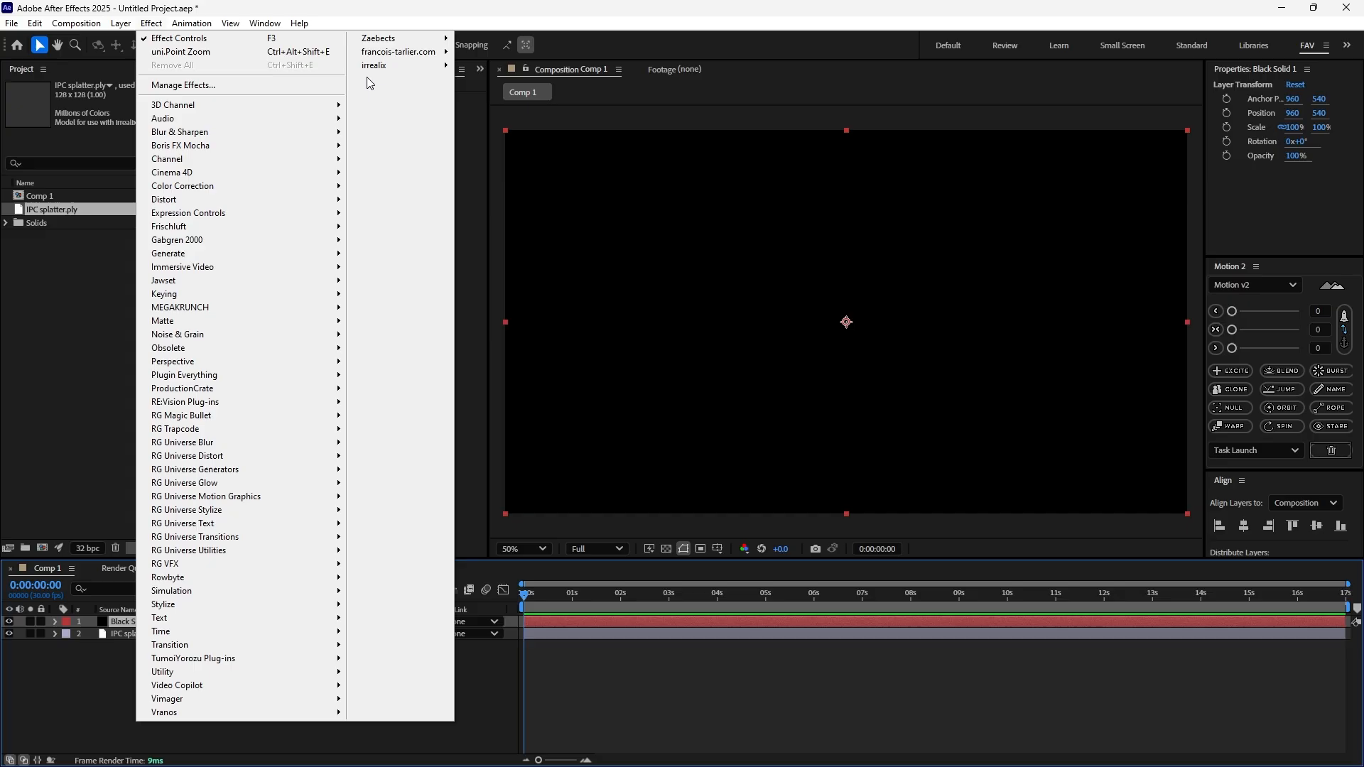
{"action": "mouse_move", "coordinate": [375, 65]}
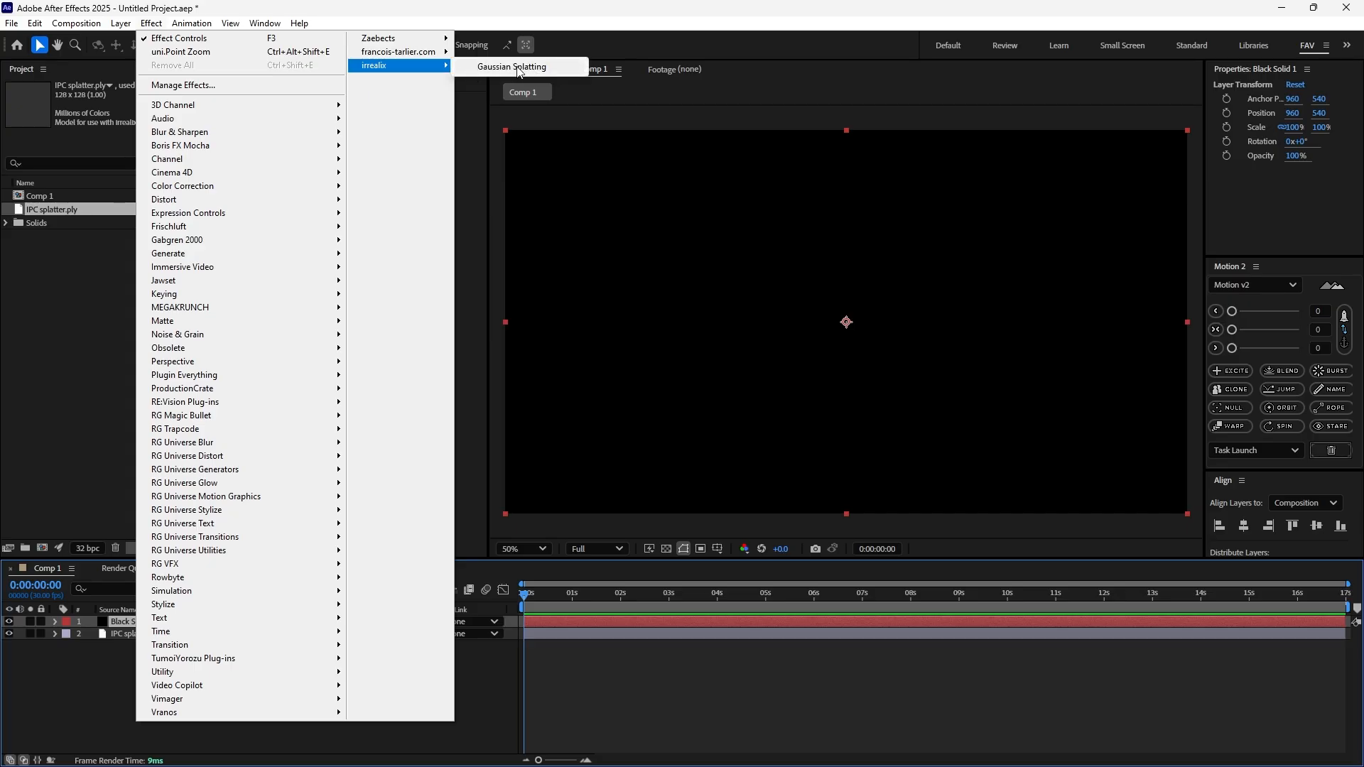
{"action": "left_click", "coordinate": [512, 67]}
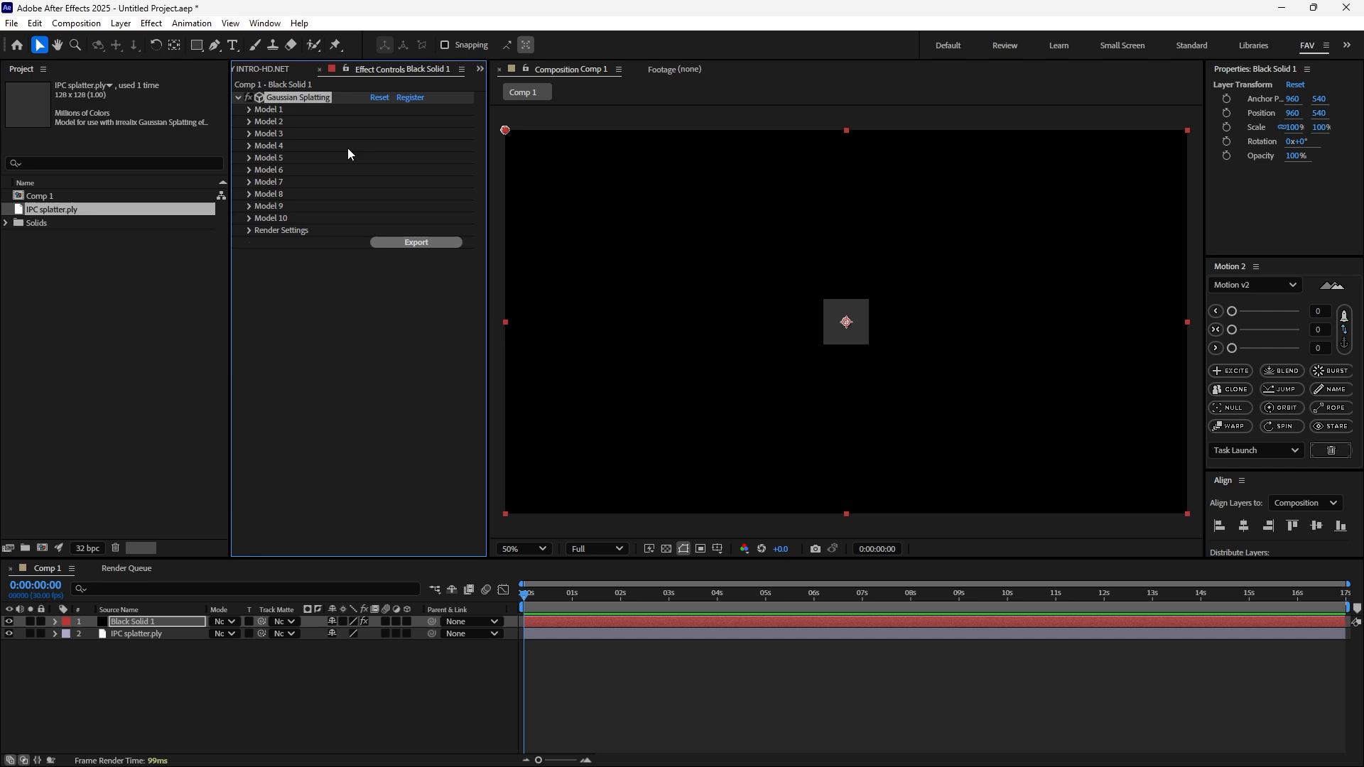
{"action": "mouse_move", "coordinate": [305, 141]}
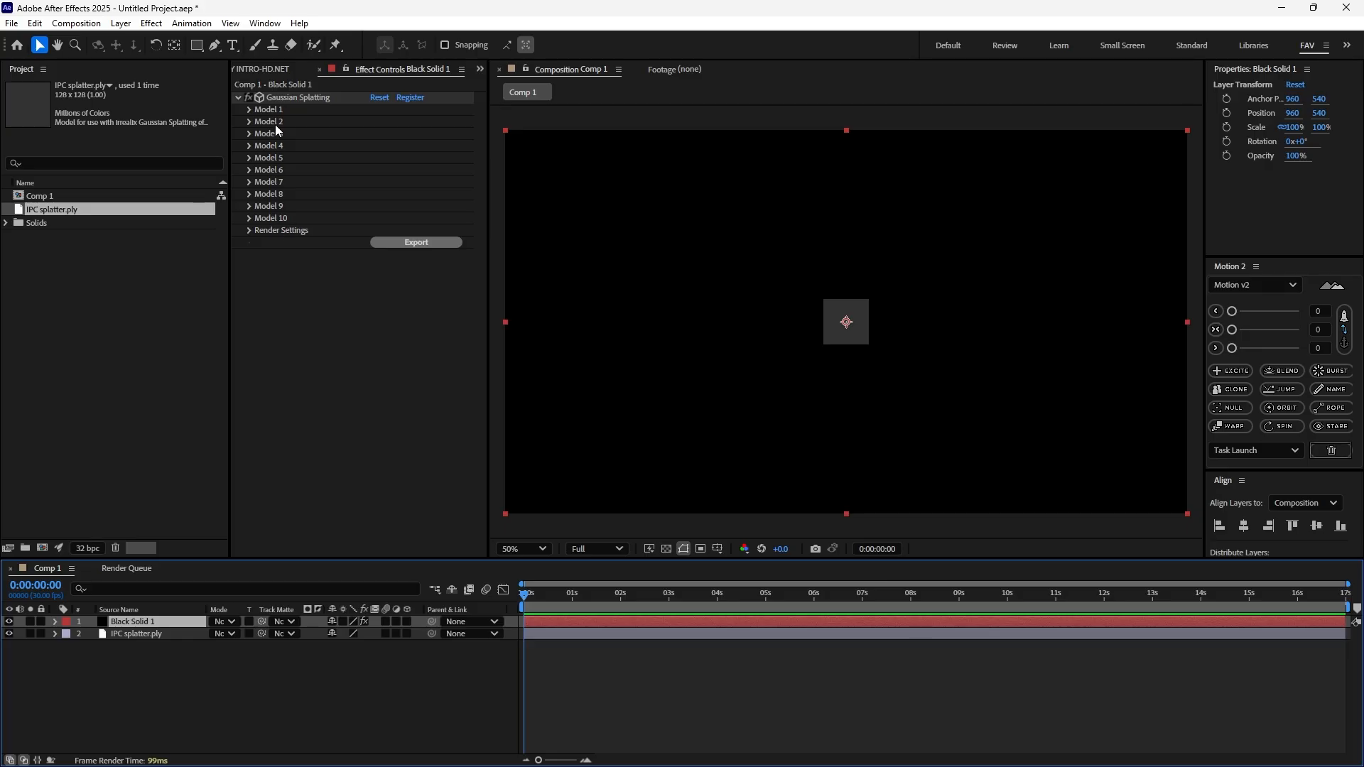
{"action": "mouse_move", "coordinate": [276, 129]}
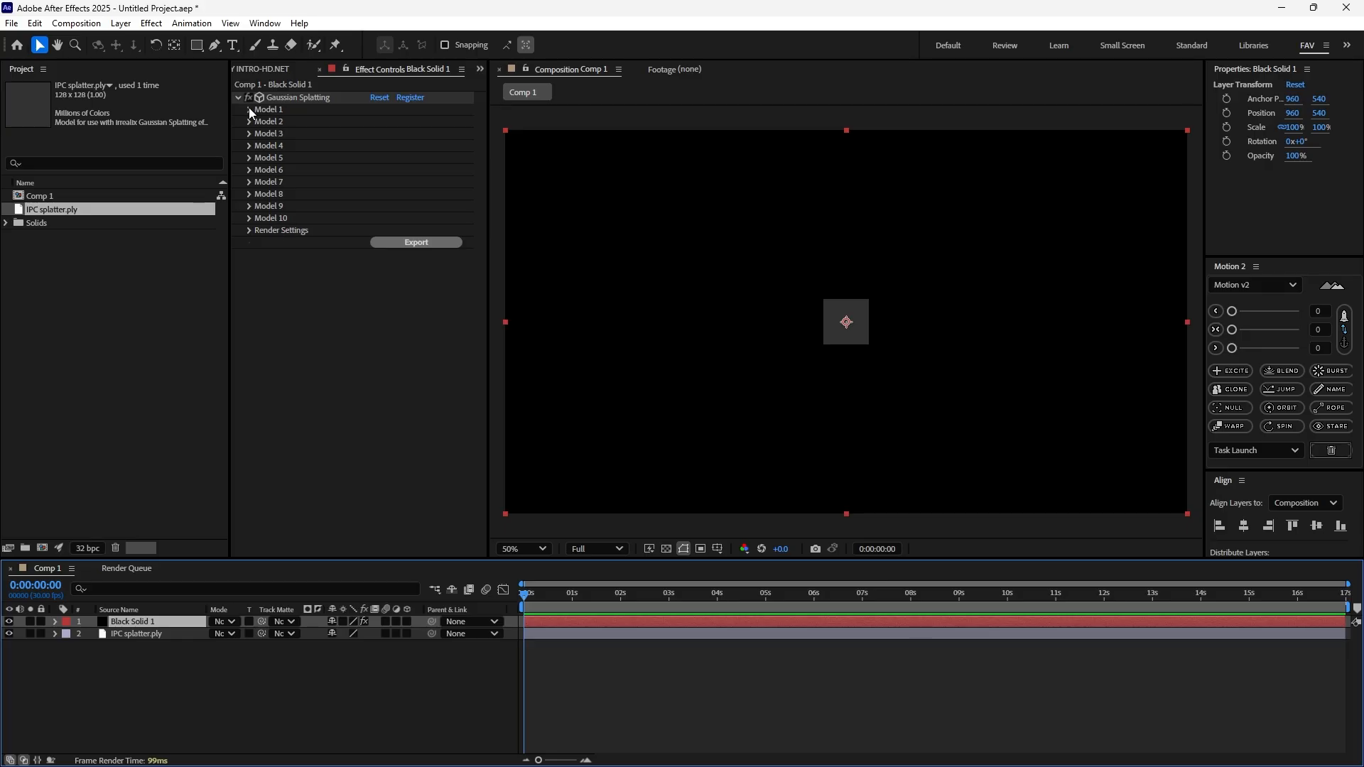
Load IPC splatter.ply as Model 1 so the seated man appears
{"action": "left_click", "coordinate": [250, 109]}
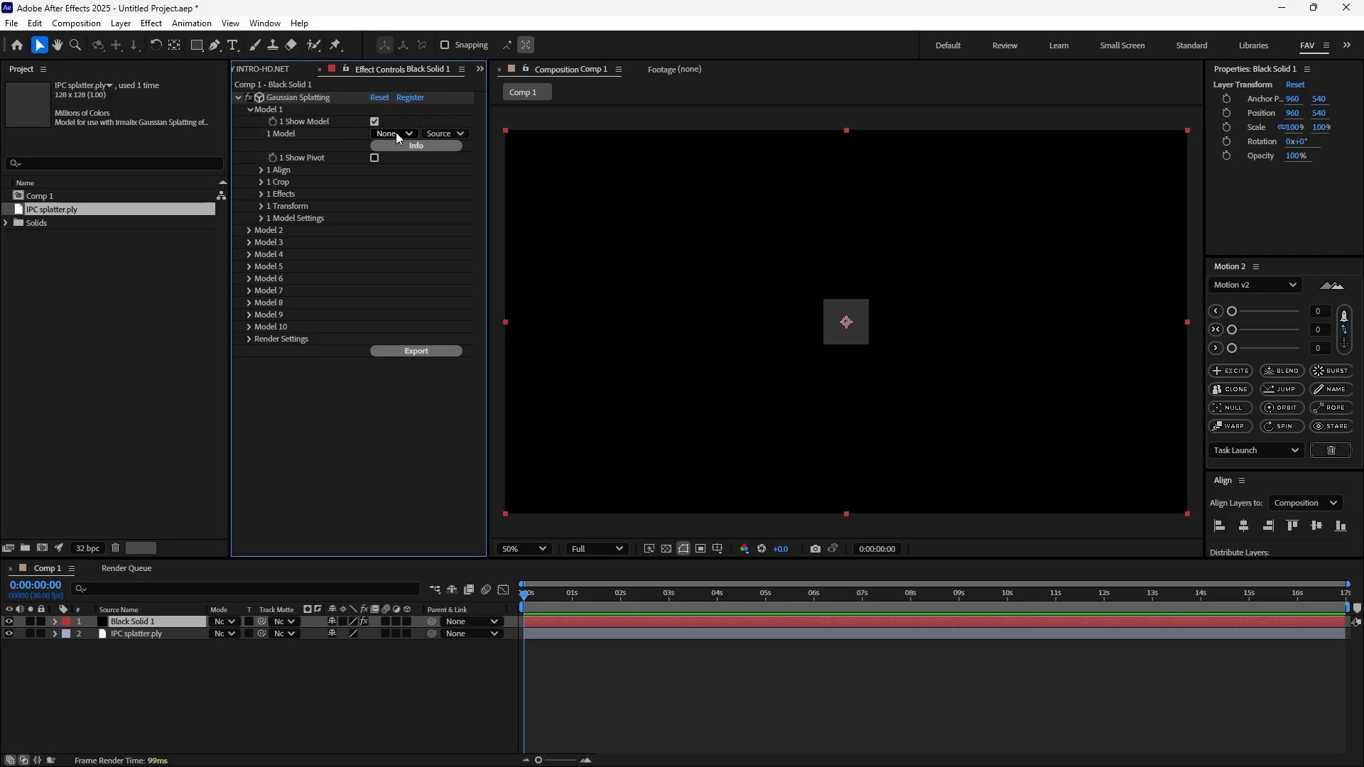
{"action": "left_click", "coordinate": [392, 133]}
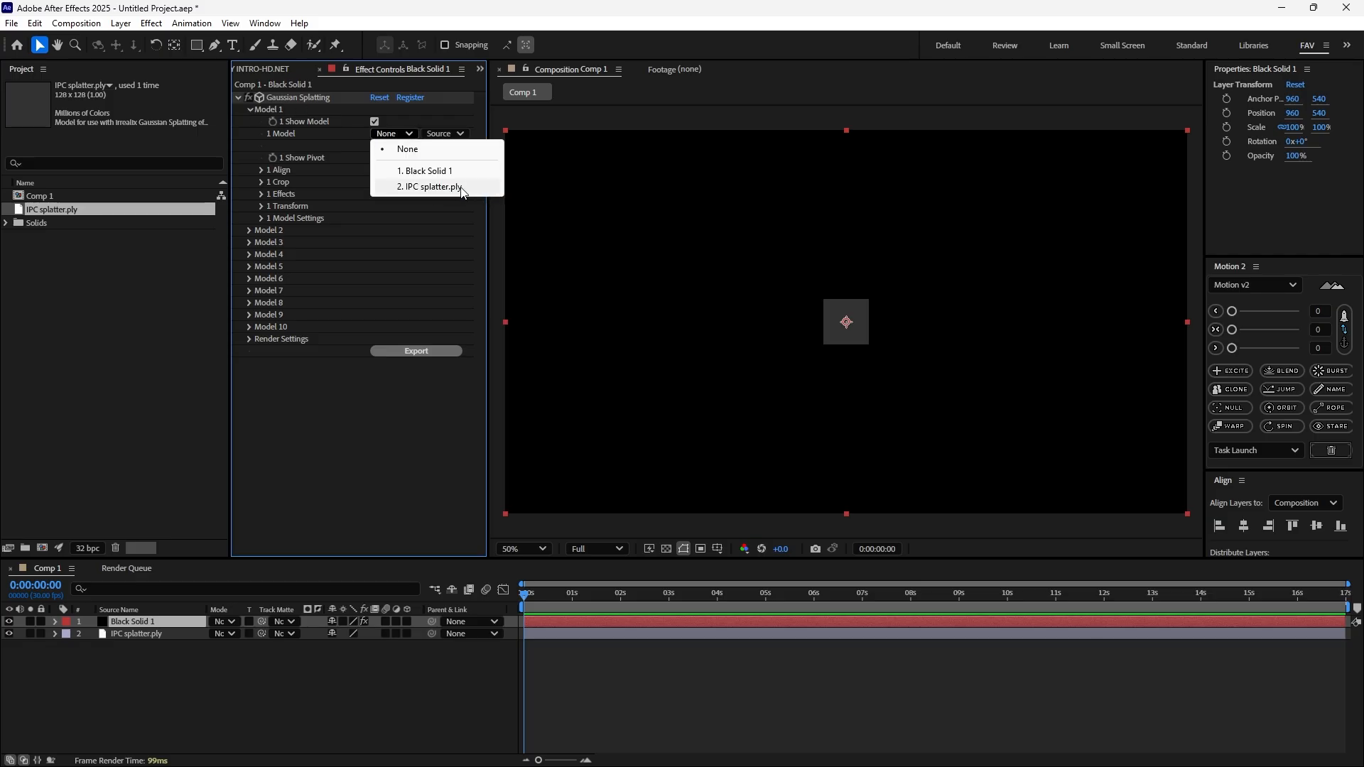
{"action": "left_click", "coordinate": [430, 186]}
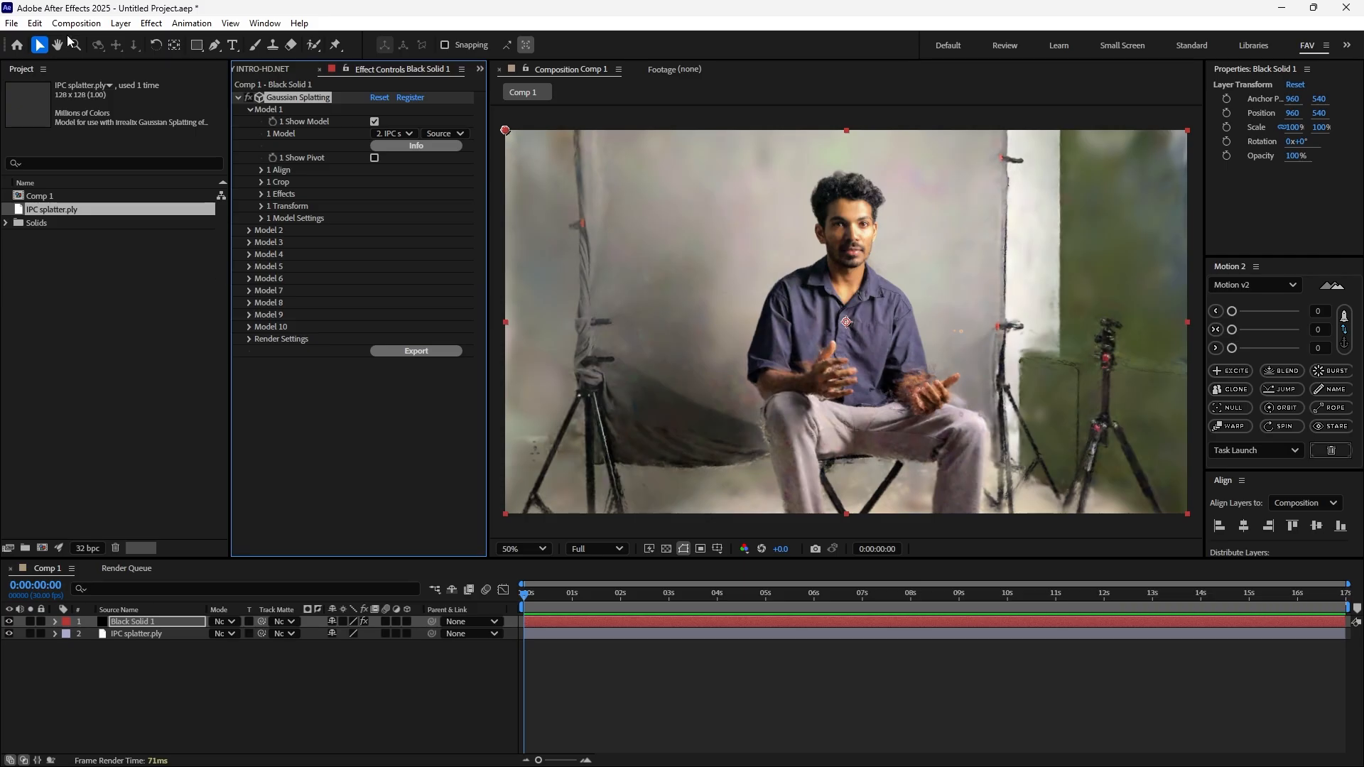
Add Camera 1 with the 35mm lens preset via Layer > New > Camera
{"action": "left_click", "coordinate": [120, 23]}
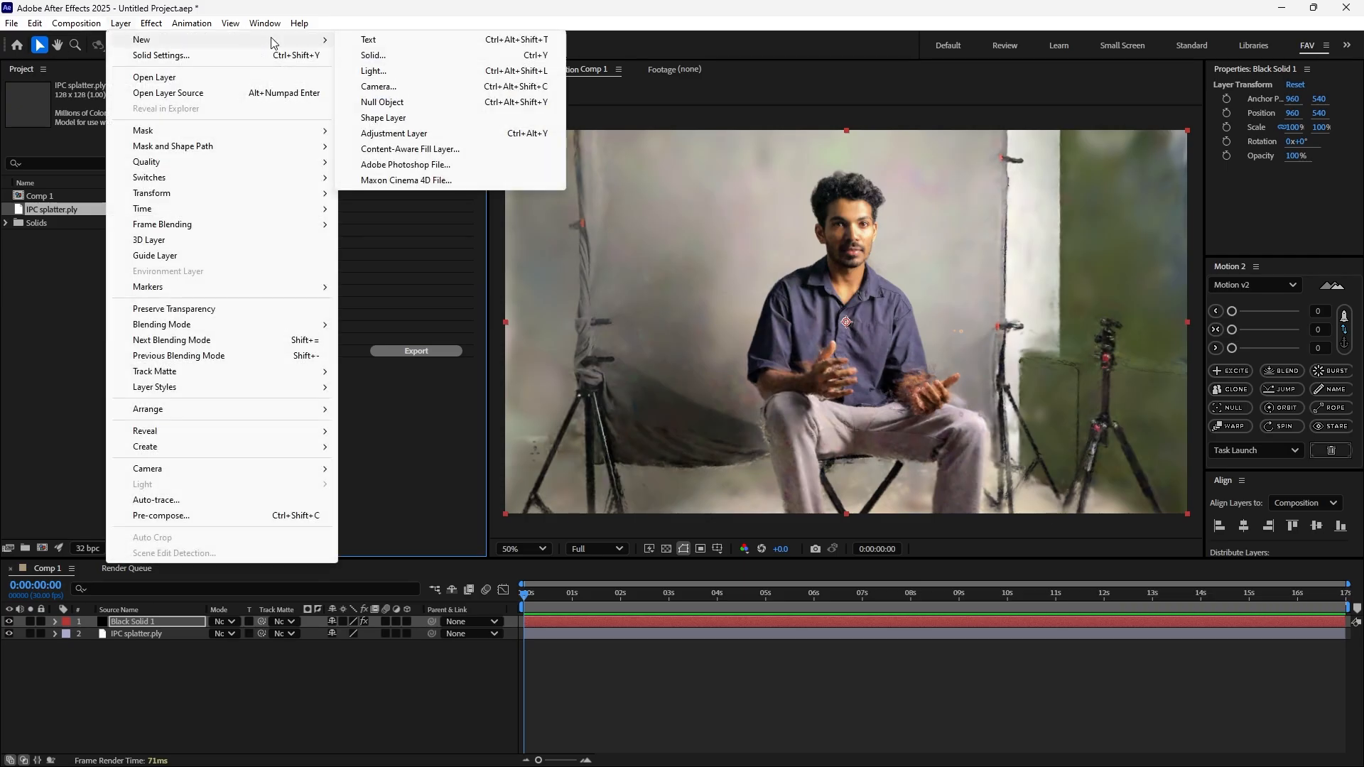
{"action": "left_click", "coordinate": [379, 86]}
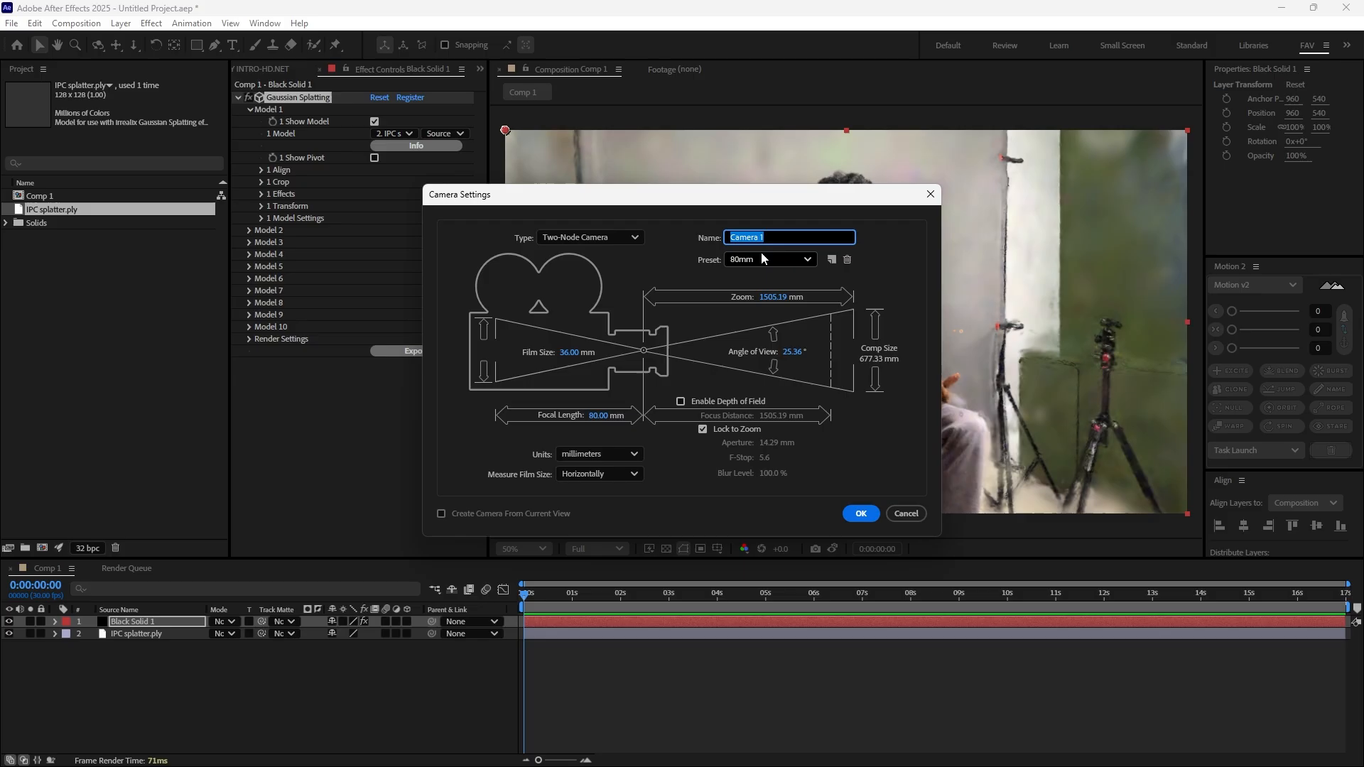
{"action": "left_click", "coordinate": [769, 259]}
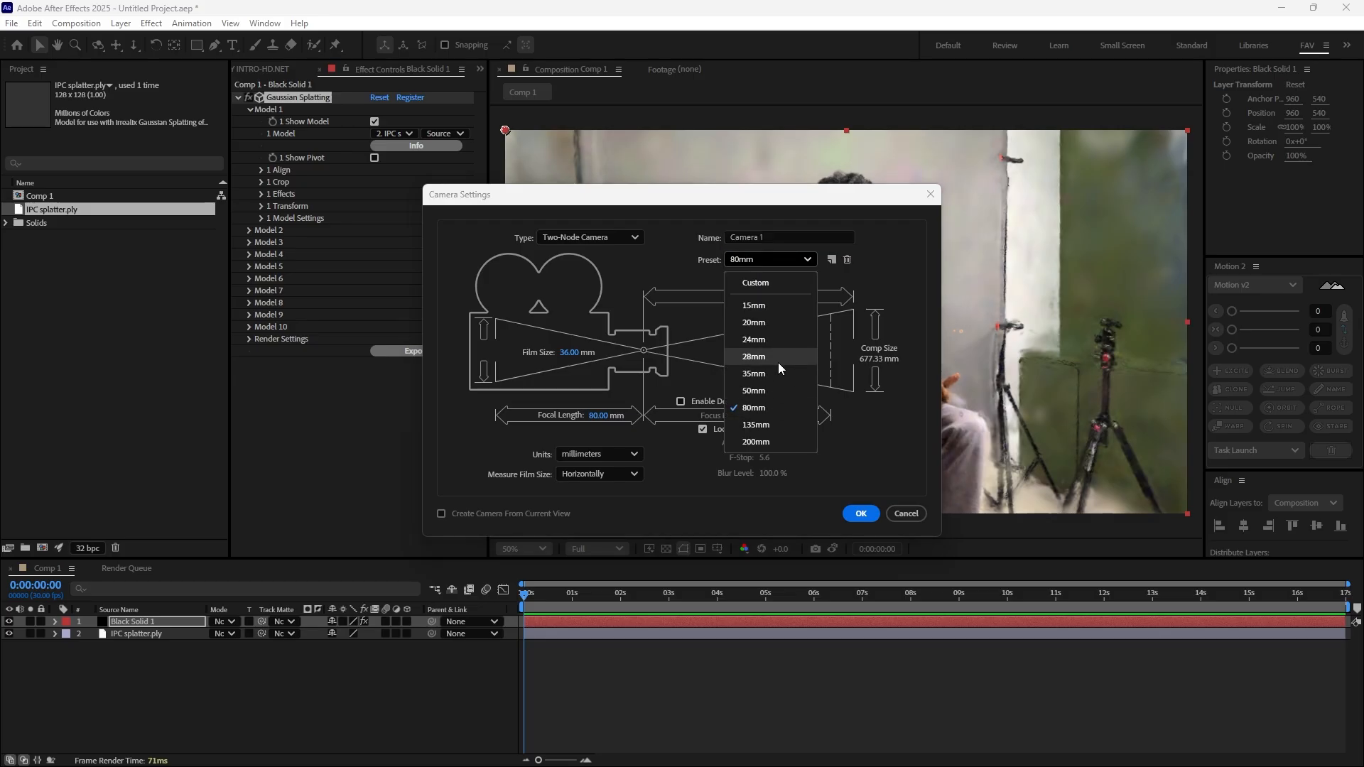
{"action": "mouse_move", "coordinate": [770, 373]}
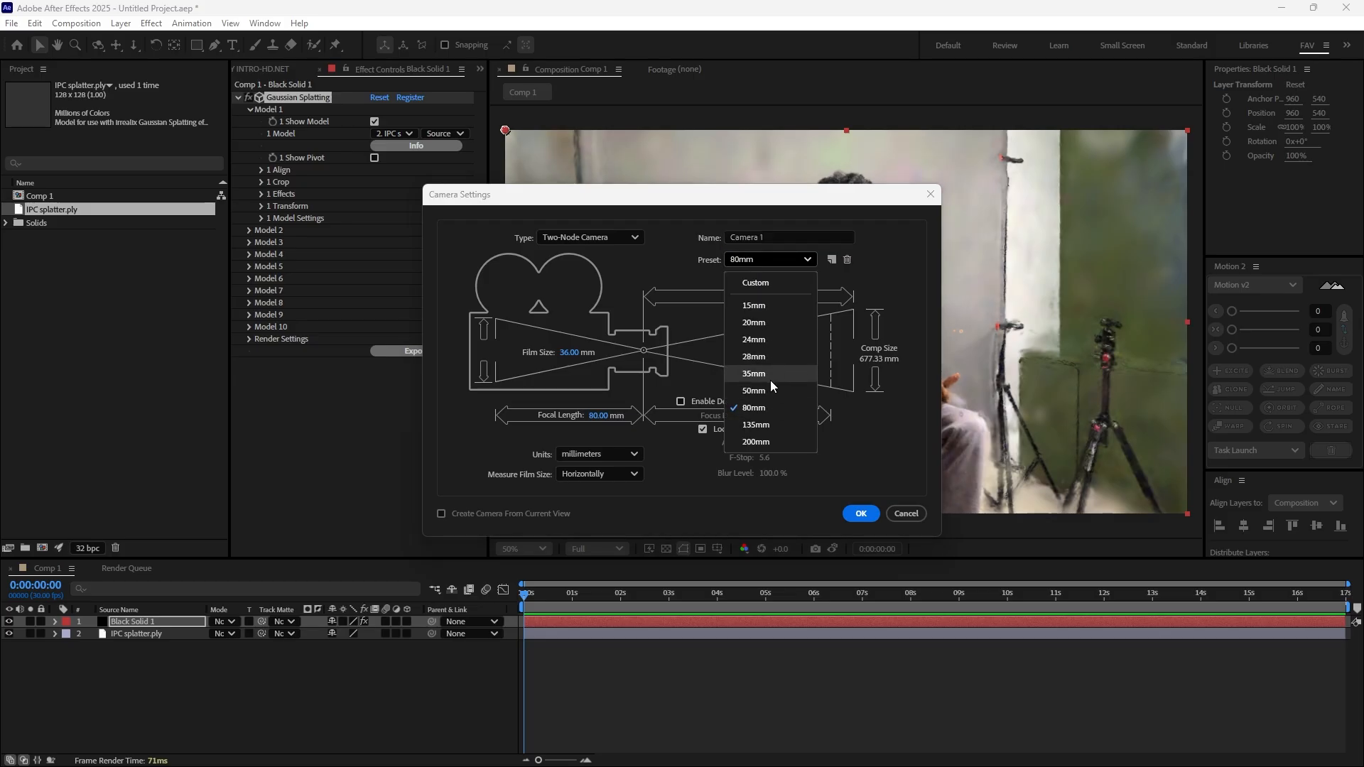
{"action": "left_click", "coordinate": [753, 373]}
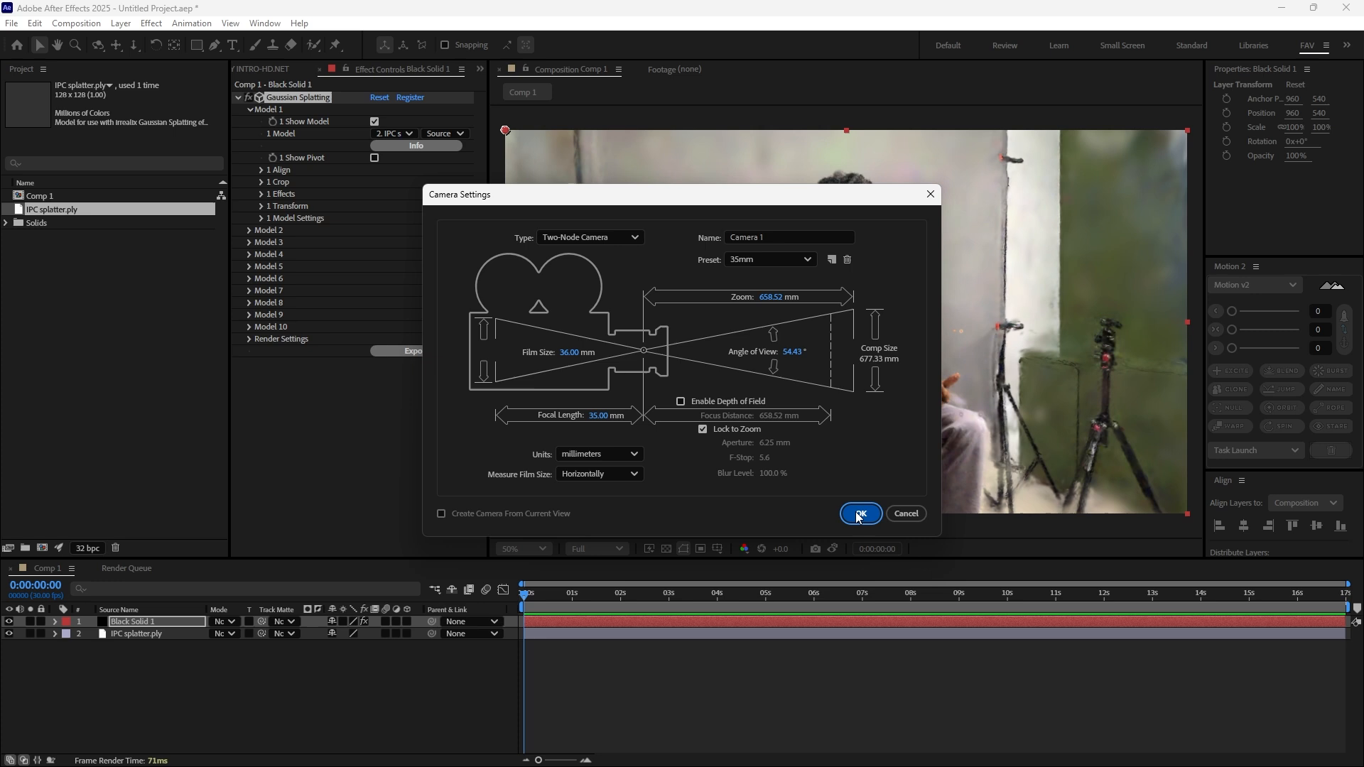
{"action": "left_click", "coordinate": [860, 513]}
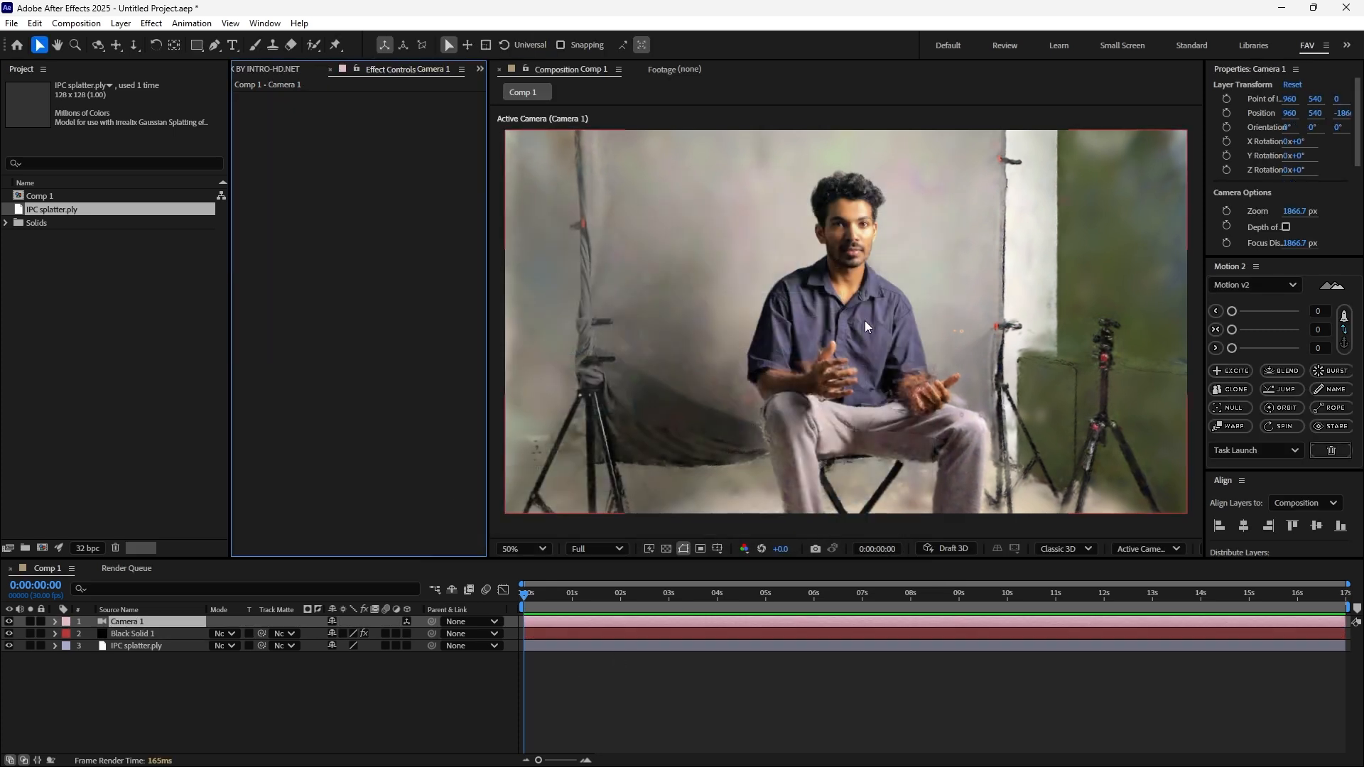
{"action": "mouse_move", "coordinate": [842, 263]}
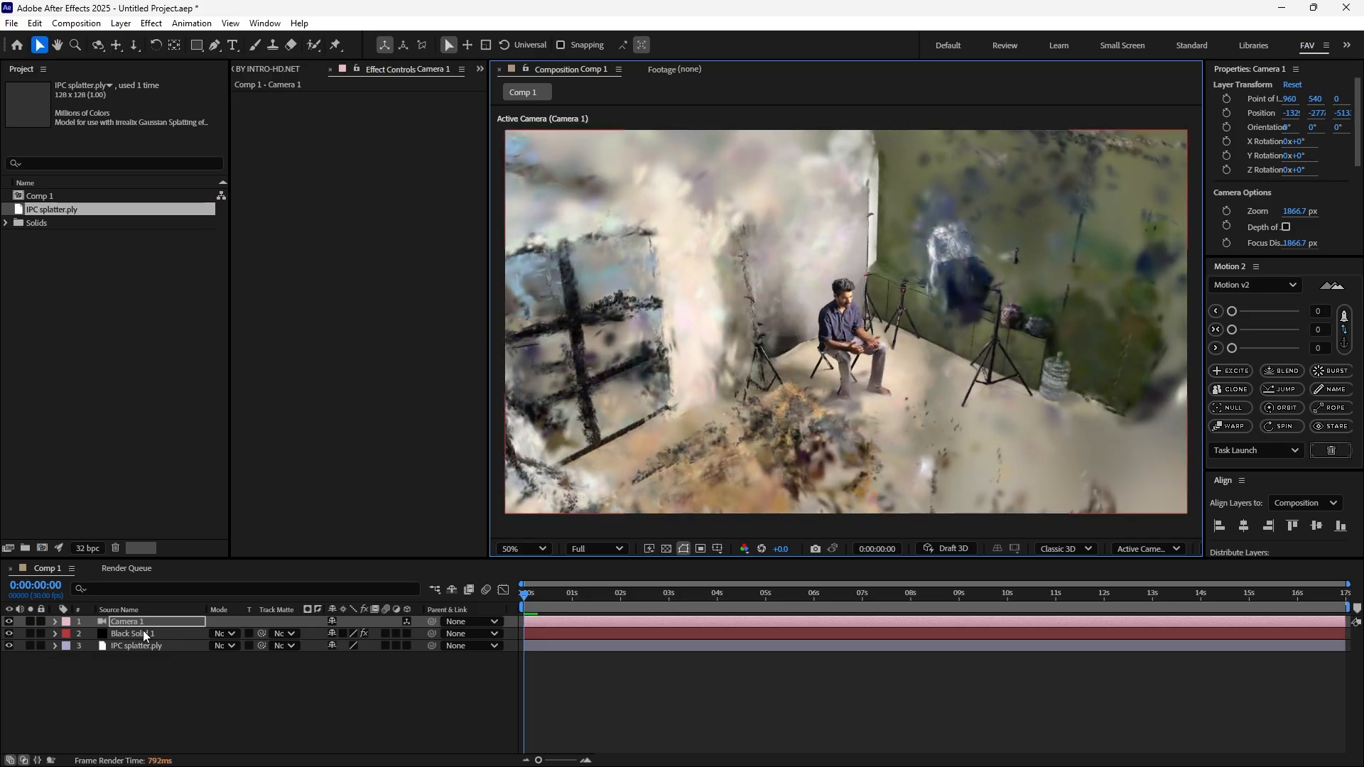
Enable Model 1's crop shape and its preview on Black Solid 1
{"action": "left_click", "coordinate": [131, 633]}
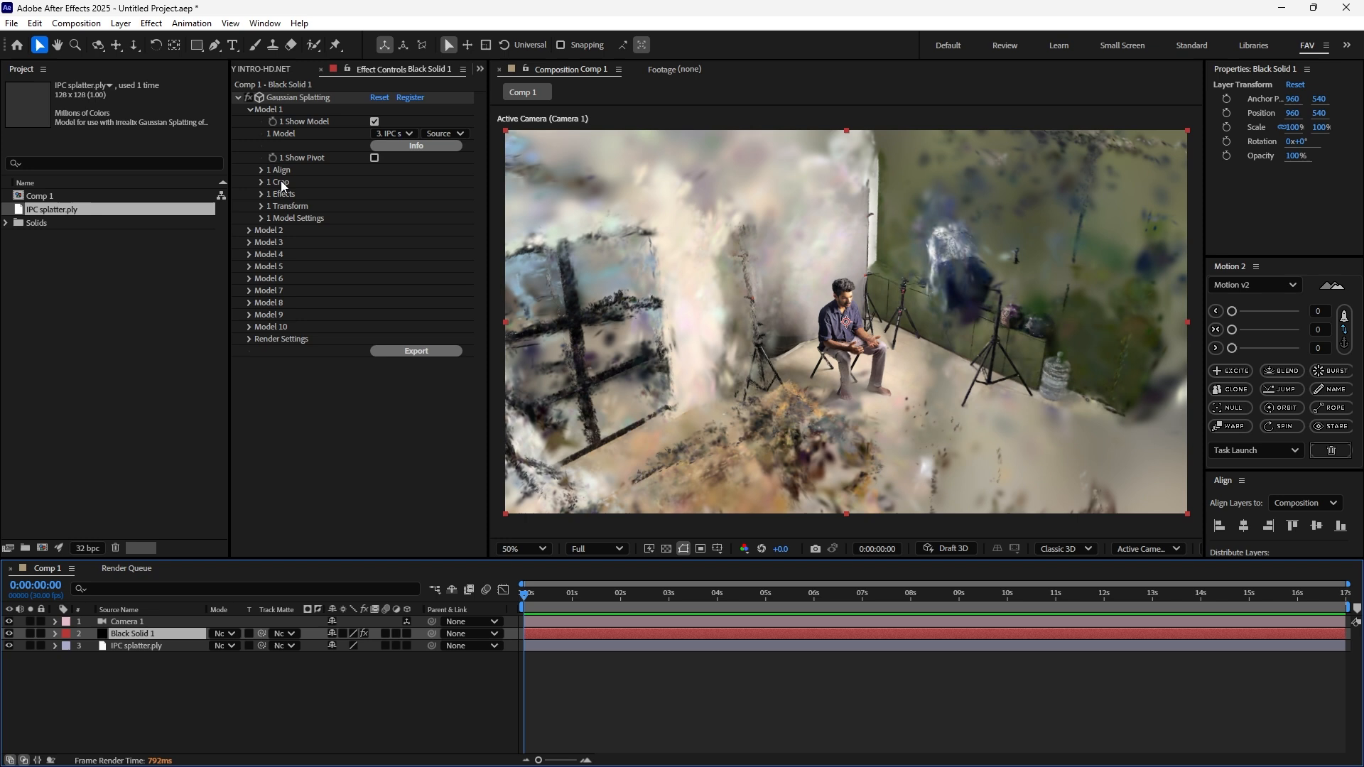
{"action": "left_click", "coordinate": [263, 182]}
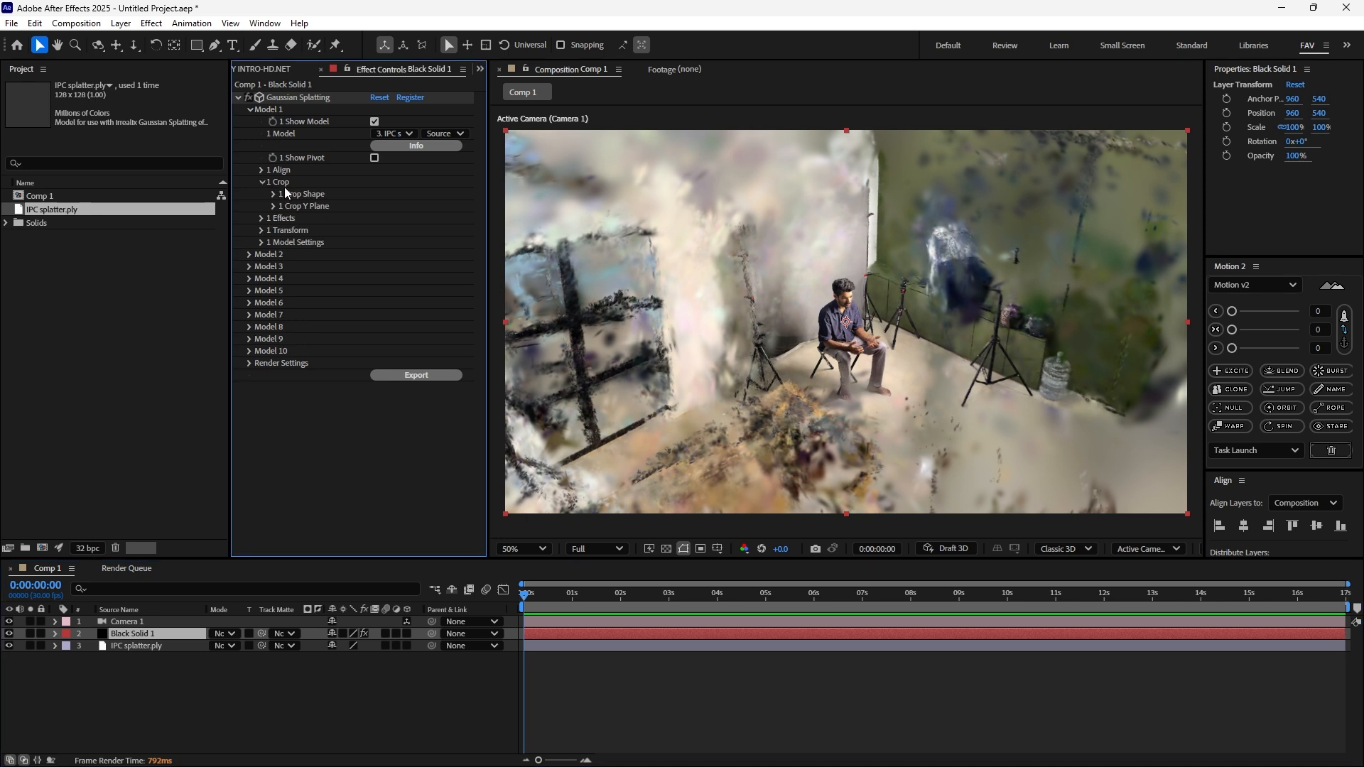
{"action": "left_click", "coordinate": [271, 194]}
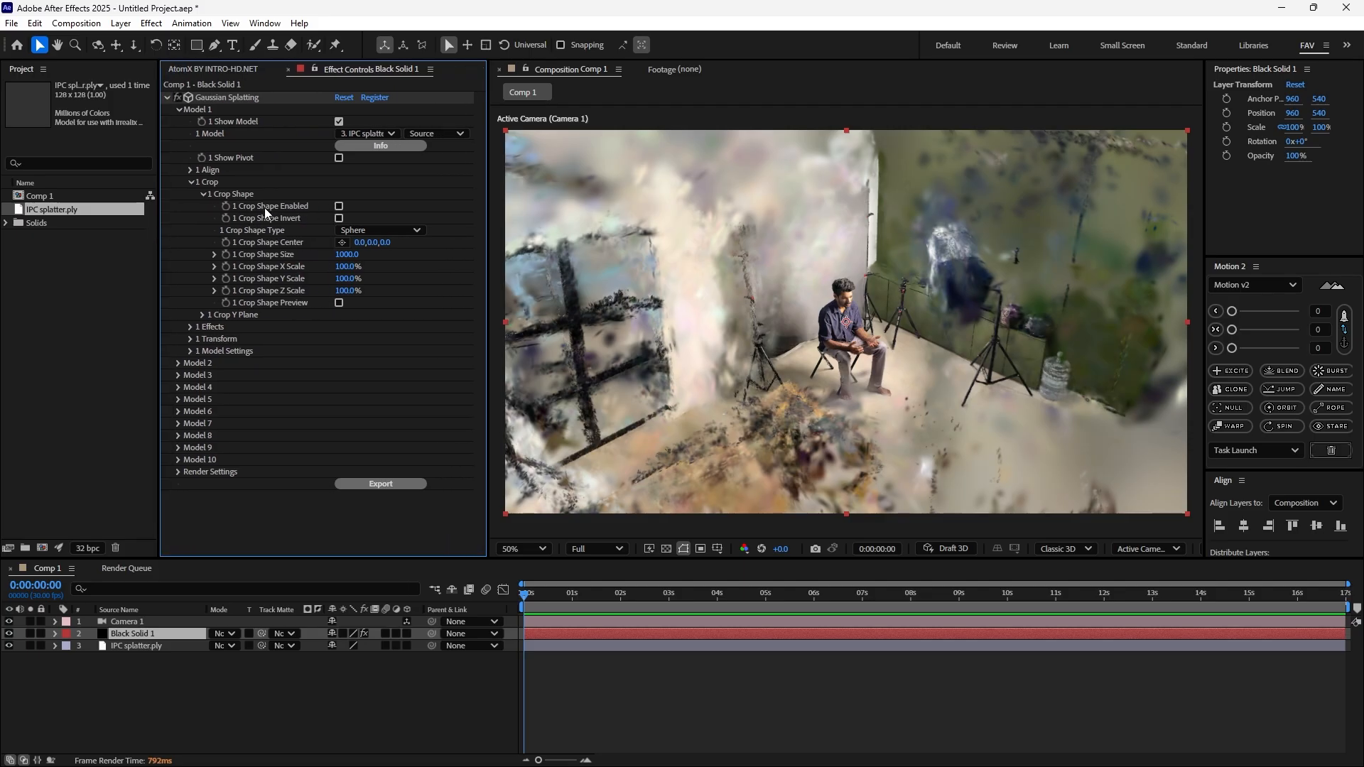
{"action": "left_click", "coordinate": [338, 206]}
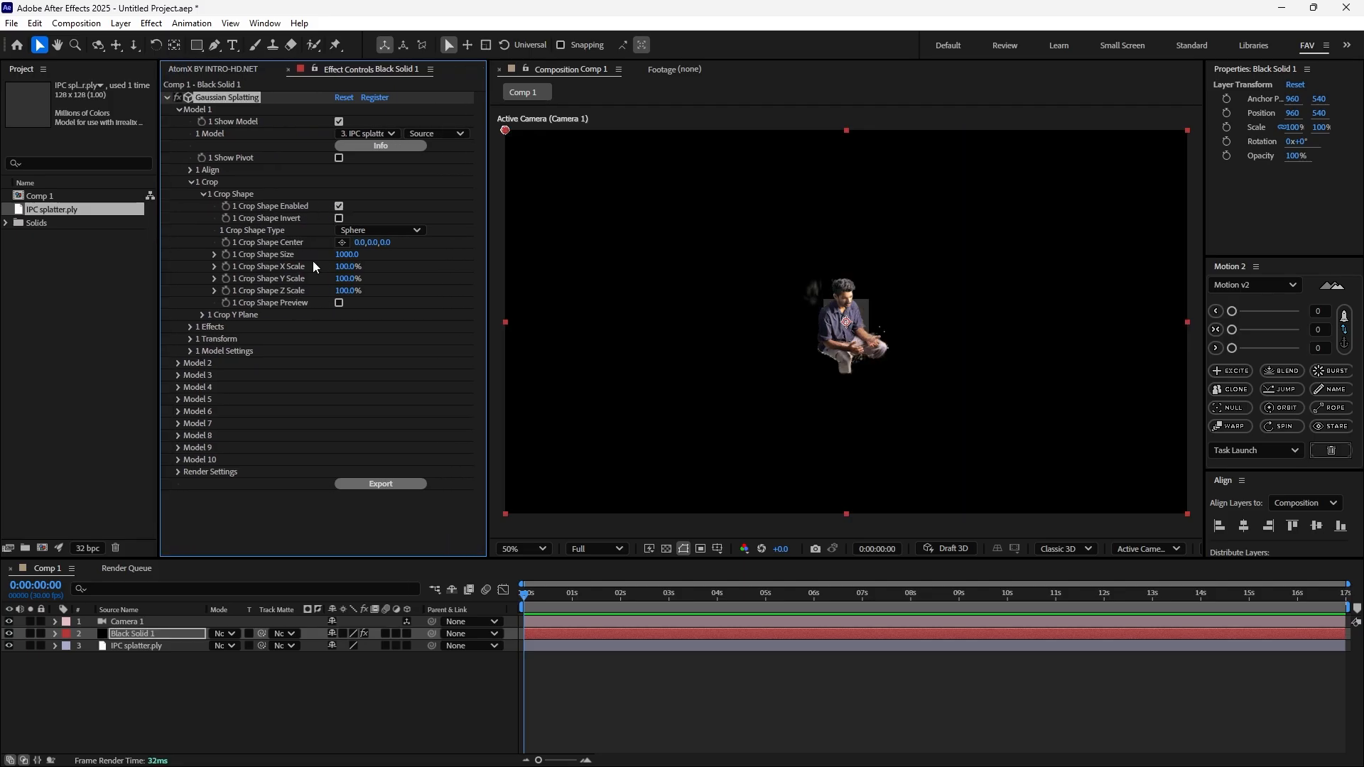
{"action": "left_click", "coordinate": [338, 302]}
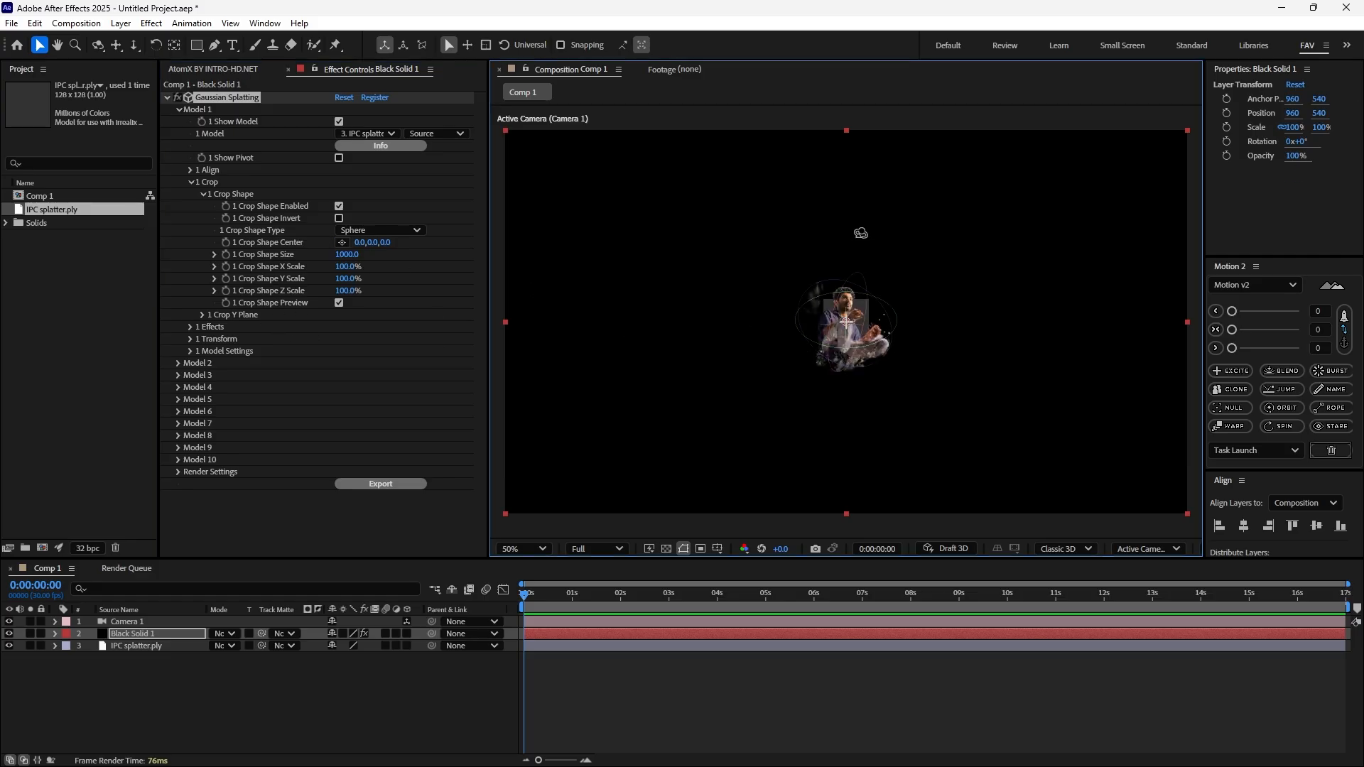
{"action": "left_click", "coordinate": [127, 621]}
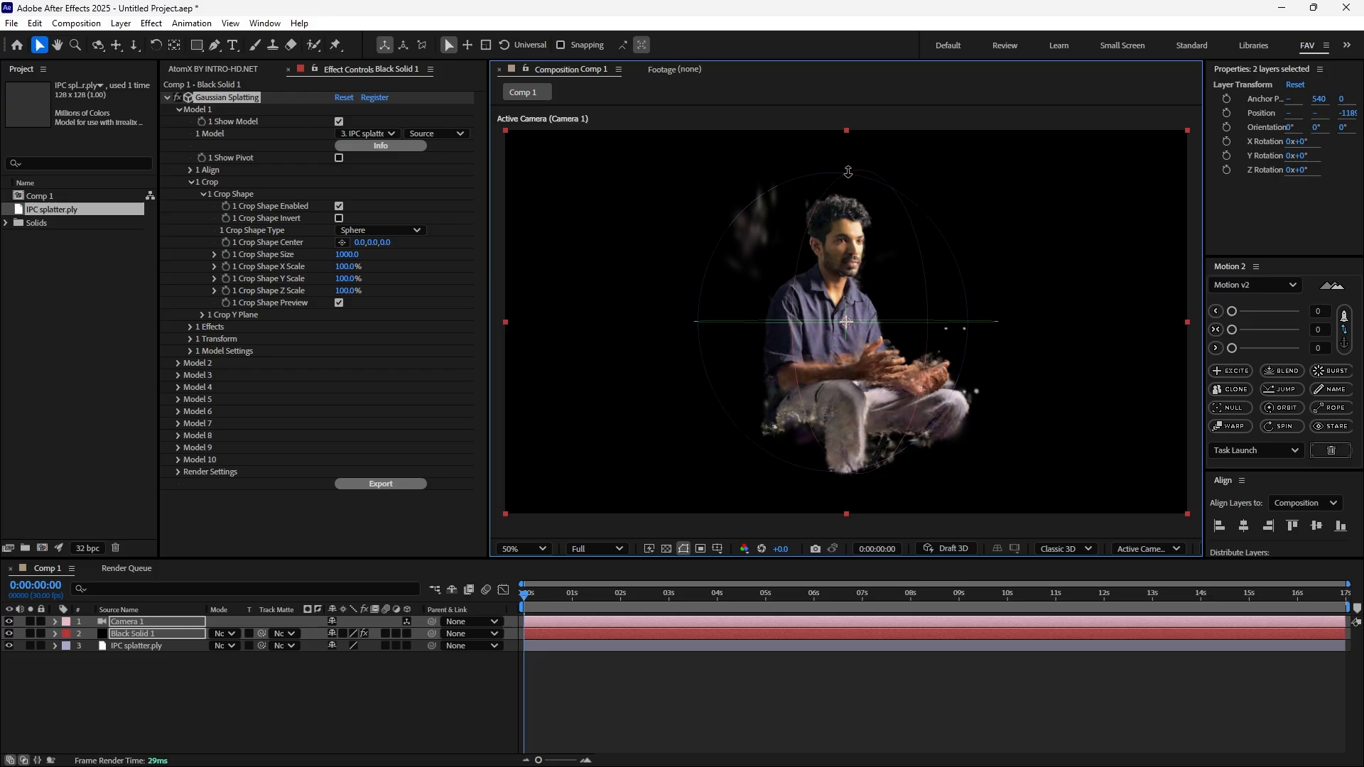
{"action": "left_click", "coordinate": [131, 634]}
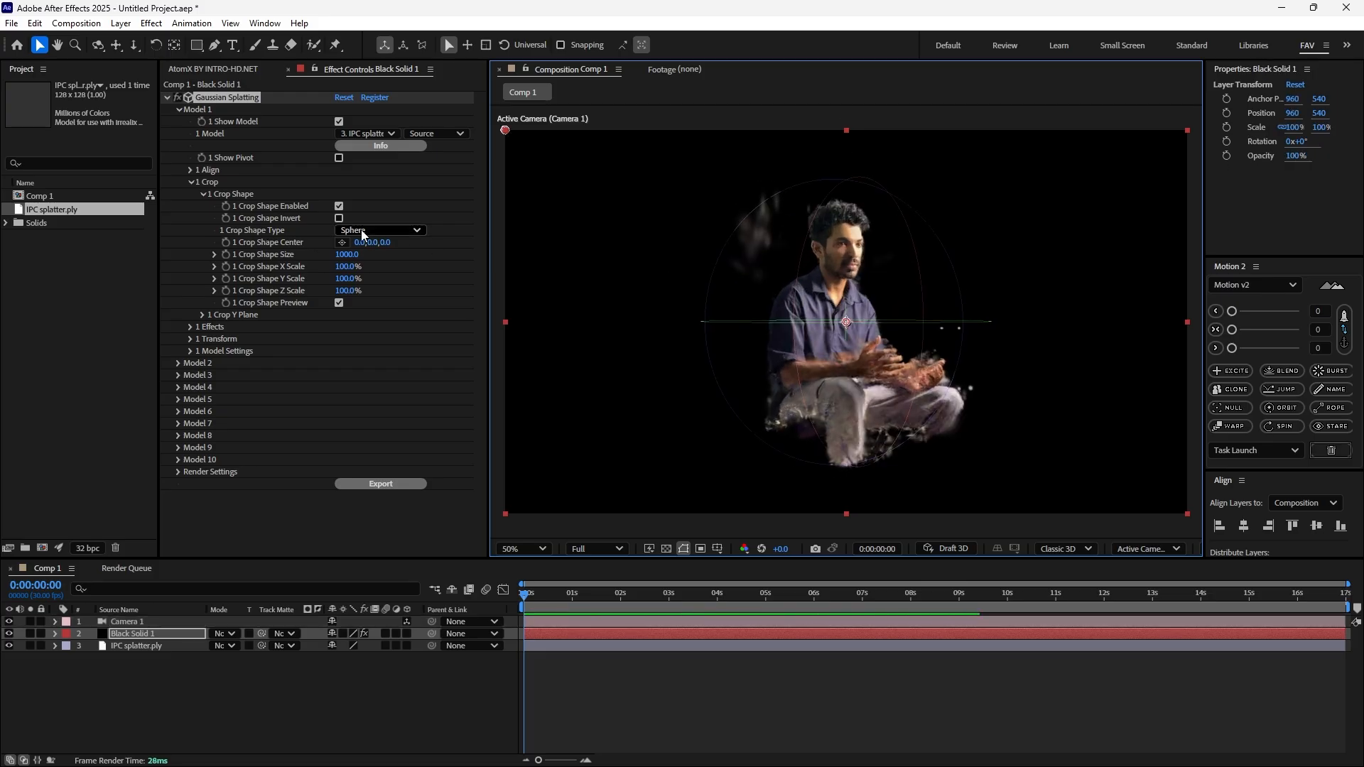
Make the crop a box centred at 0,38,0 with 153% Y scale, then disable cropping
{"action": "left_click", "coordinate": [380, 229]}
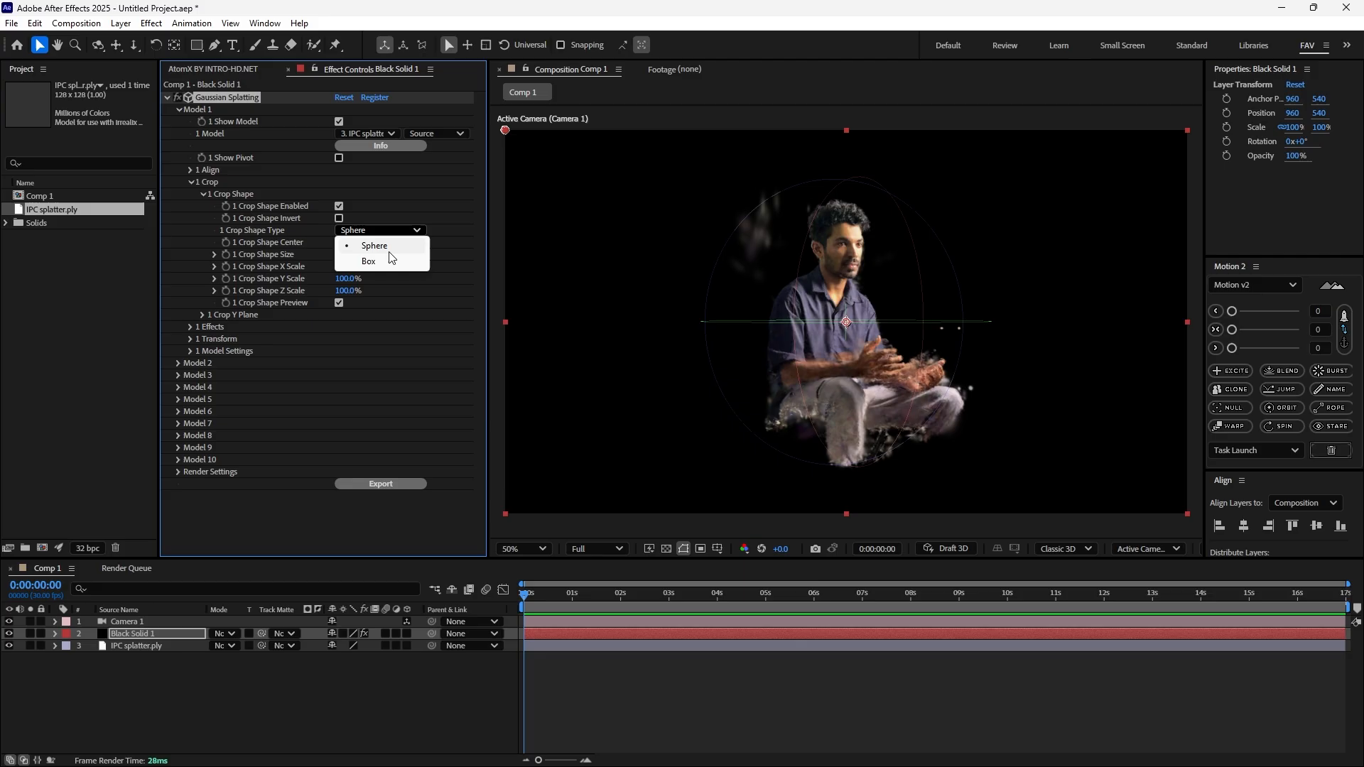
{"action": "left_click", "coordinate": [370, 261]}
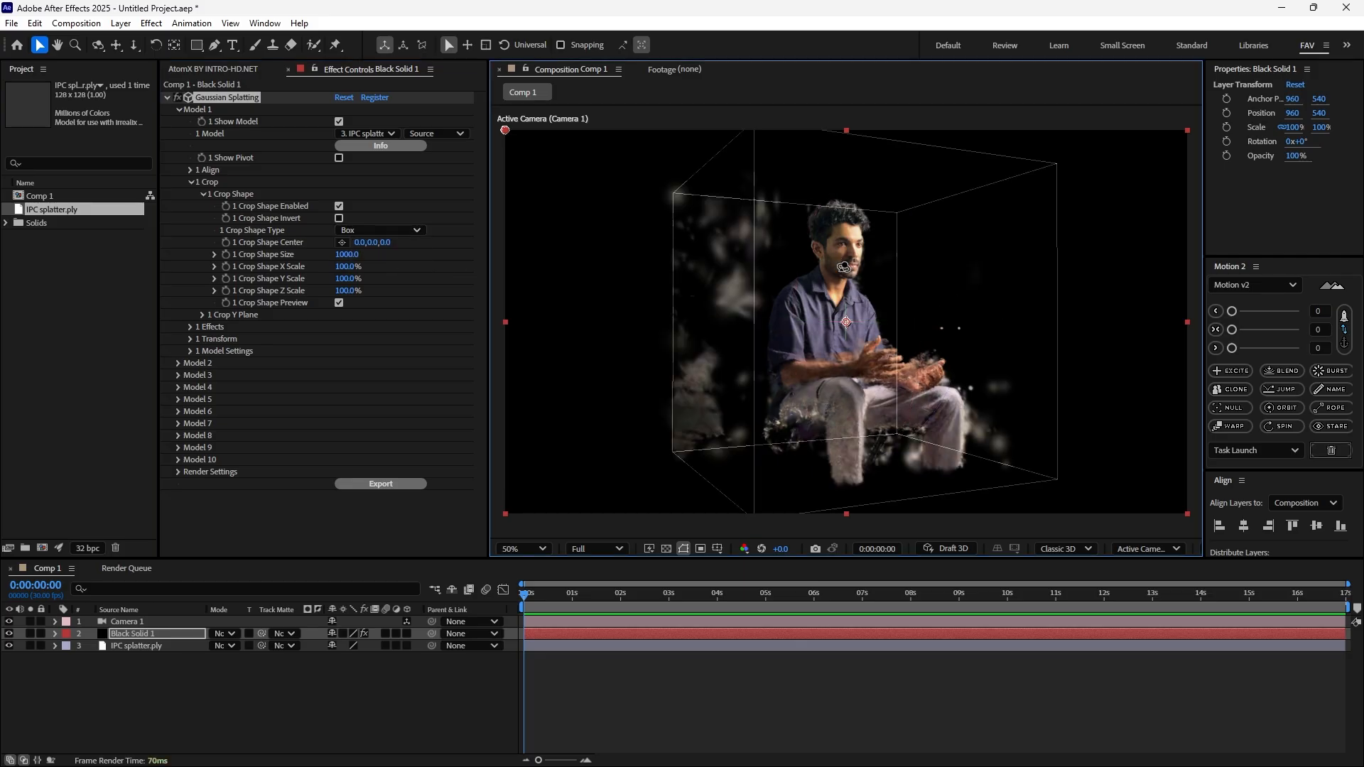
{"action": "left_click", "coordinate": [127, 621]}
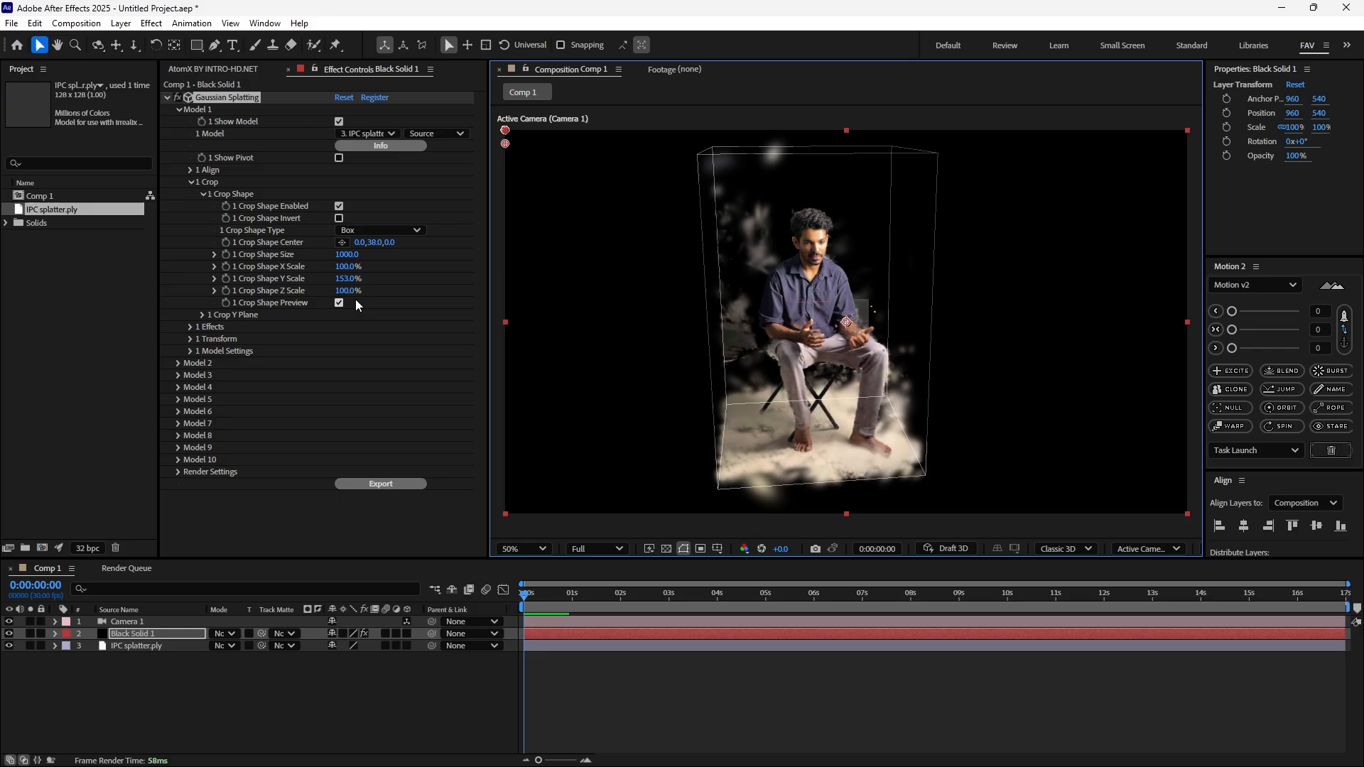
{"action": "left_click", "coordinate": [340, 302]}
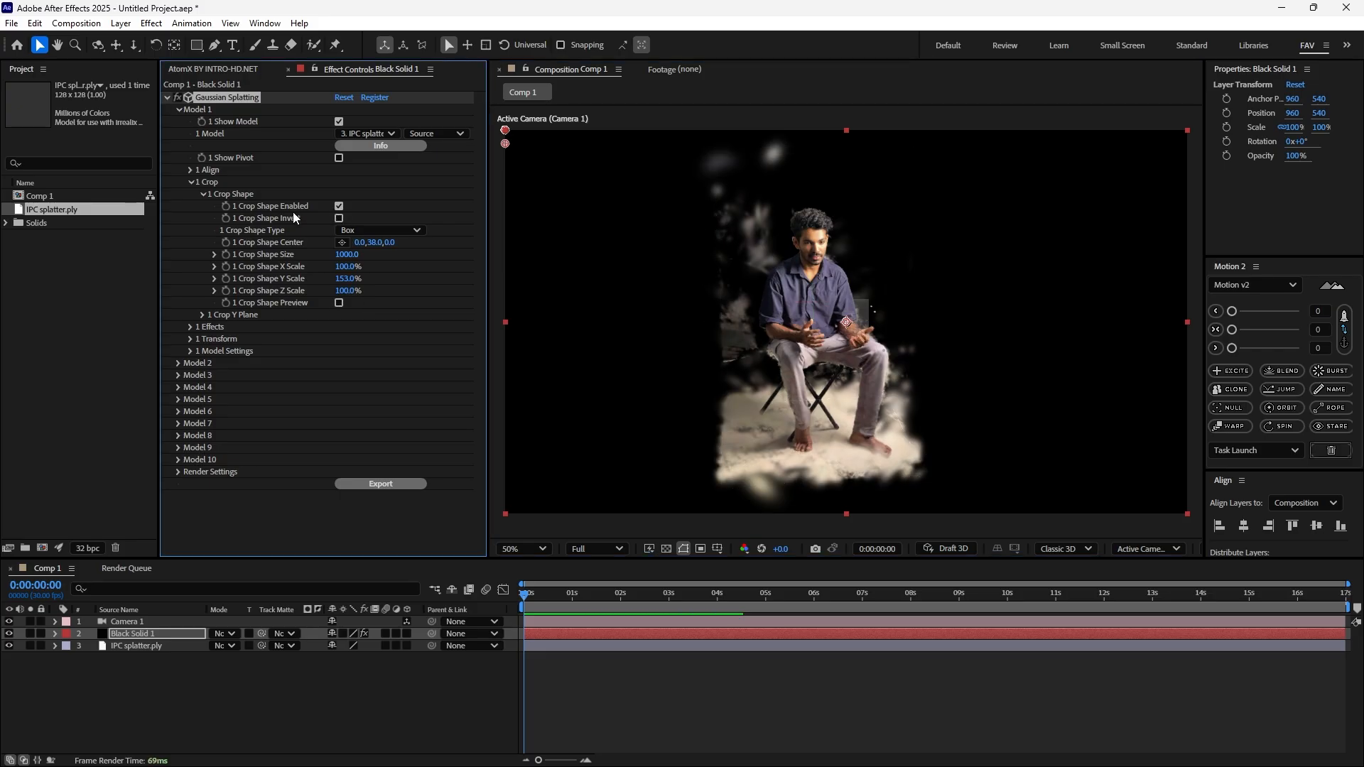
{"action": "left_click", "coordinate": [340, 205]}
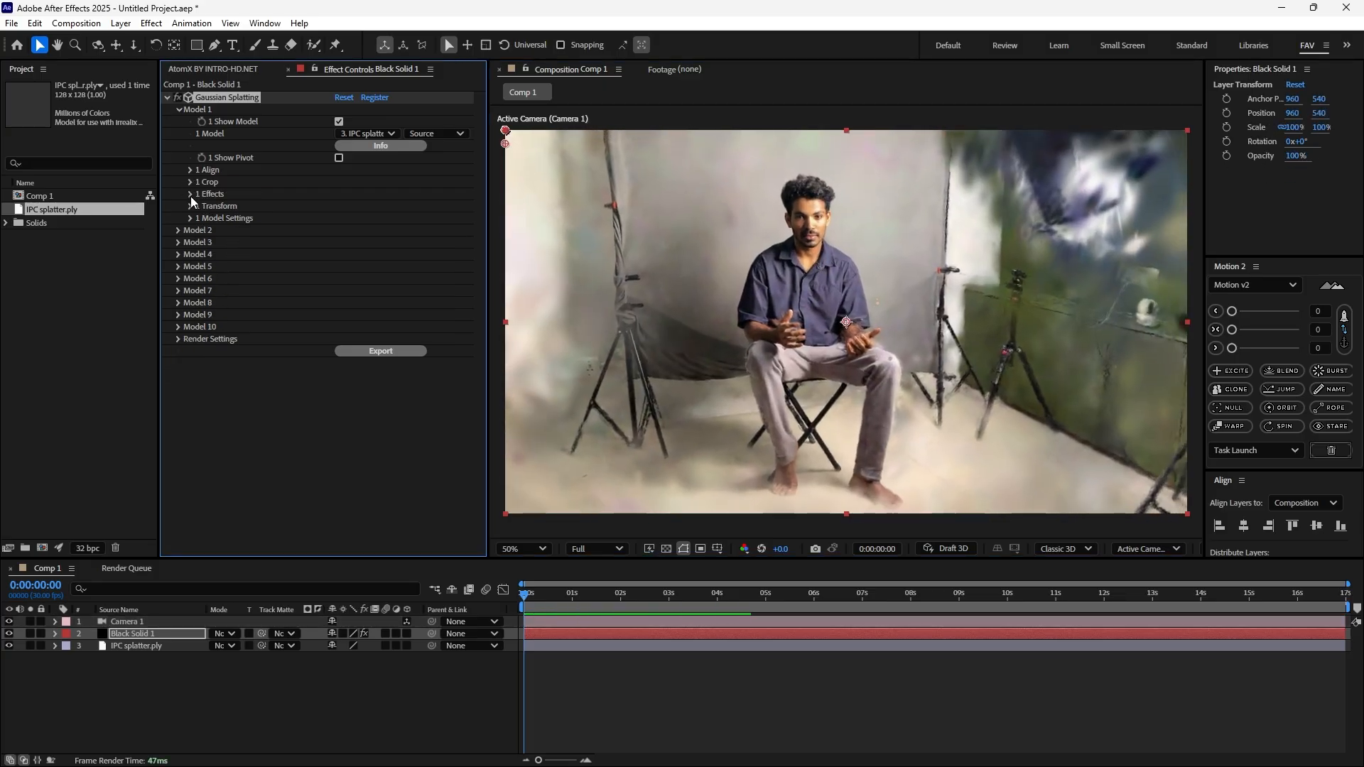
Enable Model 1 splat scaling with 1% max value and 7540 shape size
{"action": "left_click", "coordinate": [190, 194]}
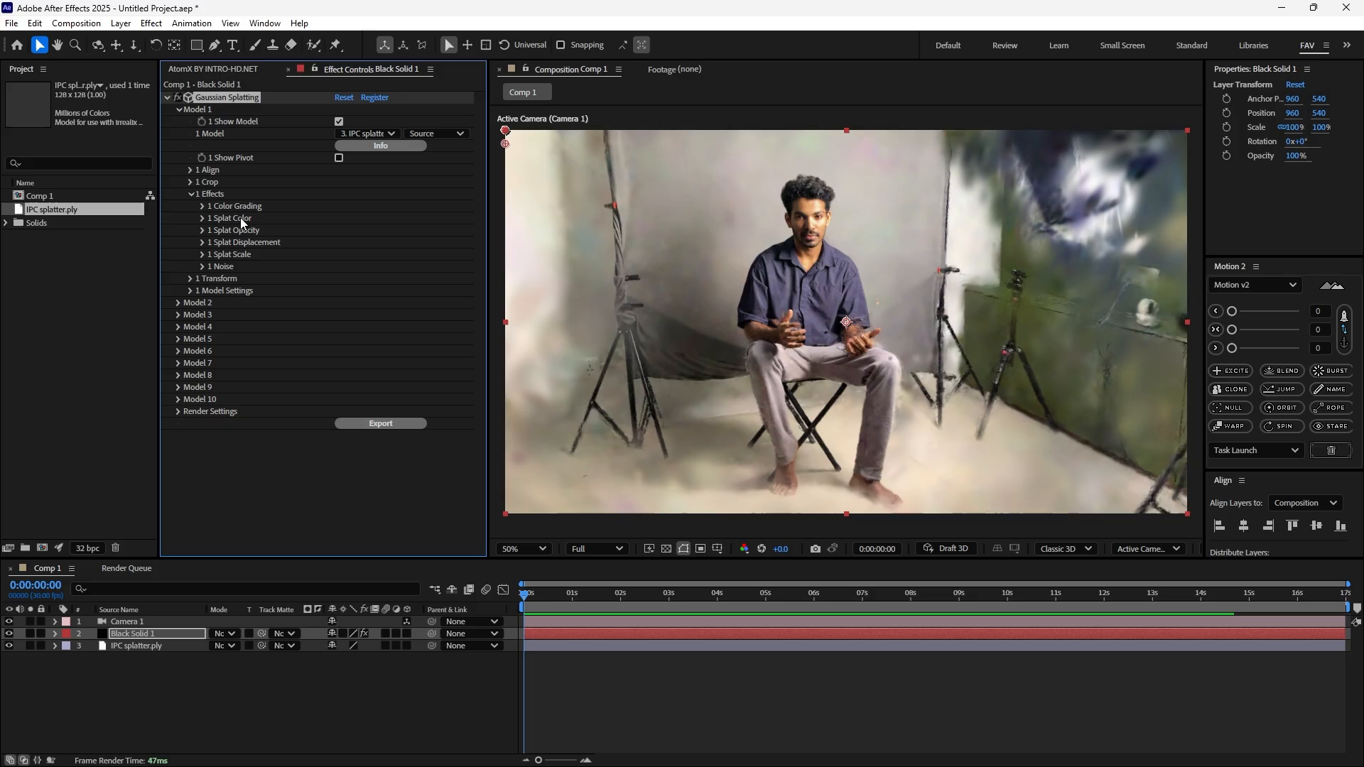
{"action": "left_click", "coordinate": [190, 255]}
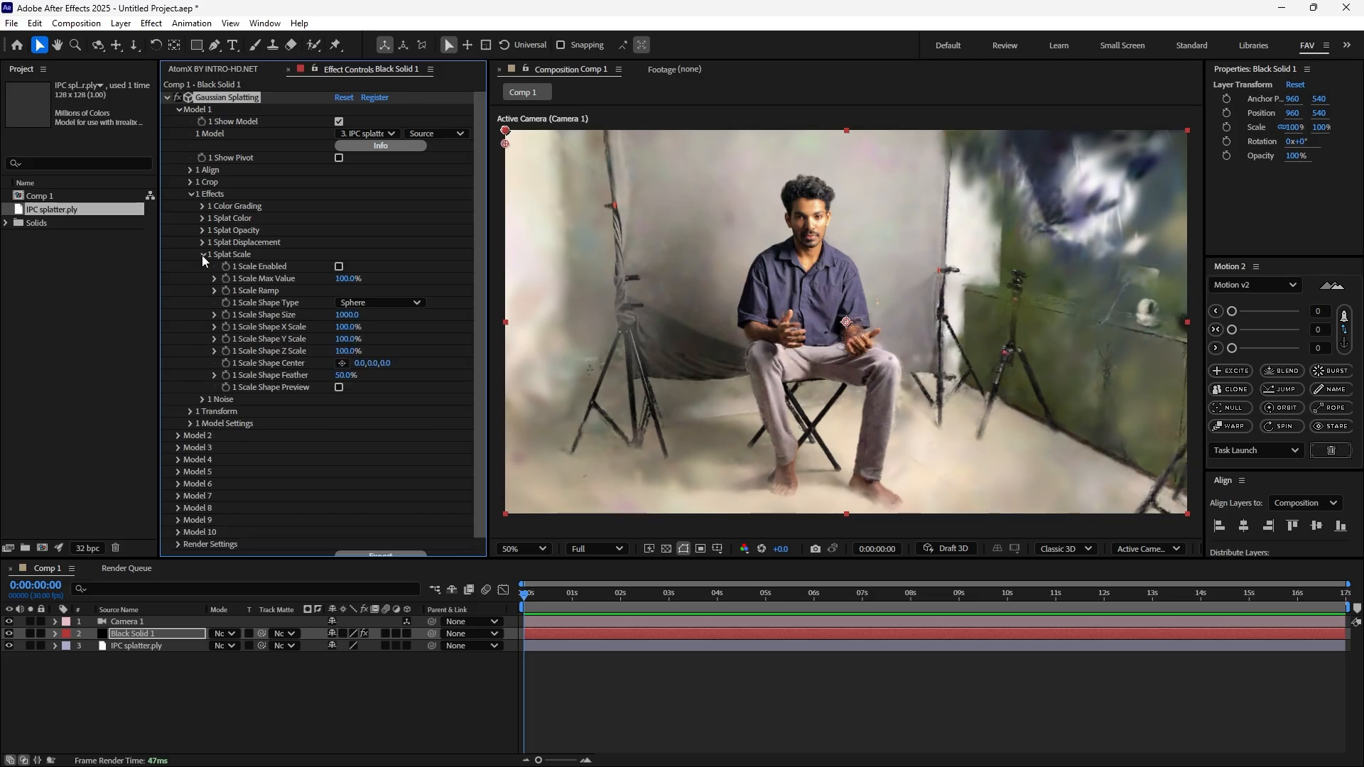
{"action": "left_click", "coordinate": [340, 267]}
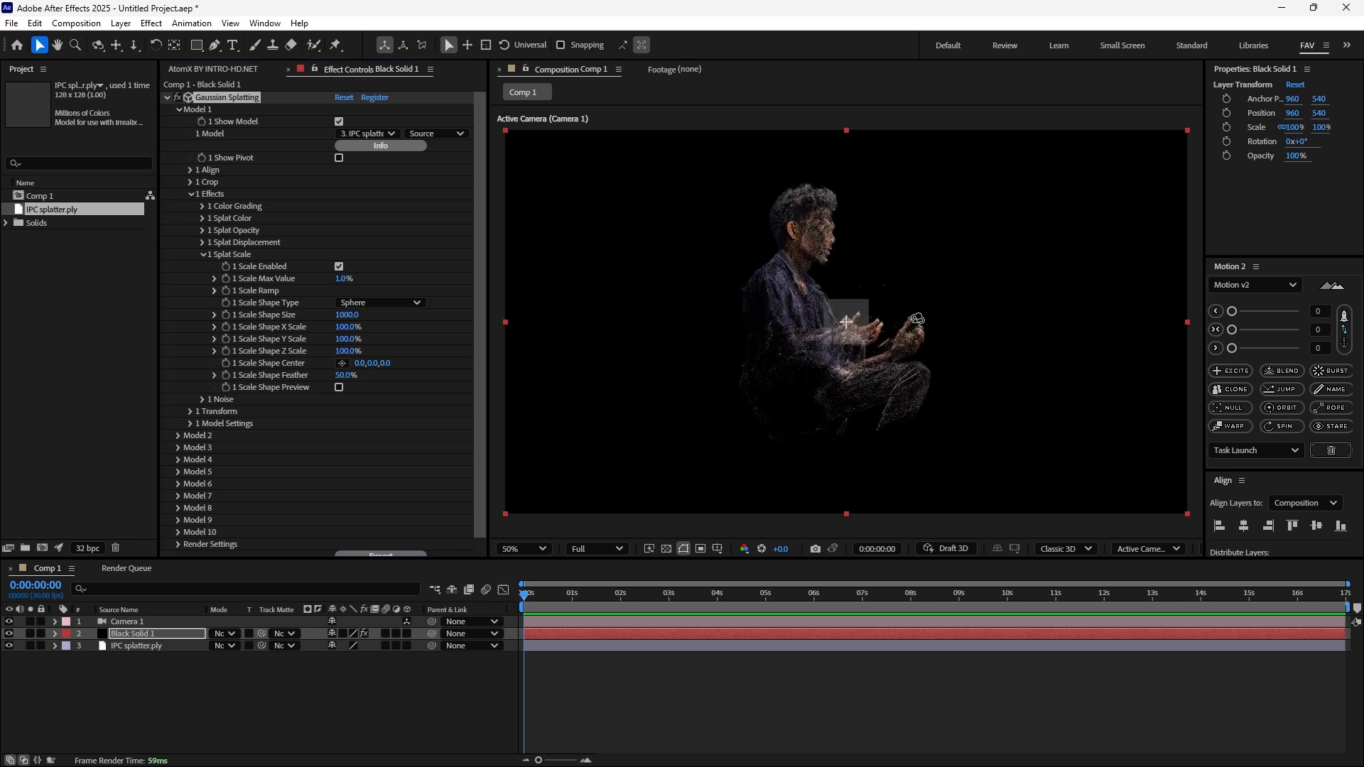
{"action": "left_click", "coordinate": [127, 621]}
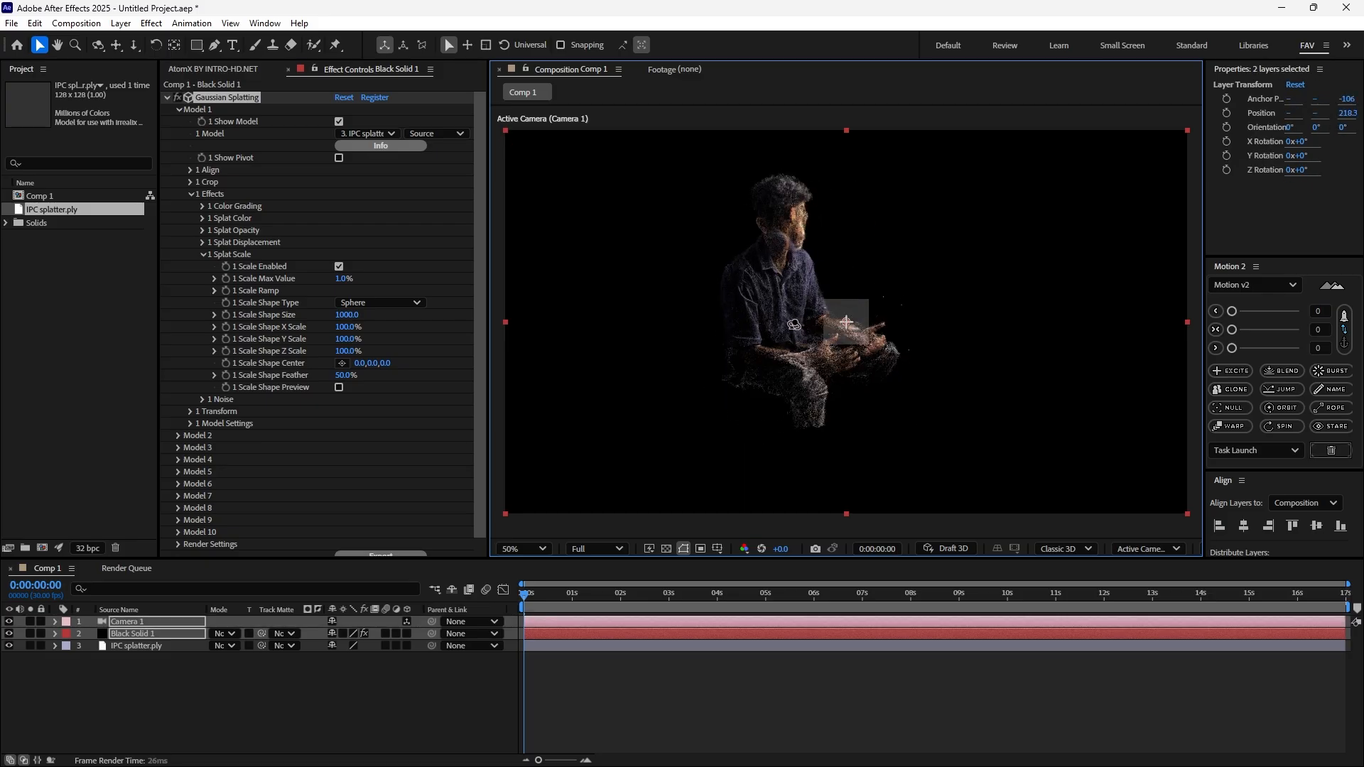
{"action": "left_click", "coordinate": [132, 633]}
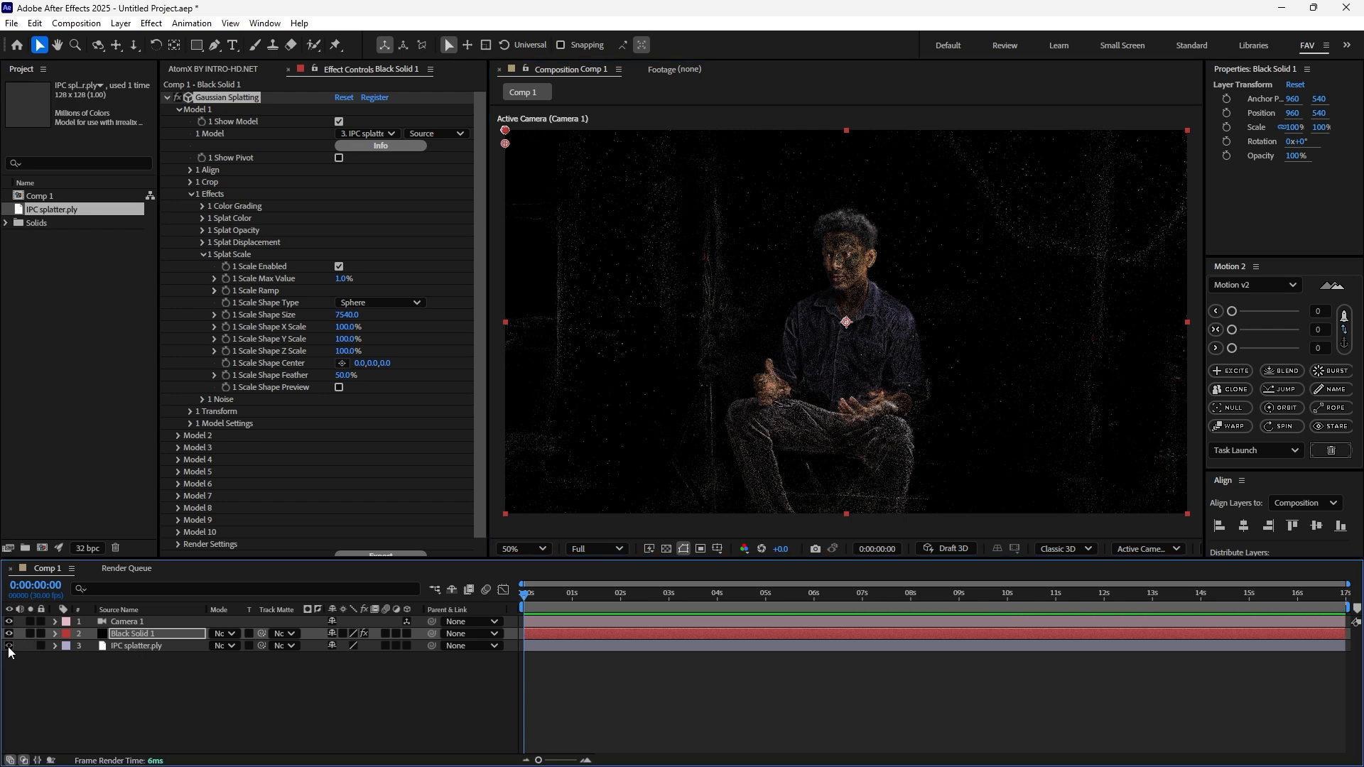
Enable splat colour with 100% feather and 800 shape size, and expand Color Gradient
{"action": "left_click", "coordinate": [136, 663]}
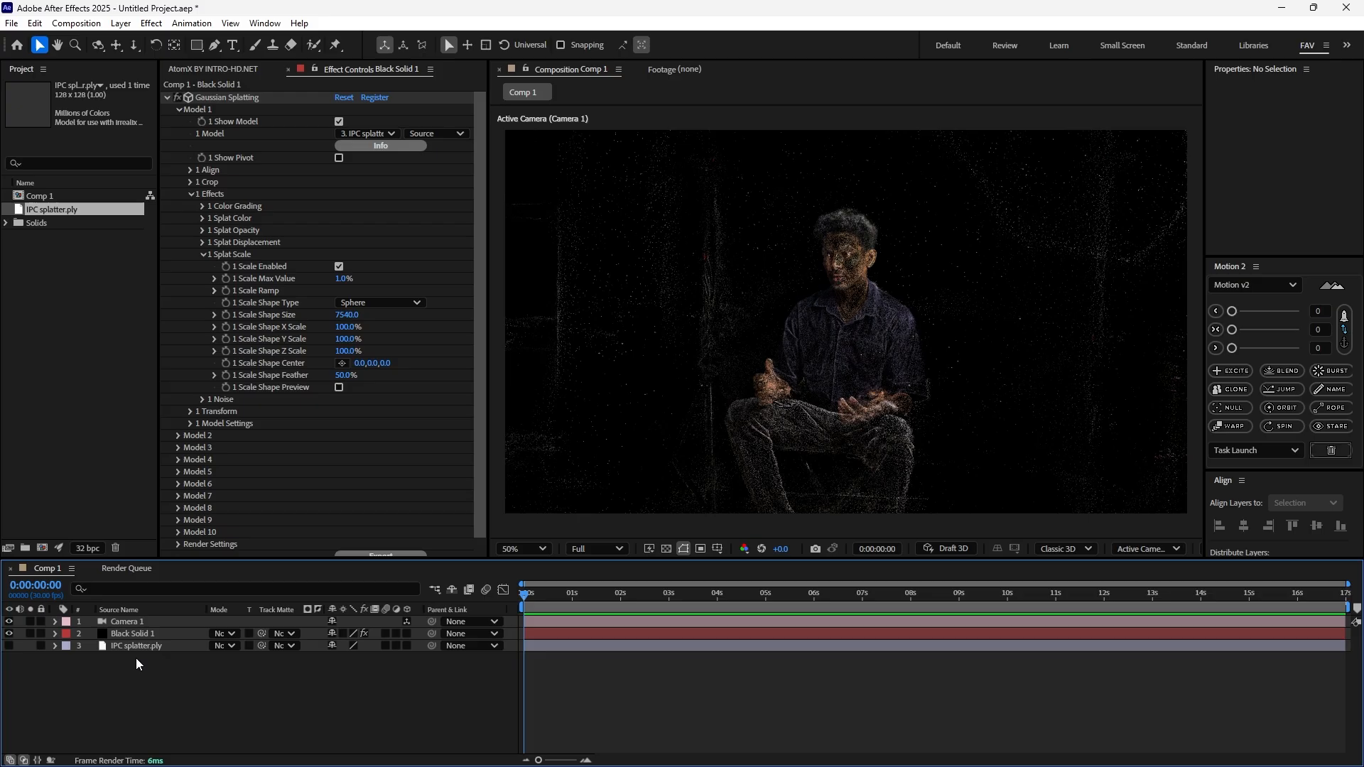
{"action": "left_click", "coordinate": [133, 634]}
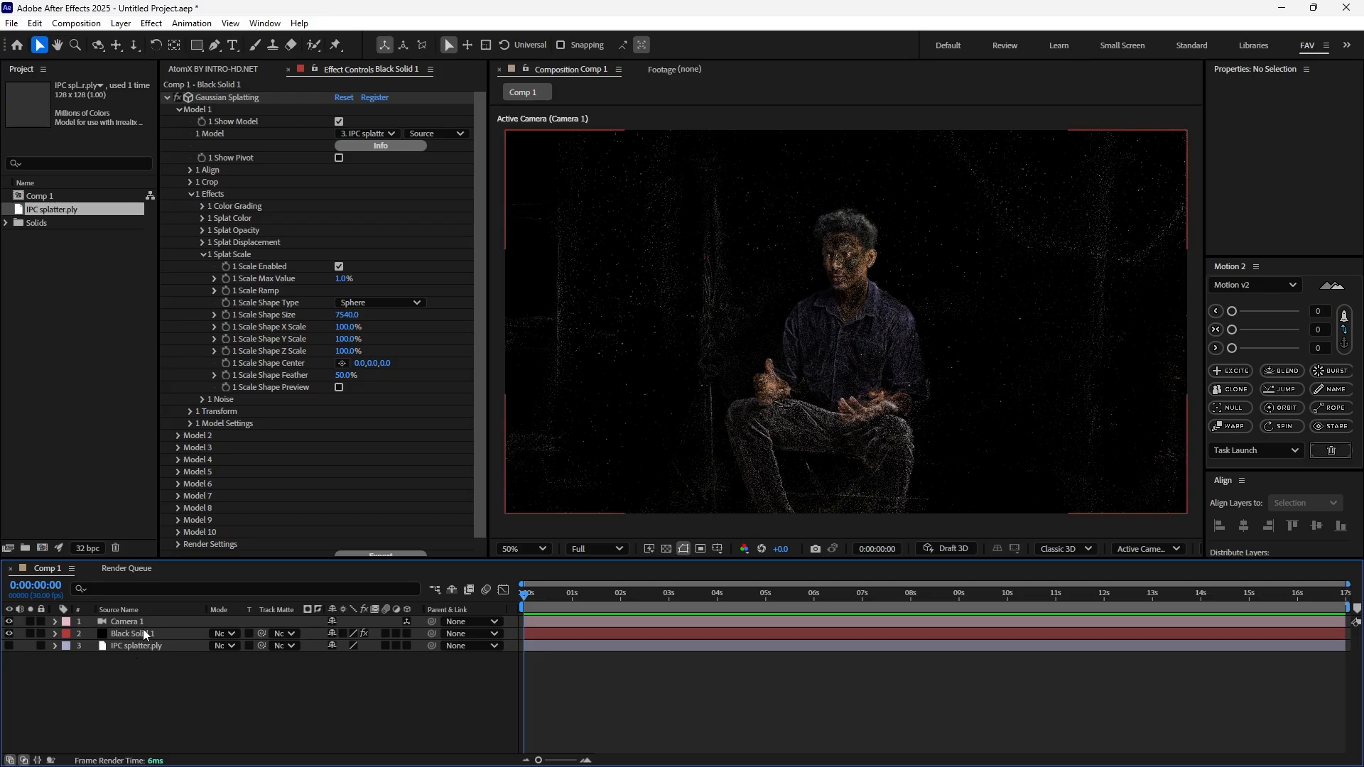
{"action": "left_click", "coordinate": [133, 633]}
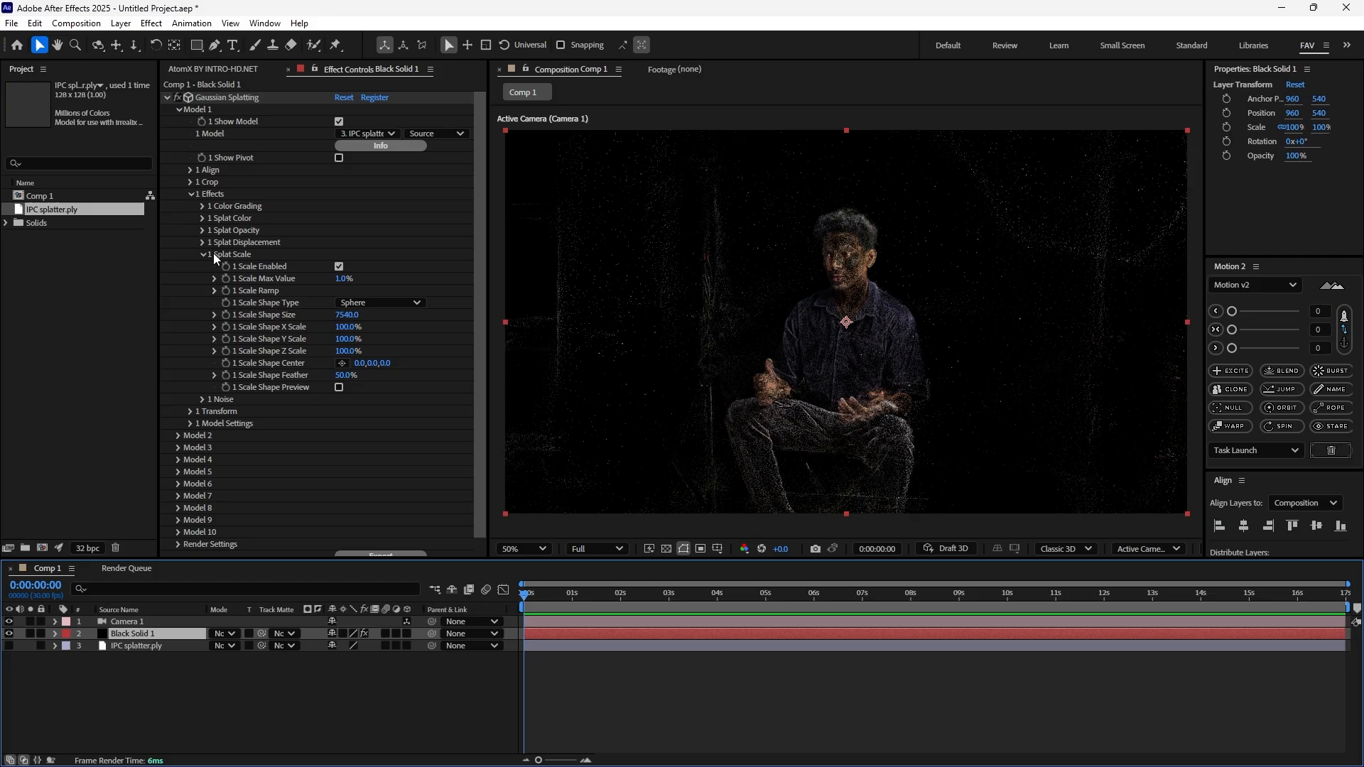
{"action": "left_click", "coordinate": [191, 254]}
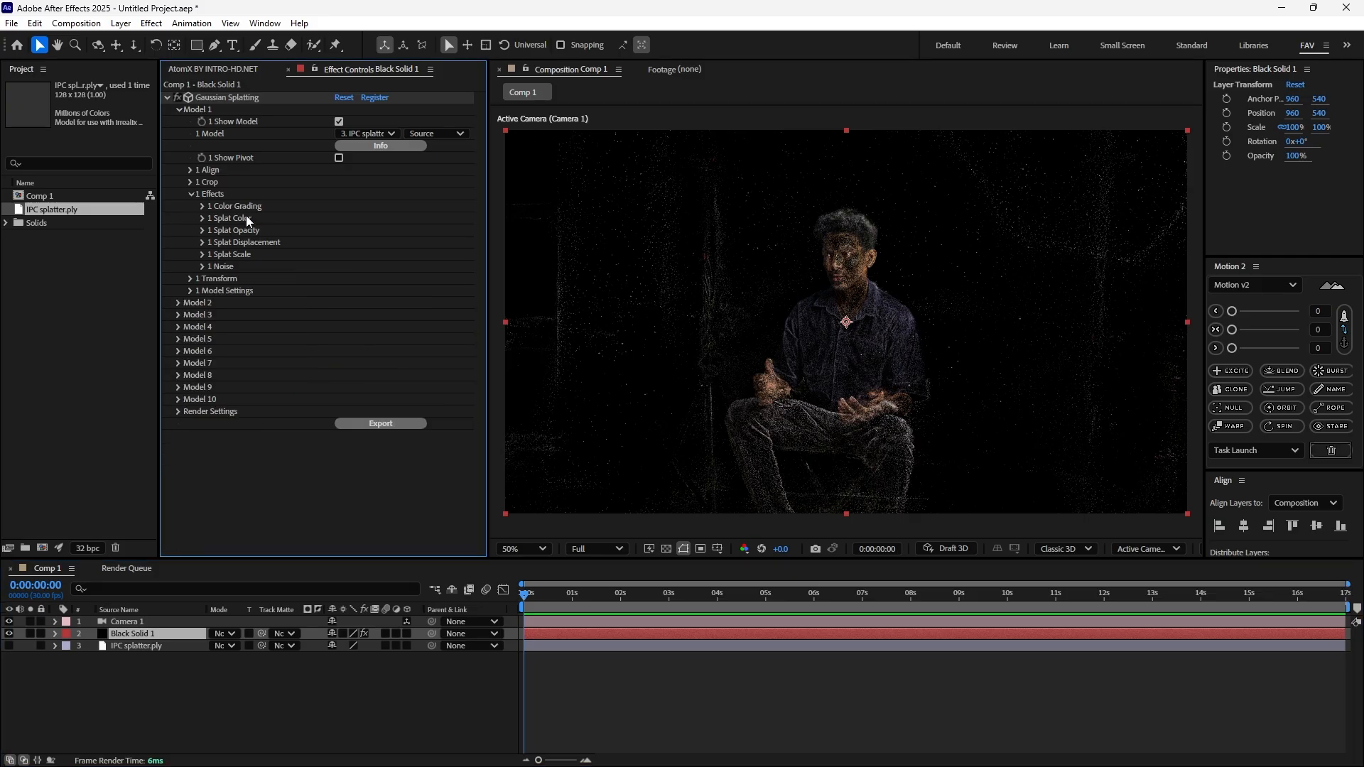
{"action": "left_click", "coordinate": [191, 218]}
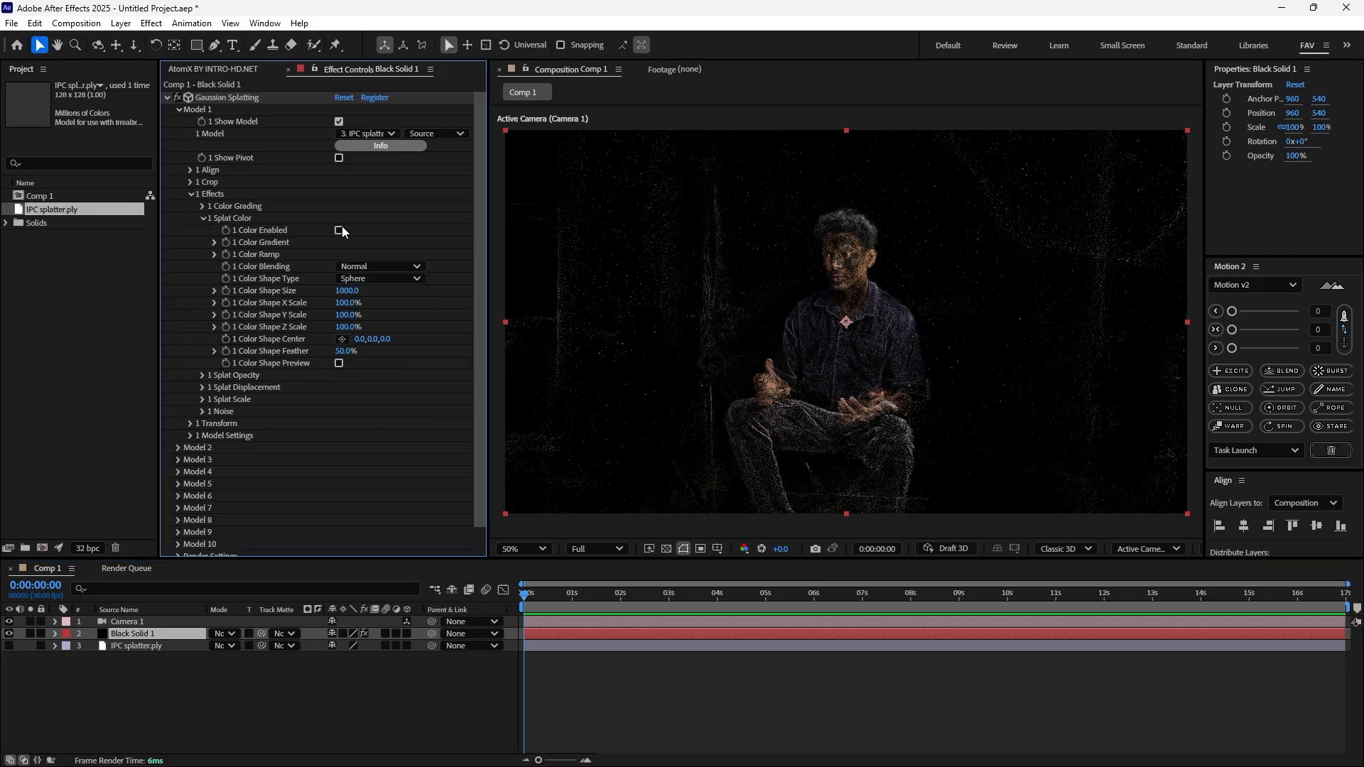
{"action": "left_click", "coordinate": [340, 229]}
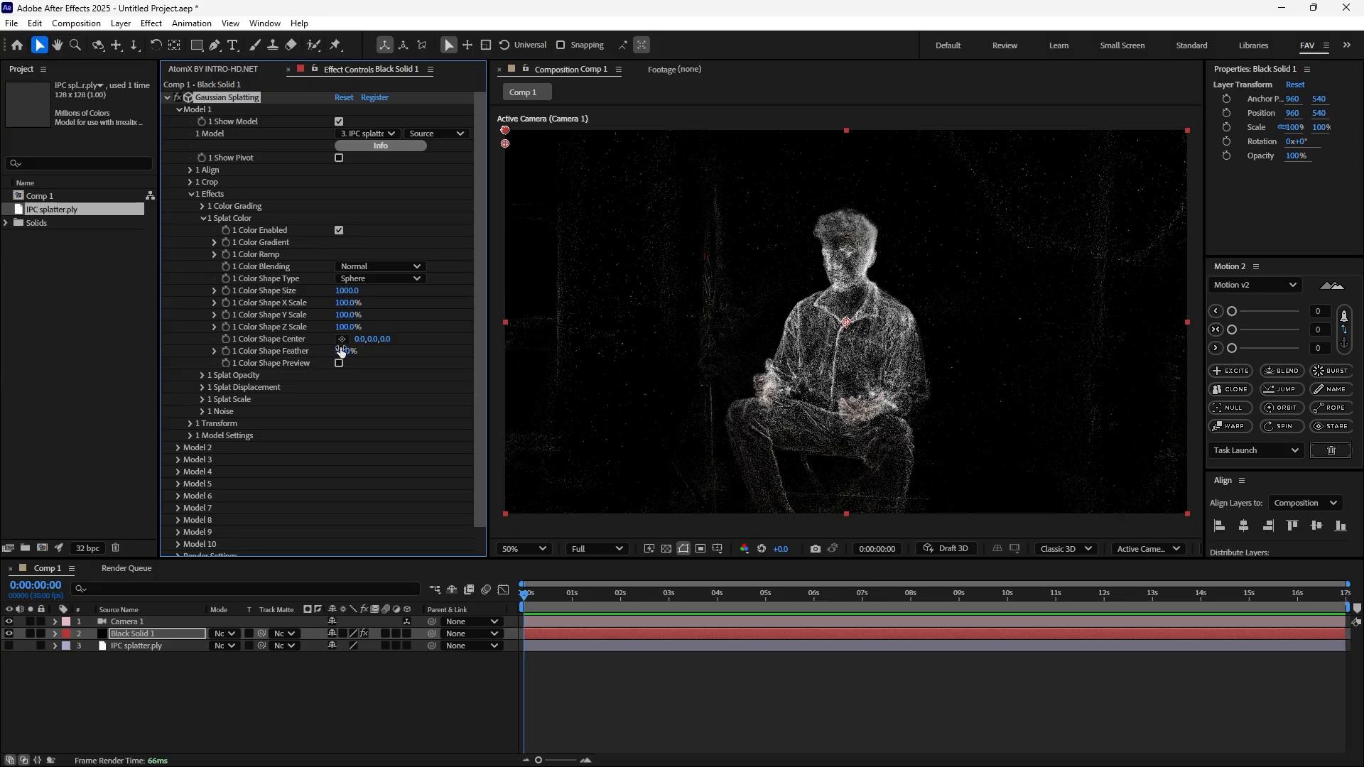
{"action": "left_click", "coordinate": [346, 350]}
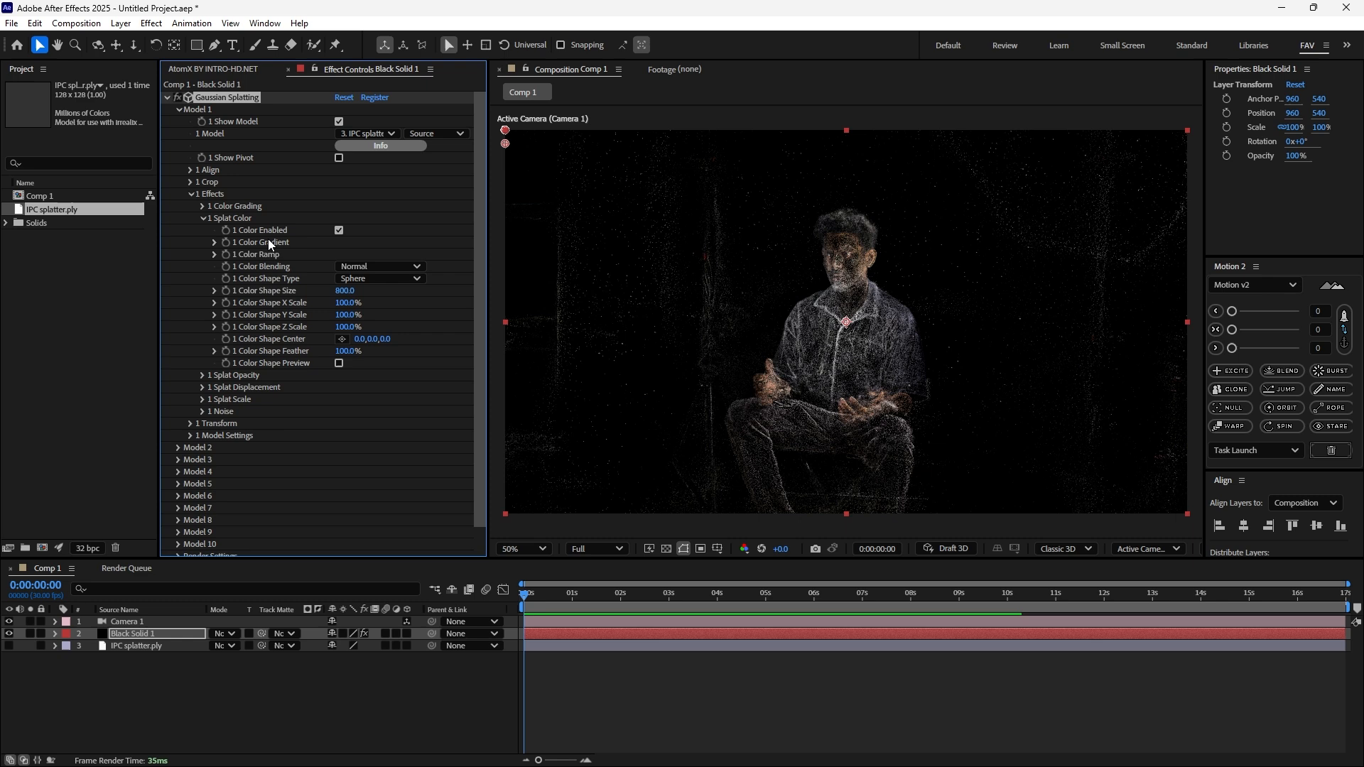
{"action": "left_click", "coordinate": [214, 241]}
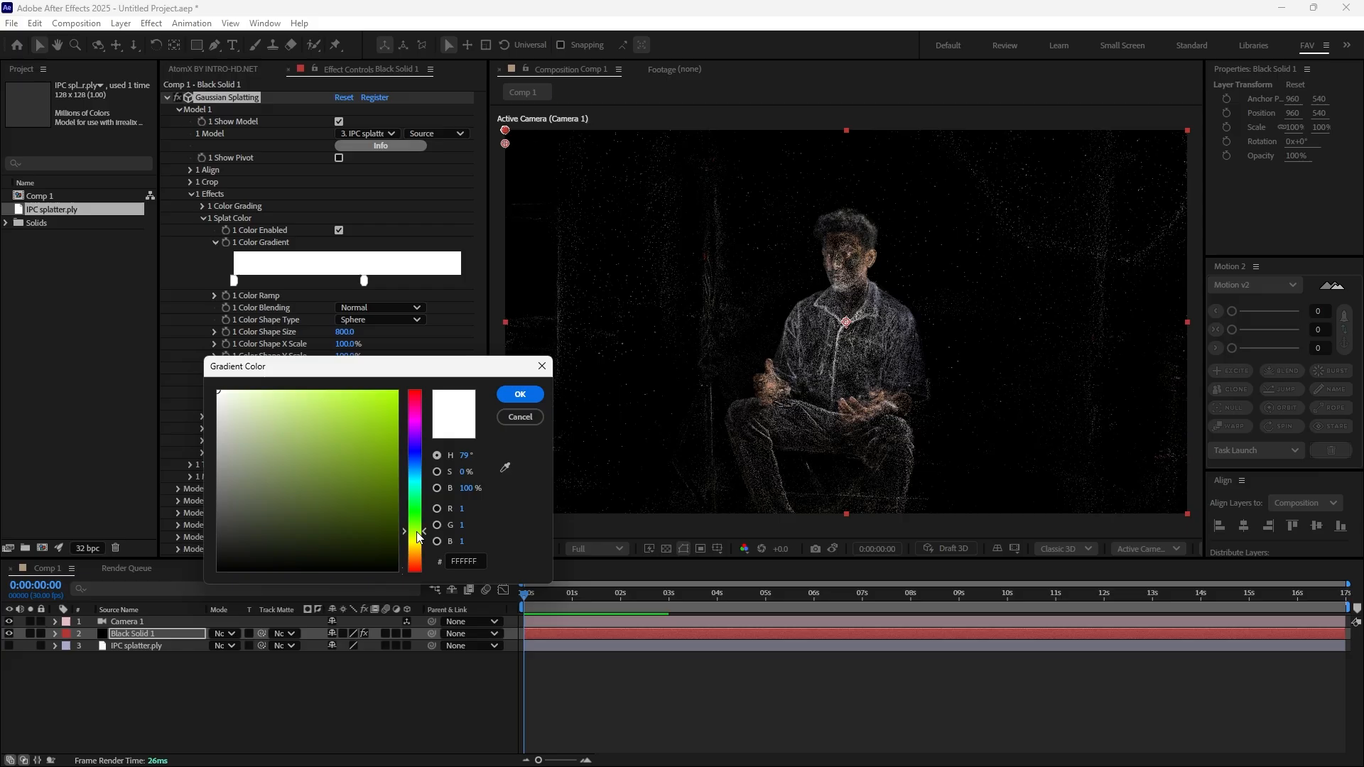
Make the gradient stops yellow-green and yellow, shift a stop, and set colour size 540
{"action": "left_click", "coordinate": [519, 394]}
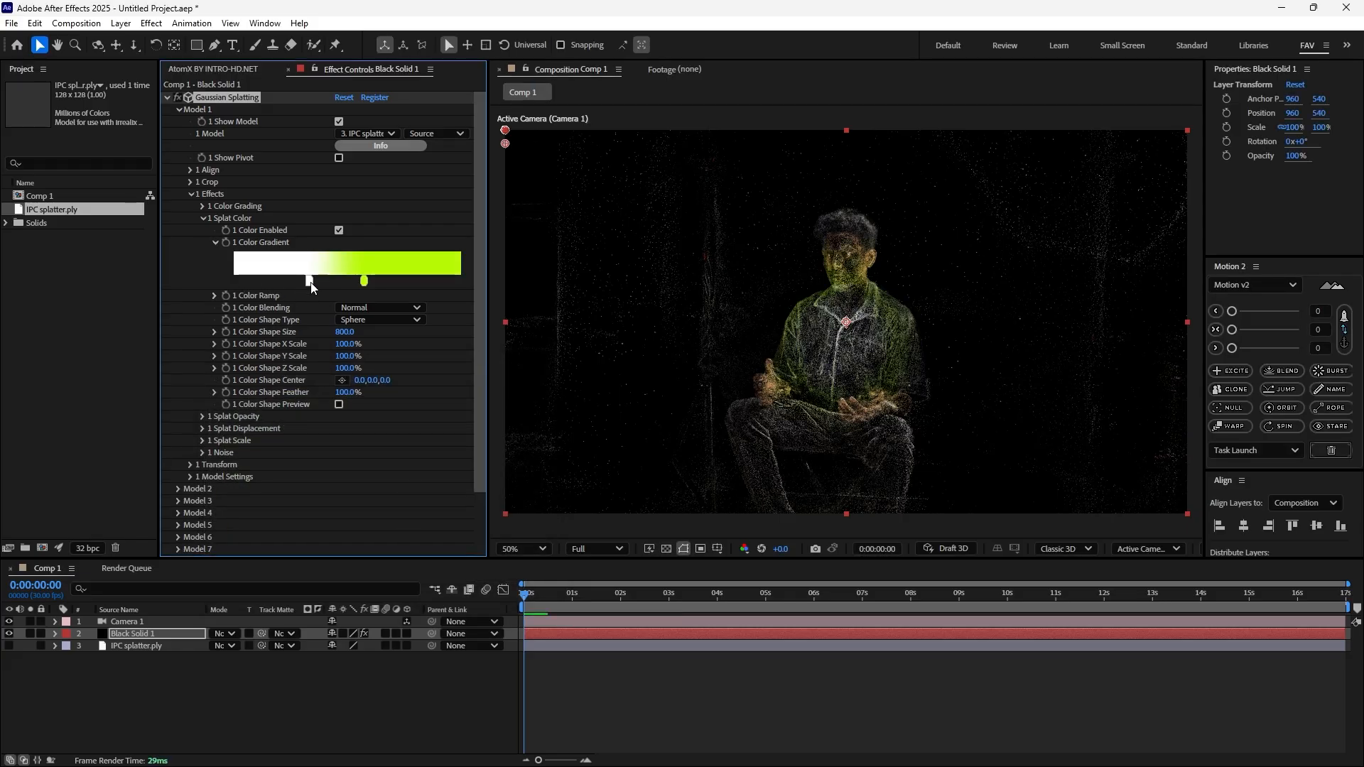
{"action": "double_click", "coordinate": [309, 280]}
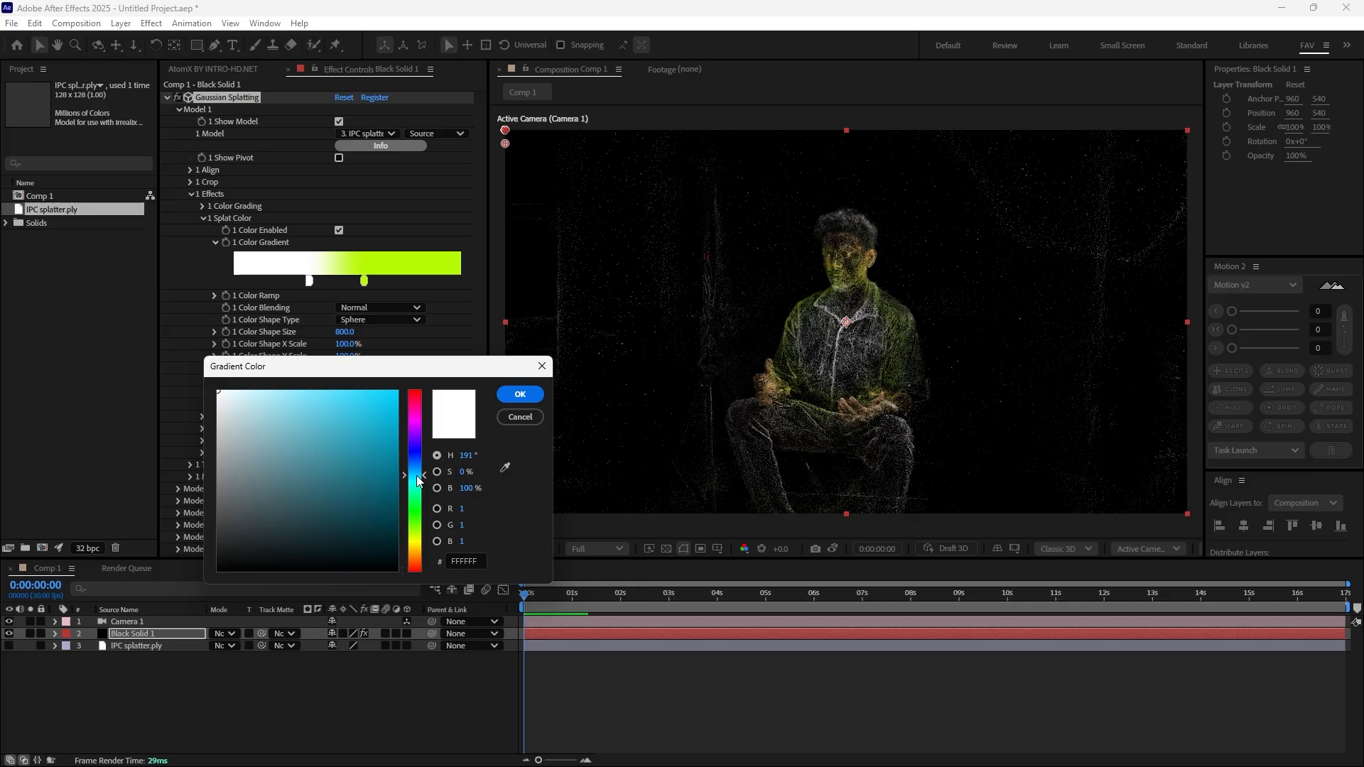
{"action": "left_click", "coordinate": [394, 392]}
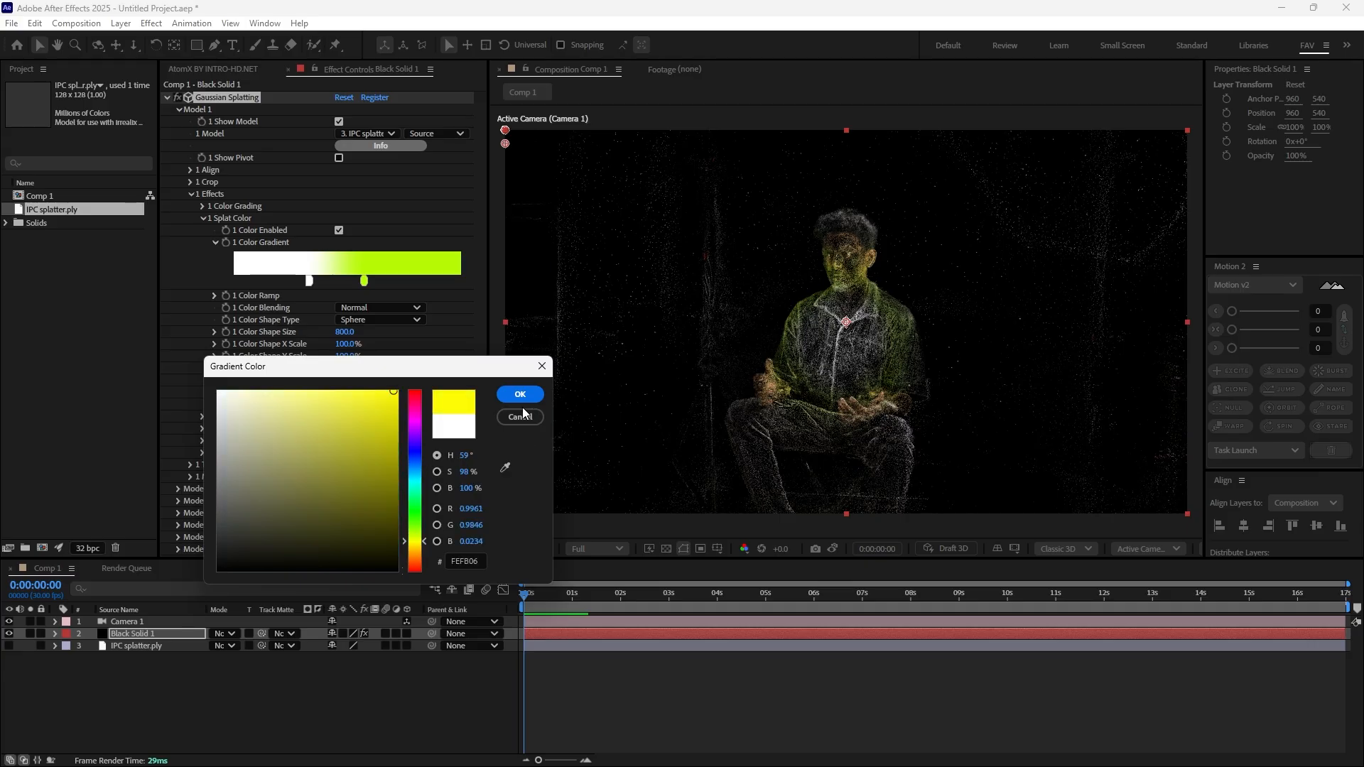
{"action": "left_click", "coordinate": [520, 394]}
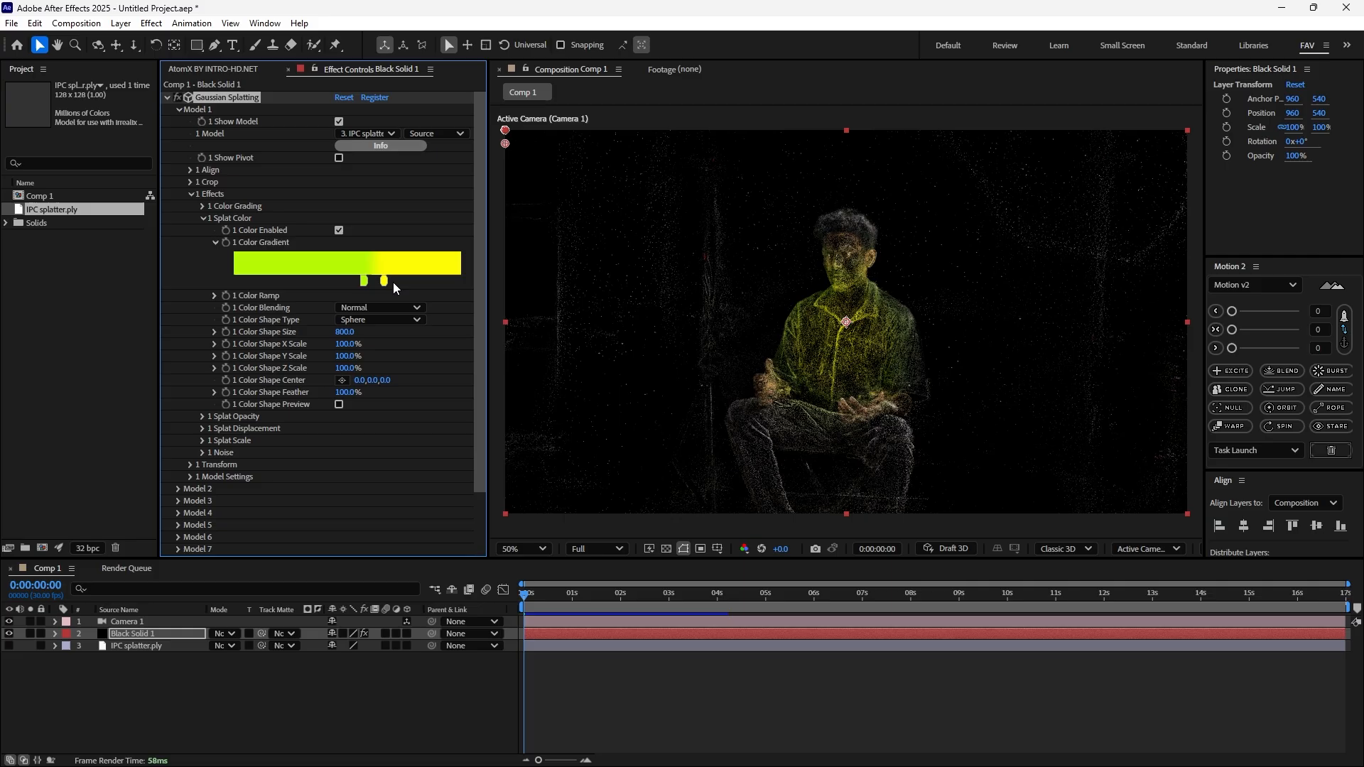
{"action": "left_click_drag", "start_coordinate": [364, 280], "coordinate": [320, 280]}
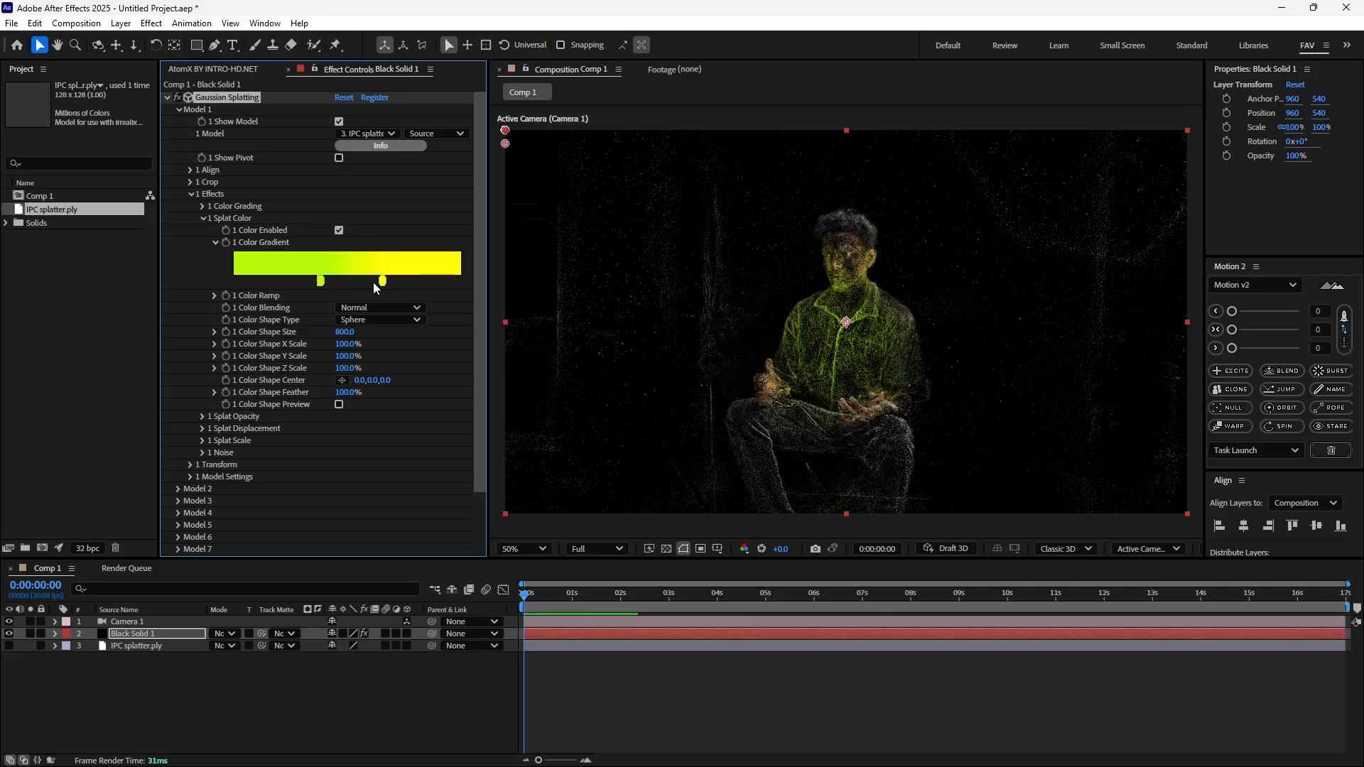
{"action": "left_click_drag", "start_coordinate": [383, 280], "coordinate": [363, 280]}
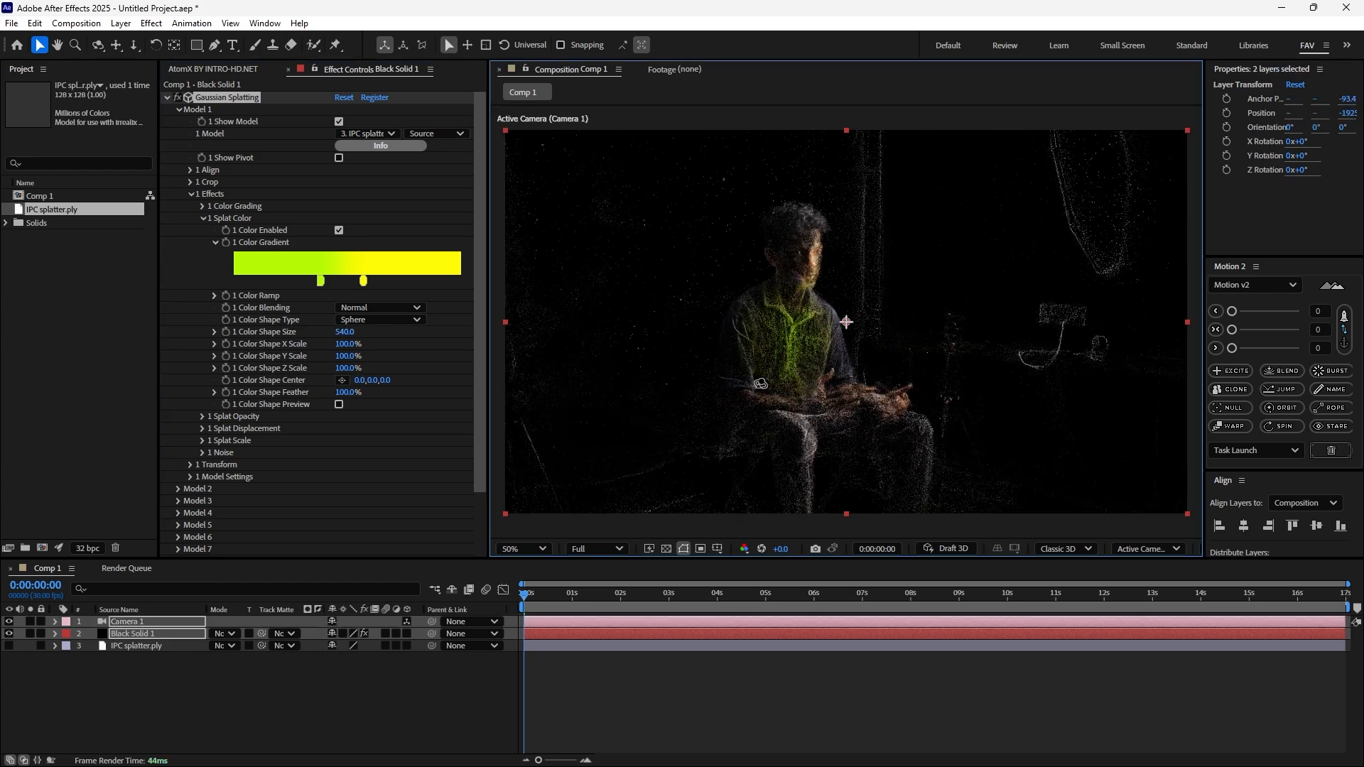
Add black stops at both gradient ends, turn the middle stop green, set size 610
{"action": "left_click", "coordinate": [131, 633]}
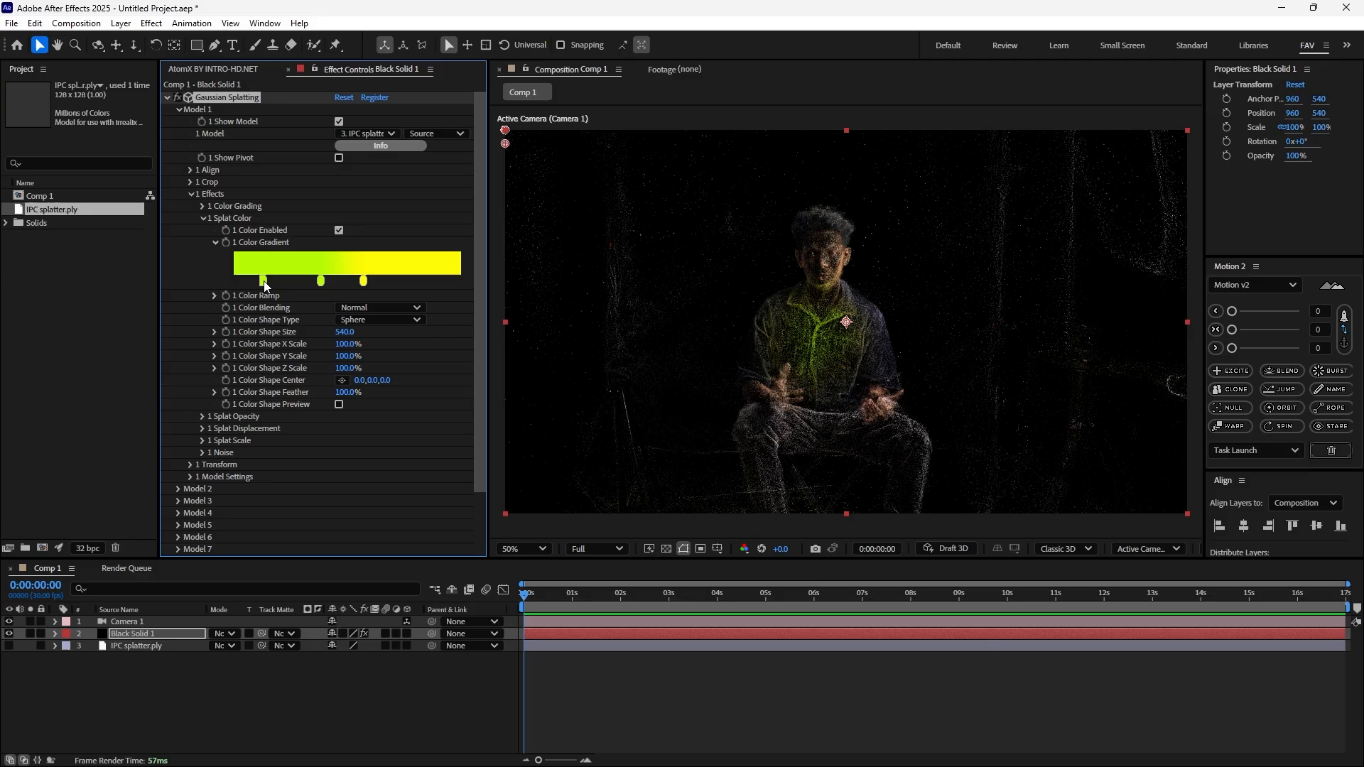
{"action": "double_click", "coordinate": [262, 280]}
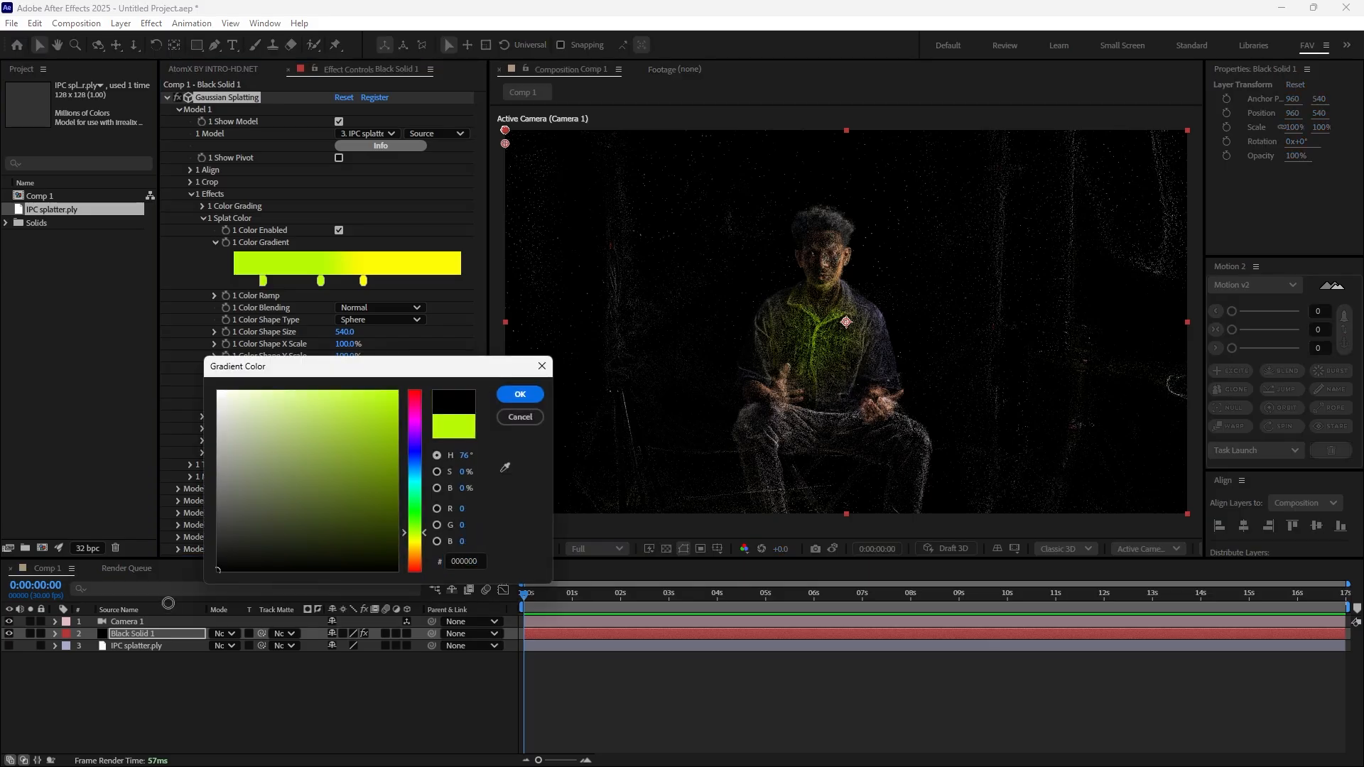
{"action": "left_click", "coordinate": [519, 395]}
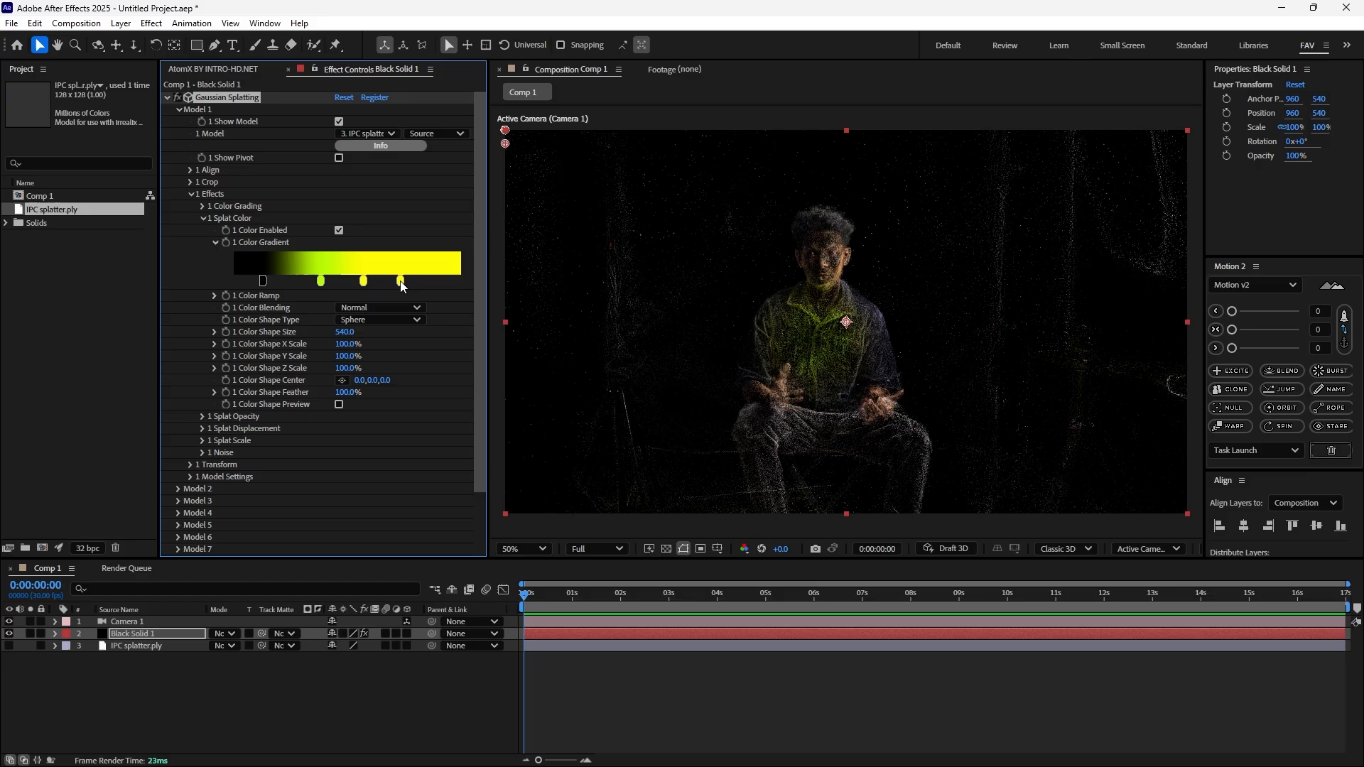
{"action": "double_click", "coordinate": [400, 280]}
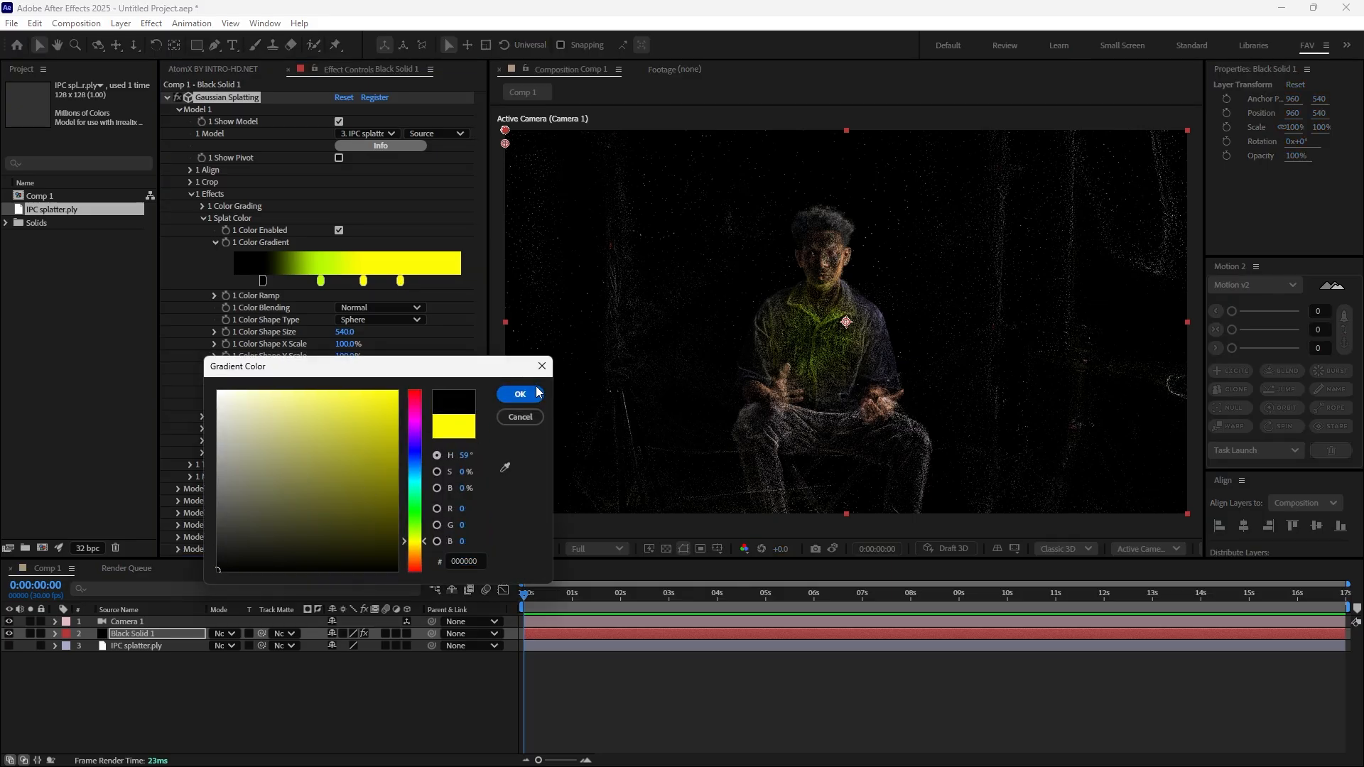
{"action": "left_click", "coordinate": [518, 395]}
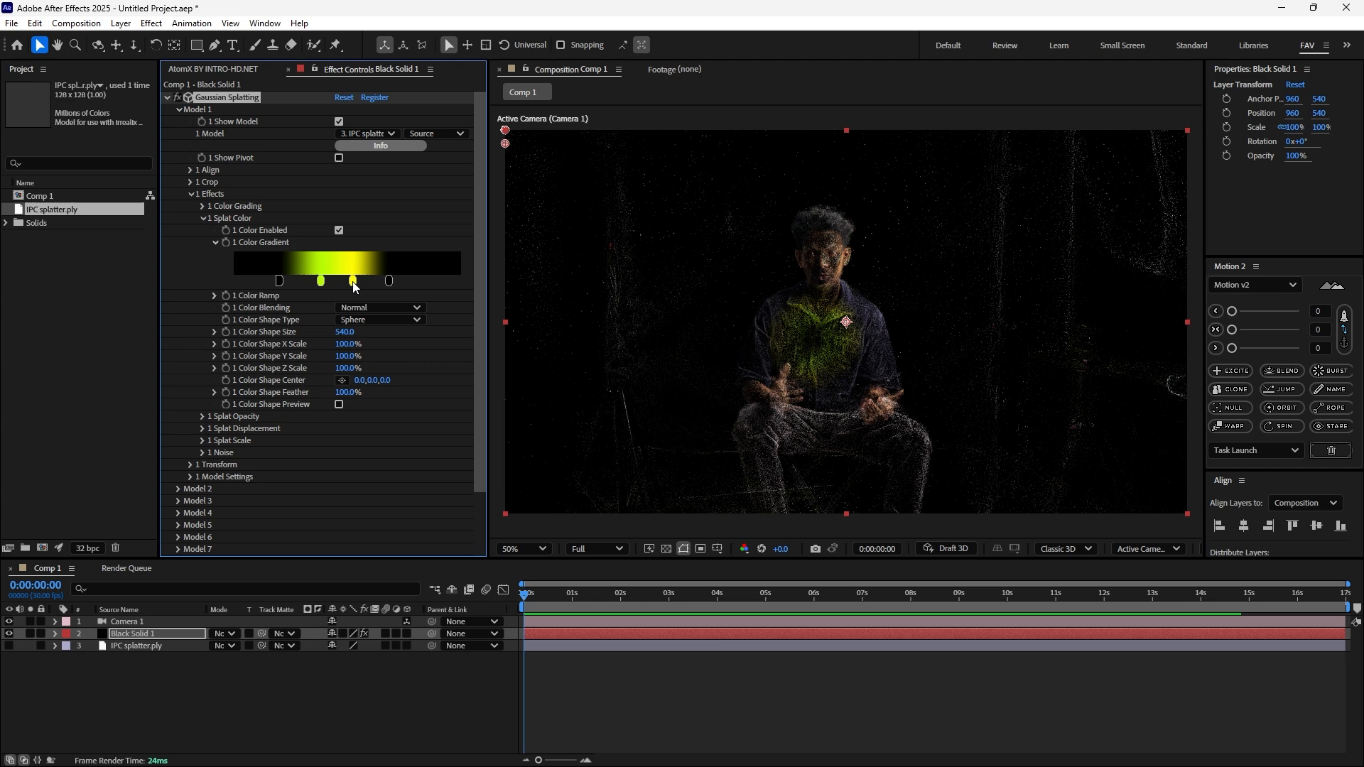
{"action": "double_click", "coordinate": [352, 280]}
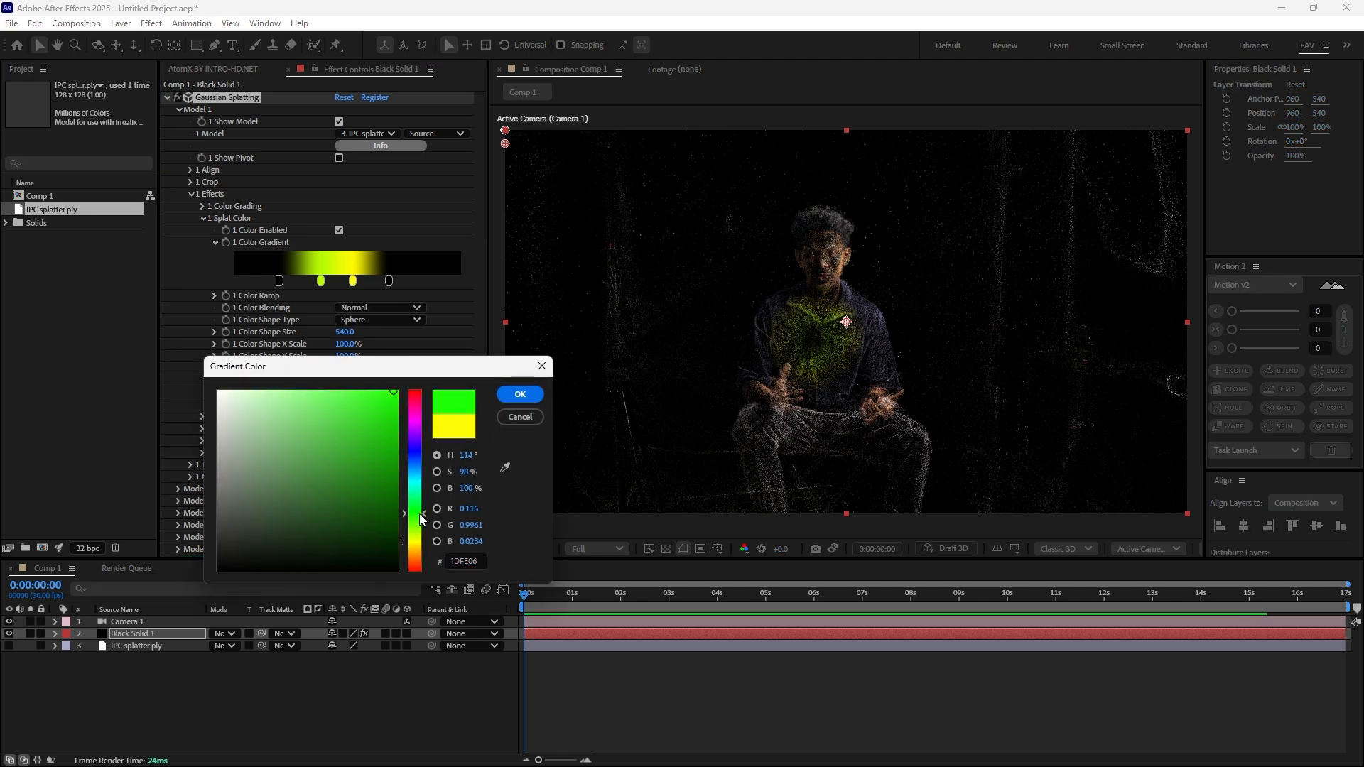
{"action": "left_click", "coordinate": [519, 394]}
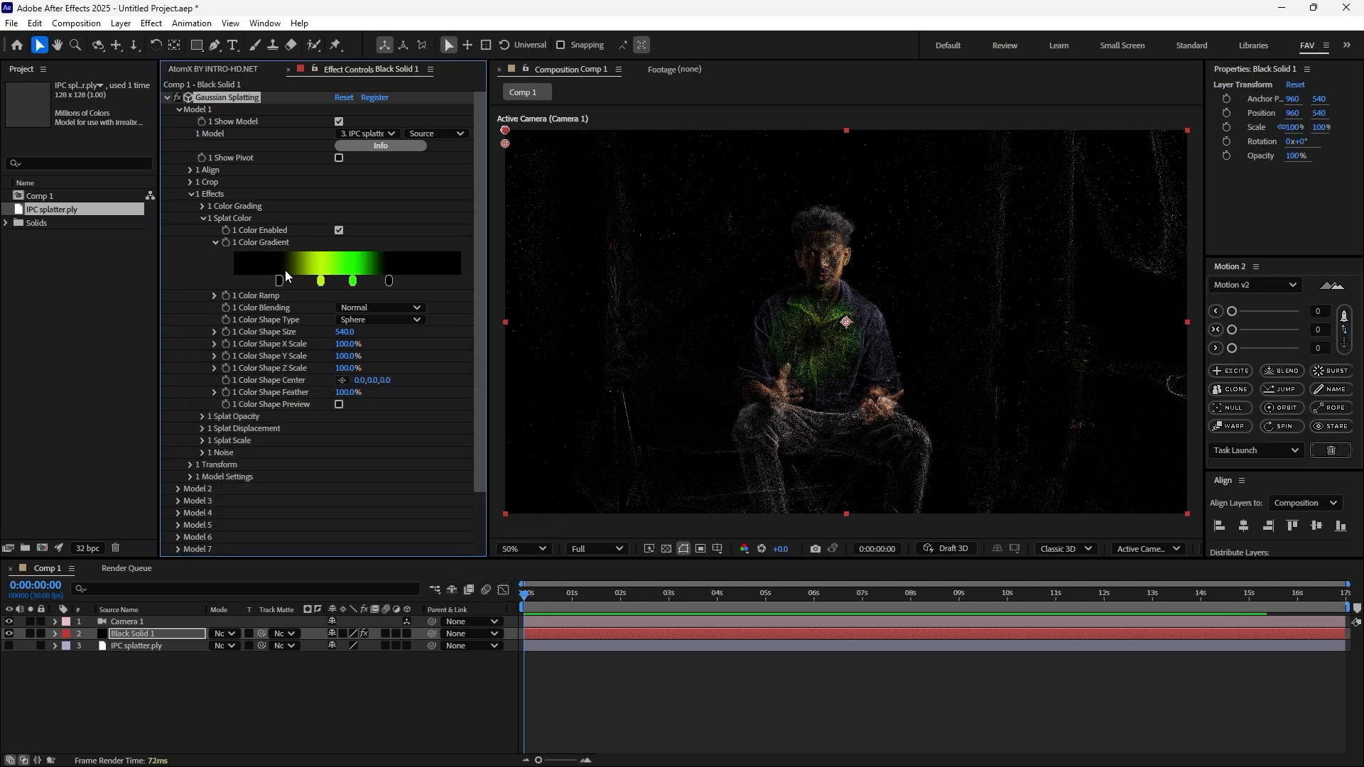
{"action": "double_click", "coordinate": [320, 279]}
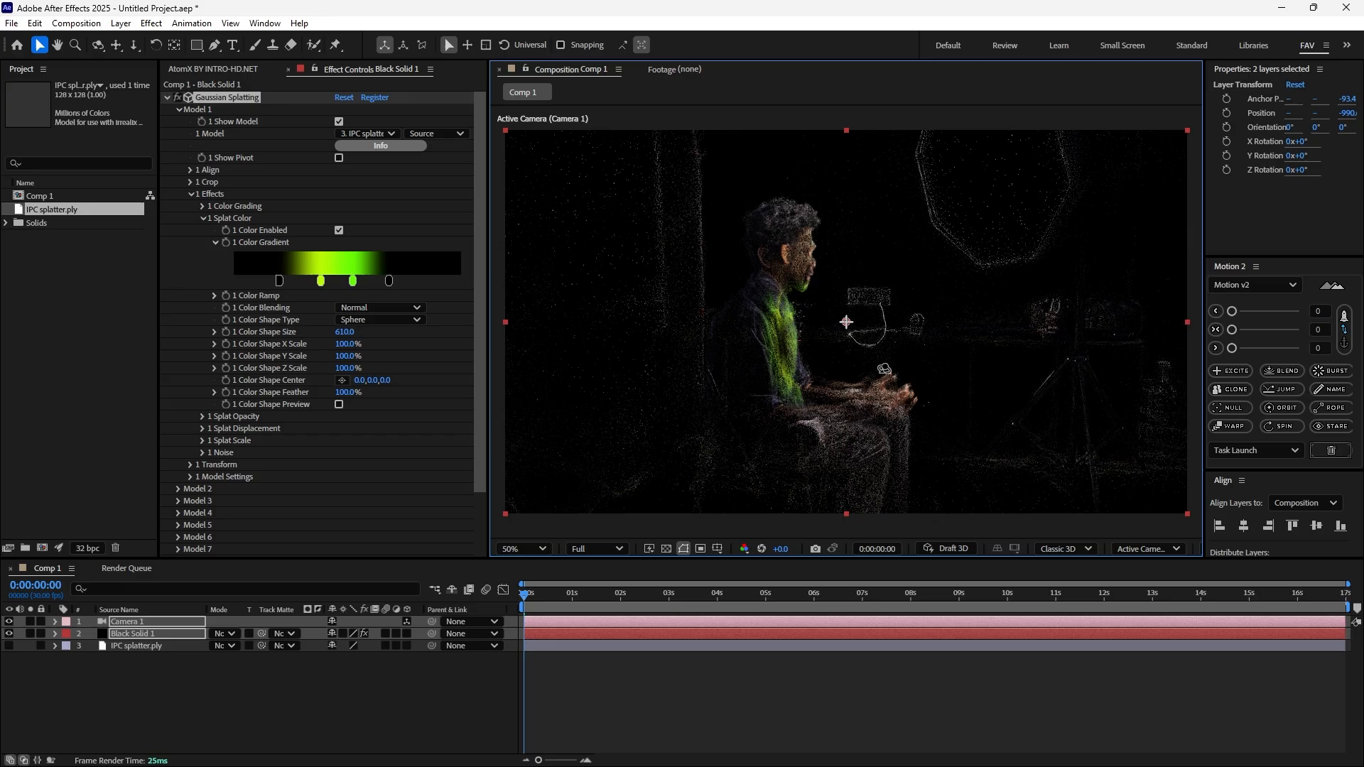
Centre the colour shape at 0,-425,0 and keyframe its size from 0 to 10960 over two seconds
{"action": "left_click", "coordinate": [135, 633]}
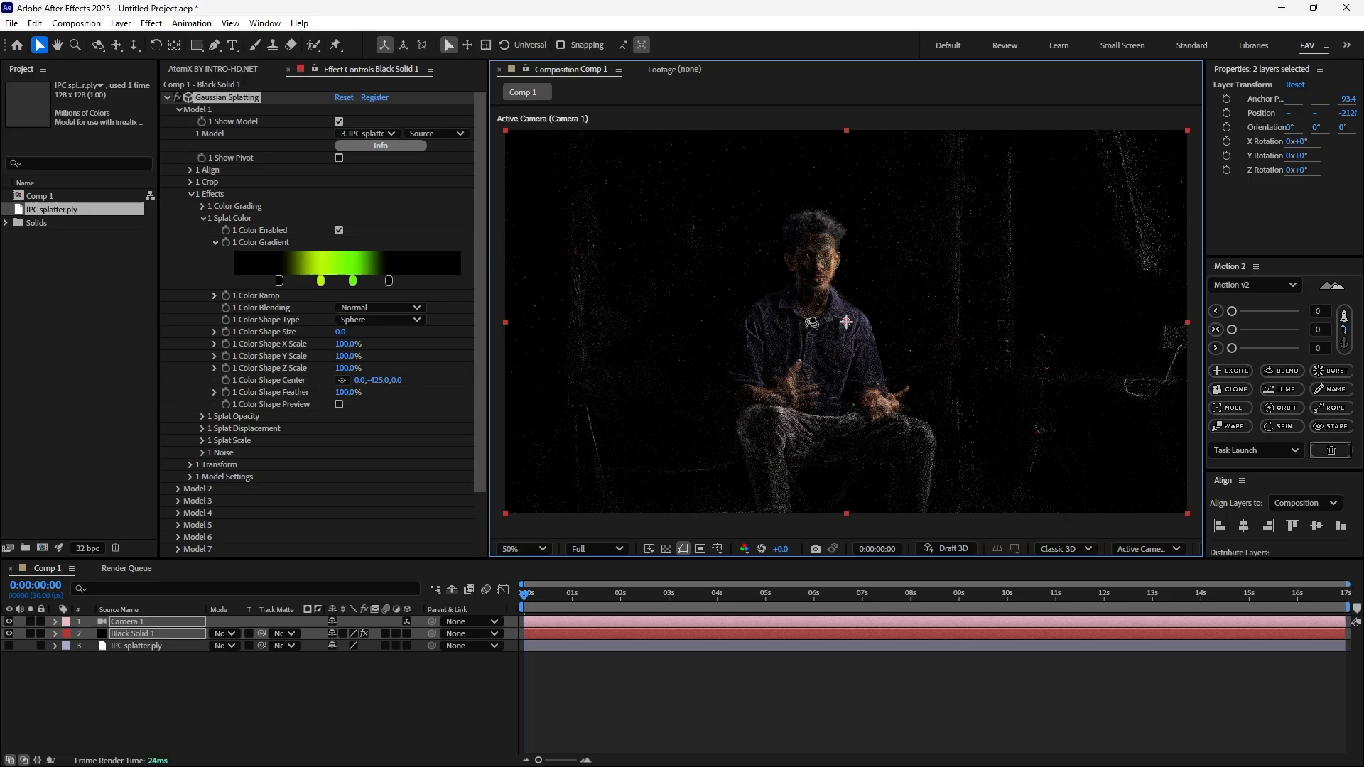
{"action": "left_click", "coordinate": [131, 633]}
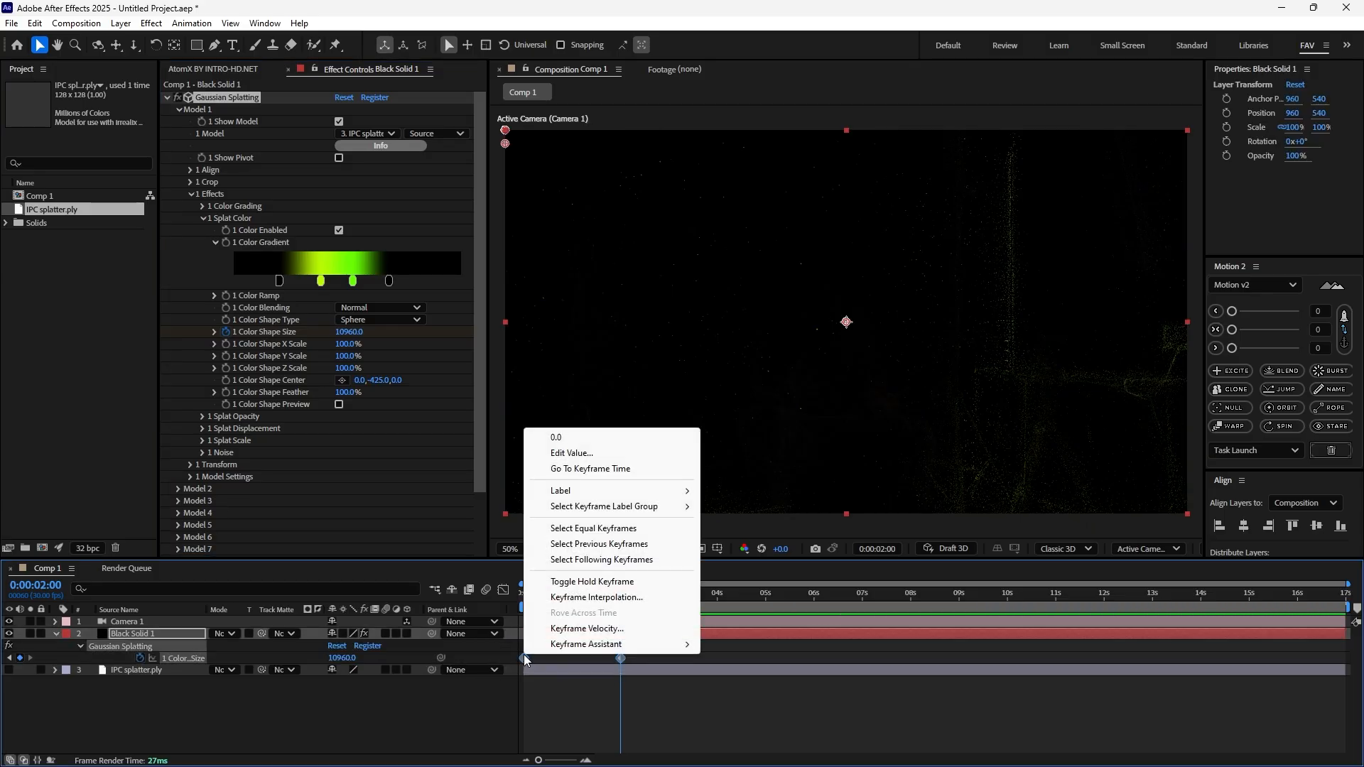
{"action": "mouse_move", "coordinate": [586, 644]}
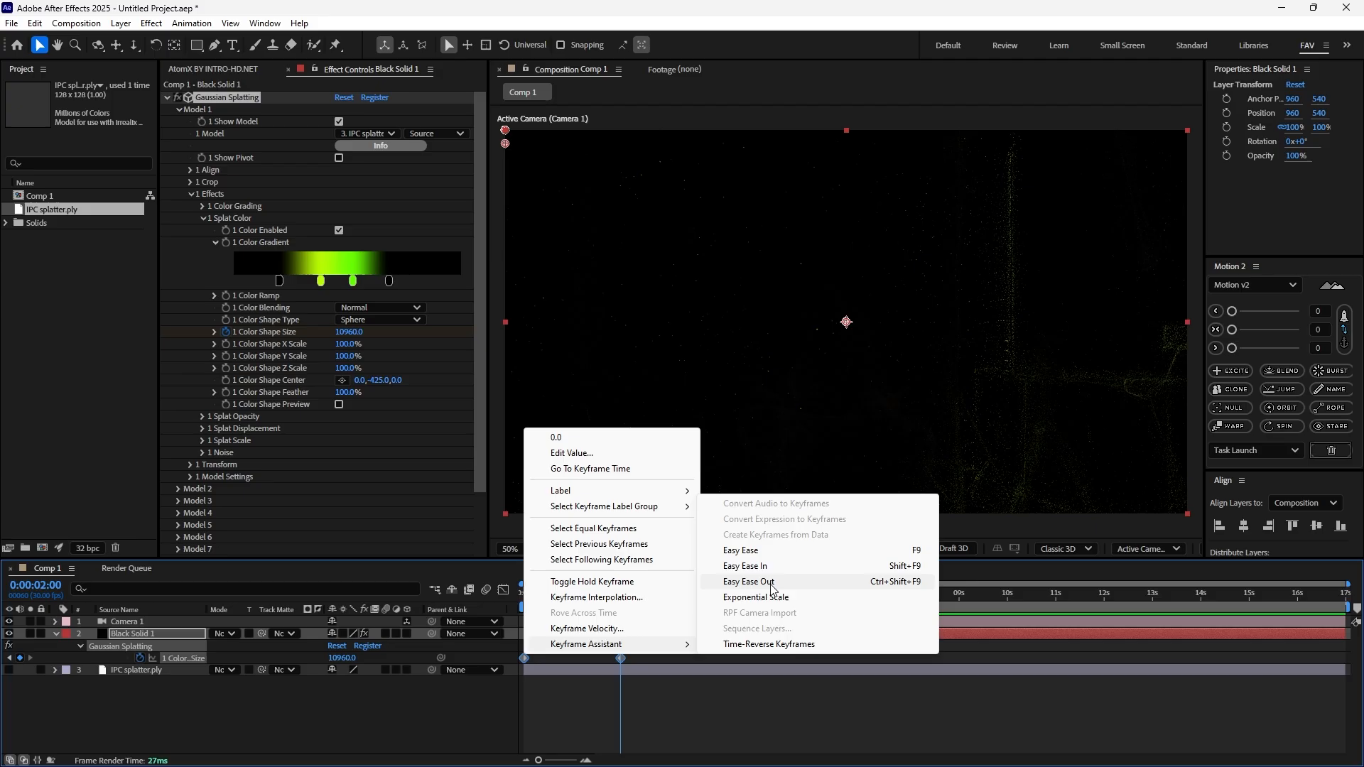
Ease out the colour shape size keyframes, inspect their speed graph, and preview the green growth
{"action": "left_click", "coordinate": [747, 581]}
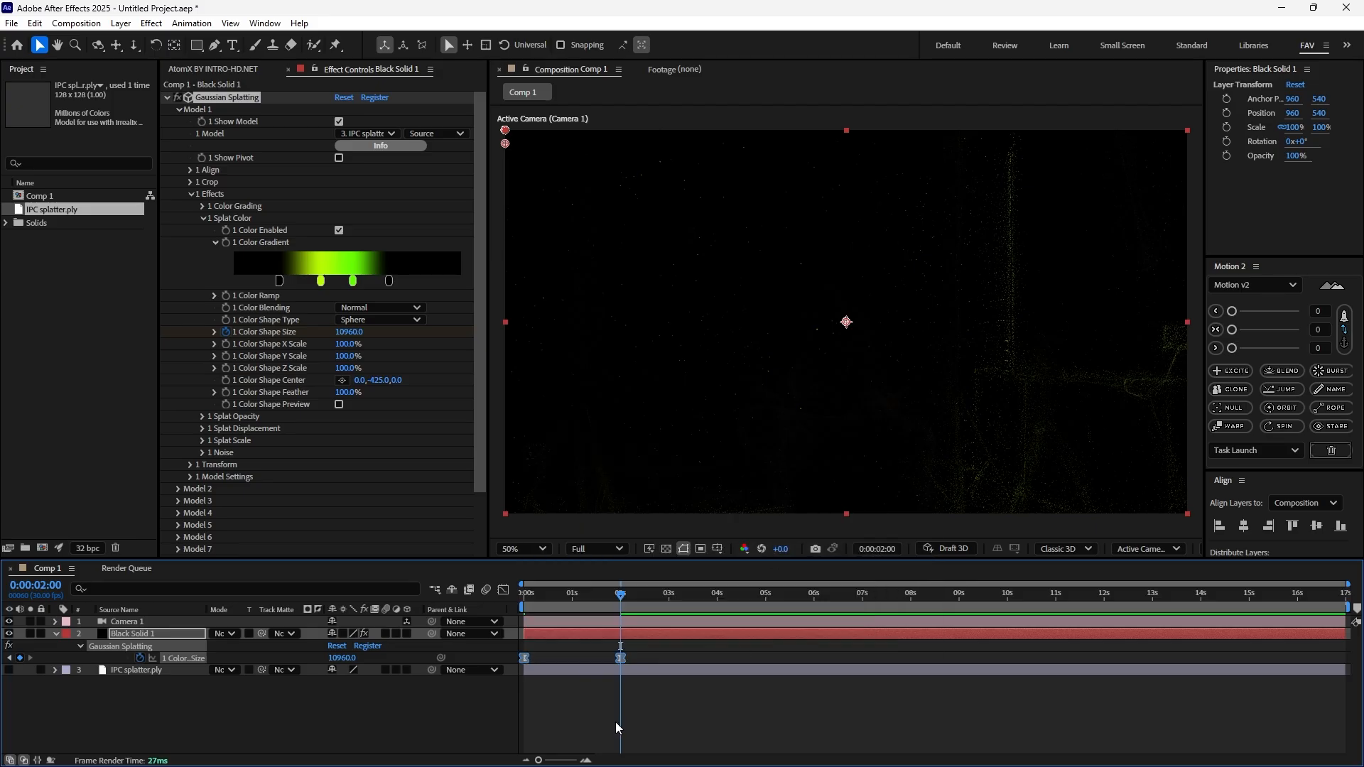
{"action": "left_click", "coordinate": [504, 589]}
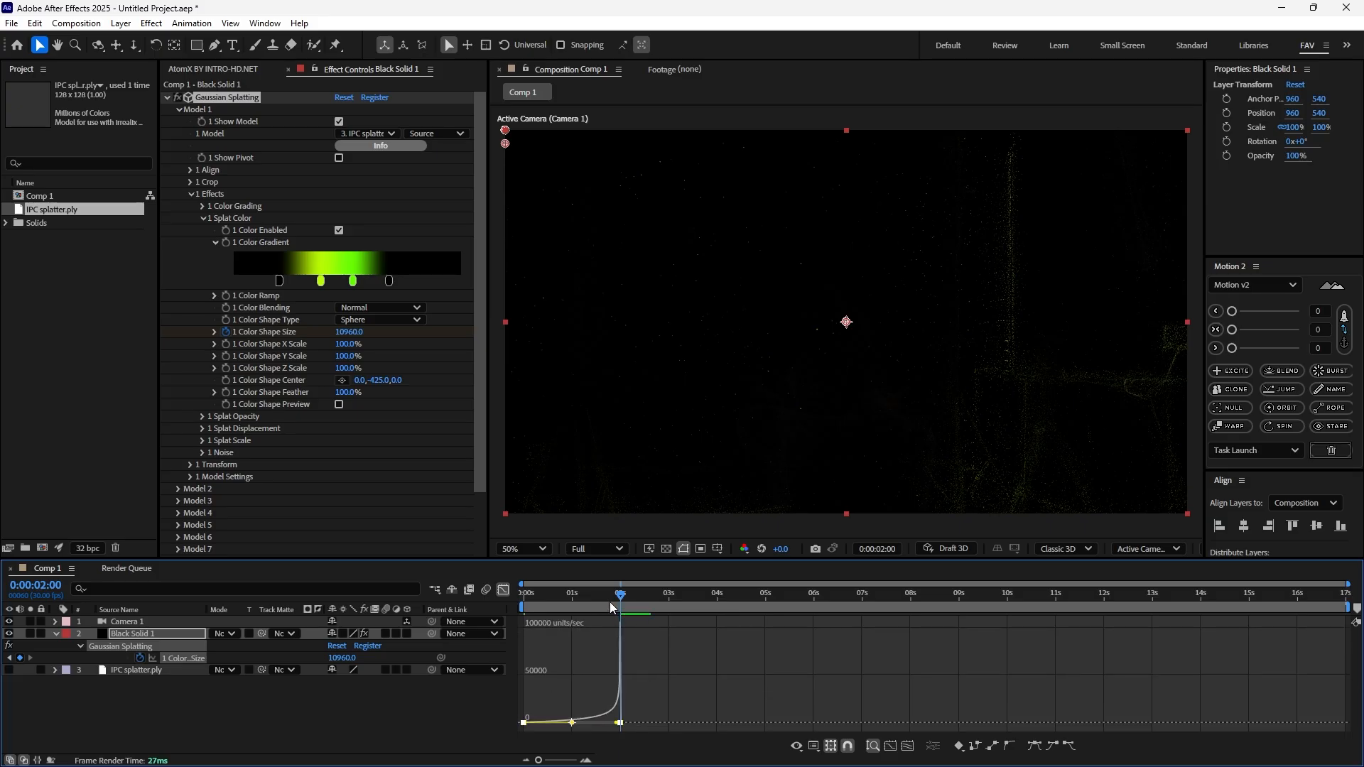
{"action": "left_click", "coordinate": [524, 593]}
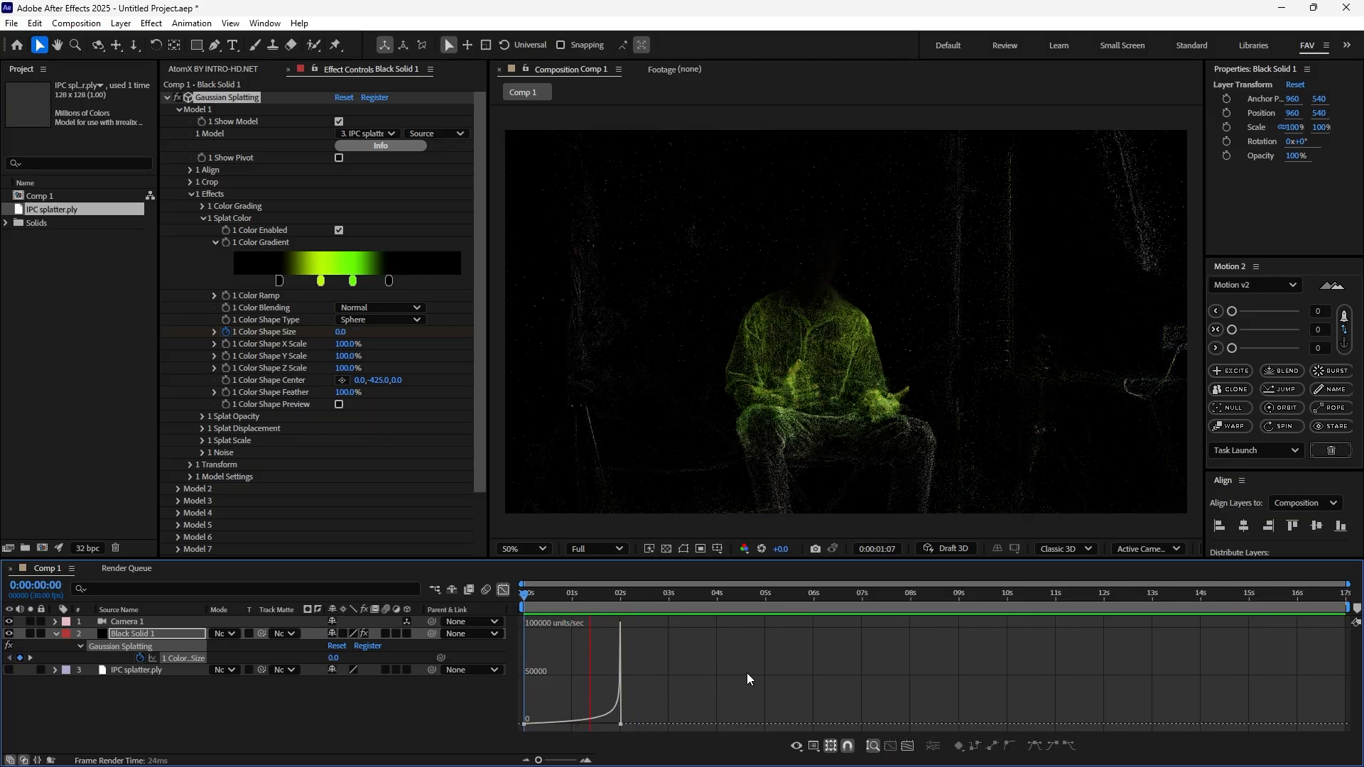
{"action": "left_click", "coordinate": [523, 584]}
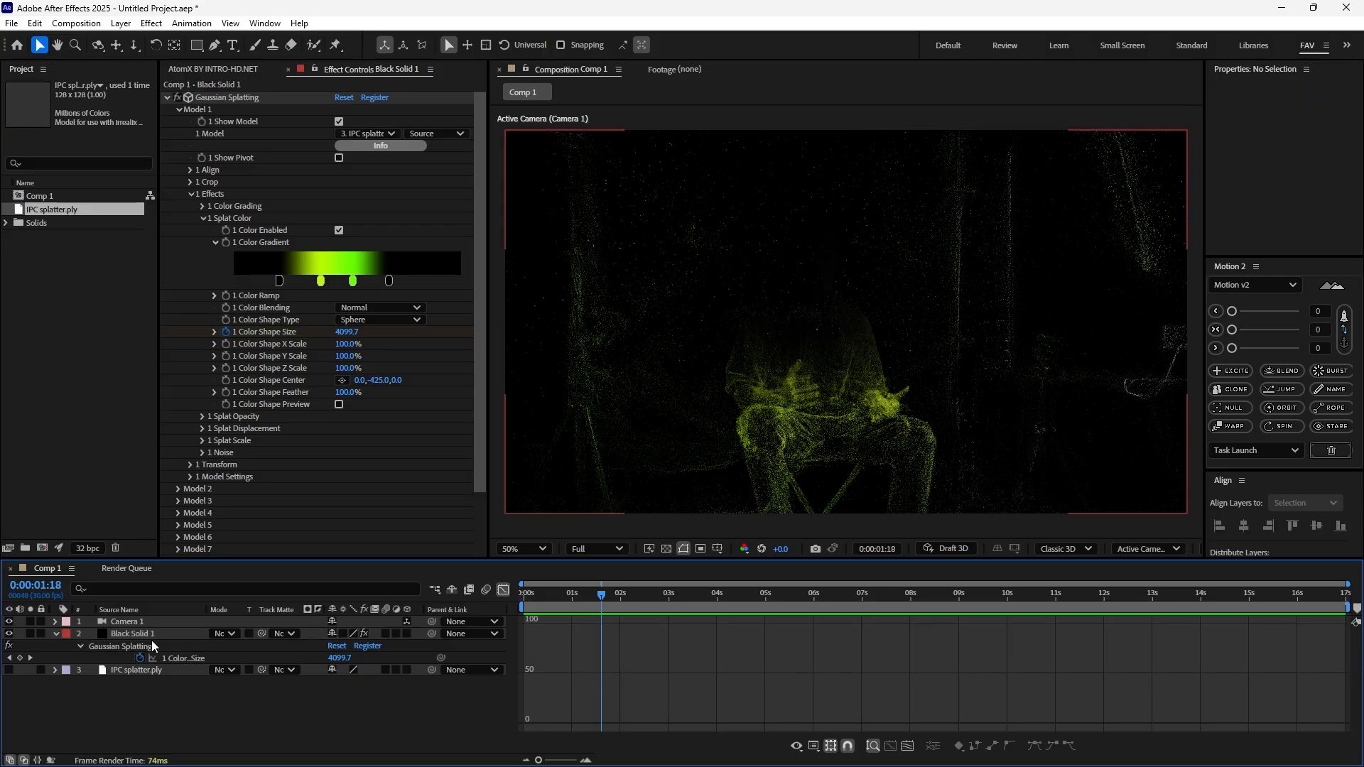
Choose 3. IPC splatter.ply as the Model 2 scan on the splat solid and expand its effect groups
{"action": "left_click", "coordinate": [132, 633]}
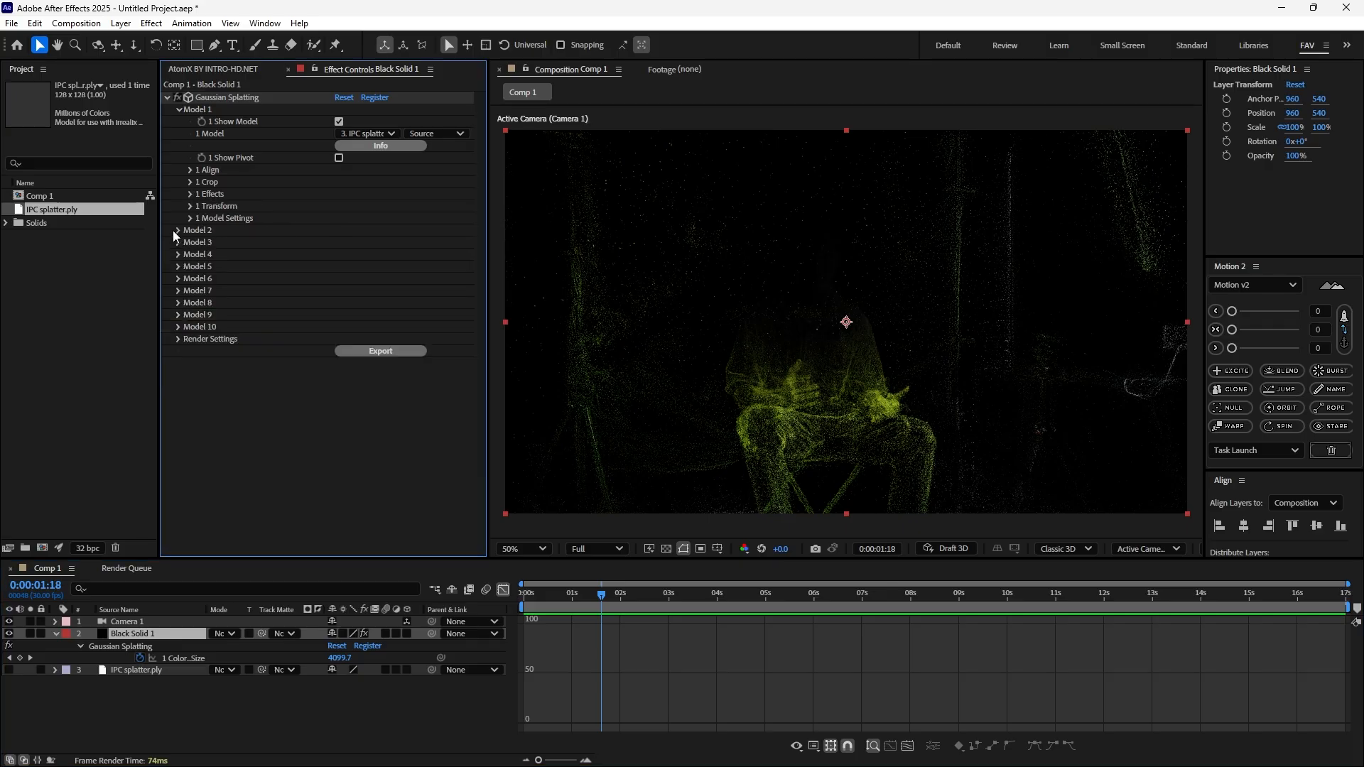
{"action": "left_click", "coordinate": [177, 230]}
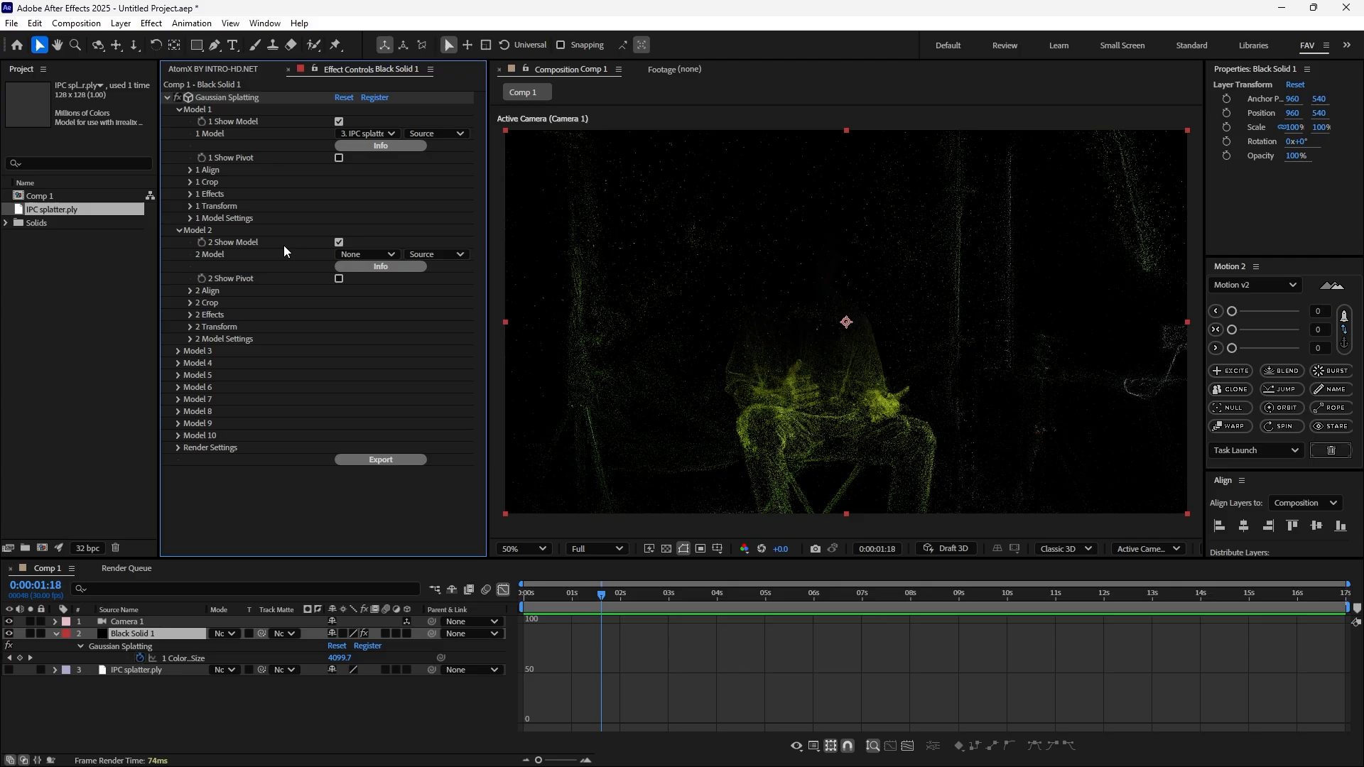
{"action": "left_click", "coordinate": [366, 254]}
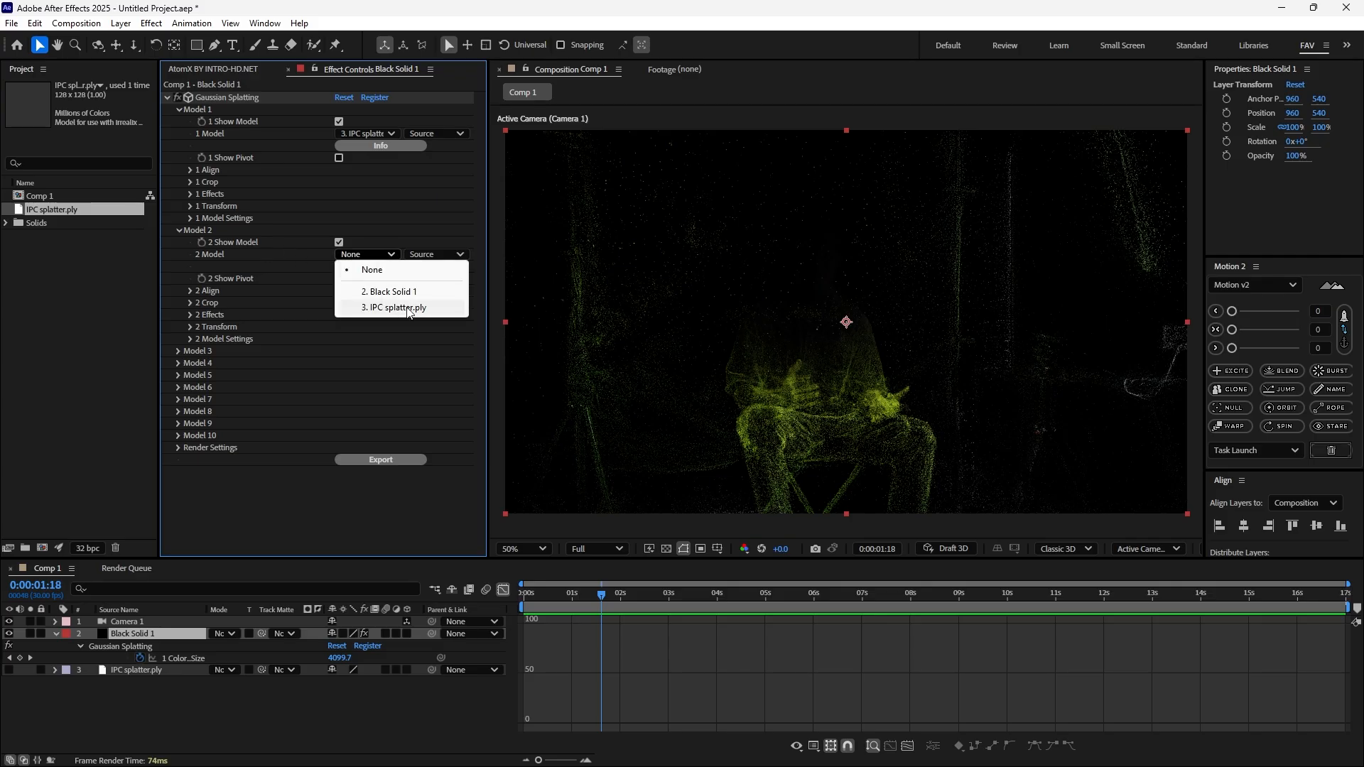
{"action": "left_click", "coordinate": [394, 307]}
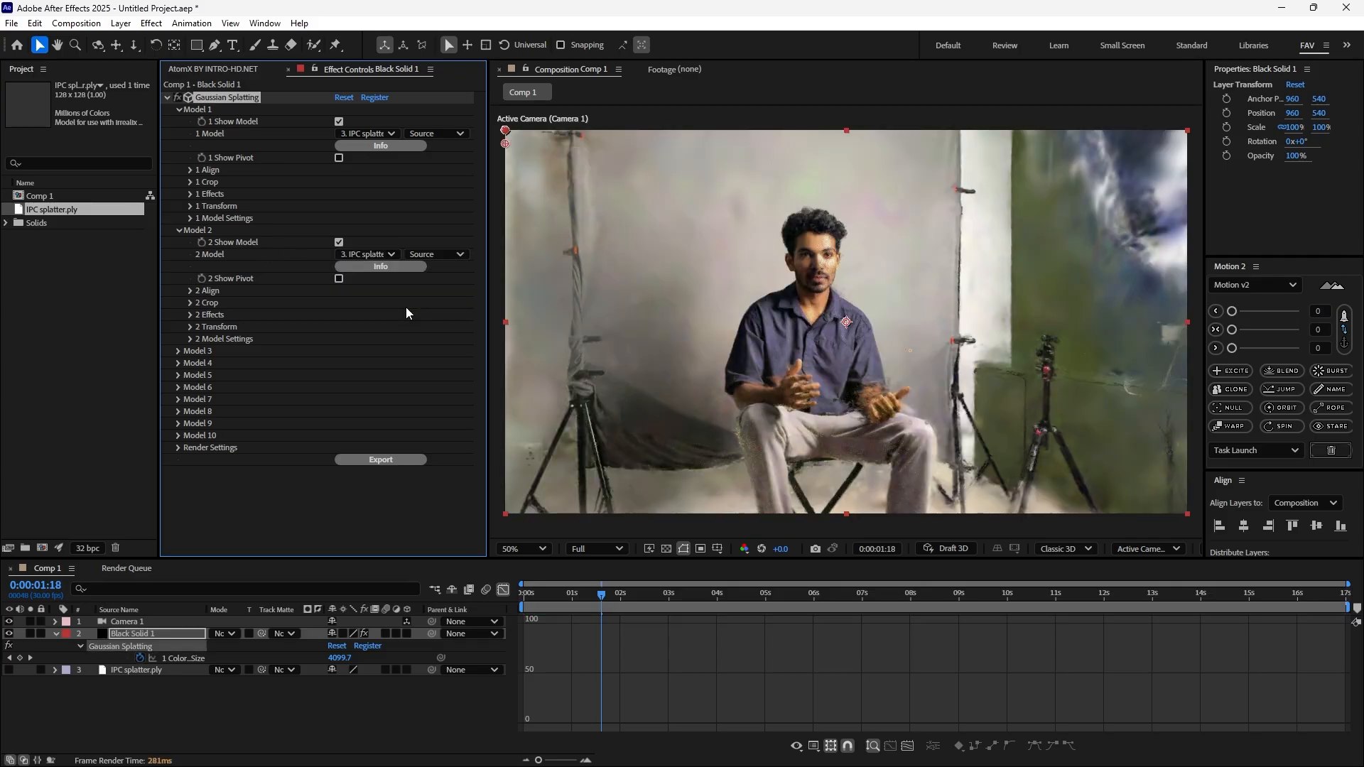
{"action": "mouse_move", "coordinate": [829, 296]}
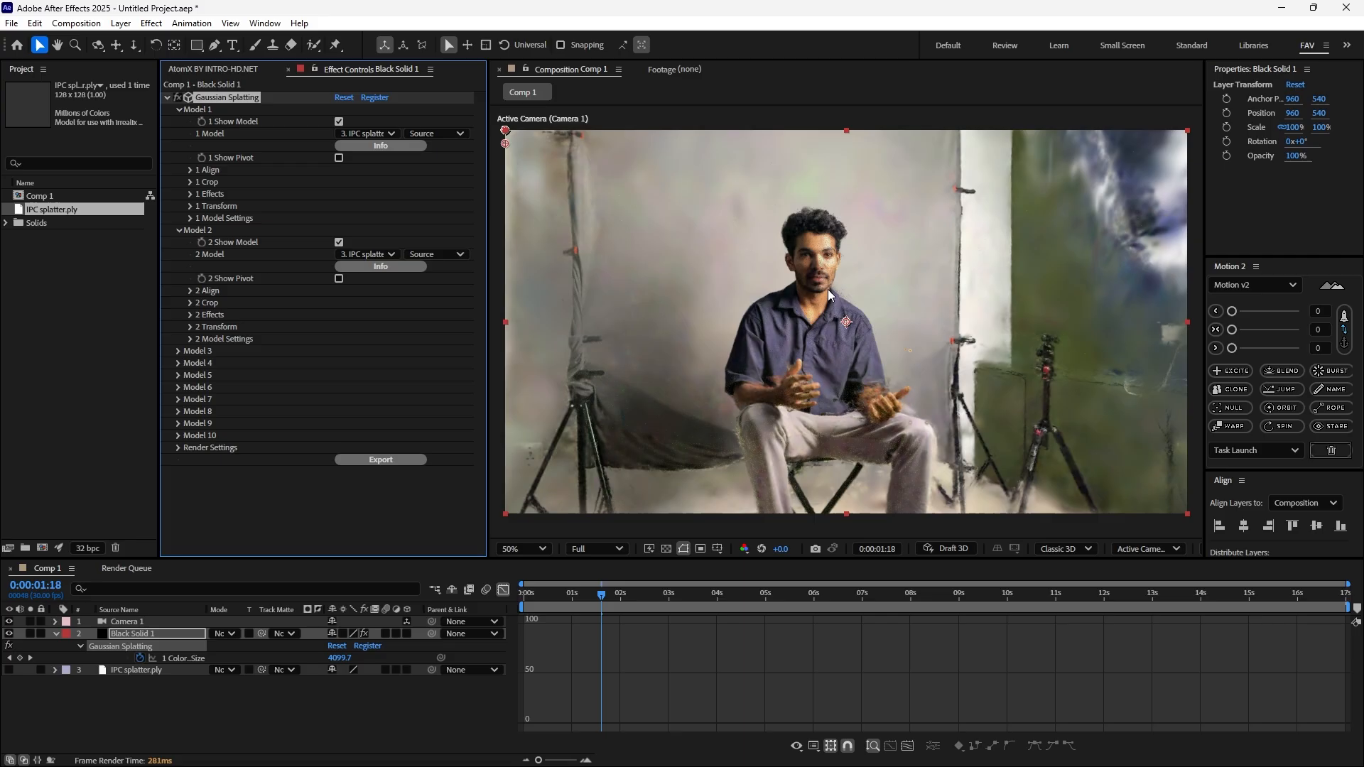
{"action": "mouse_move", "coordinate": [265, 287]}
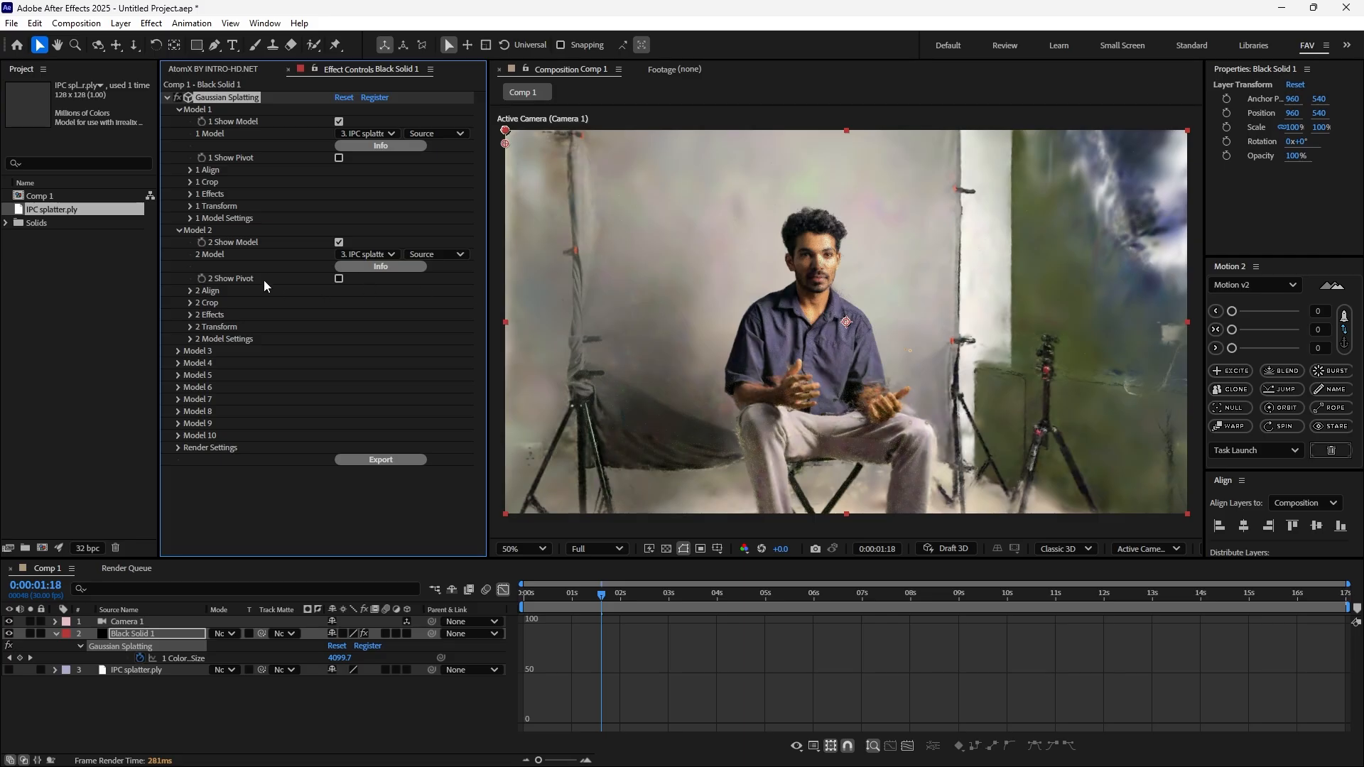
{"action": "left_click", "coordinate": [190, 314]}
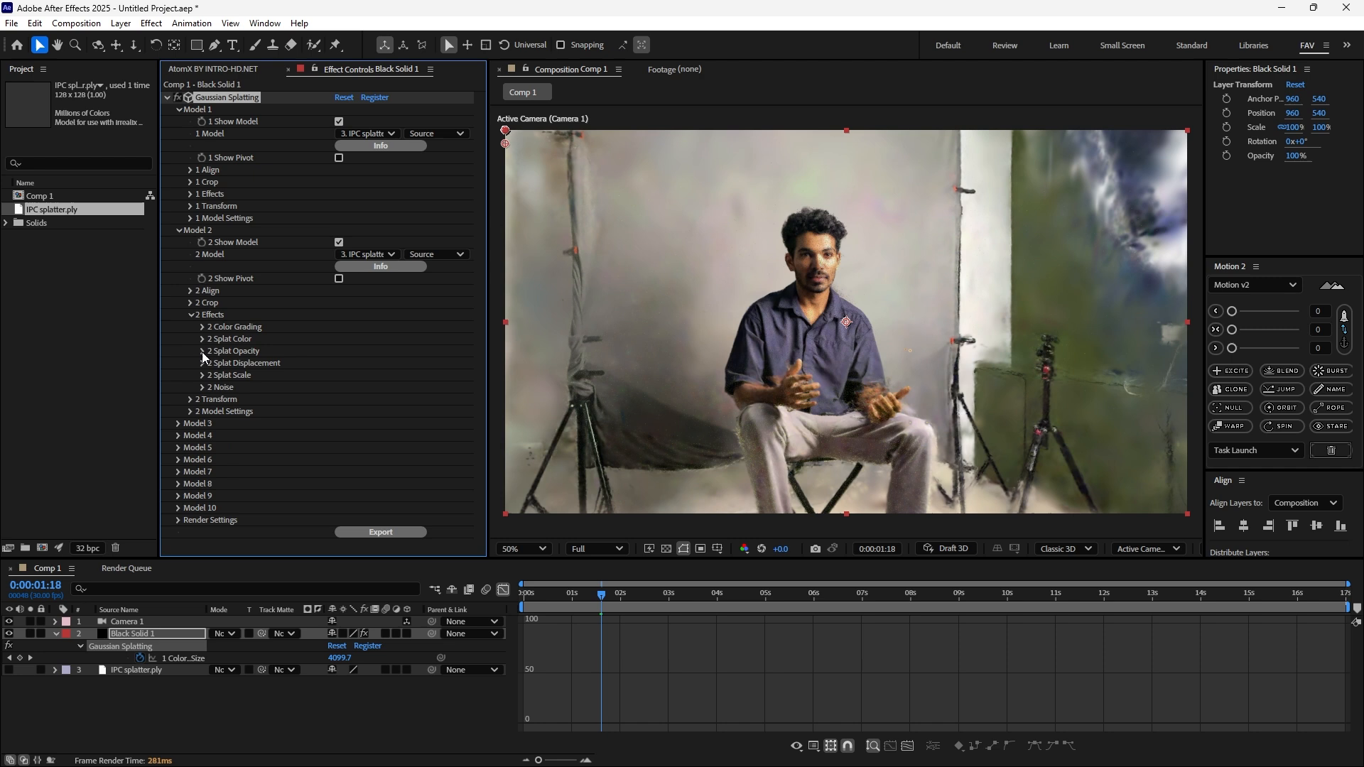
Centre Model 2's splat opacity sphere at 0,-482,0 and shrink its size at frame 0
{"action": "left_click", "coordinate": [190, 350]}
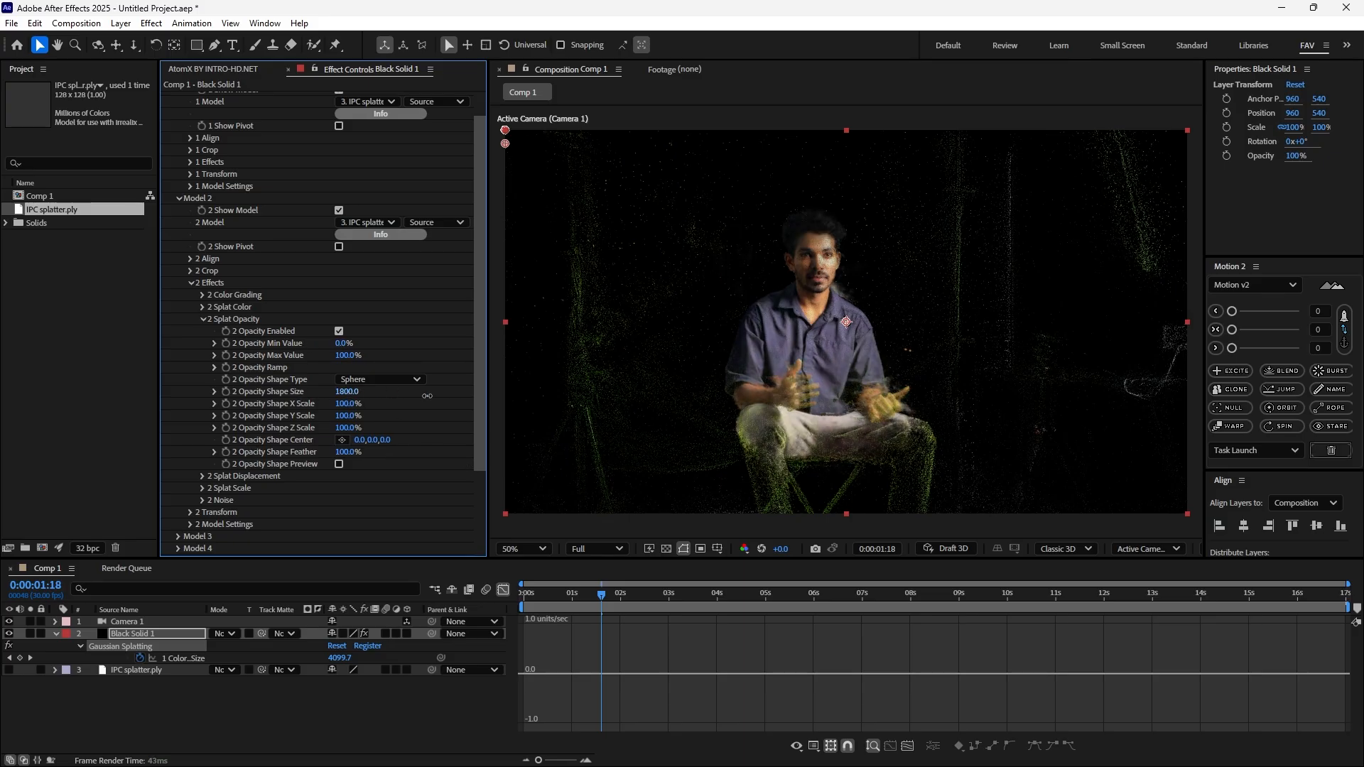
{"action": "left_click", "coordinate": [348, 392]}
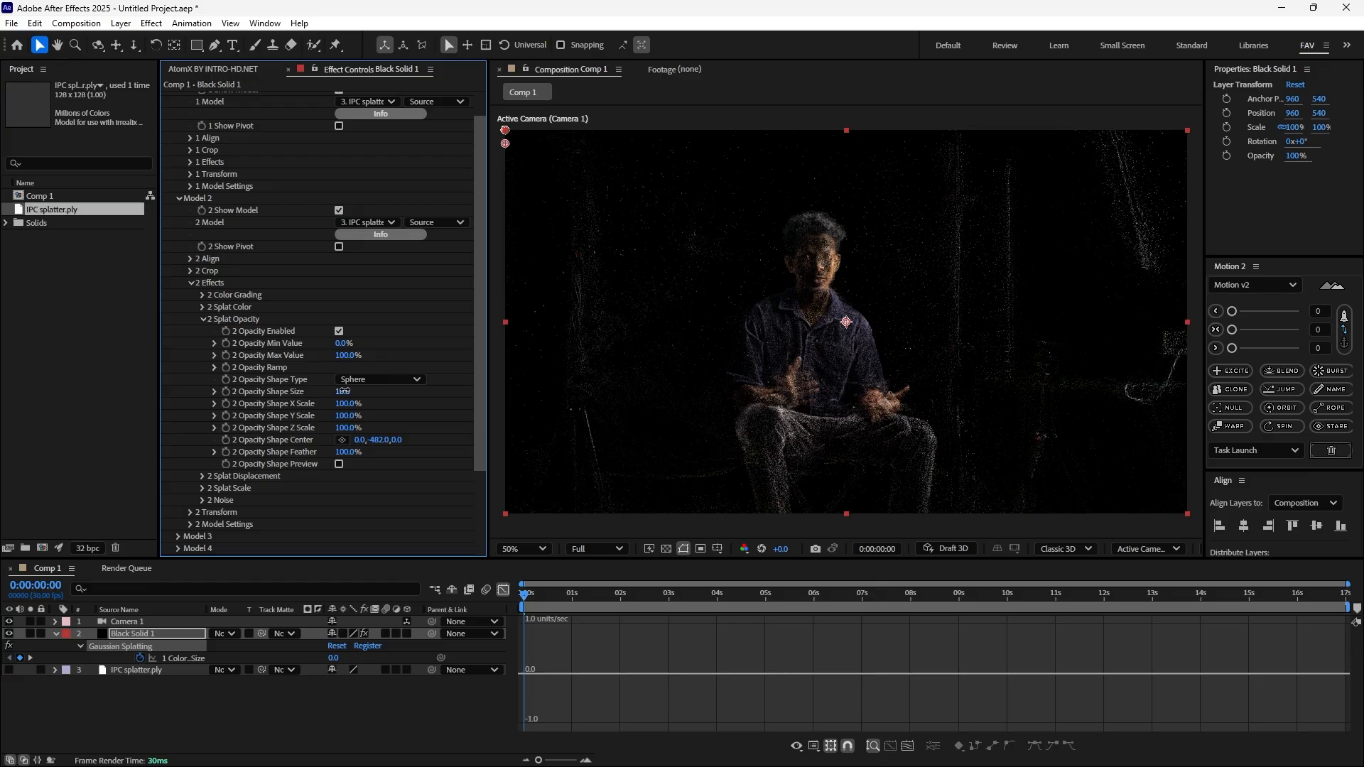
{"action": "triple_click", "coordinate": [342, 391]}
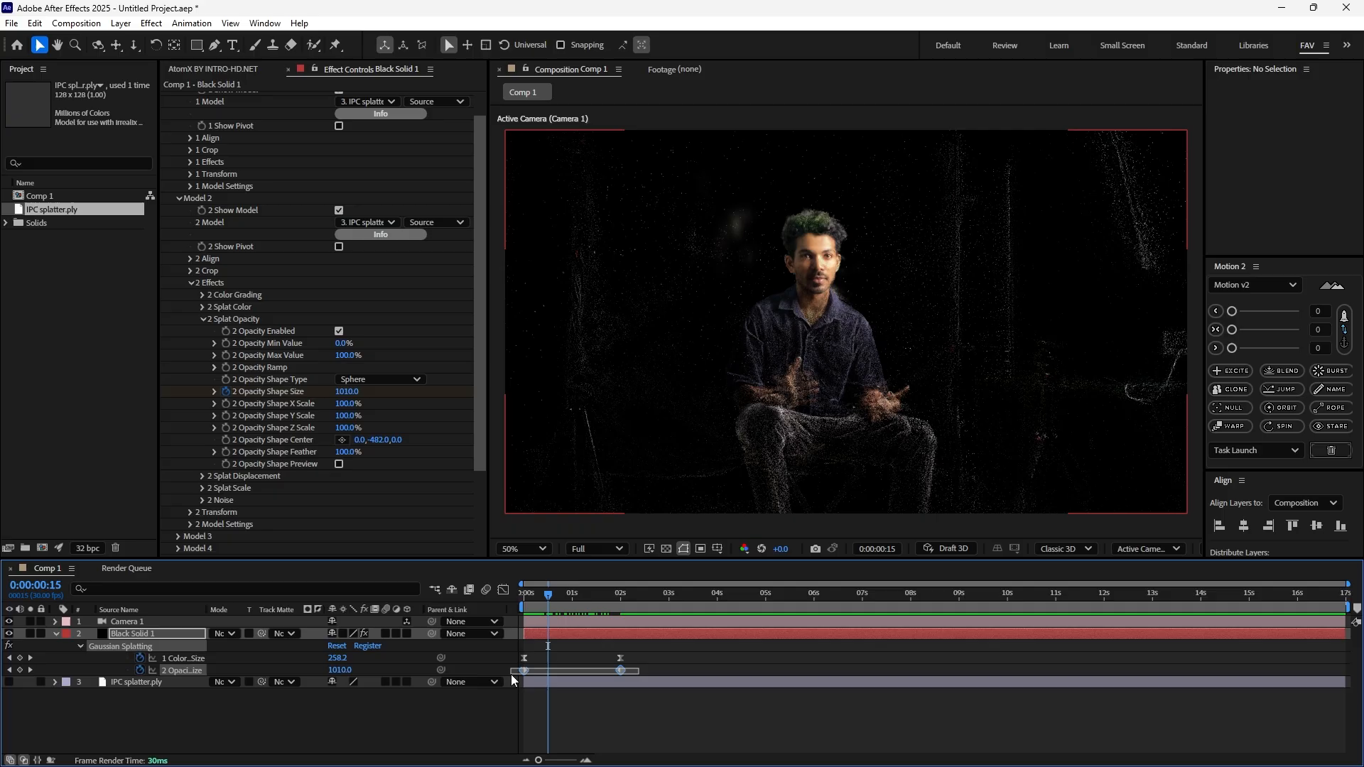
Bring up keyframe assistant options on Model 2's opacity shape size keyframes
{"action": "right_click", "coordinate": [524, 670]}
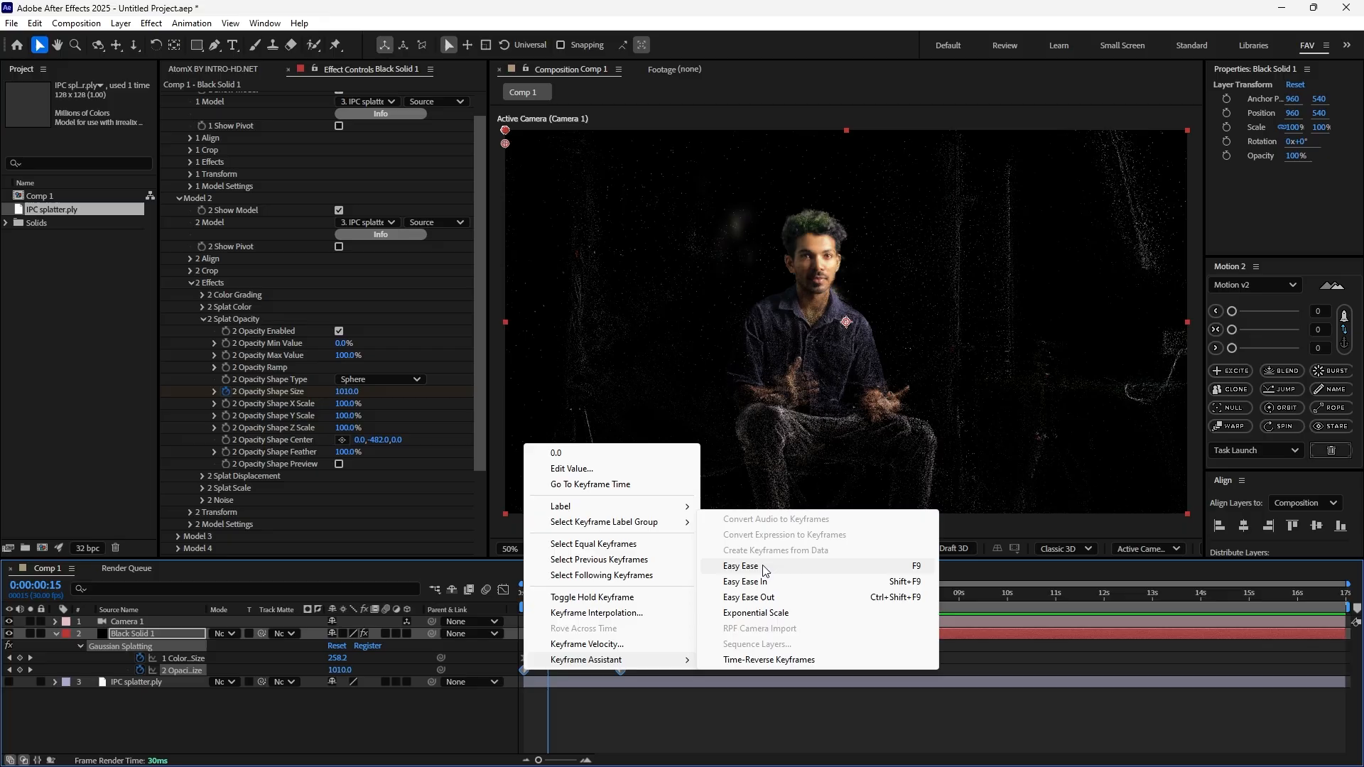
Apply Easy Ease to Model 2's opacity shape size keyframes
{"action": "left_click", "coordinate": [741, 566]}
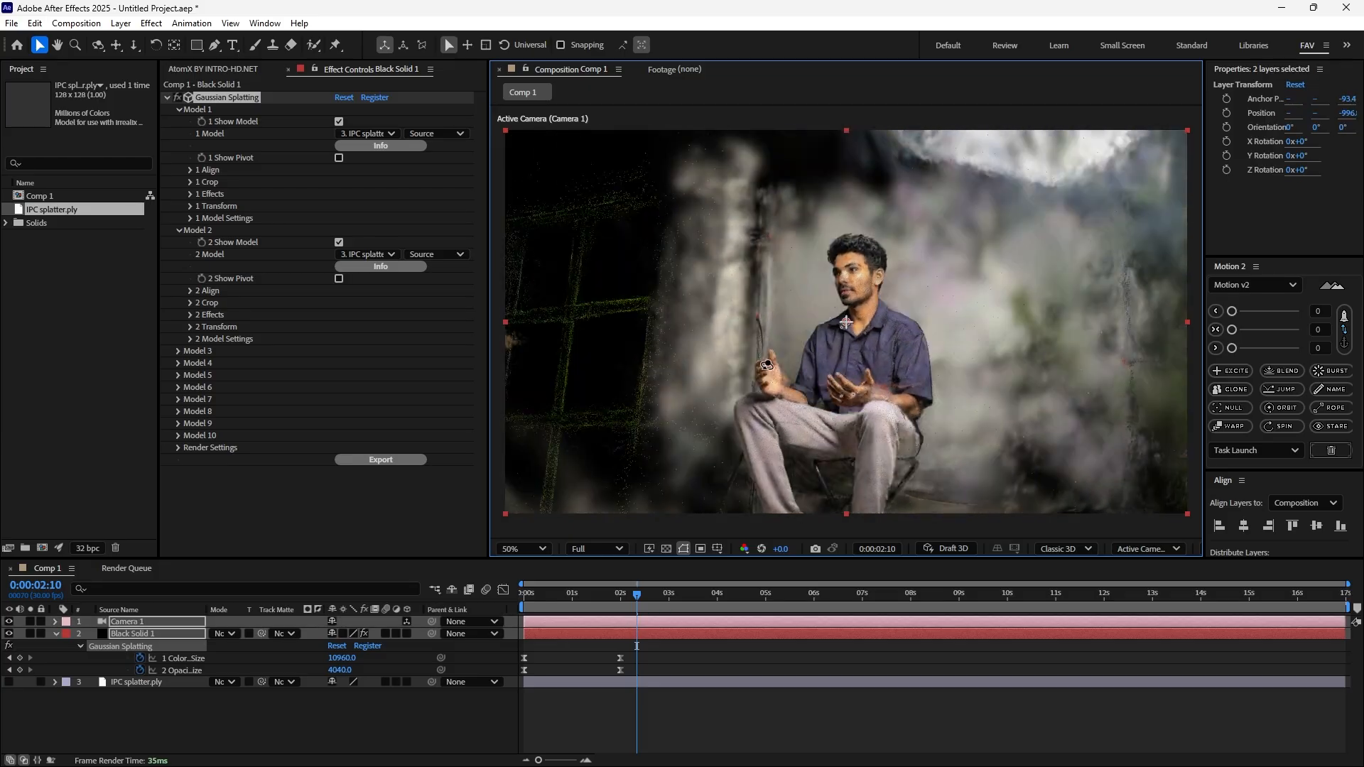
Scrub through the reveal, collapse Model 2, and expand Model 1's Noise controls
{"action": "left_click", "coordinate": [603, 593]}
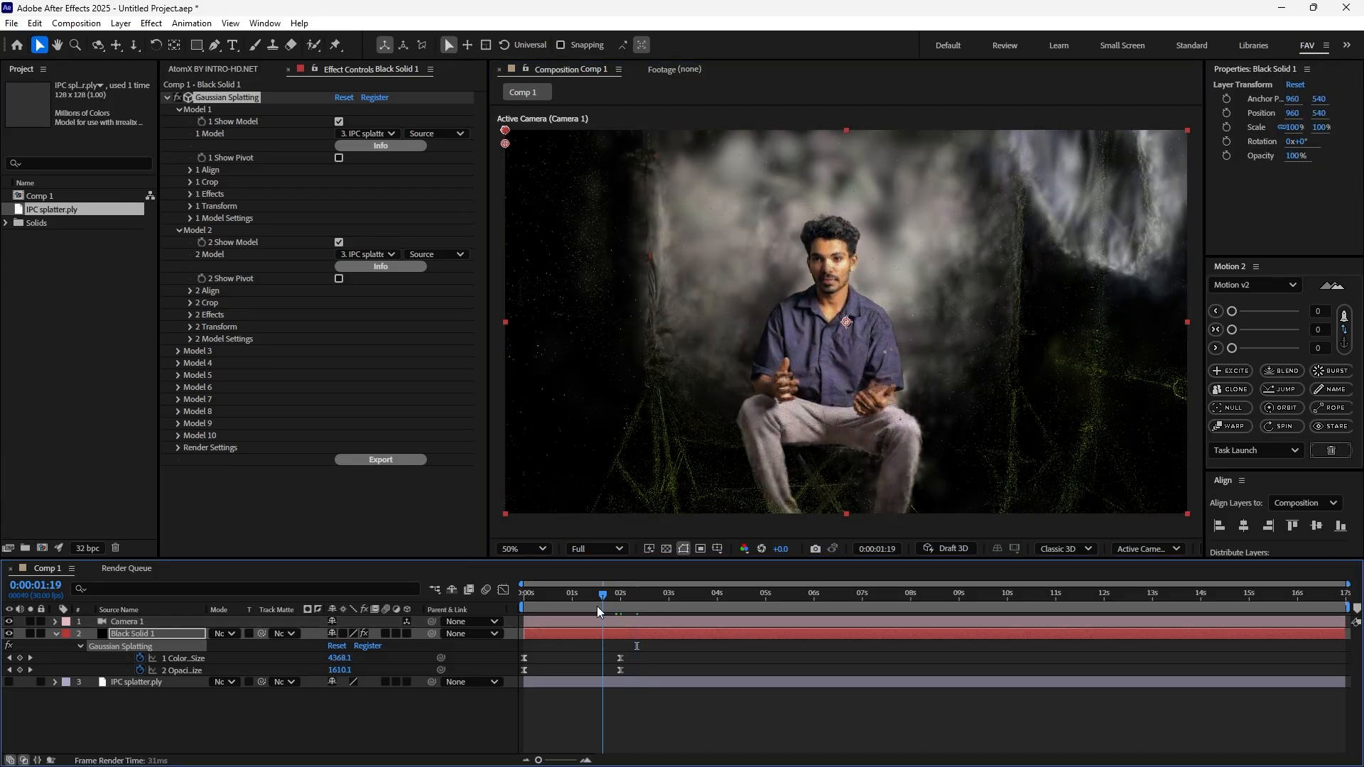
{"action": "left_click", "coordinate": [570, 596]}
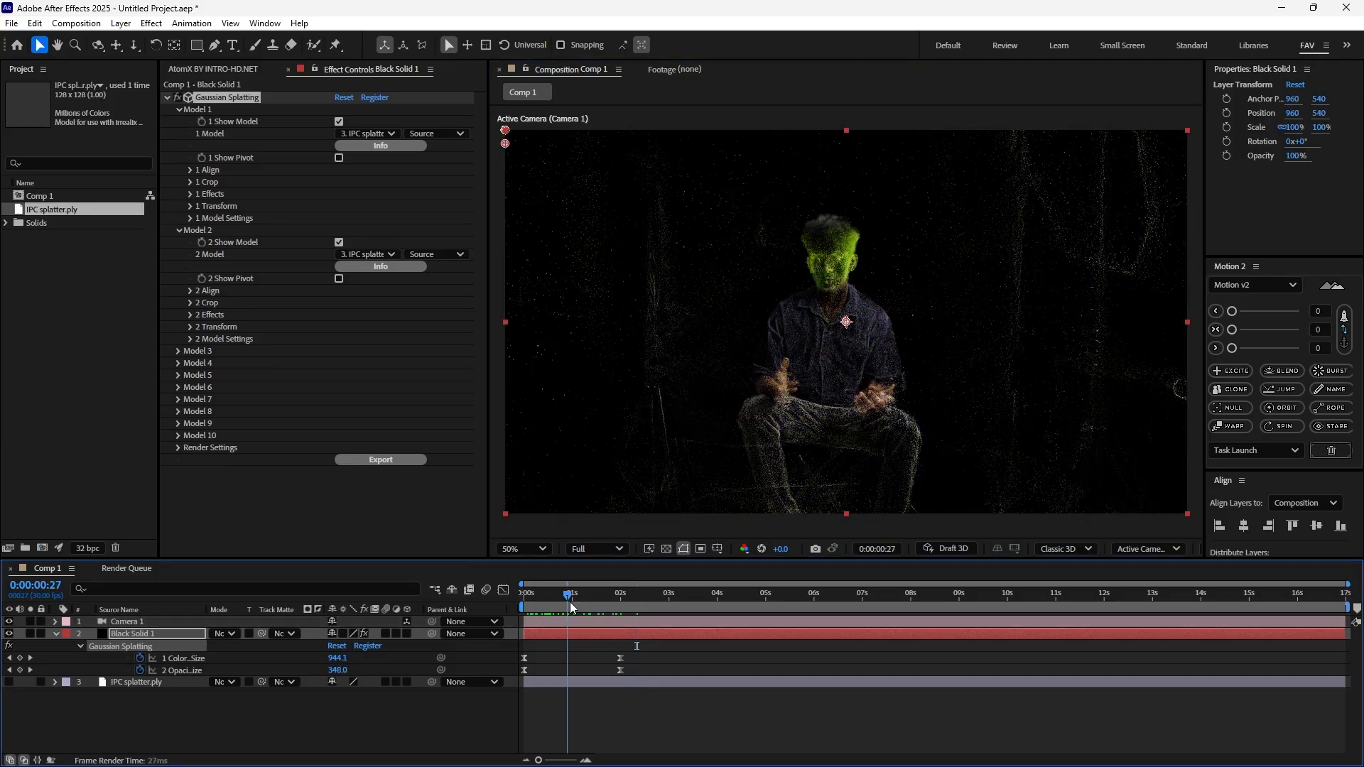
{"action": "left_click", "coordinate": [177, 230]}
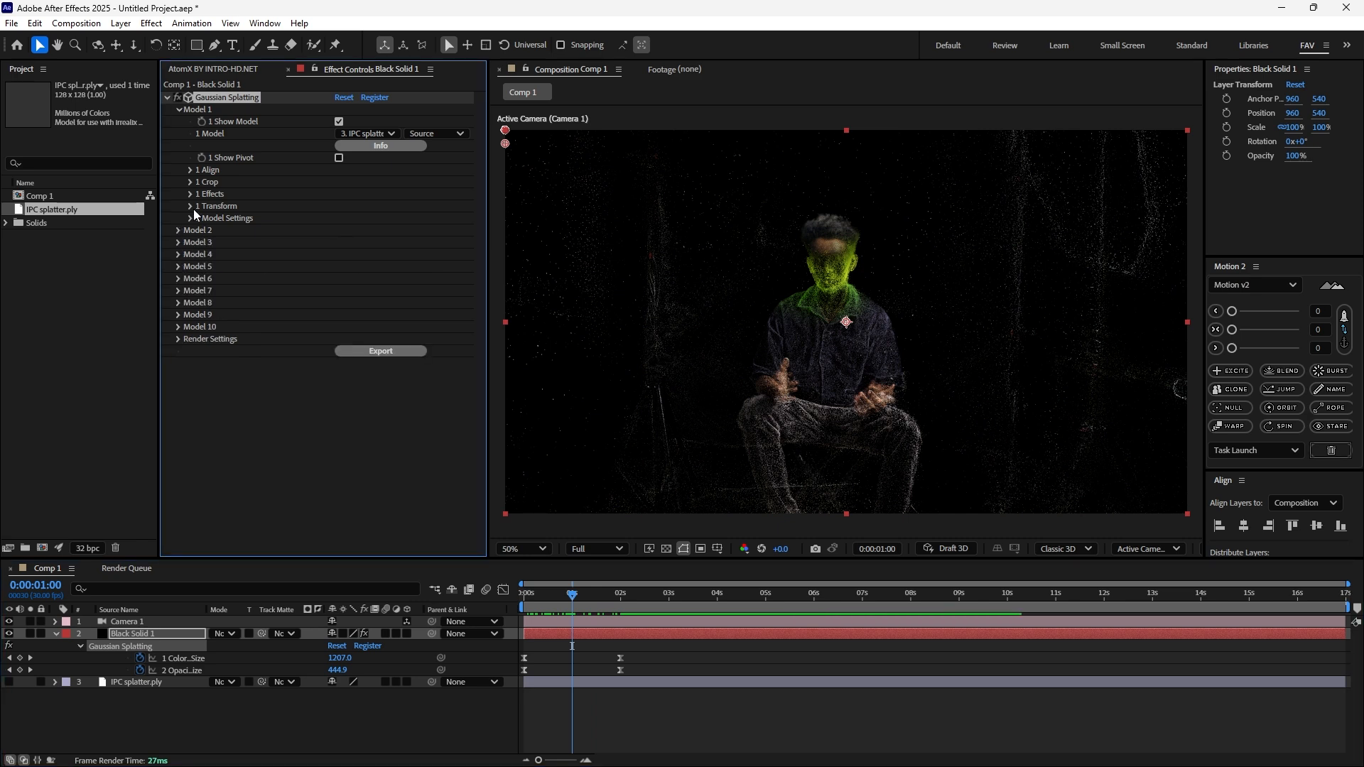
{"action": "mouse_move", "coordinate": [217, 205]}
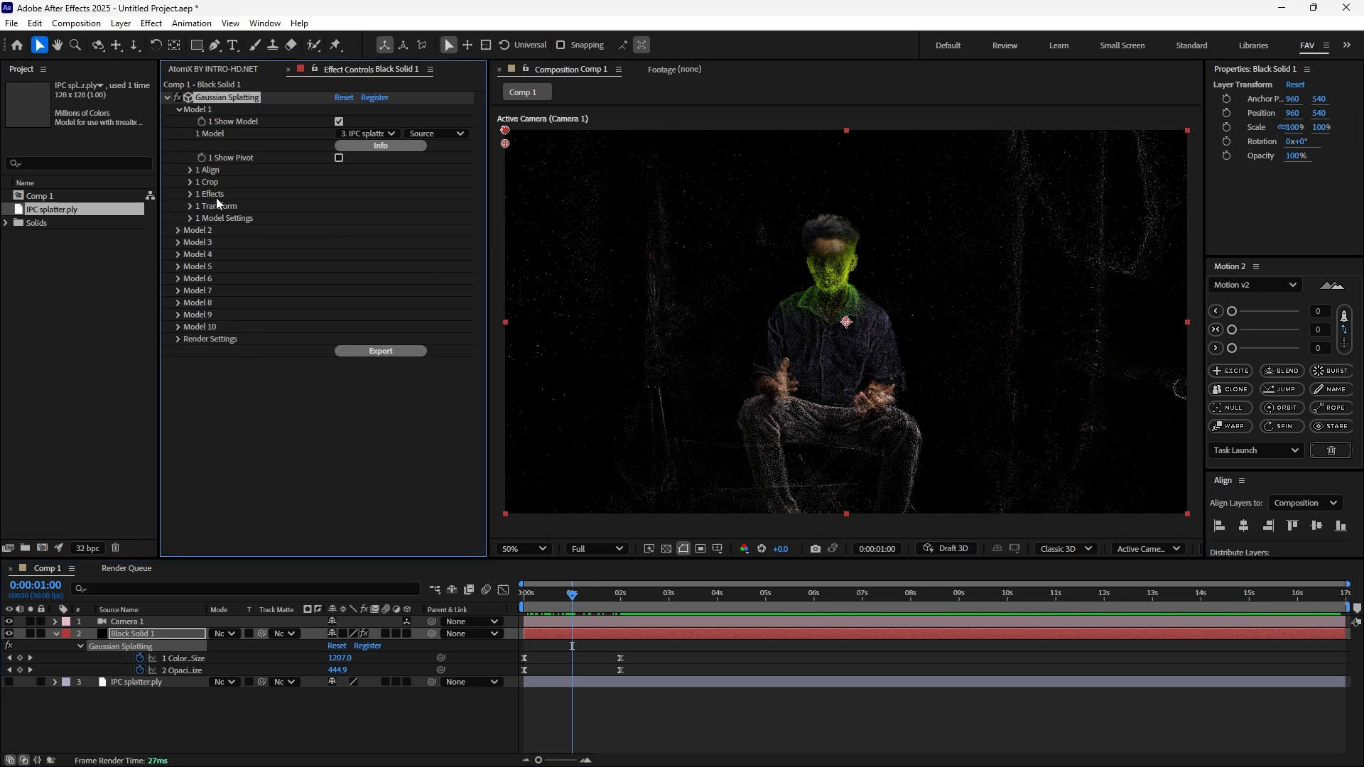
{"action": "left_click", "coordinate": [193, 194]}
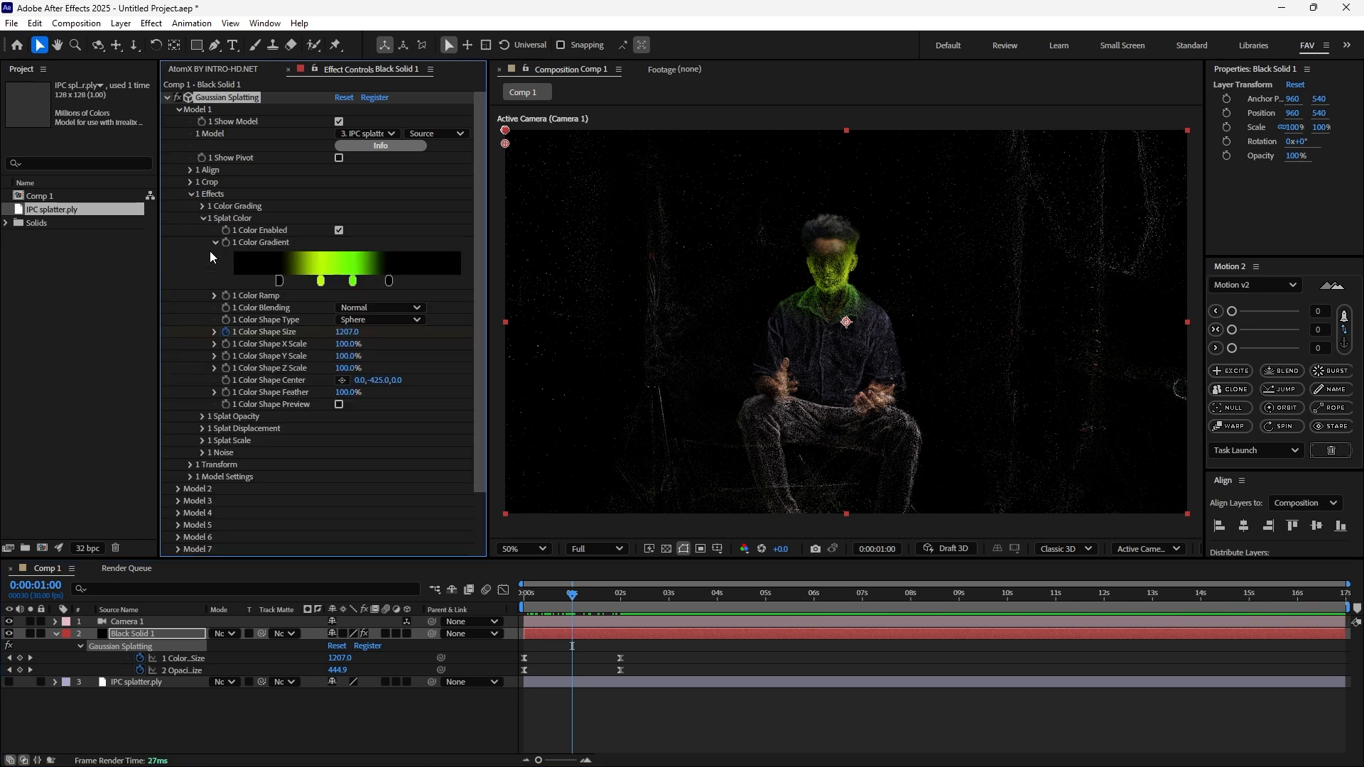
{"action": "left_click", "coordinate": [202, 218]}
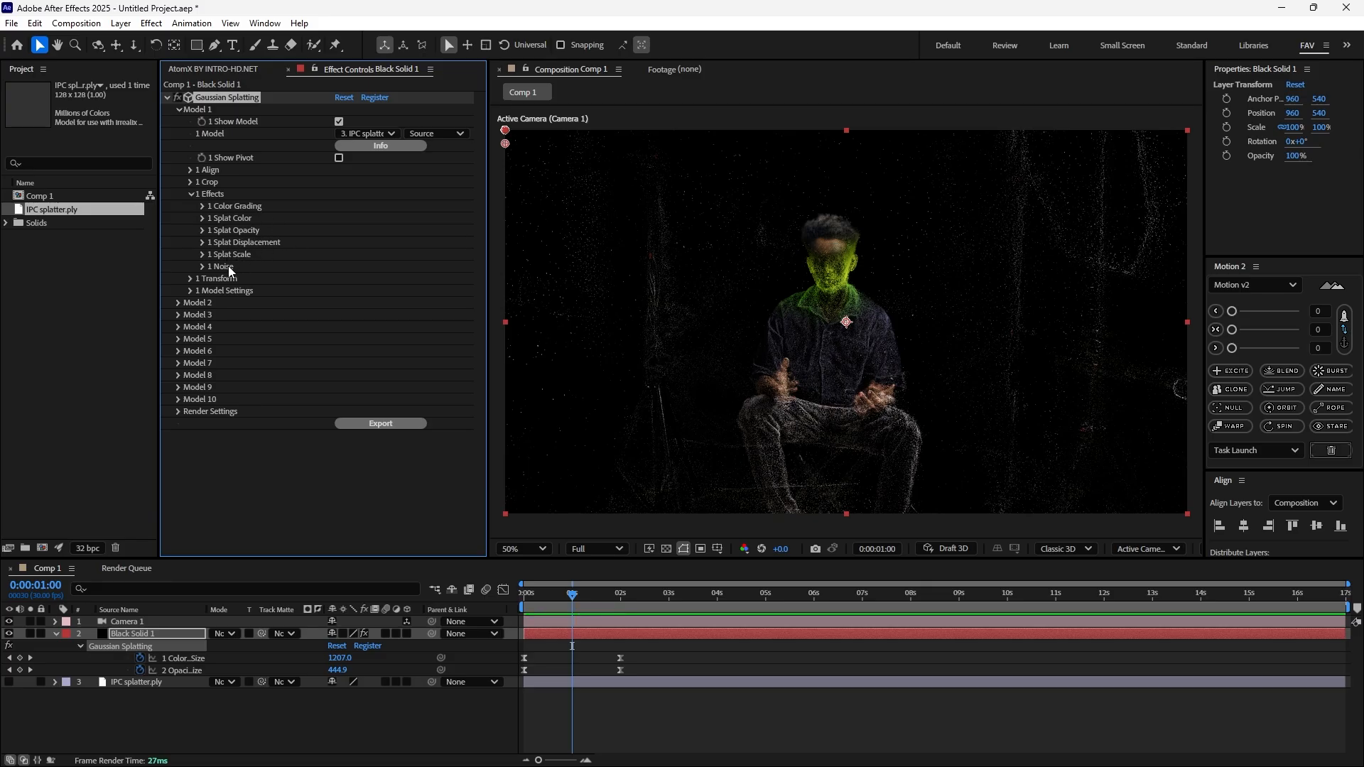
{"action": "left_click", "coordinate": [191, 266]}
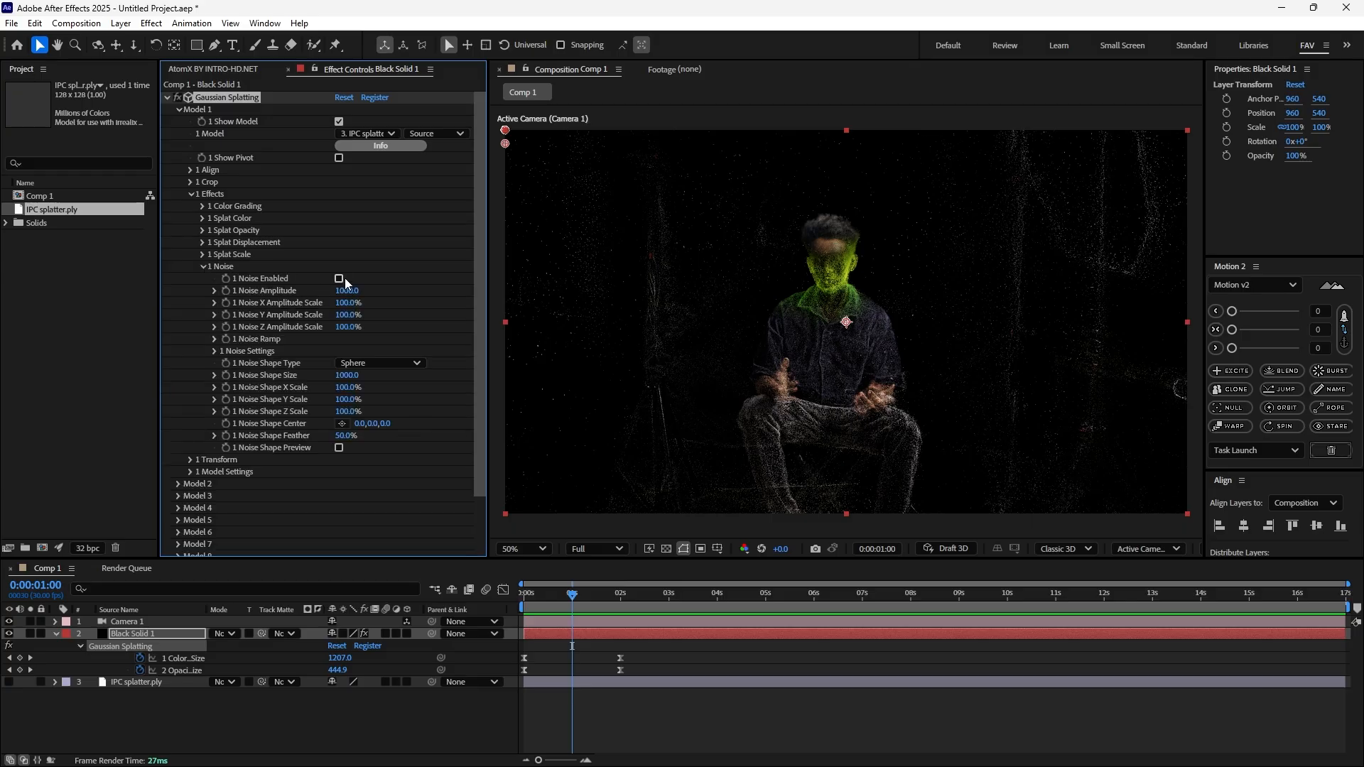
Enable Model 1 noise with shape preview, amplitude 370 and noise sphere size 1170
{"action": "left_click", "coordinate": [340, 278]}
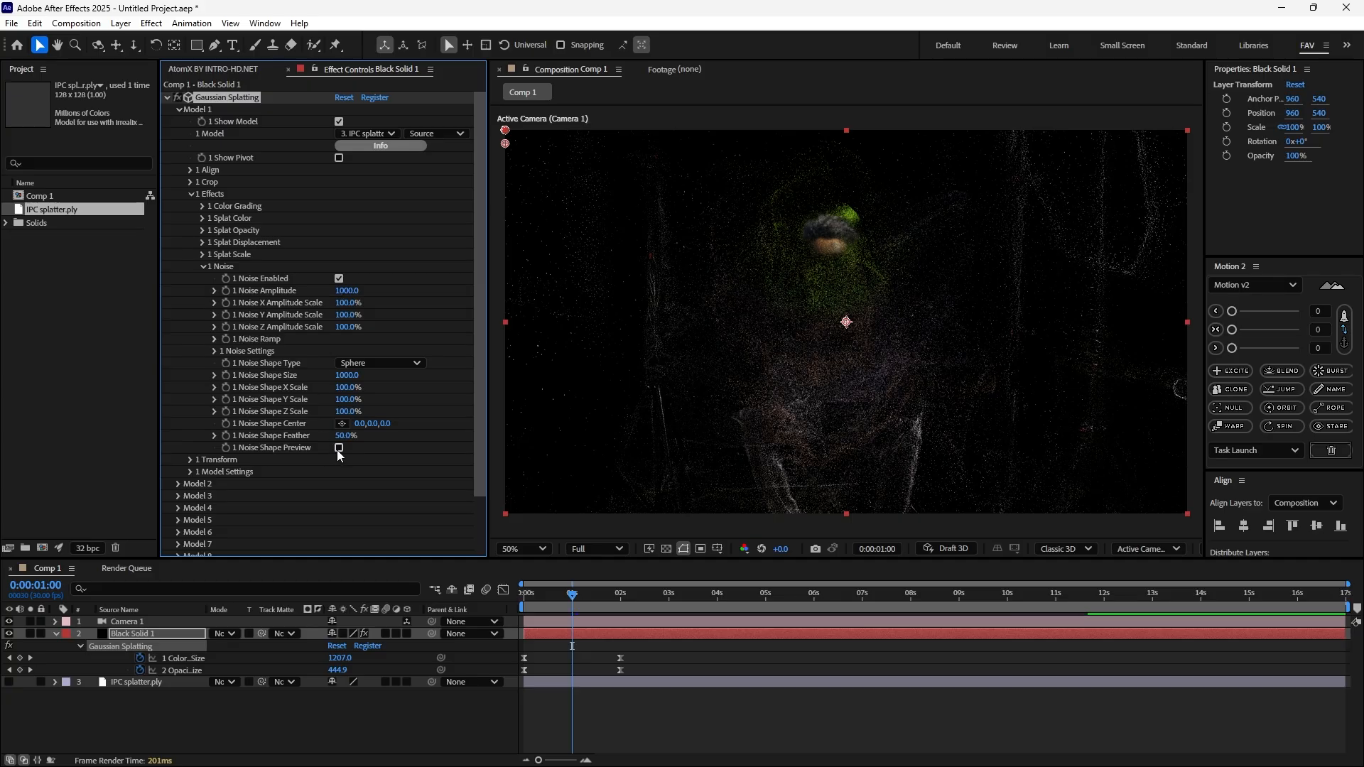
{"action": "left_click", "coordinate": [339, 447]}
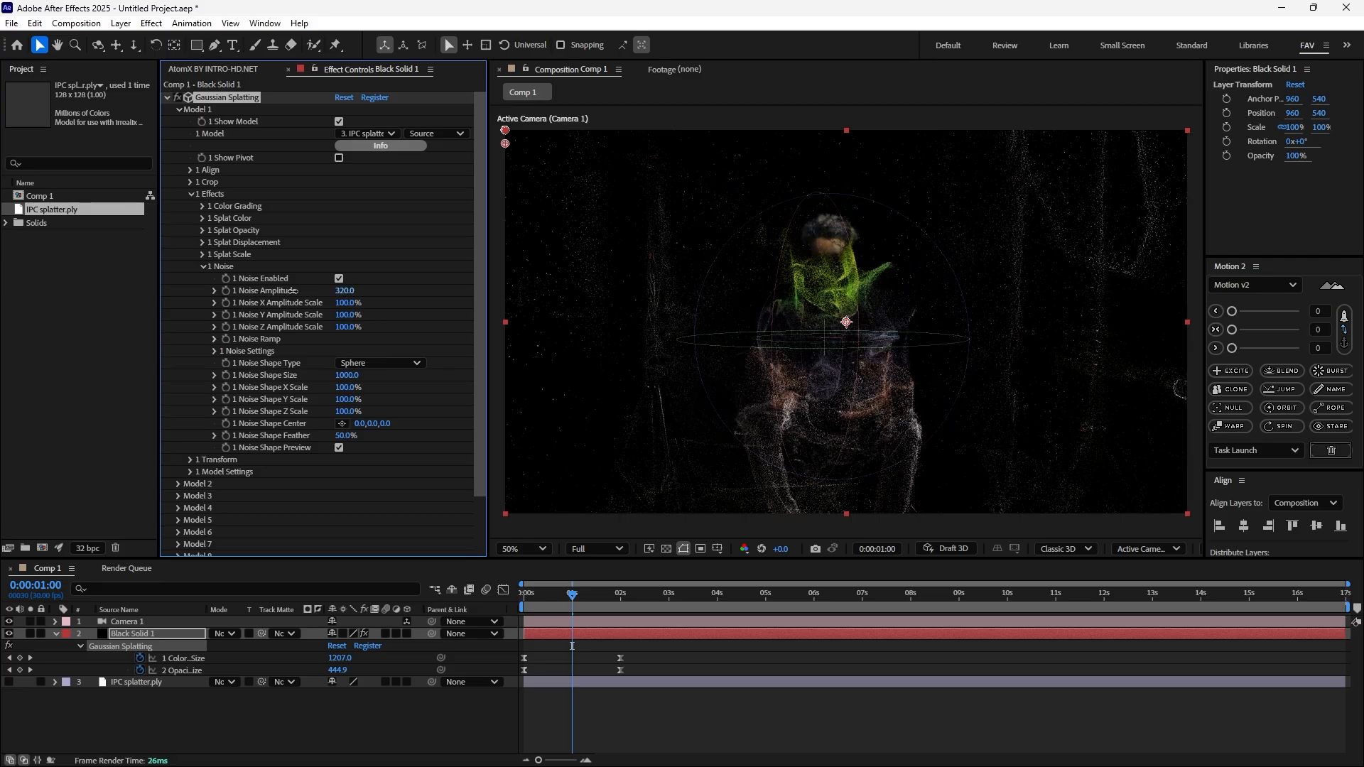
{"action": "left_click", "coordinate": [344, 290]}
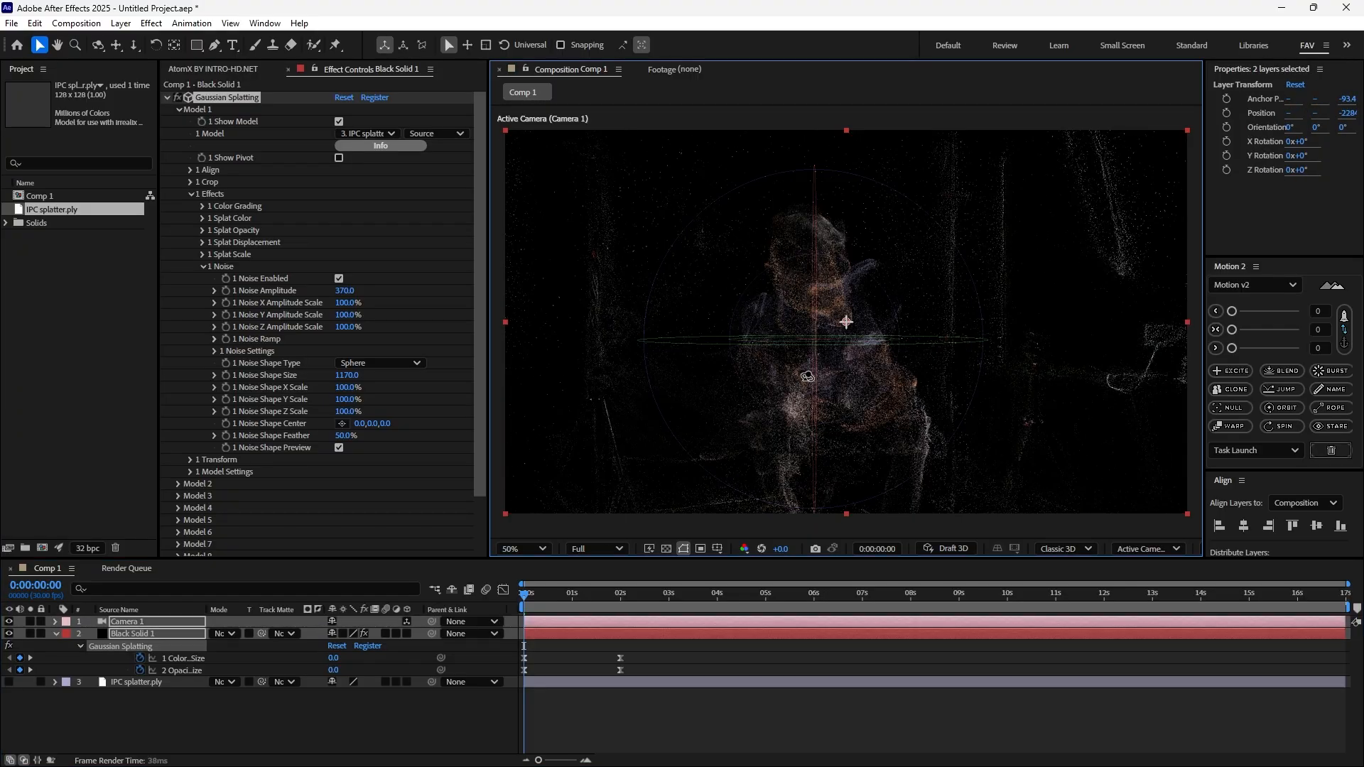
Centre Model 1's noise sphere at 0,-217,0 on Black Solid 1 and expand Noise Settings
{"action": "left_click", "coordinate": [132, 634]}
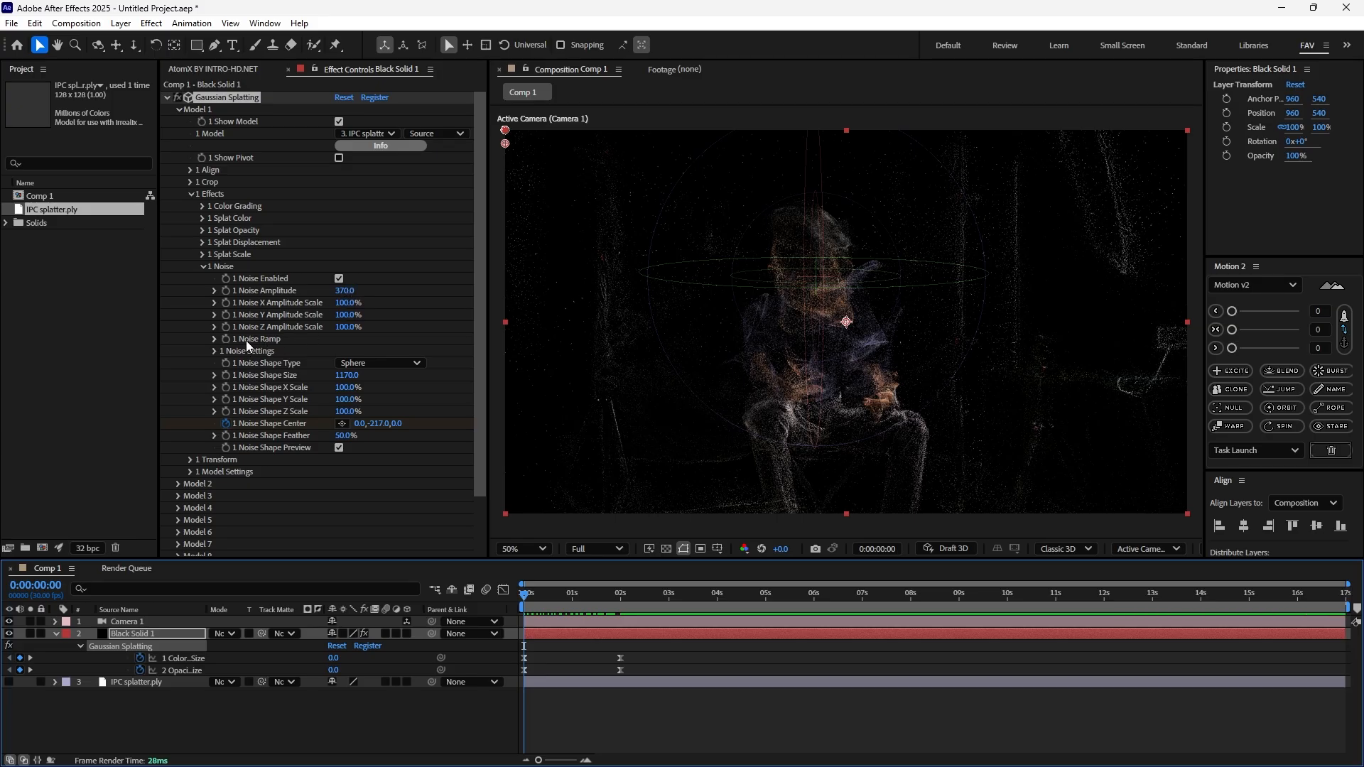
{"action": "left_click", "coordinate": [197, 350]}
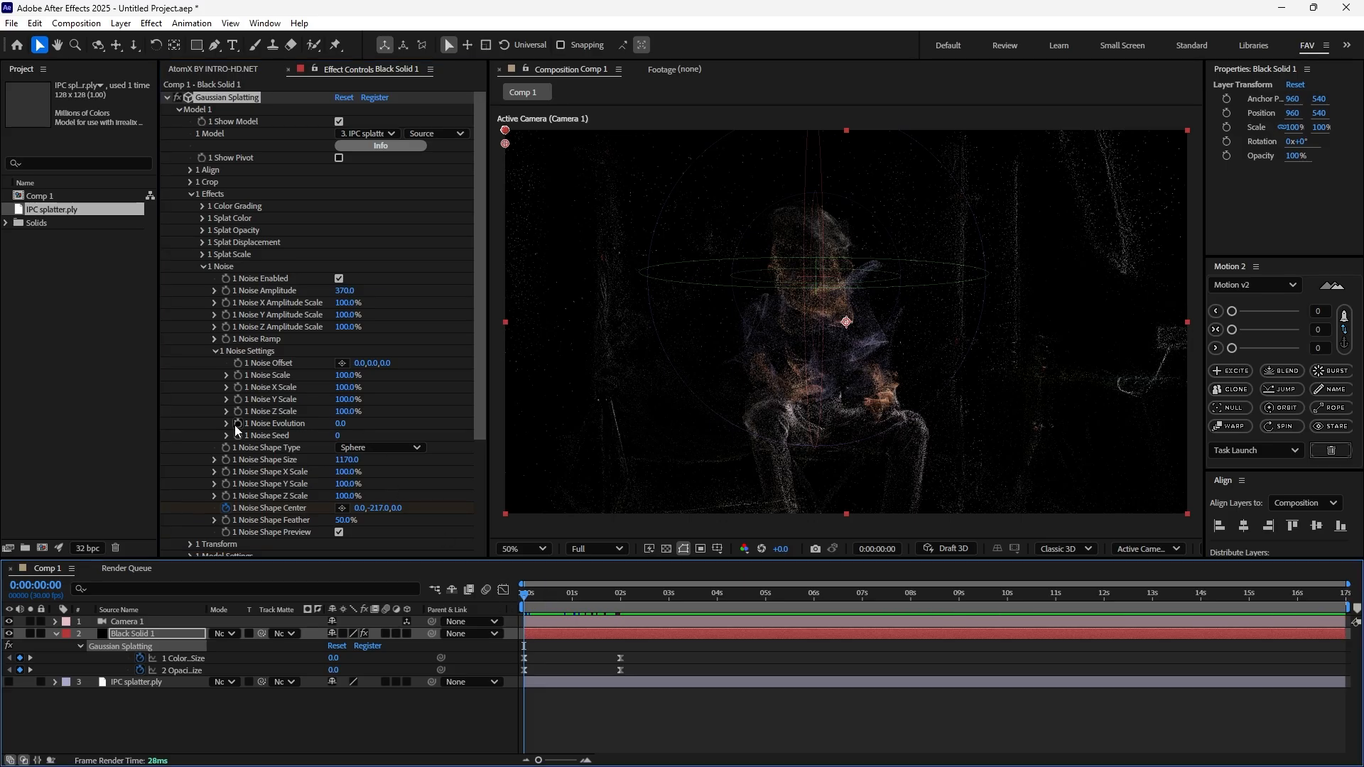
{"action": "mouse_move", "coordinate": [598, 600]}
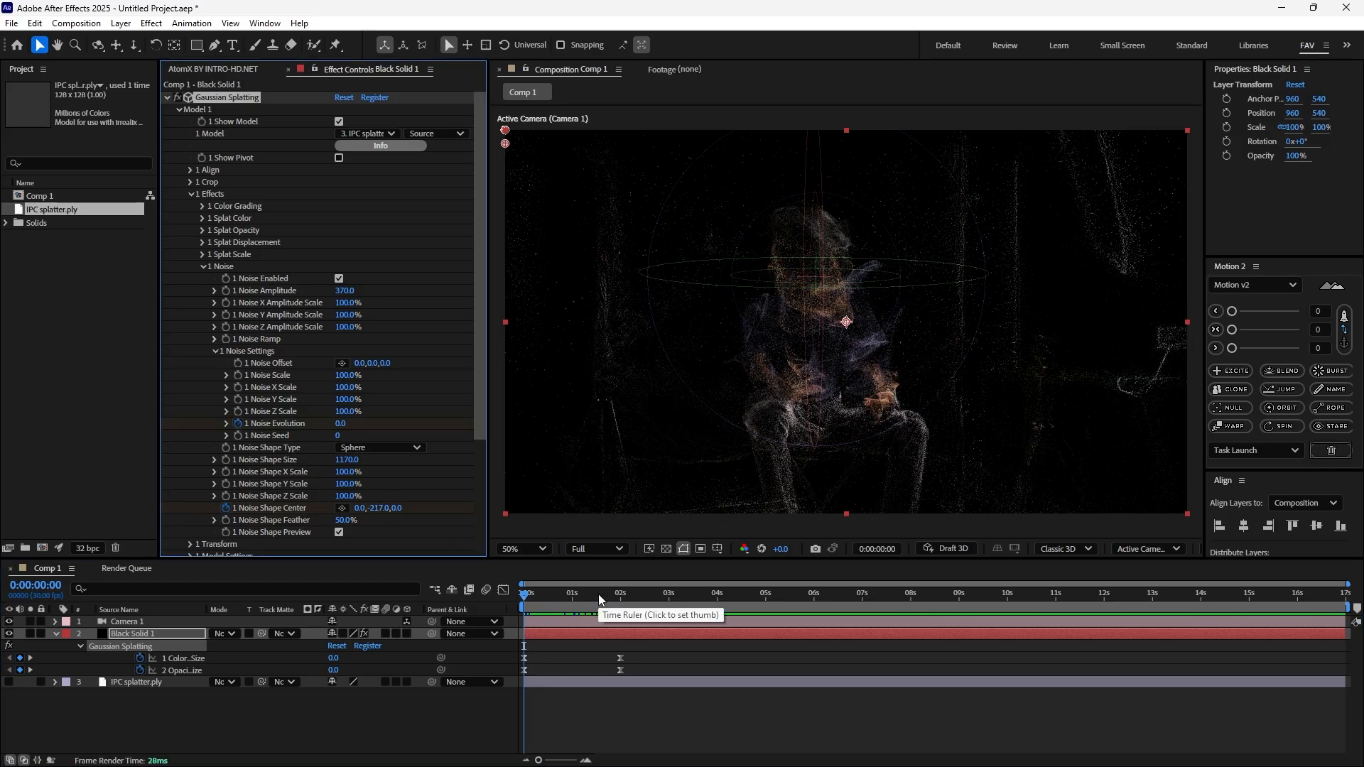
Keyframe Model 1's noise evolution to 75 and noise sphere centre to 0,263,0 at two seconds
{"action": "left_click", "coordinate": [621, 593]}
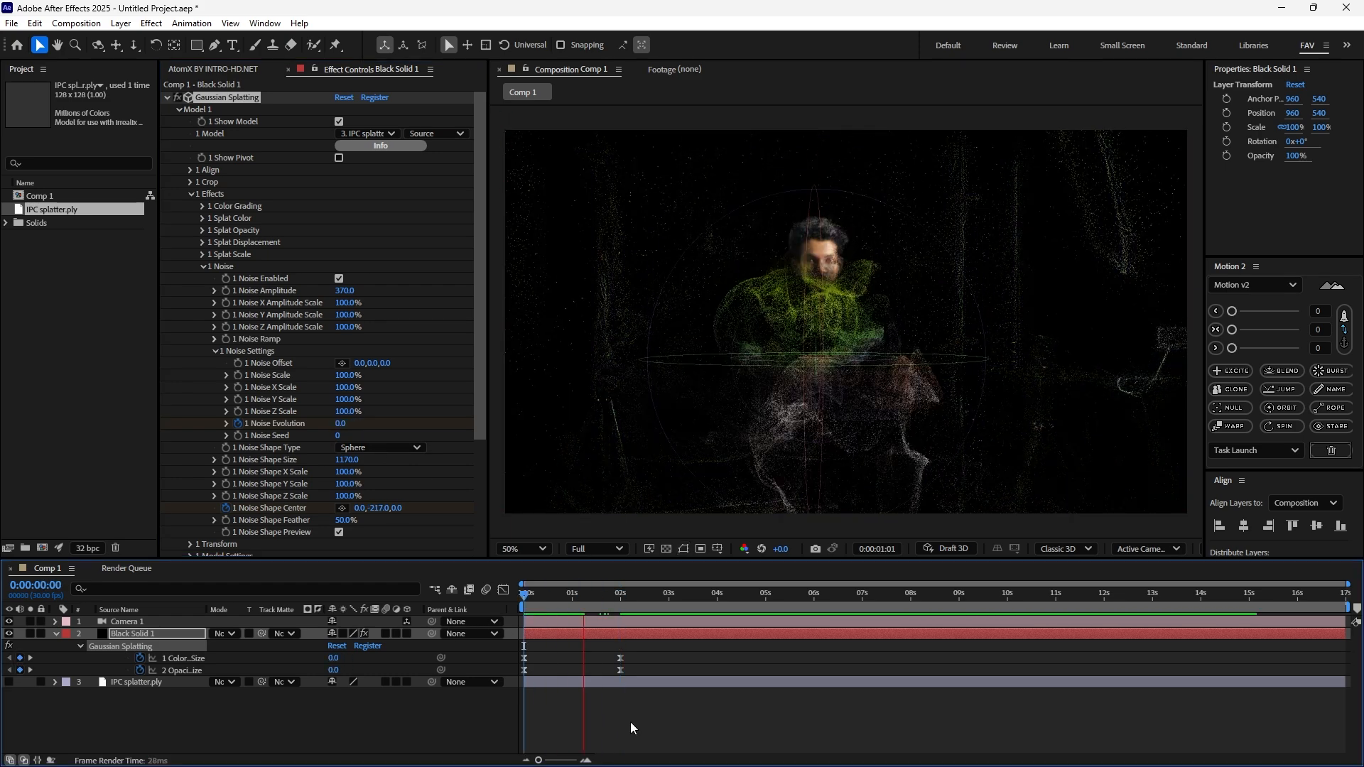
{"action": "left_click", "coordinate": [604, 594]}
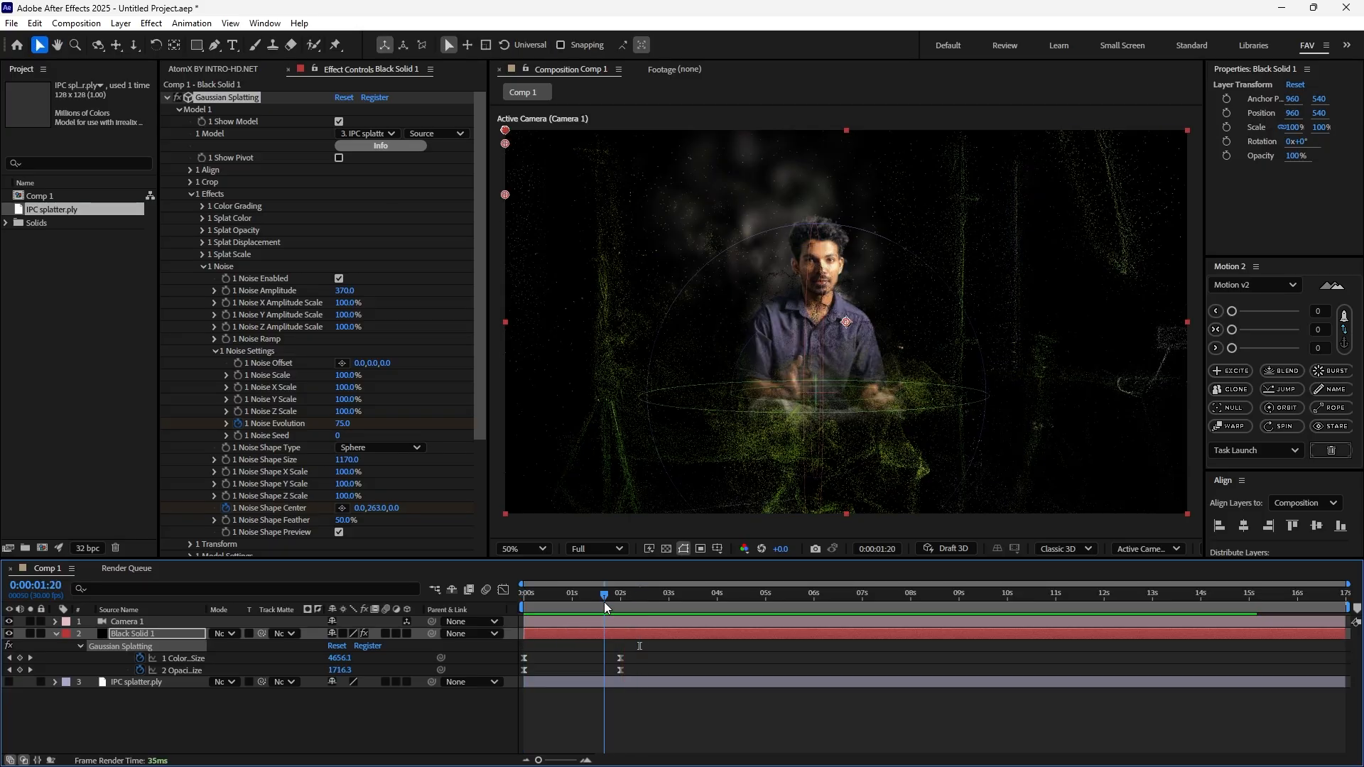
{"action": "left_click", "coordinate": [619, 593]}
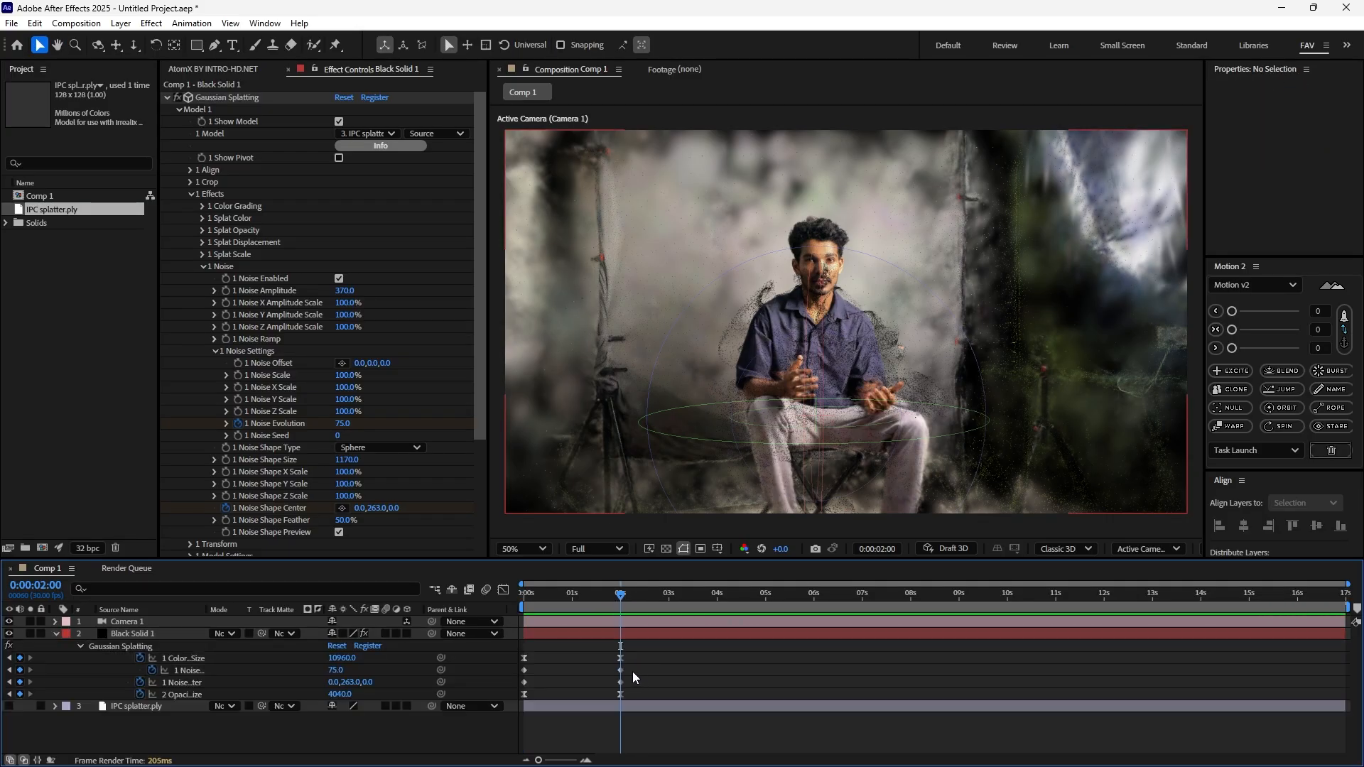
{"action": "left_click", "coordinate": [132, 633]}
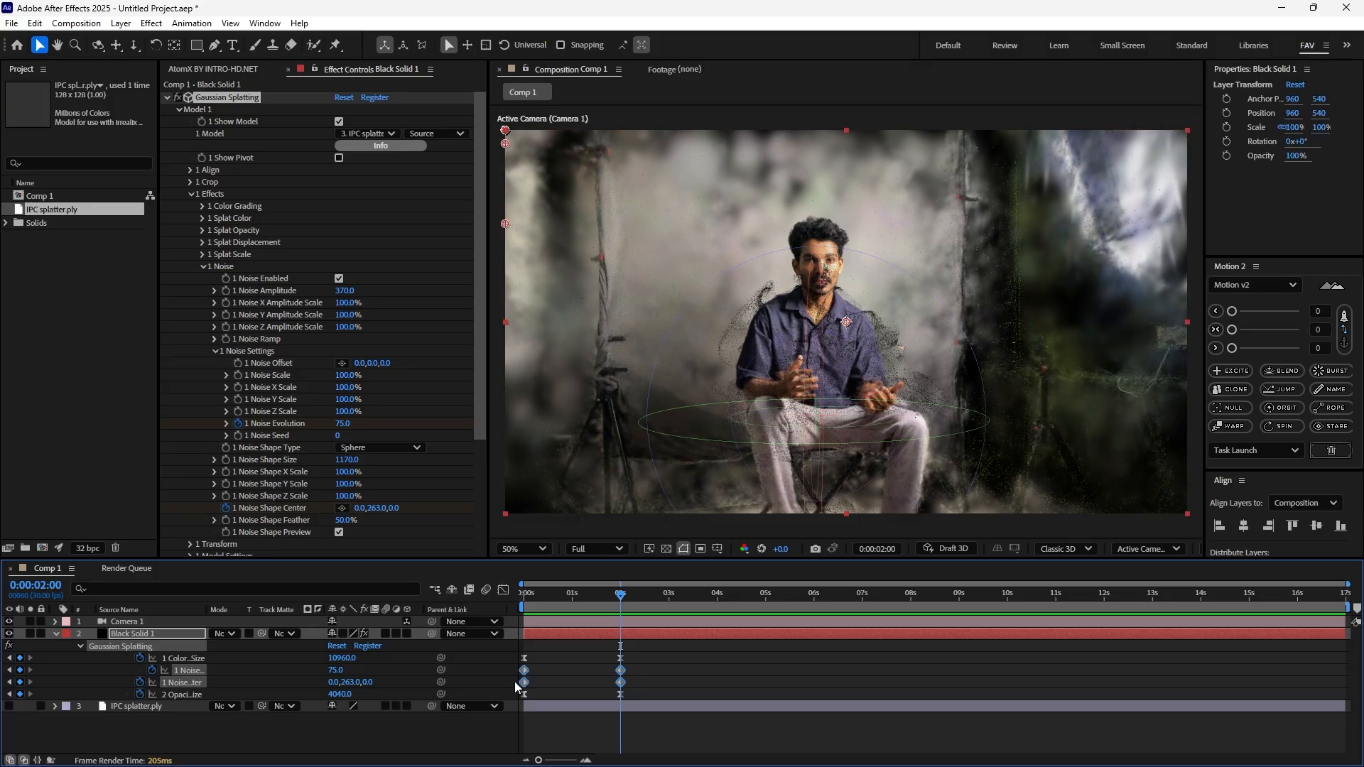
{"action": "mouse_move", "coordinate": [625, 670]}
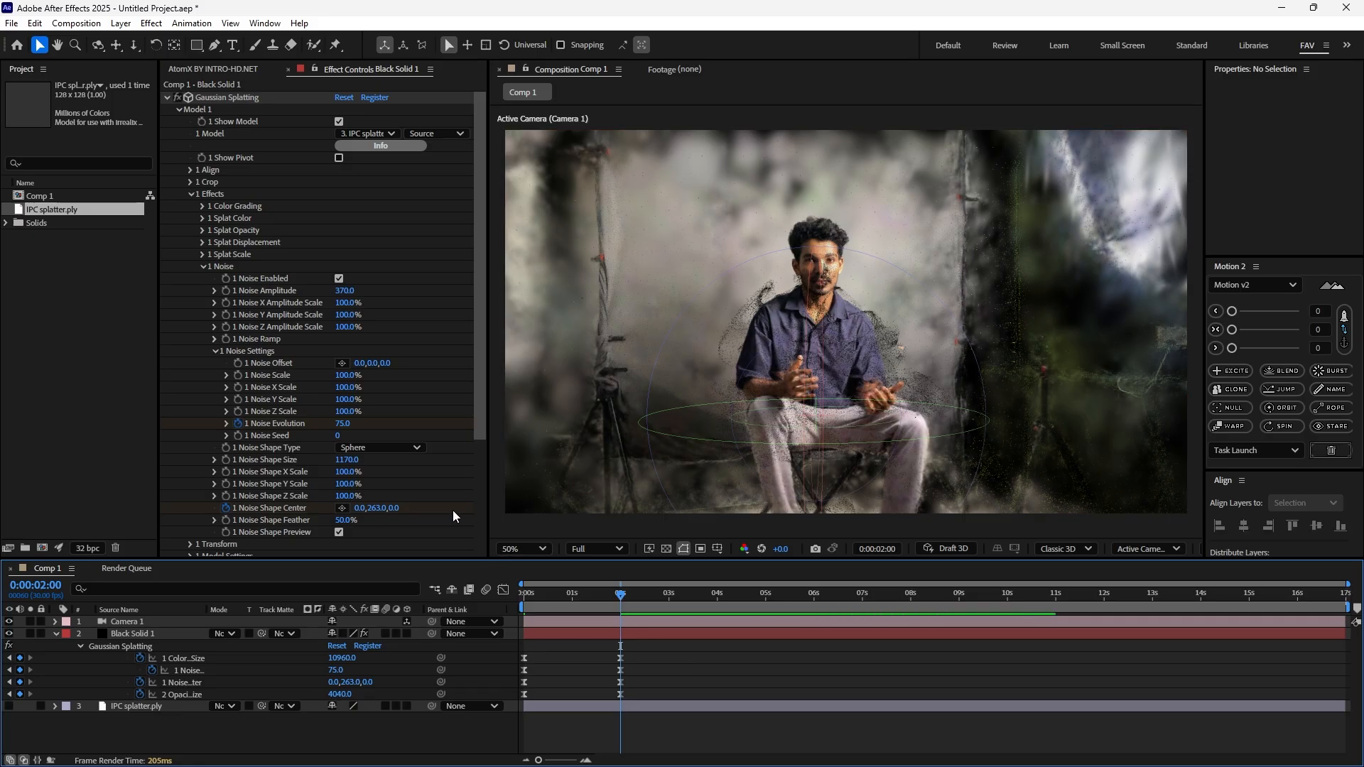
{"action": "left_click", "coordinate": [576, 593]}
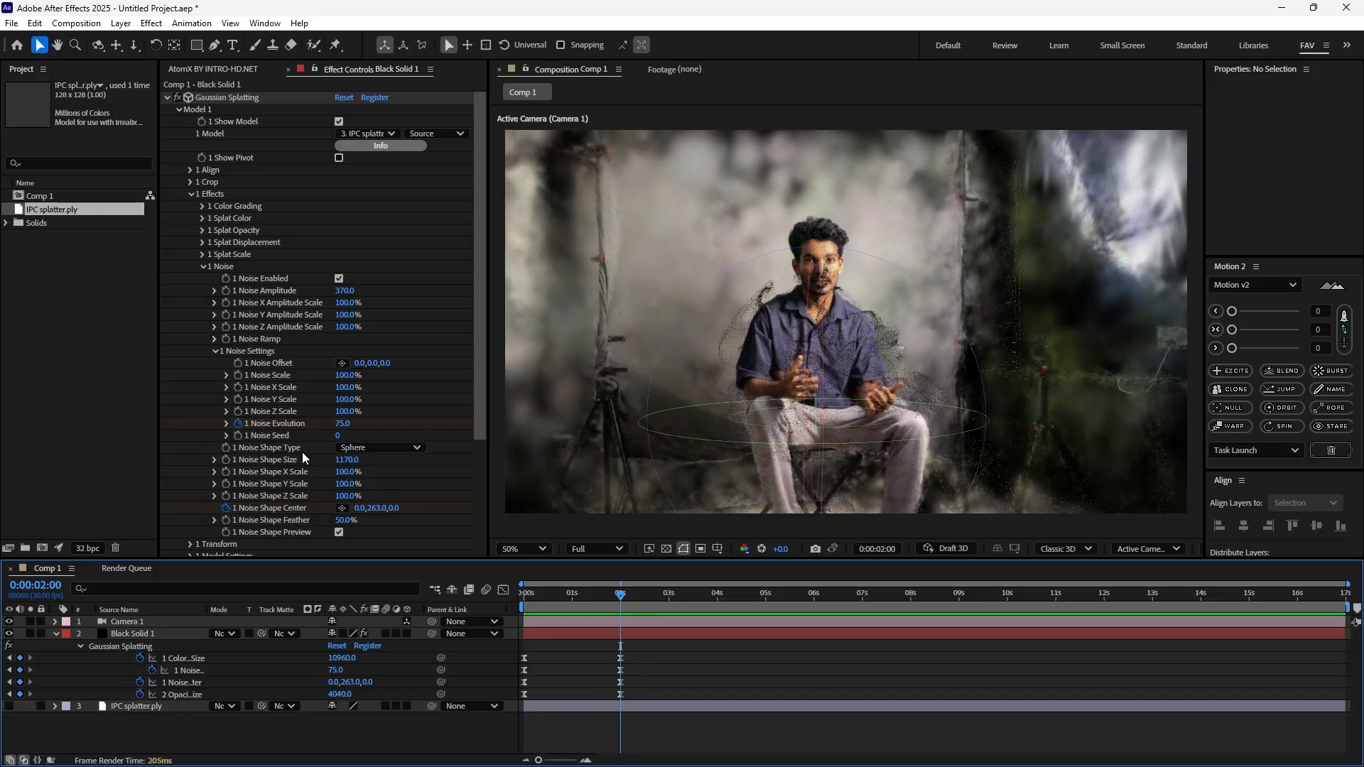
Keyframe Model 1's Noise Shape Size with Easy Ease, then preview the scattered particles mid-animation
{"action": "left_click", "coordinate": [198, 350]}
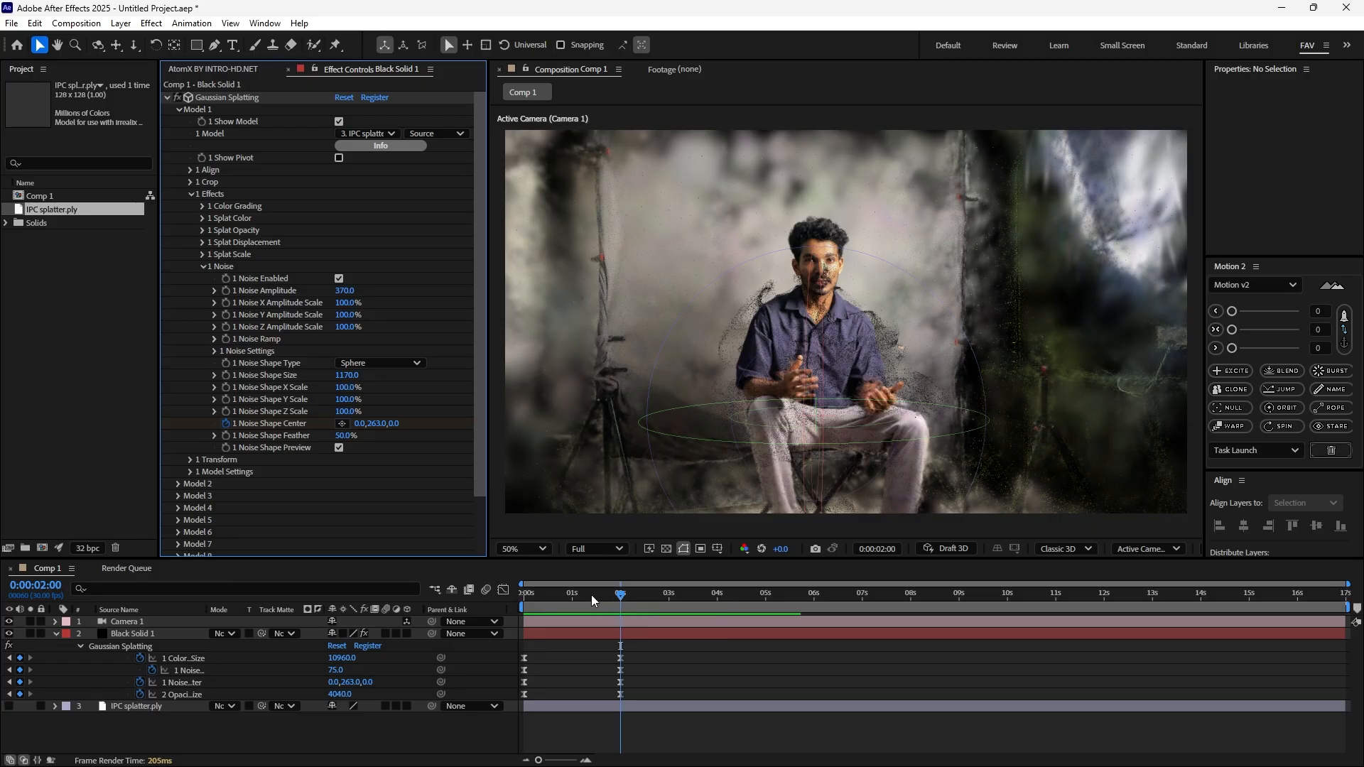
{"action": "left_click", "coordinate": [524, 593]}
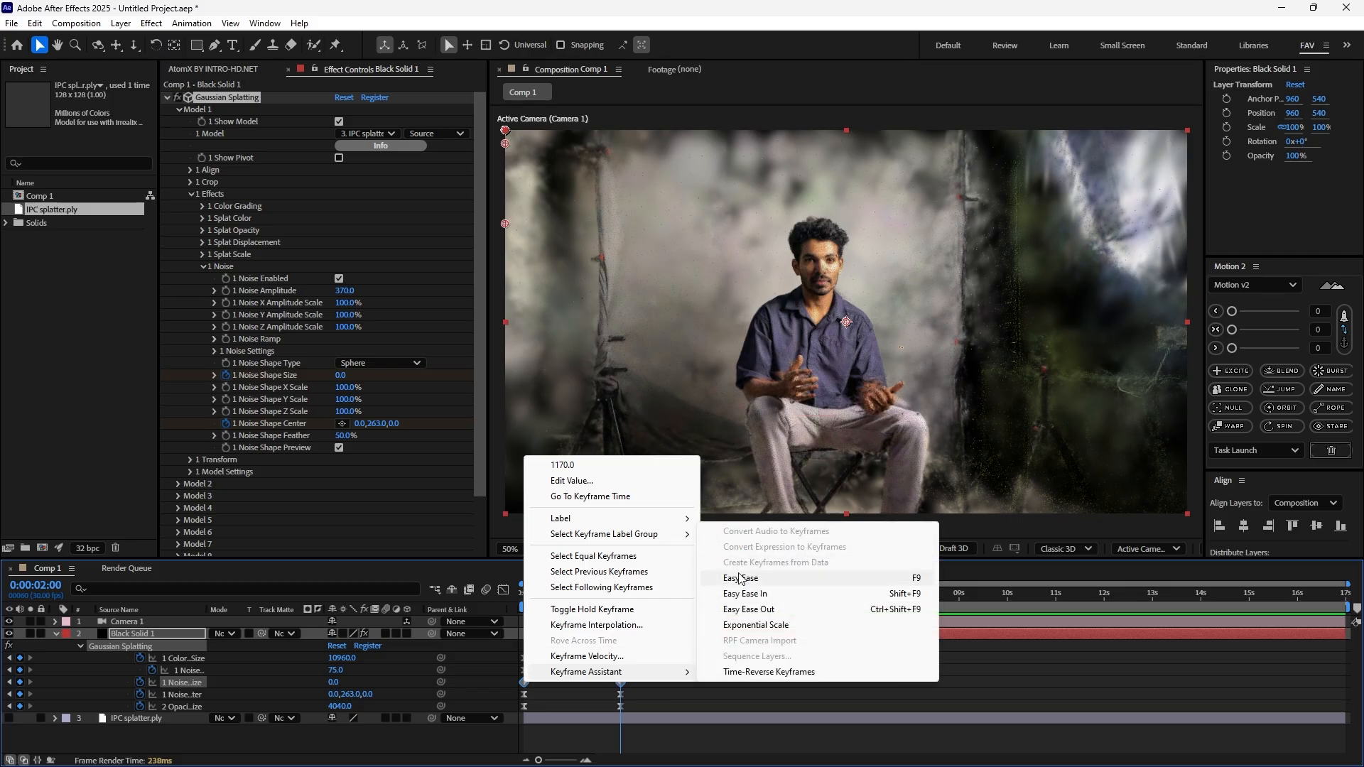
{"action": "left_click", "coordinate": [740, 578]}
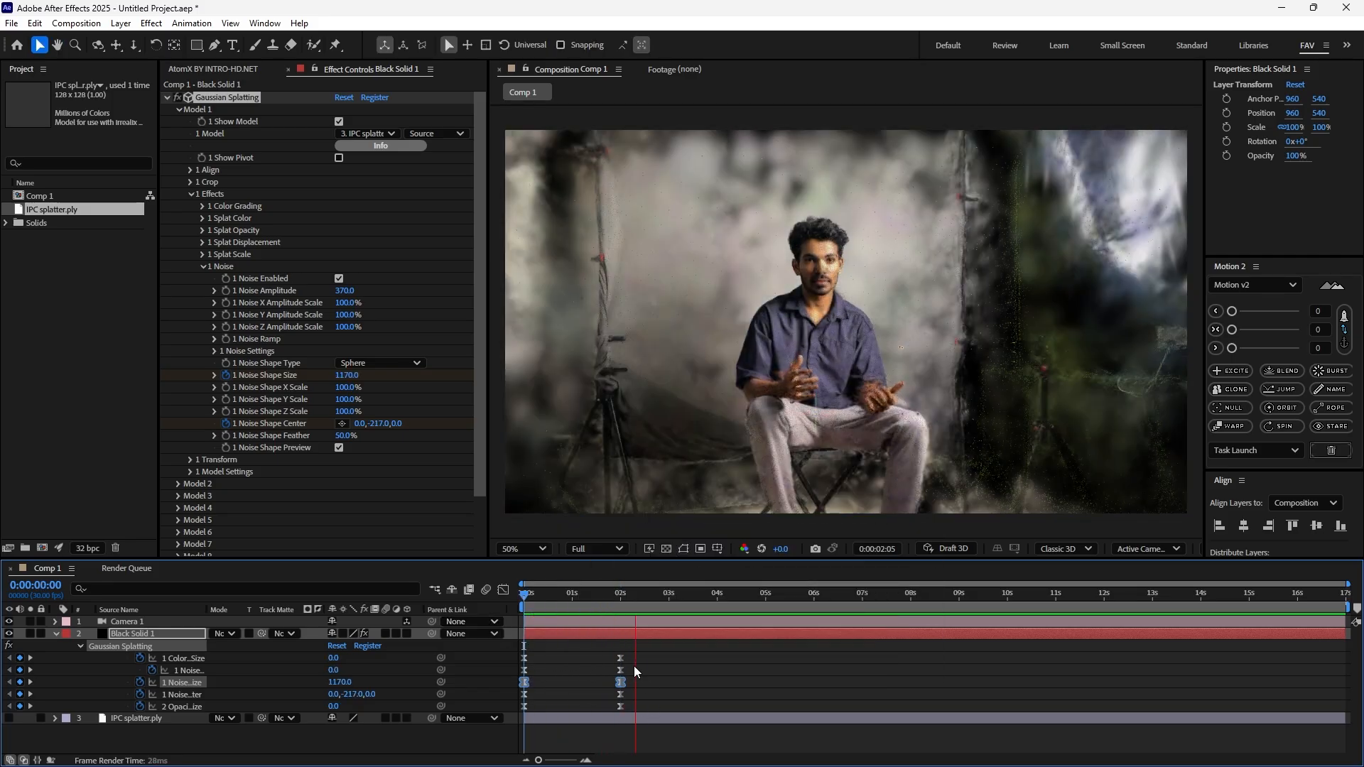
{"action": "left_click", "coordinate": [129, 621]}
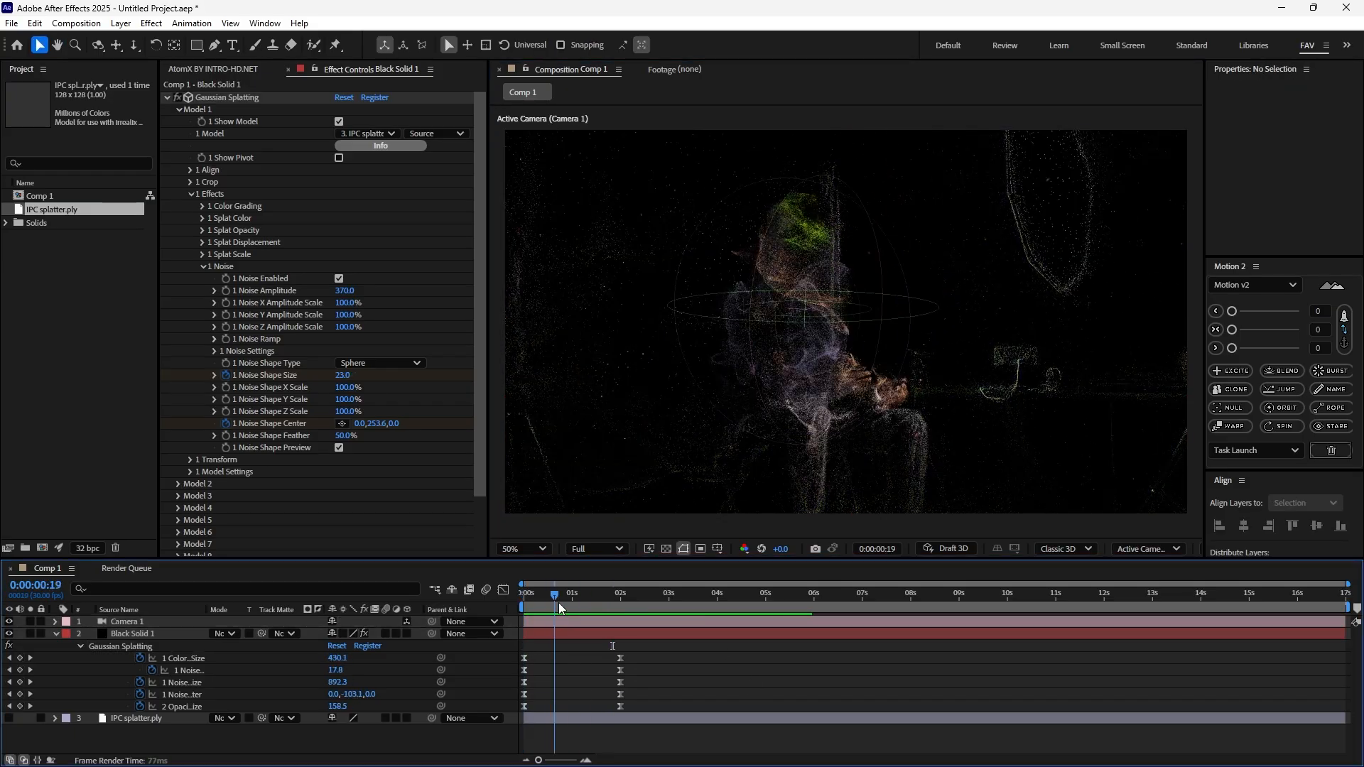
Start the noise shape at size 1730 with 98% feather, and turn Shape Preview off
{"action": "left_click", "coordinate": [523, 593]}
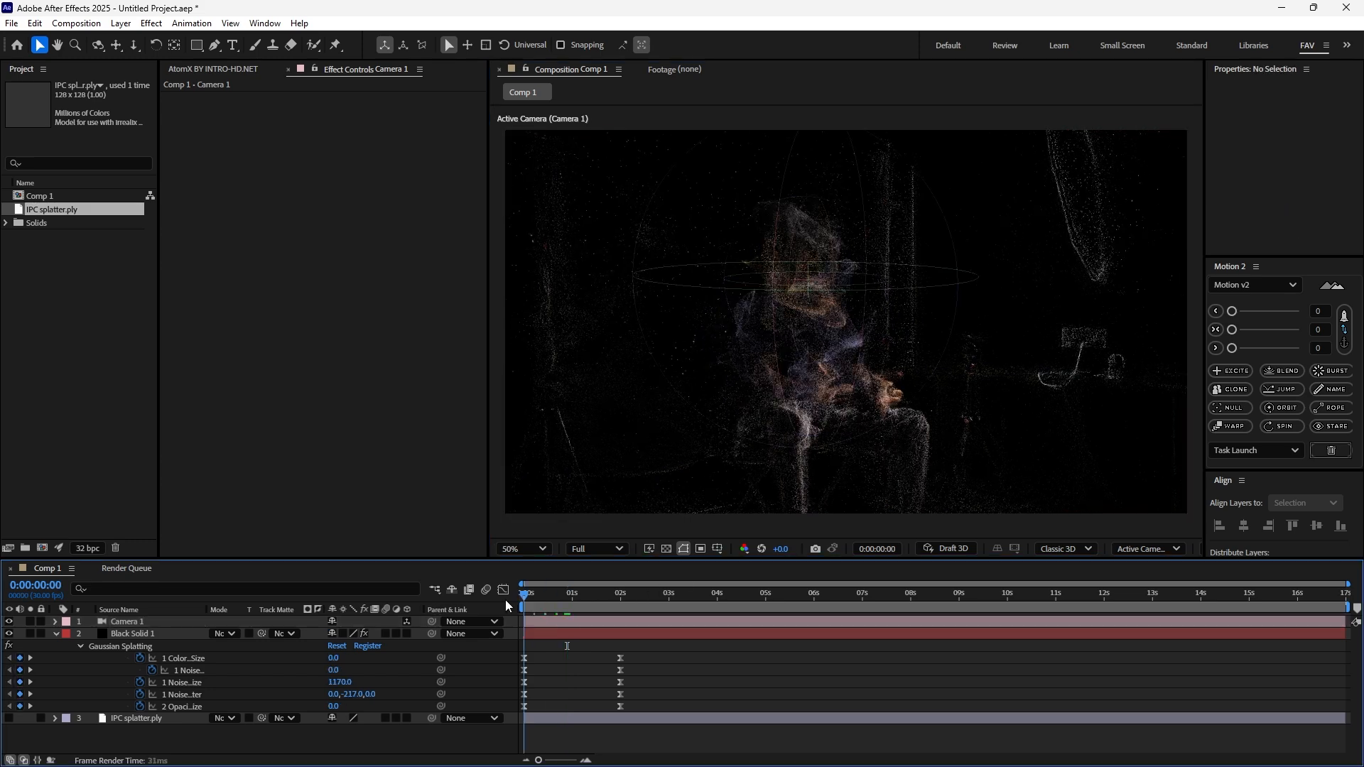
{"action": "left_click", "coordinate": [132, 633]}
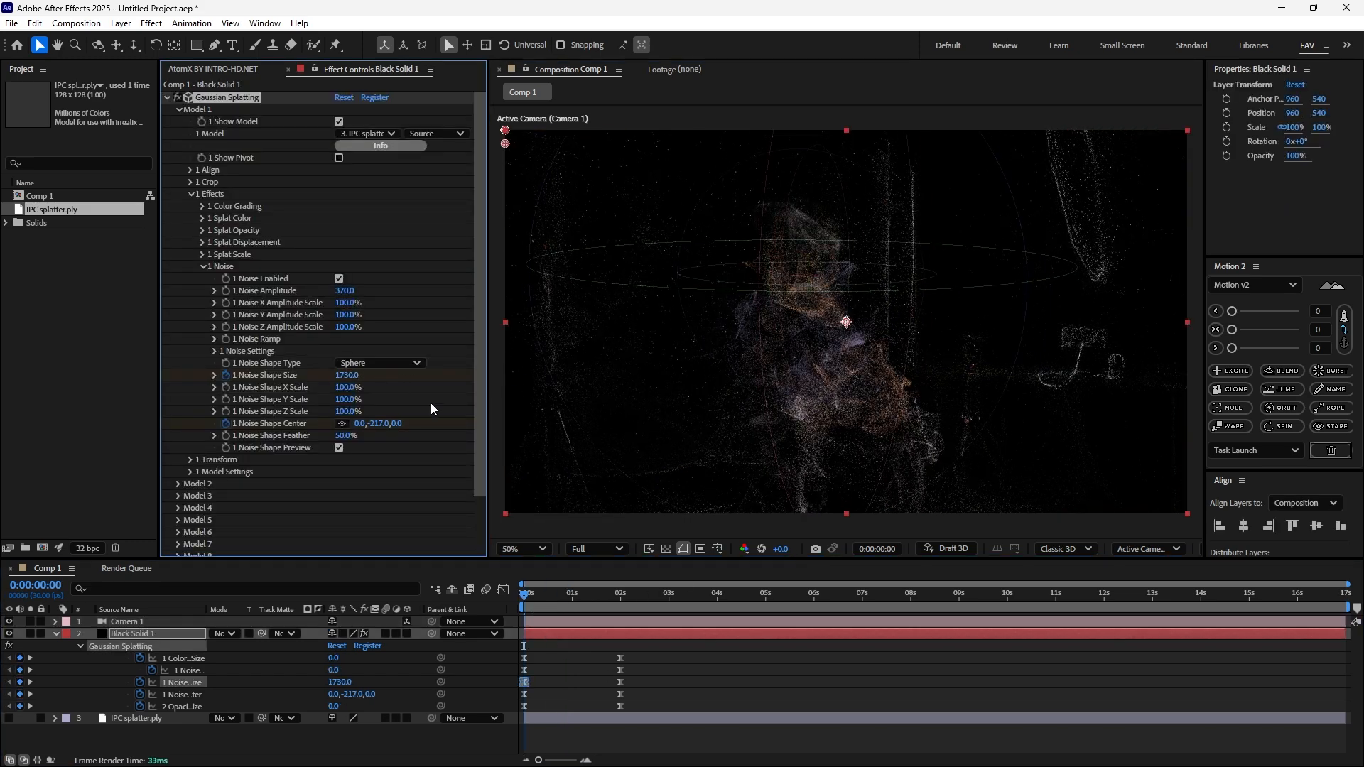
{"action": "left_click", "coordinate": [588, 593]}
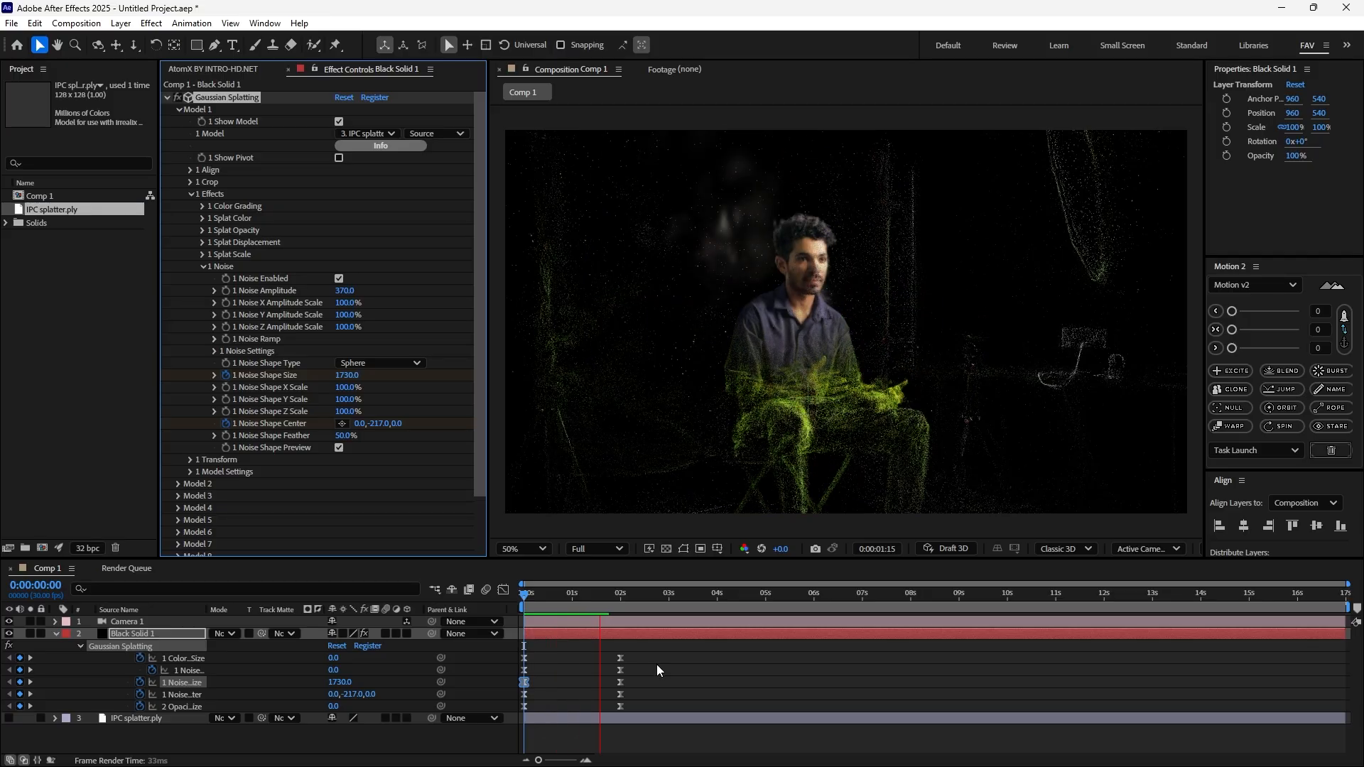
{"action": "left_click", "coordinate": [577, 594]}
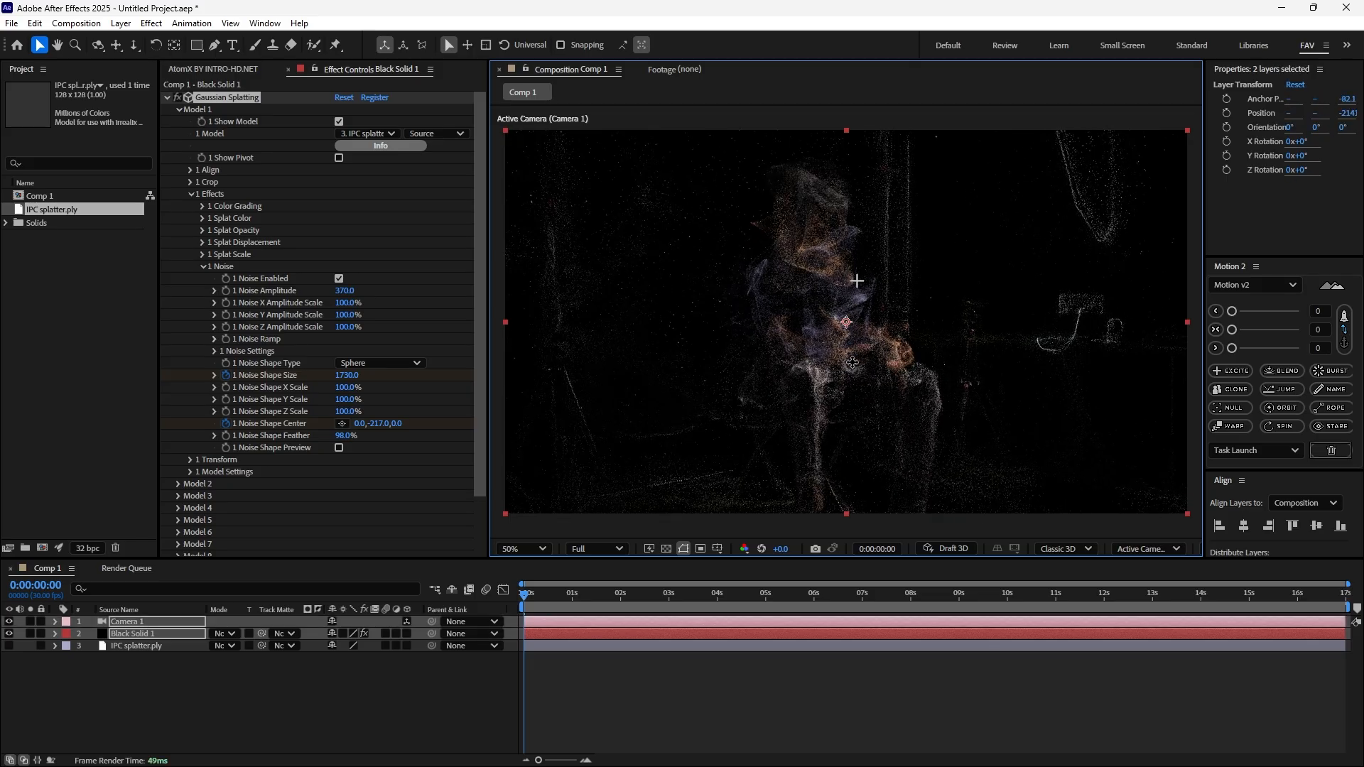
{"action": "left_click", "coordinate": [131, 633]}
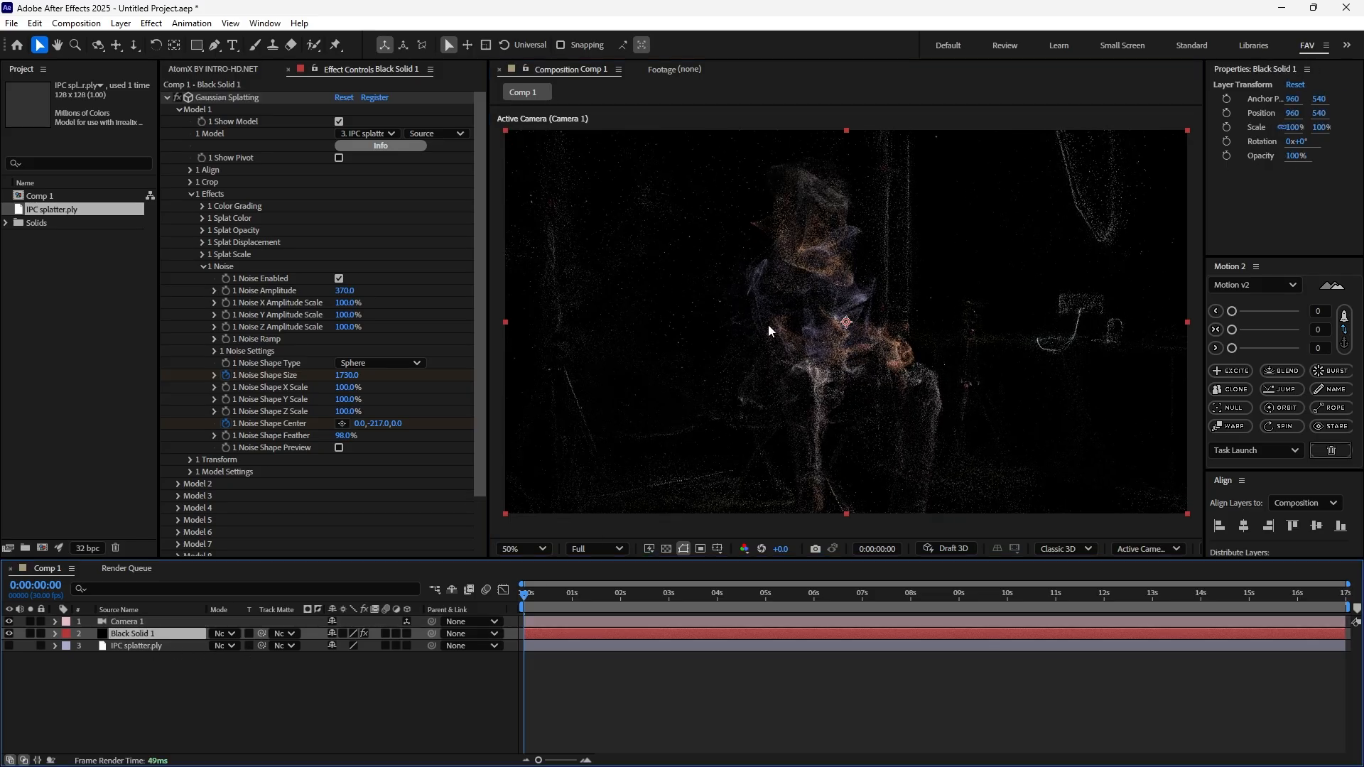
{"action": "mouse_move", "coordinate": [201, 288]}
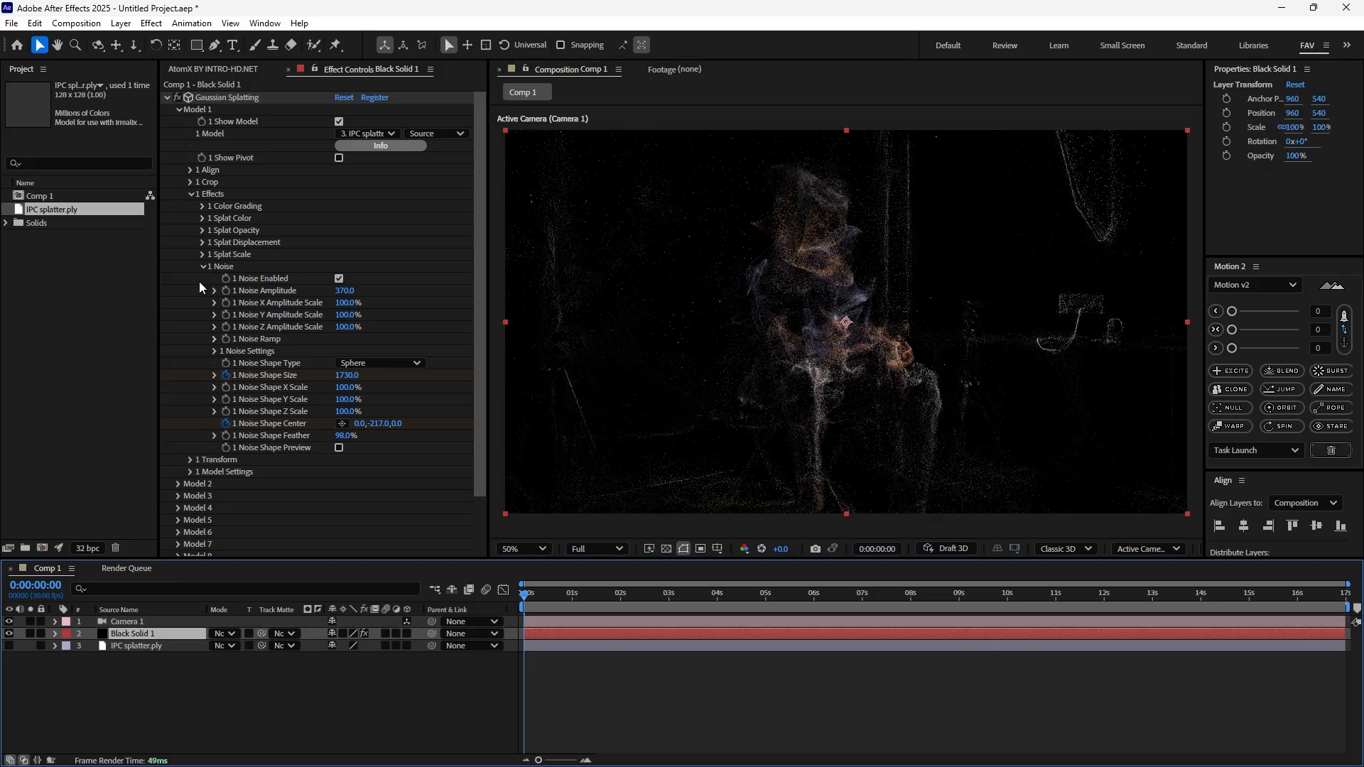
Turn off Uniform Scale in Model 1's Transform and create its controlling null
{"action": "left_click", "coordinate": [191, 266]}
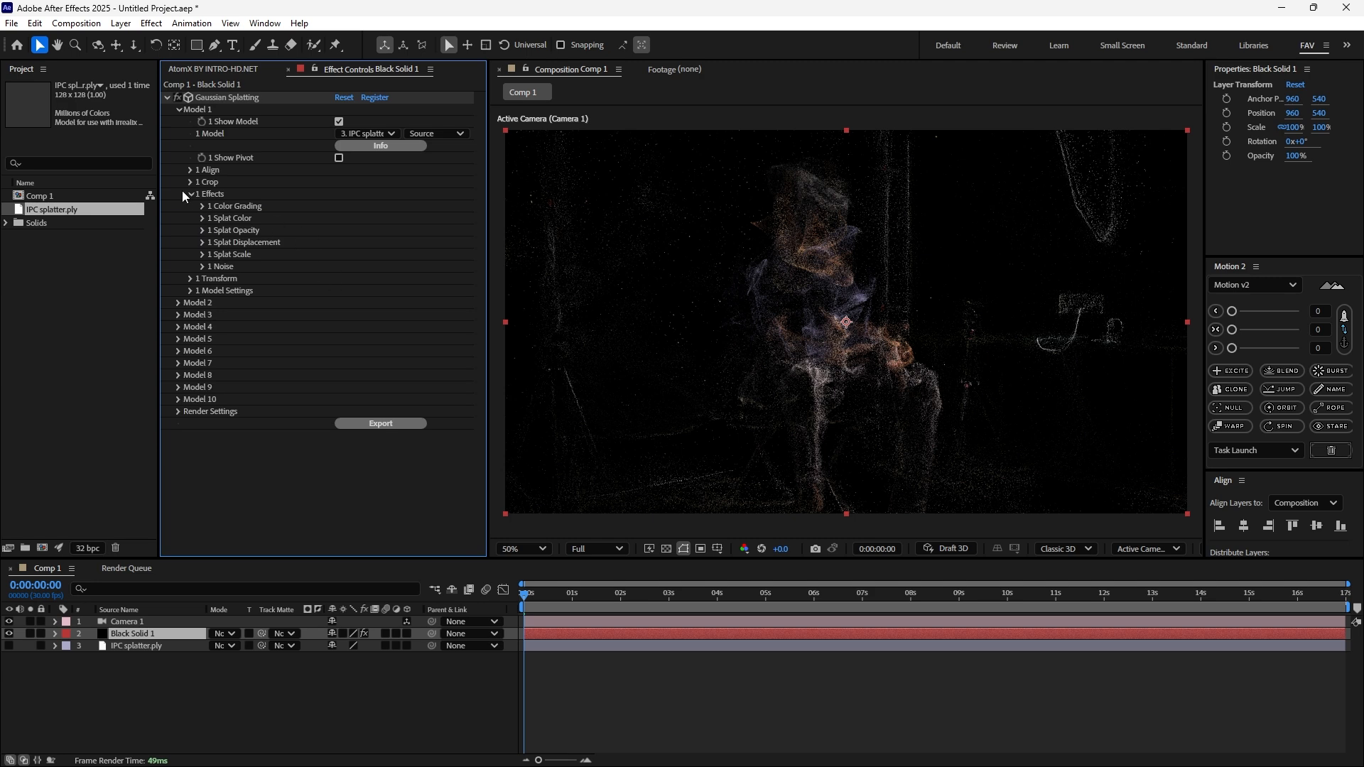
{"action": "left_click", "coordinate": [190, 193]}
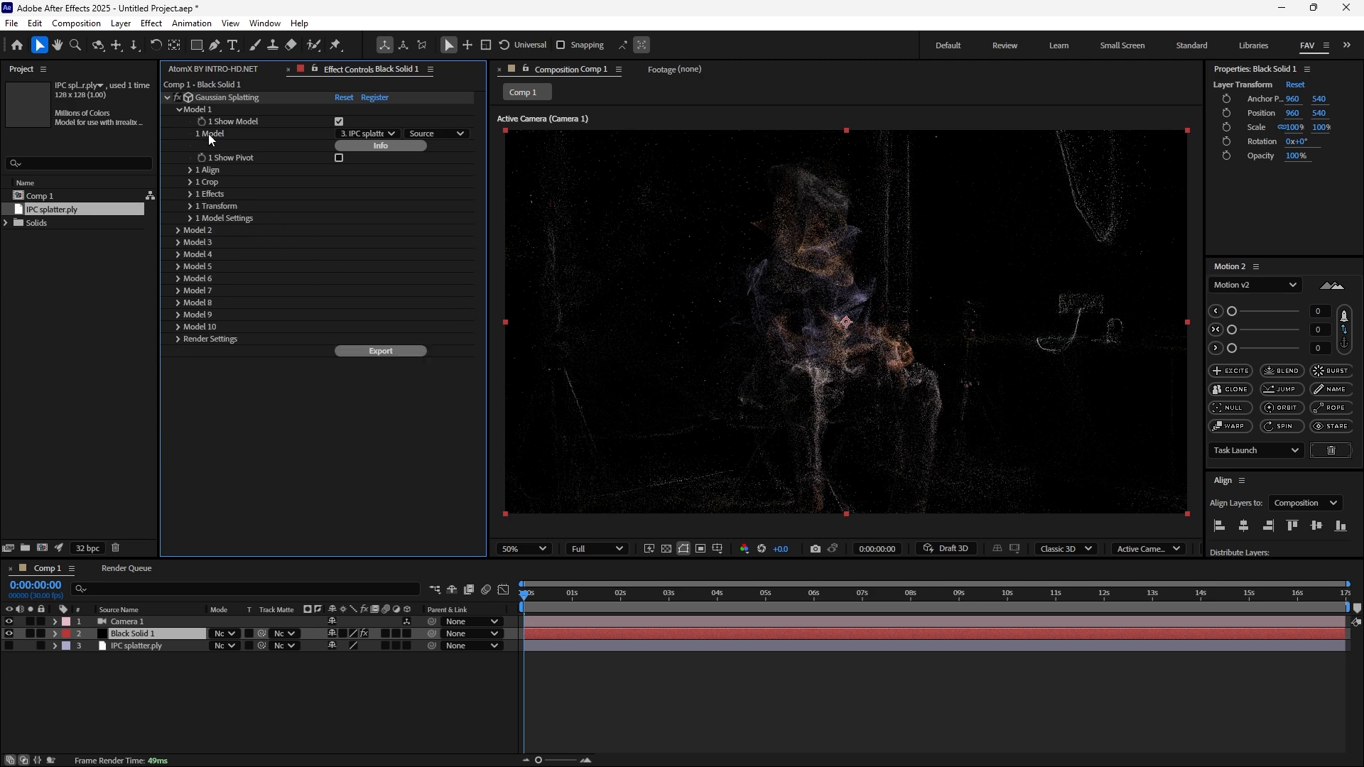
{"action": "left_click", "coordinate": [196, 206]}
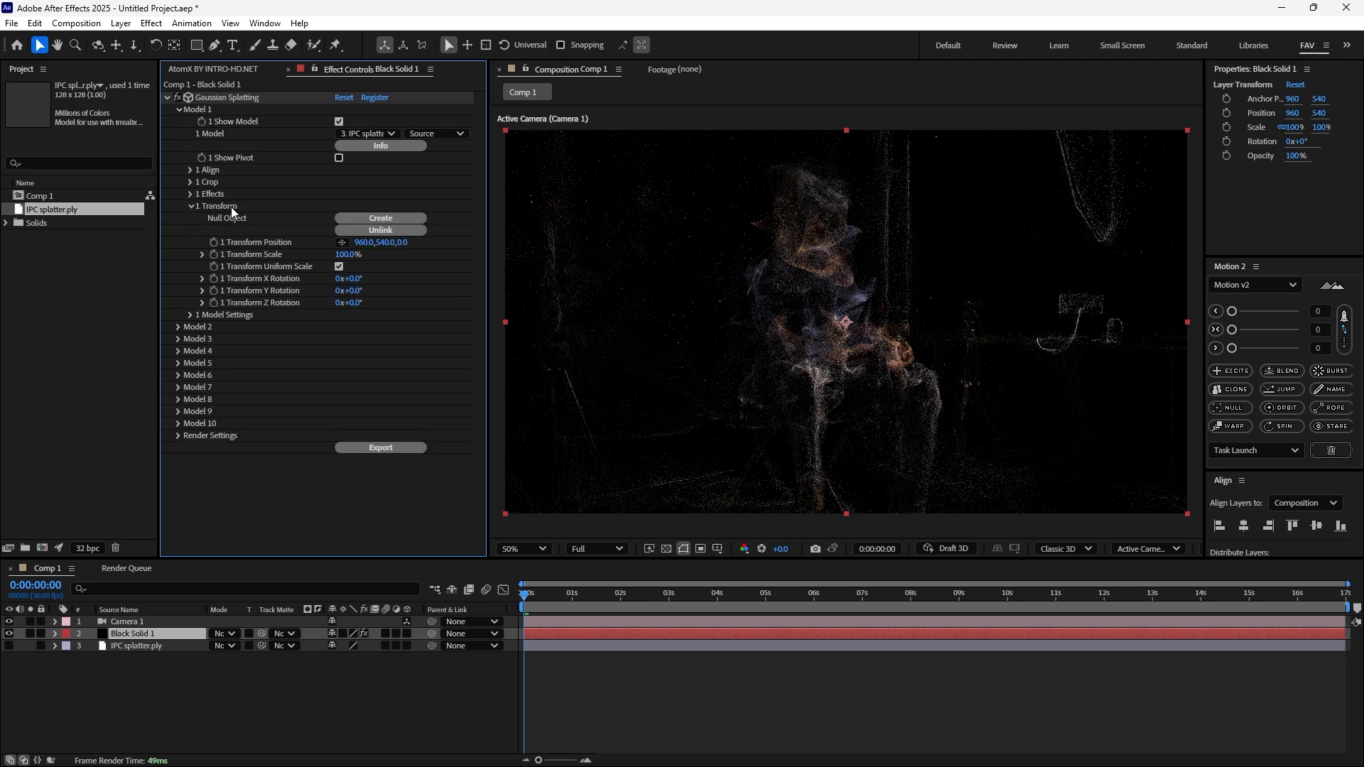
{"action": "left_click", "coordinate": [380, 218]}
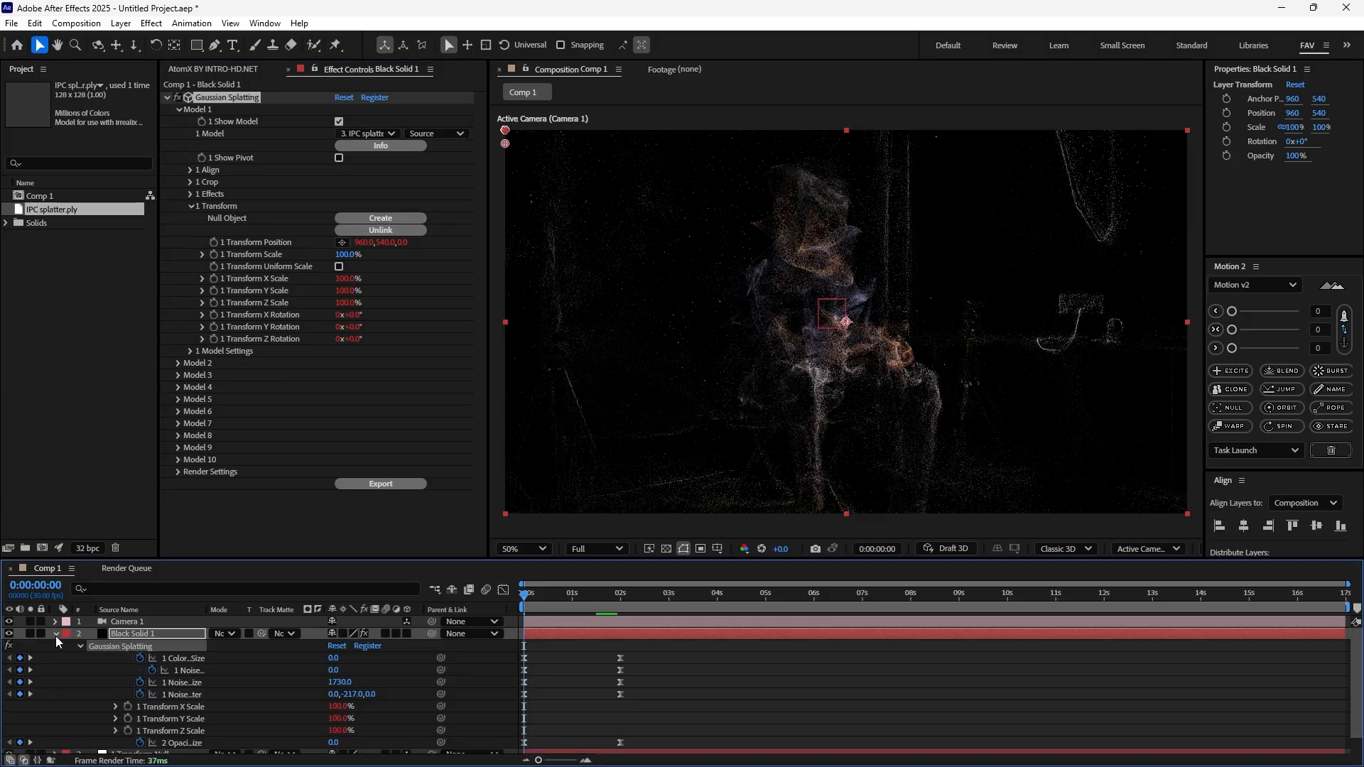
{"action": "left_click", "coordinate": [380, 218]}
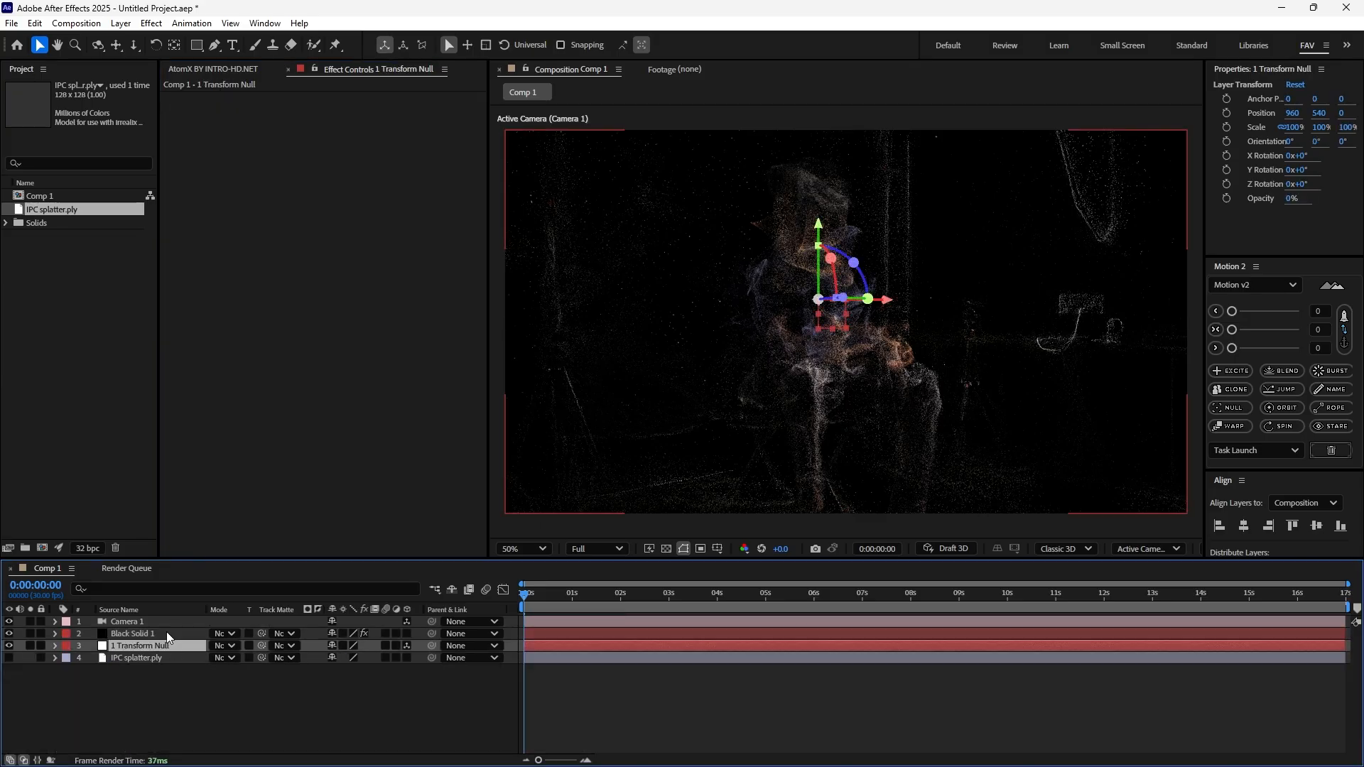
Select 1 Transform Null at about one second and reveal its rotation properties
{"action": "left_click", "coordinate": [132, 633]}
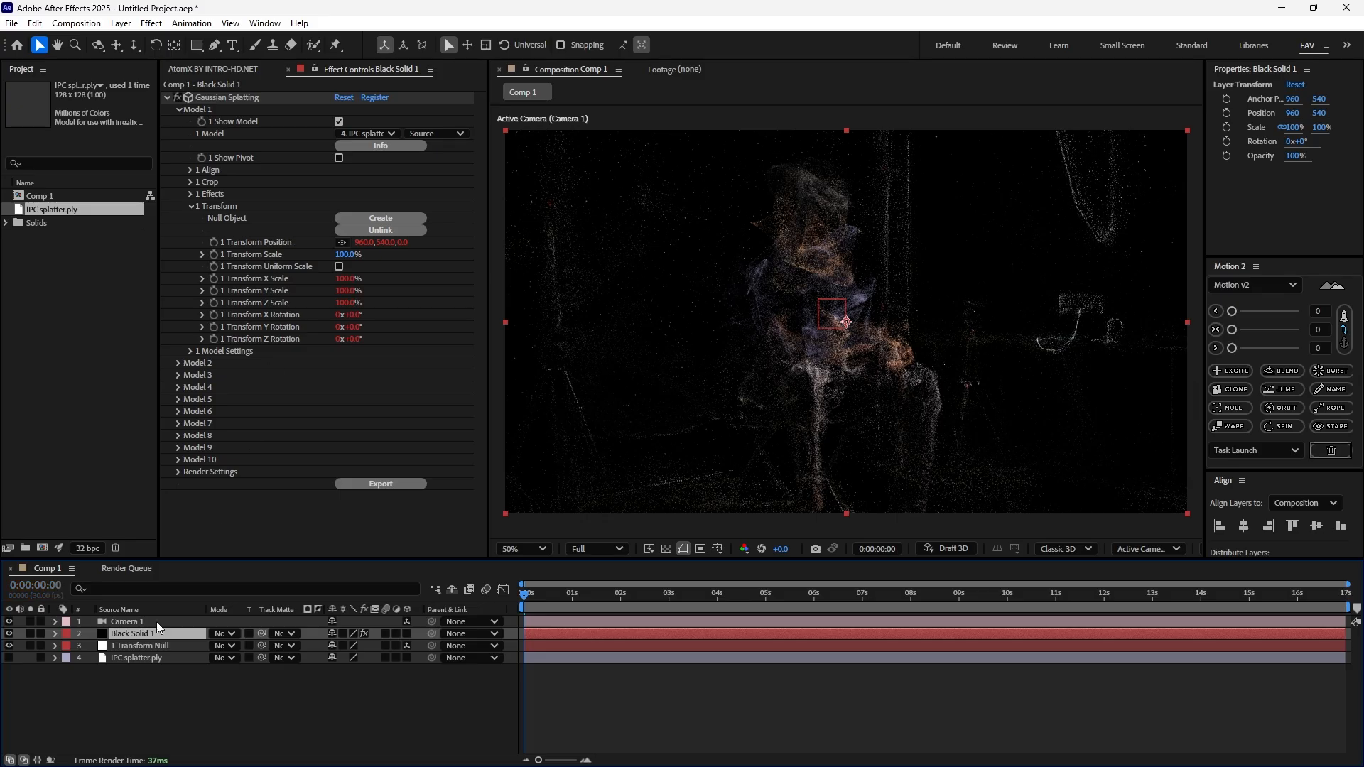
{"action": "left_click", "coordinate": [142, 646]}
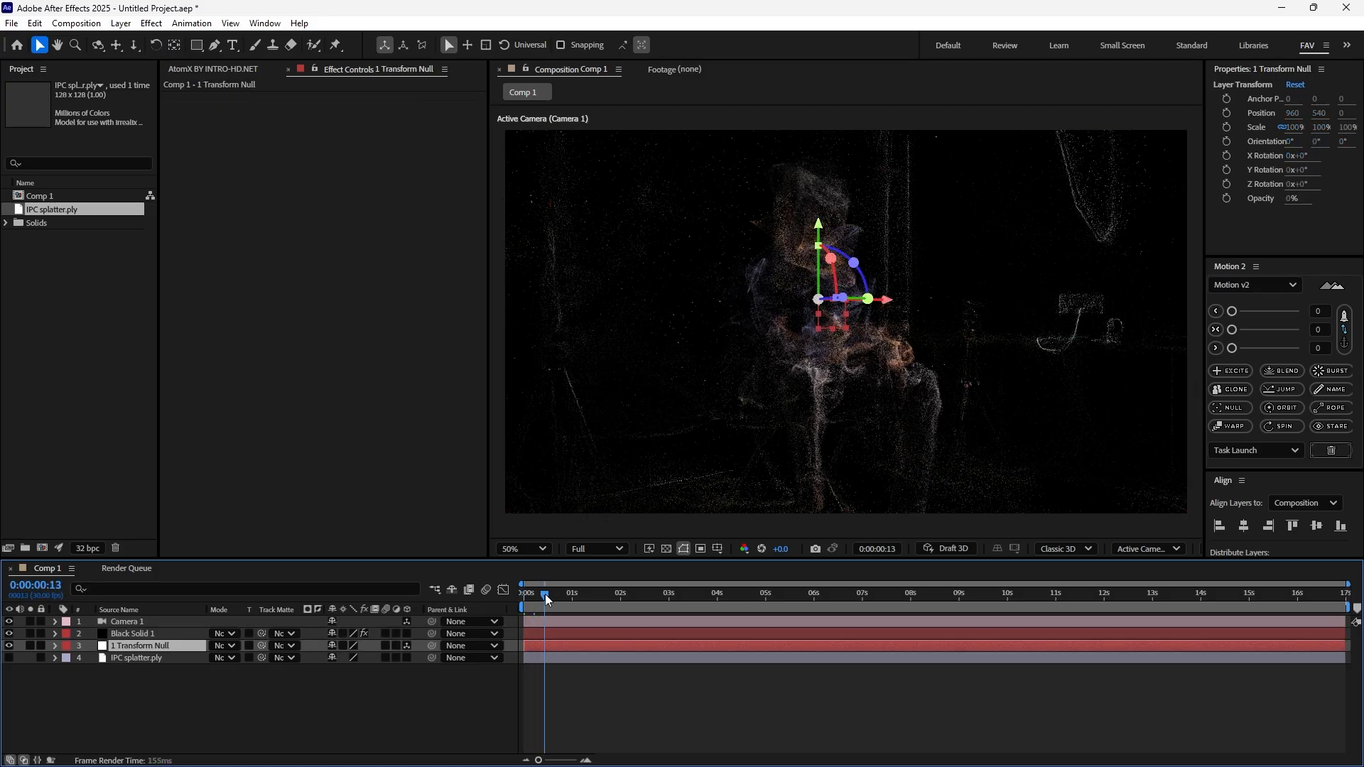
{"action": "left_click", "coordinate": [578, 594]}
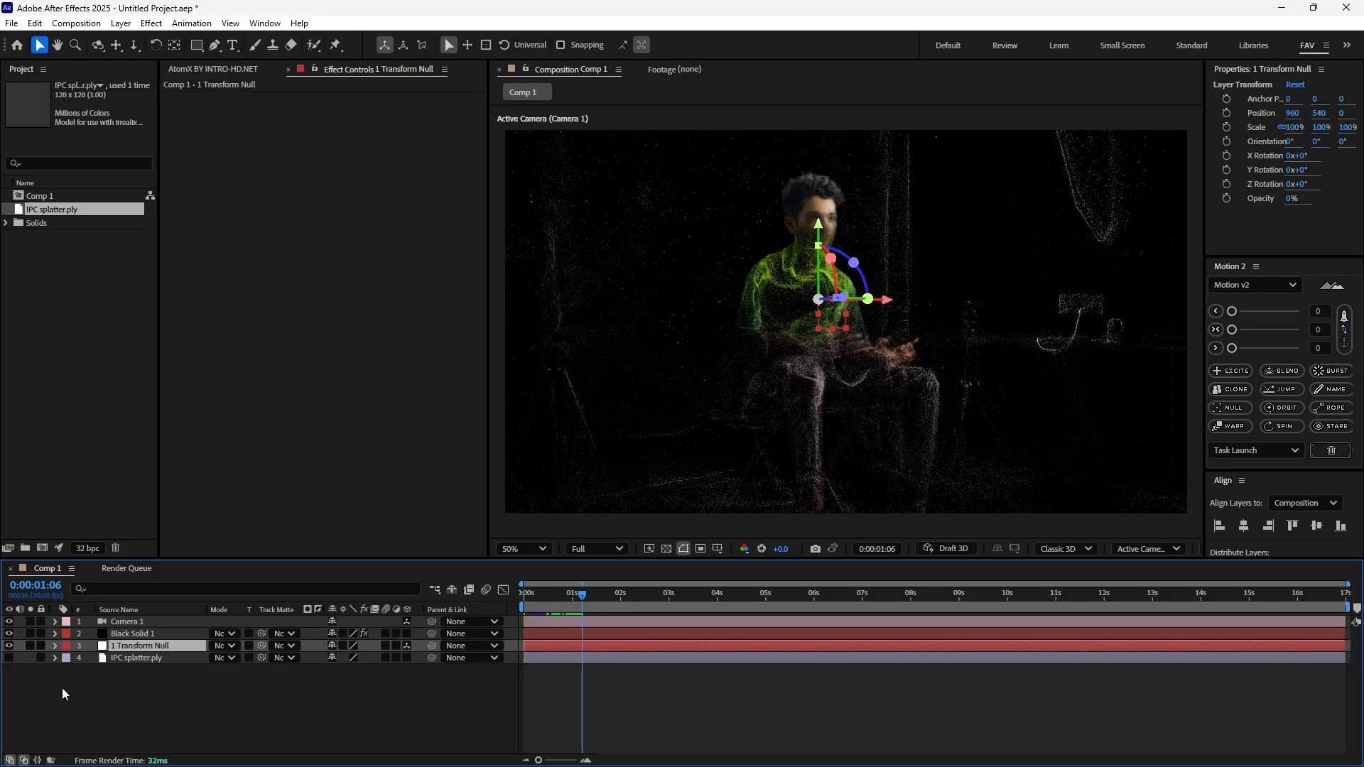
{"action": "left_click", "coordinate": [54, 645]}
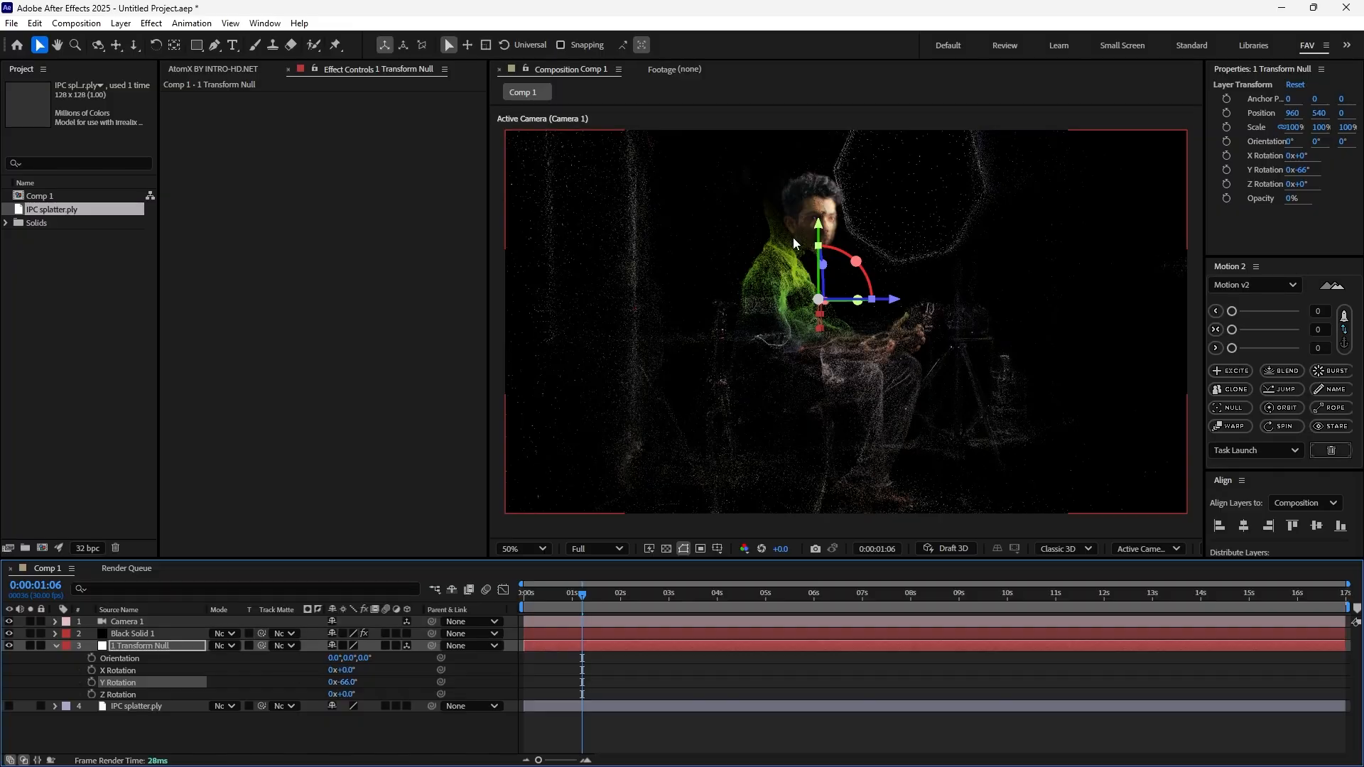
{"action": "mouse_move", "coordinate": [822, 202]}
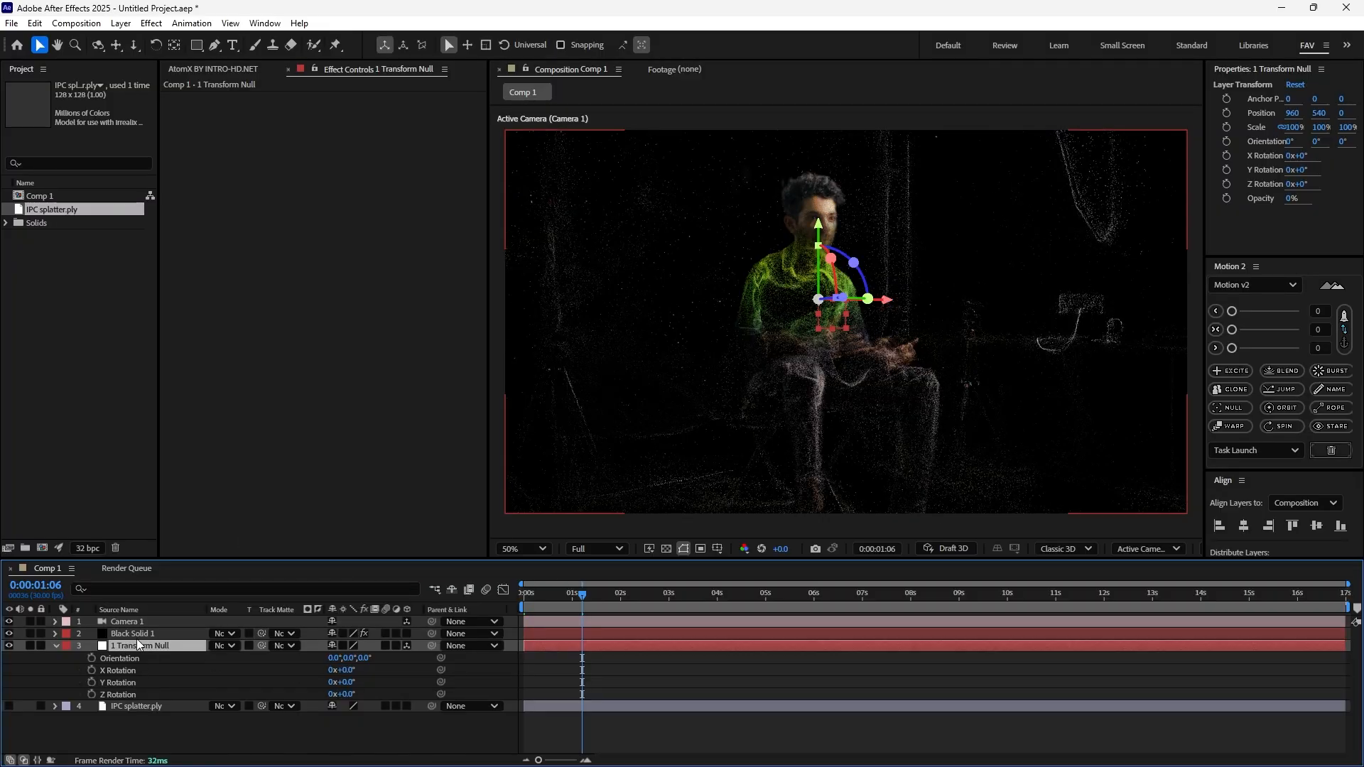
Create 2 Transform Null from Model 2's Transform and set its parent to 1 Transform Null
{"action": "left_click", "coordinate": [132, 633]}
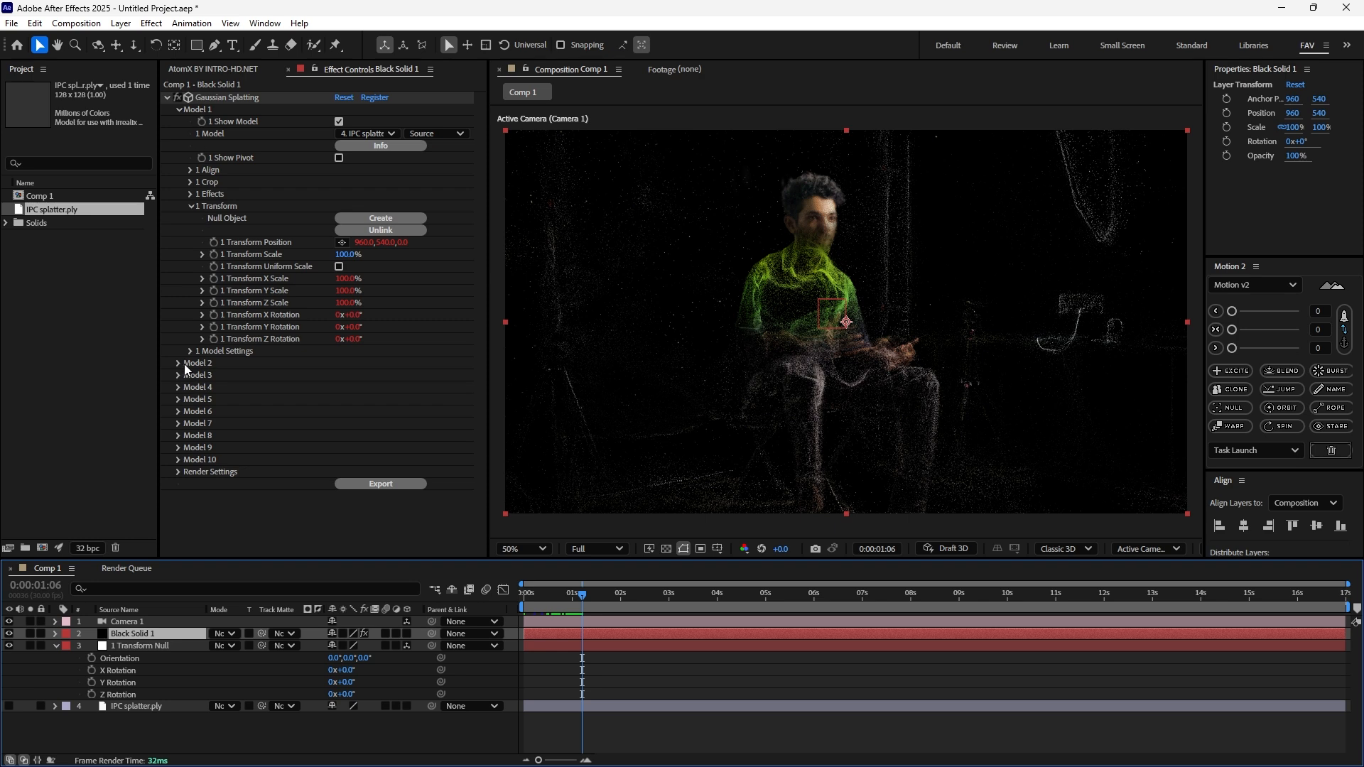
{"action": "left_click", "coordinate": [189, 375]}
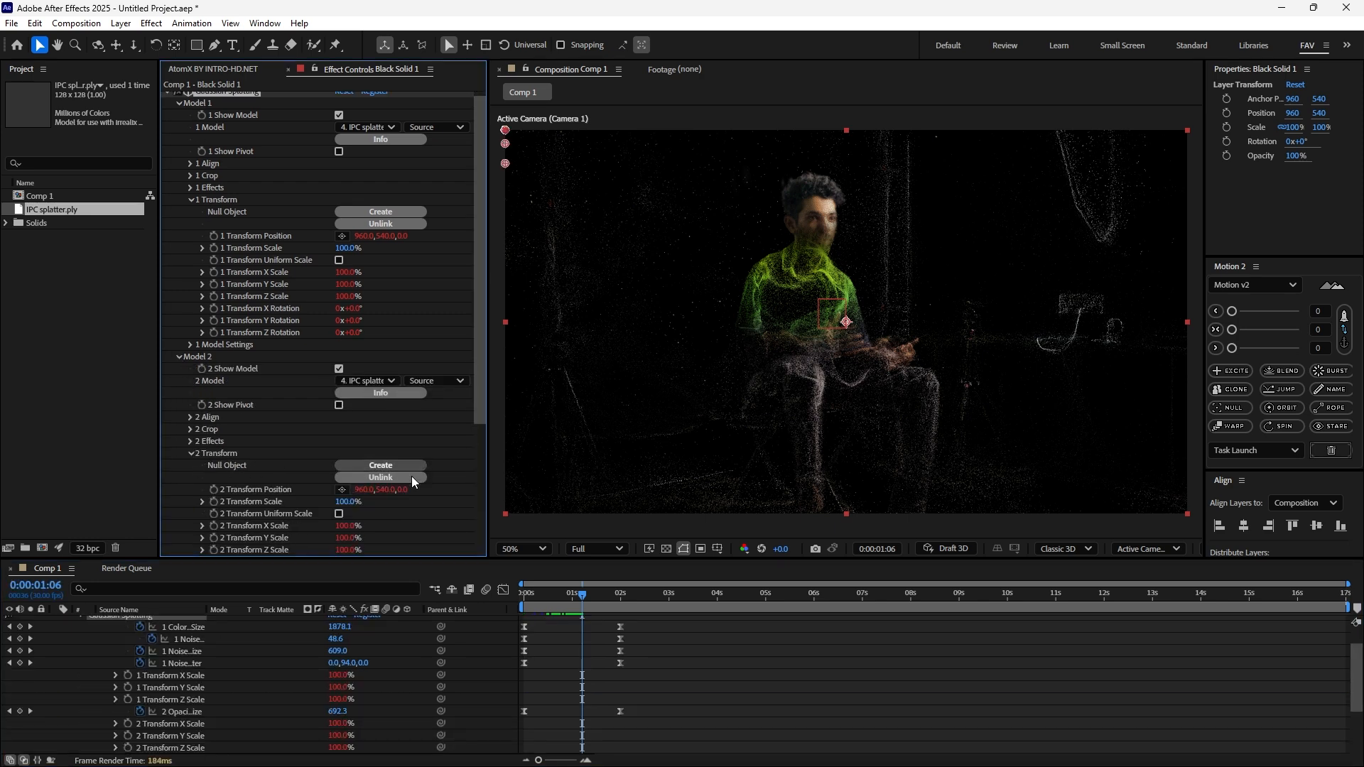
{"action": "left_click", "coordinate": [178, 362]}
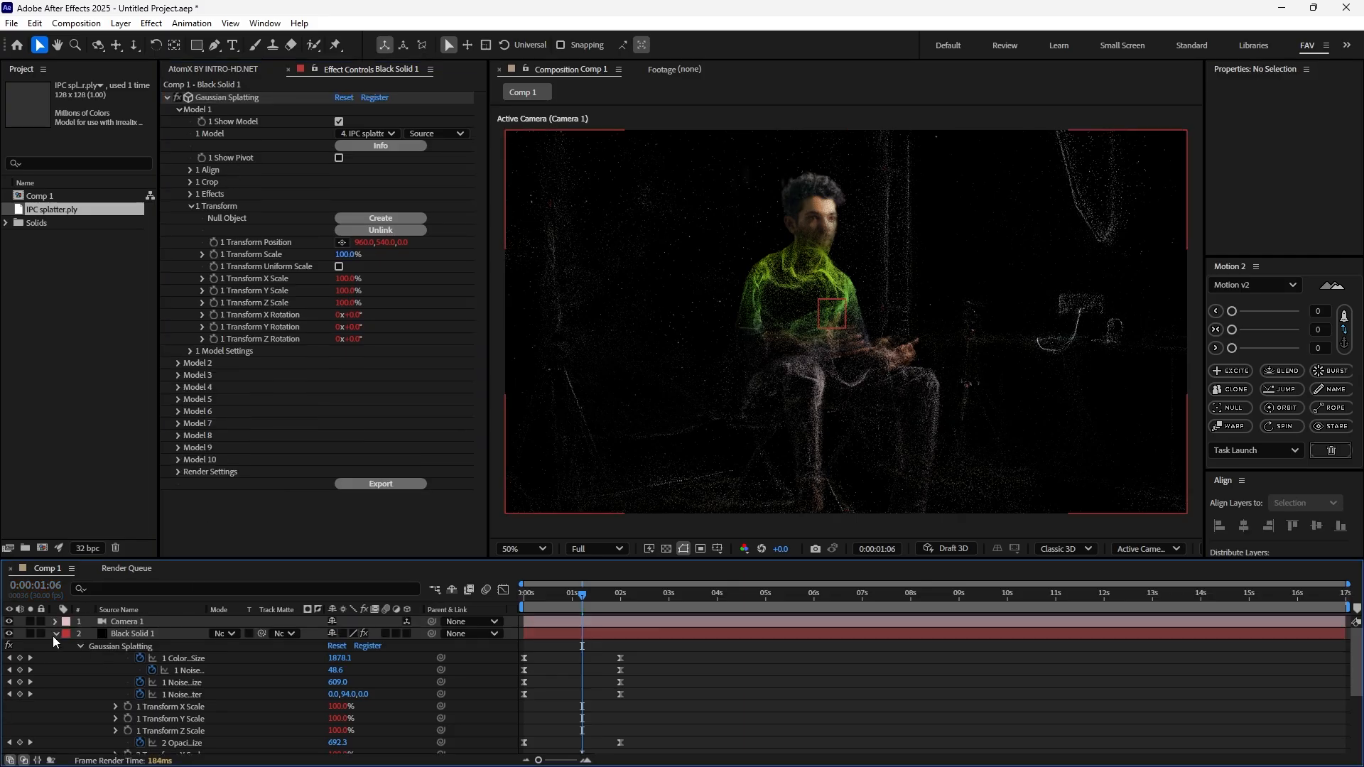
{"action": "left_click", "coordinate": [55, 633]}
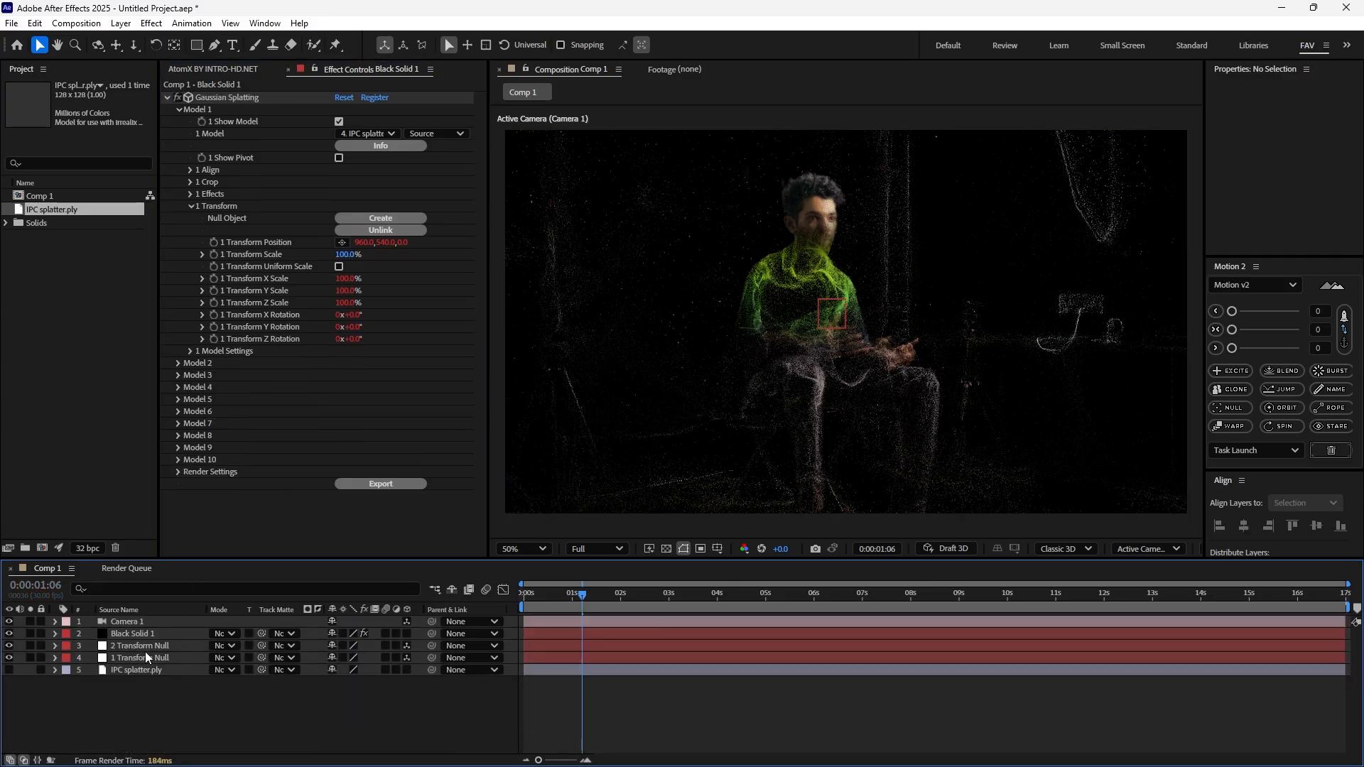
{"action": "left_click", "coordinate": [141, 646]}
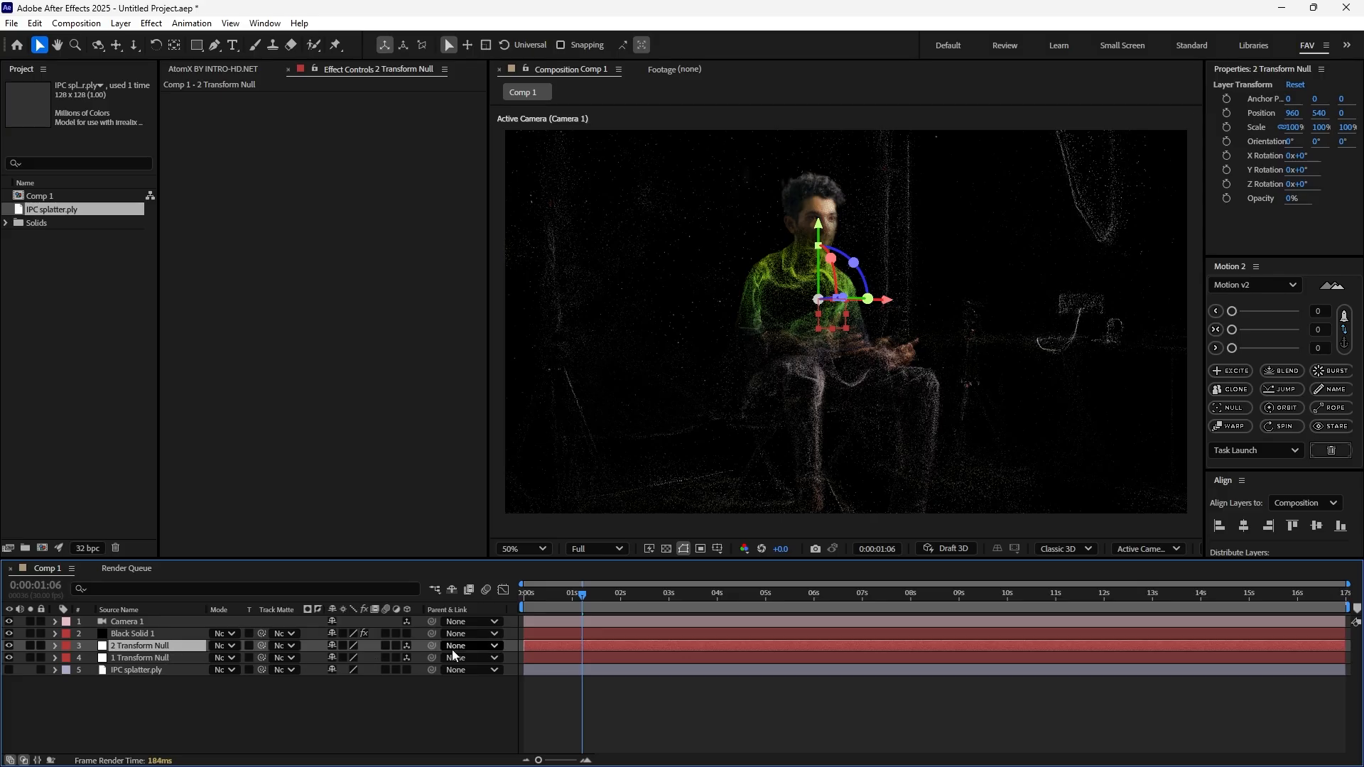
{"action": "left_click", "coordinate": [469, 645]}
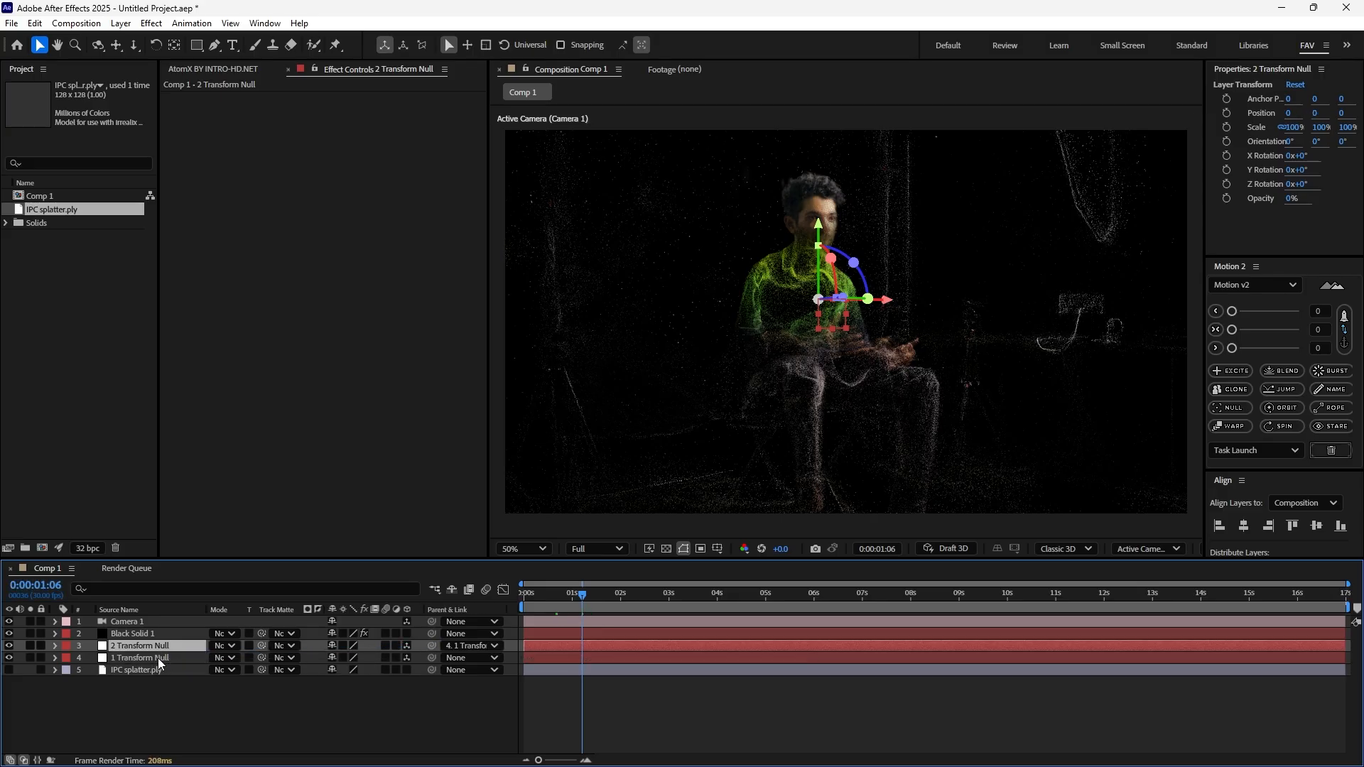
Keyframe 1 Transform Null's Y Rotation from -37° at 0s to +70° at 5s
{"action": "left_click", "coordinate": [54, 658]}
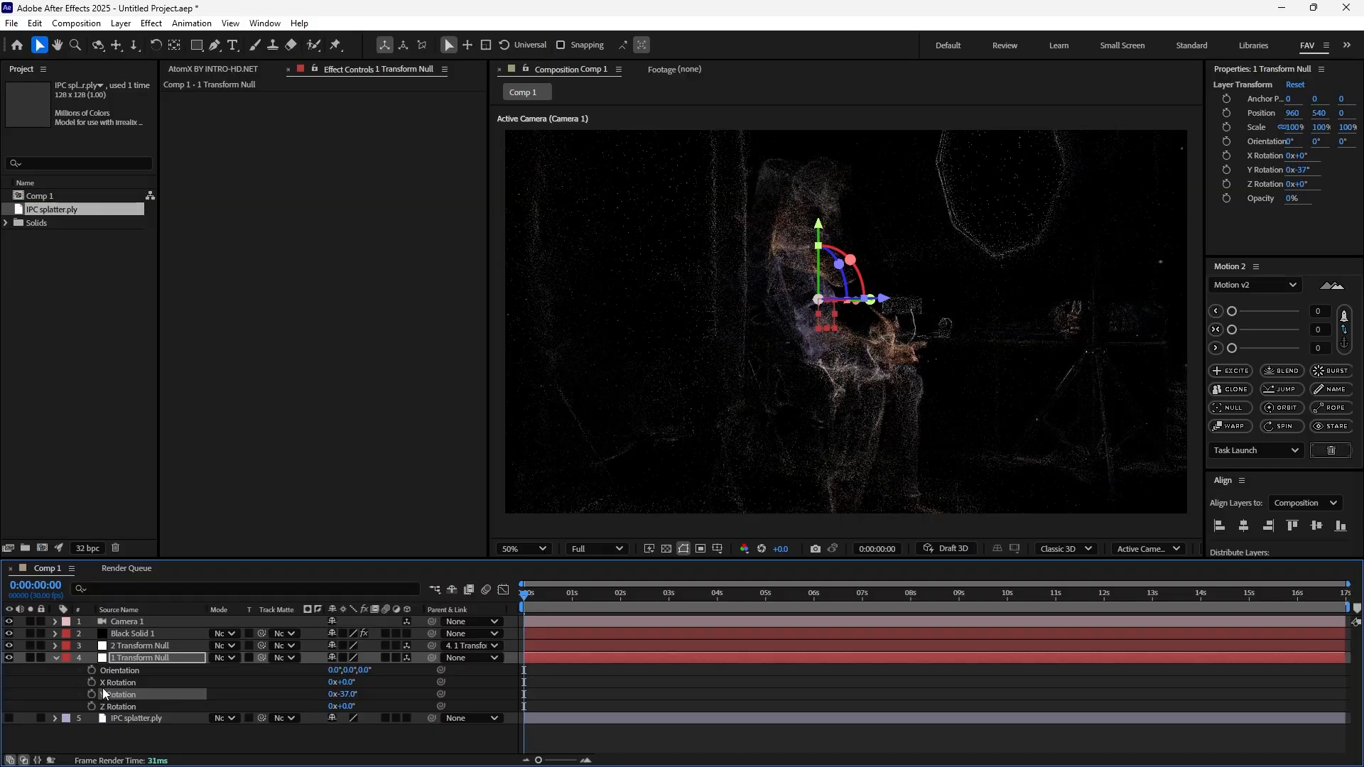
{"action": "left_click", "coordinate": [776, 593]}
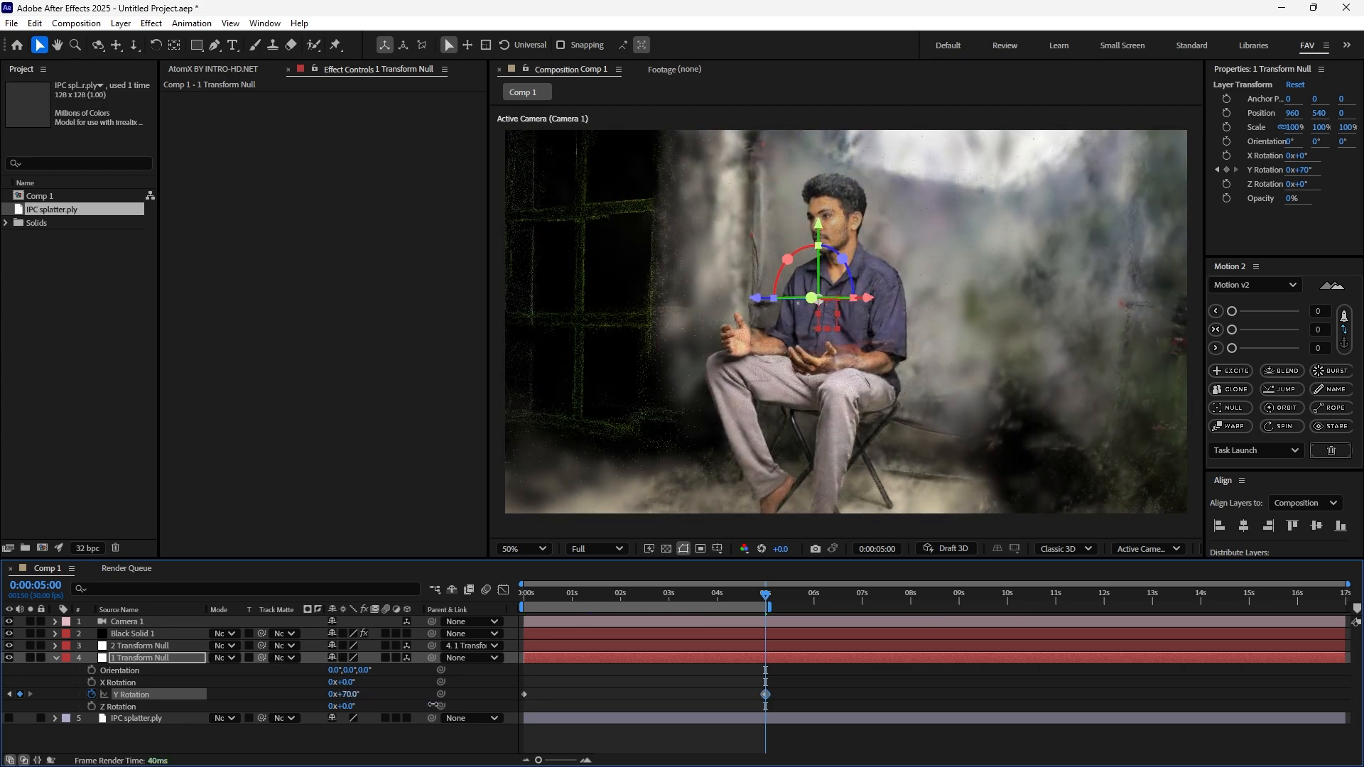
{"action": "left_click", "coordinate": [553, 595]}
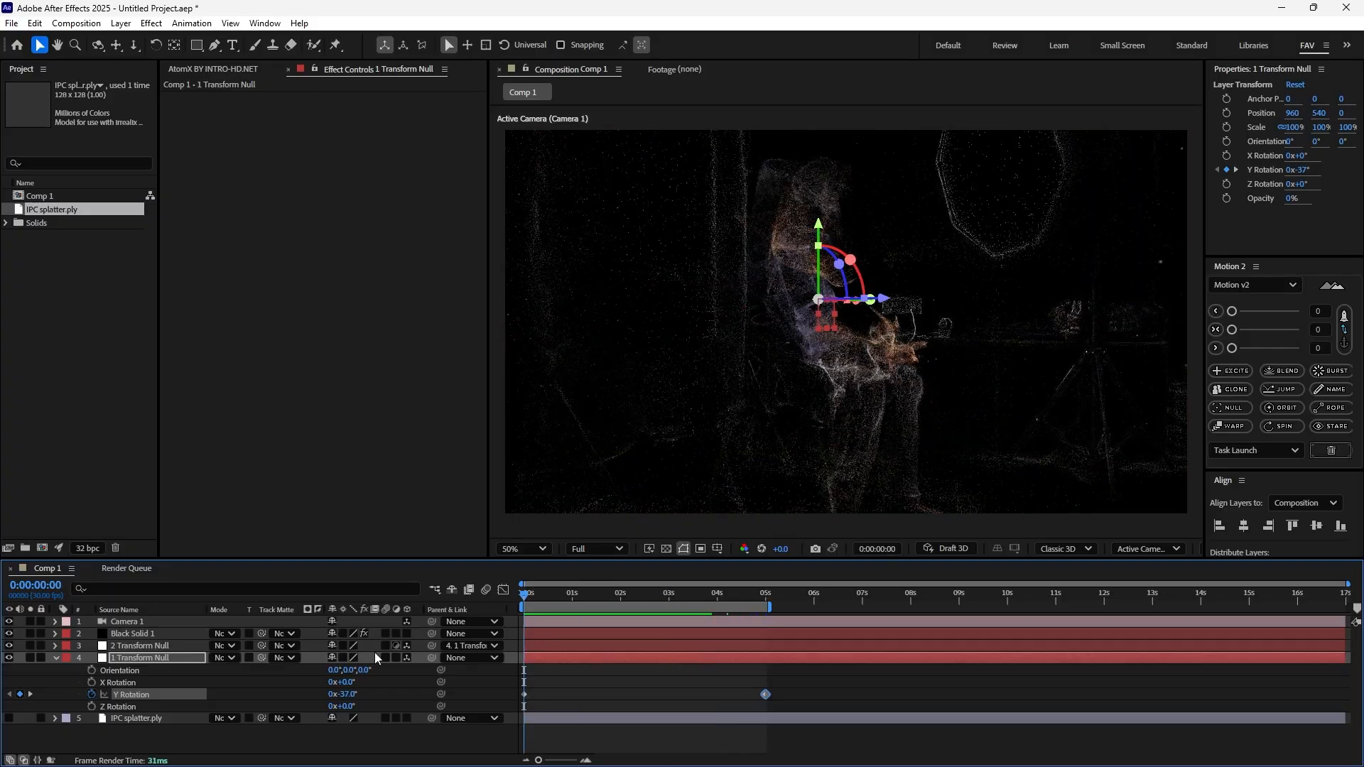
{"action": "left_click", "coordinate": [125, 621]}
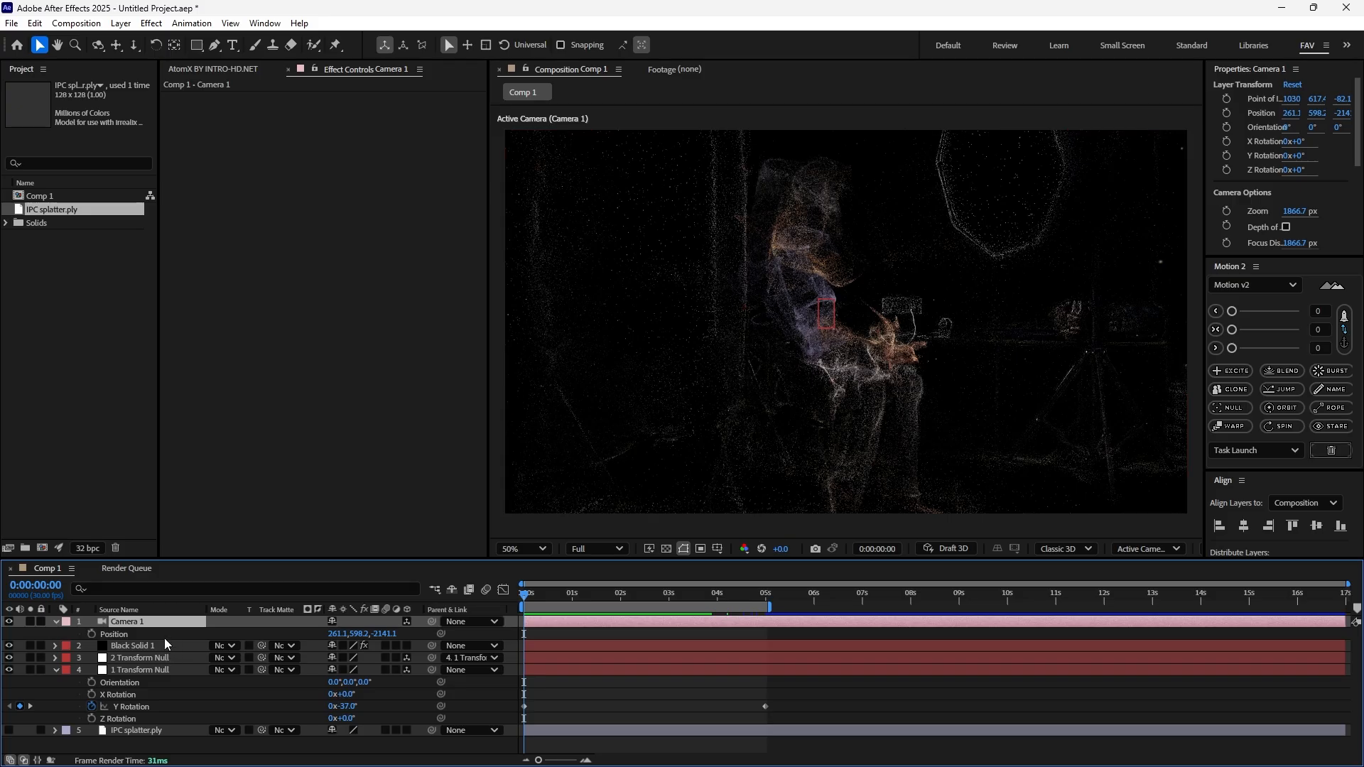
Keyframe Camera 1's Point of Interest and Position at 0s and 5s, then select Black Solid 1
{"action": "left_click", "coordinate": [132, 646]}
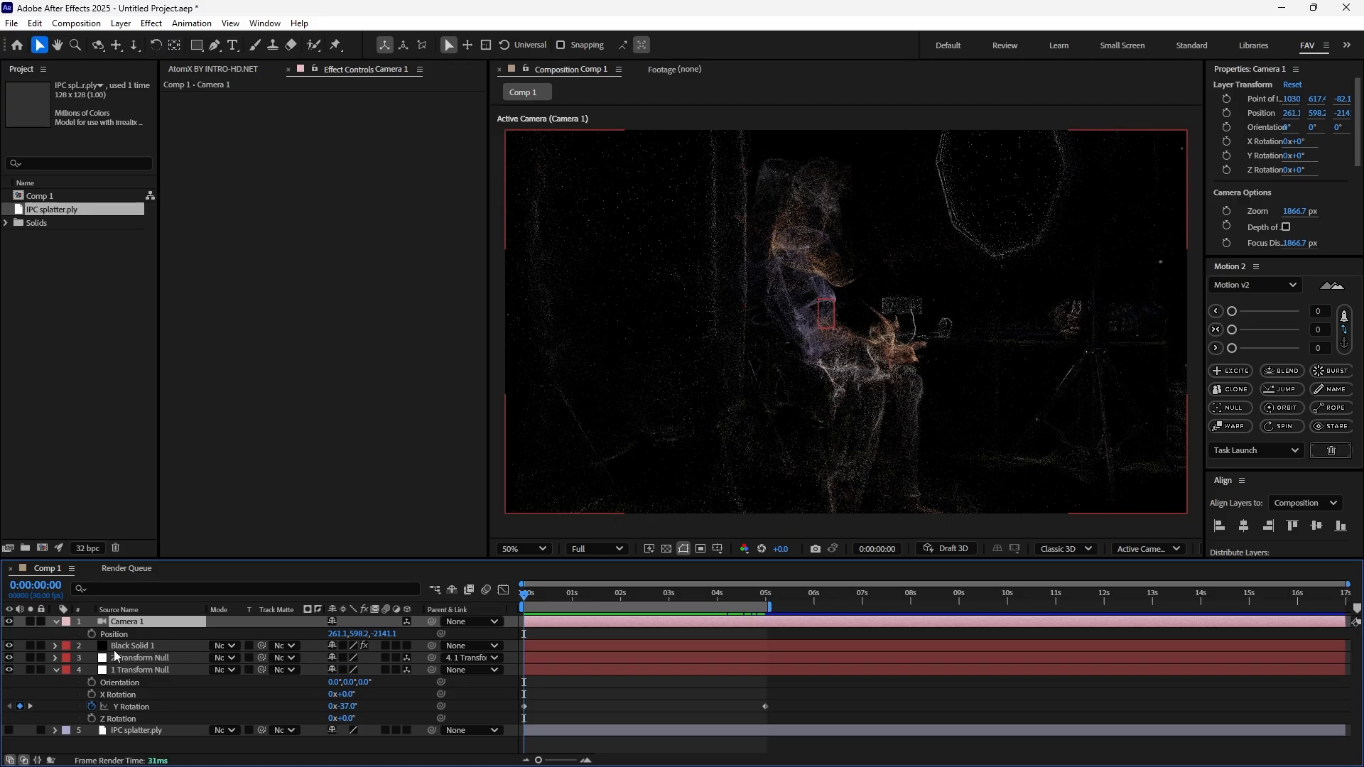
{"action": "left_click", "coordinate": [54, 621]}
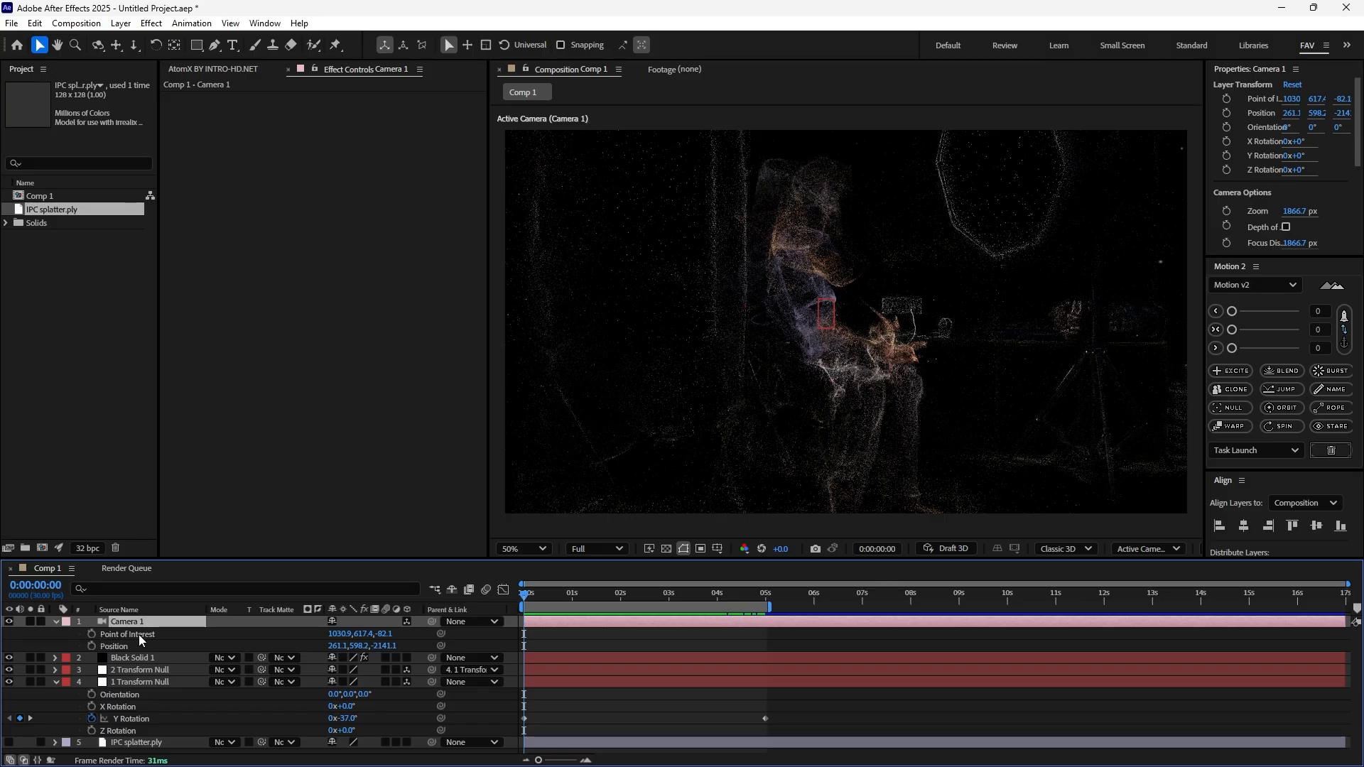
{"action": "mouse_move", "coordinate": [142, 640]}
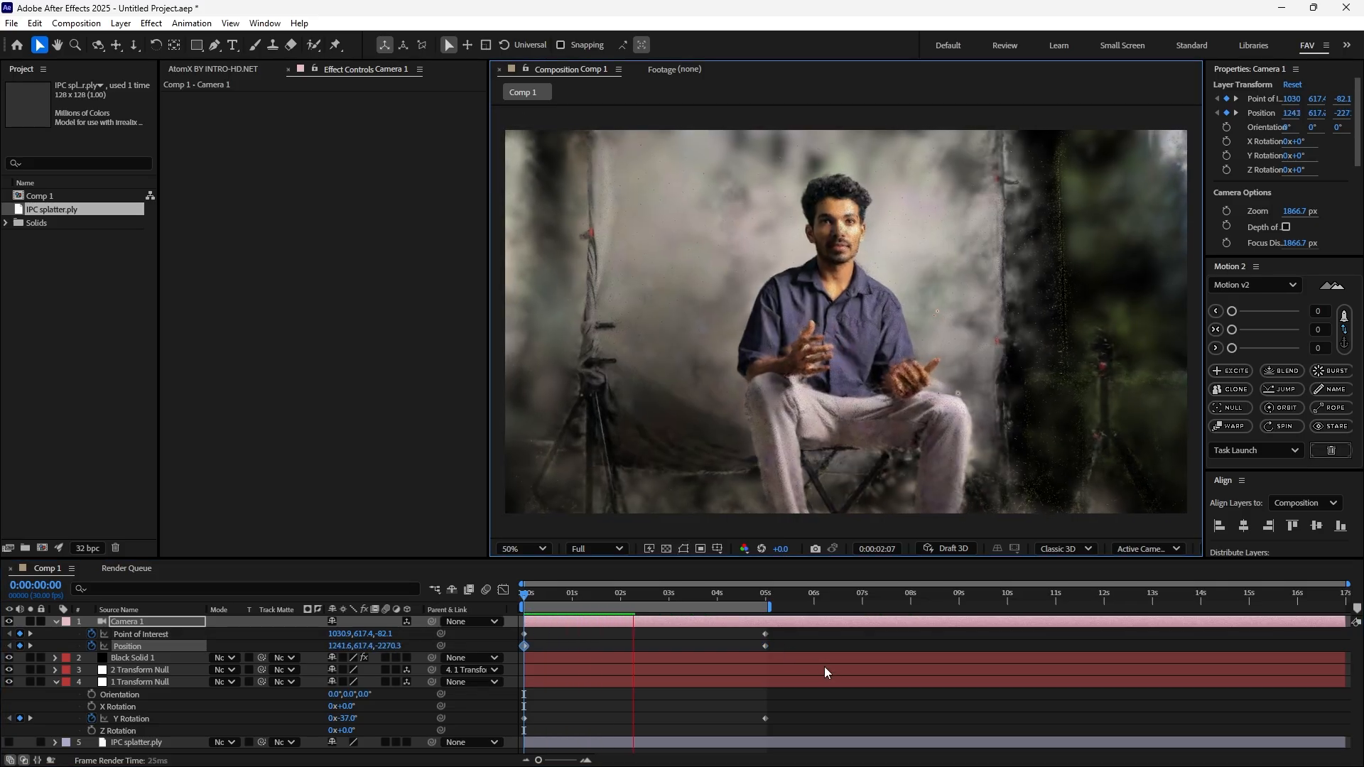
{"action": "left_click", "coordinate": [705, 587]}
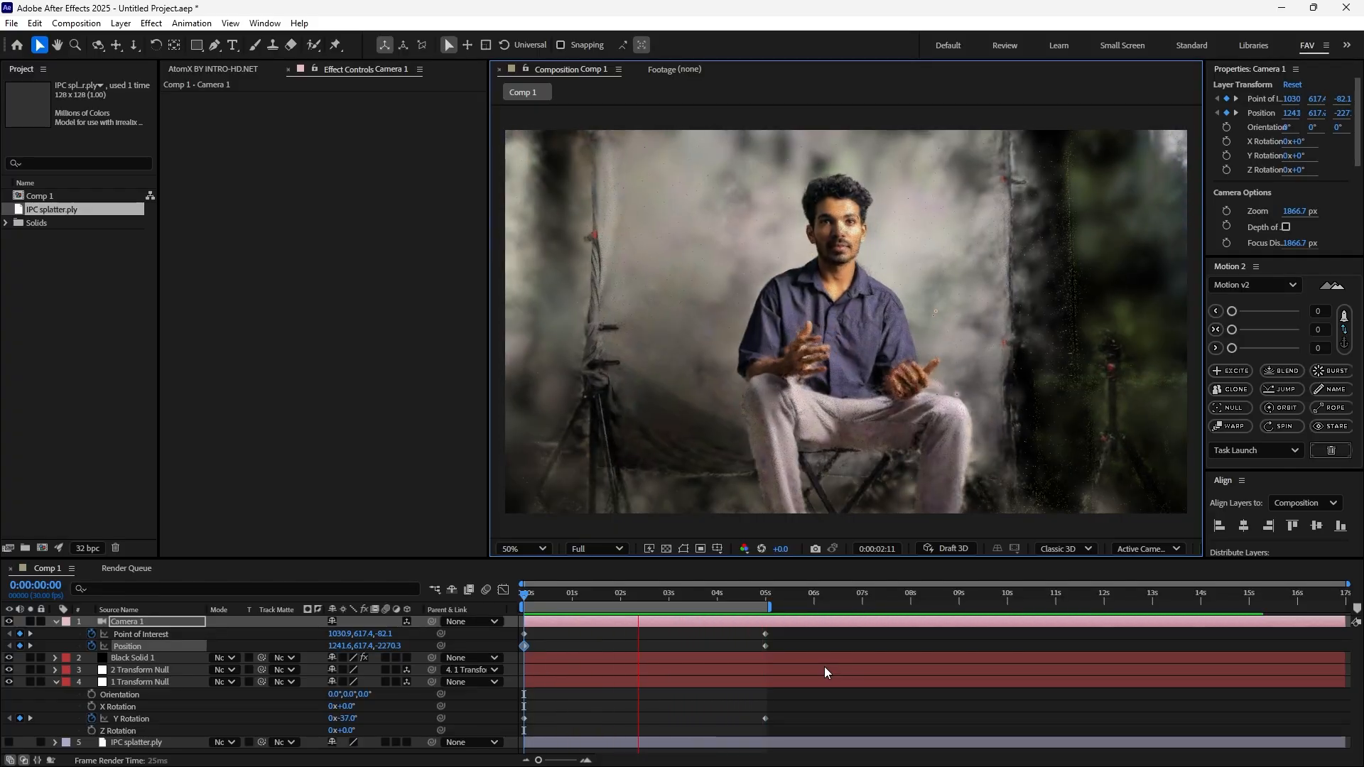
{"action": "left_click", "coordinate": [654, 593]}
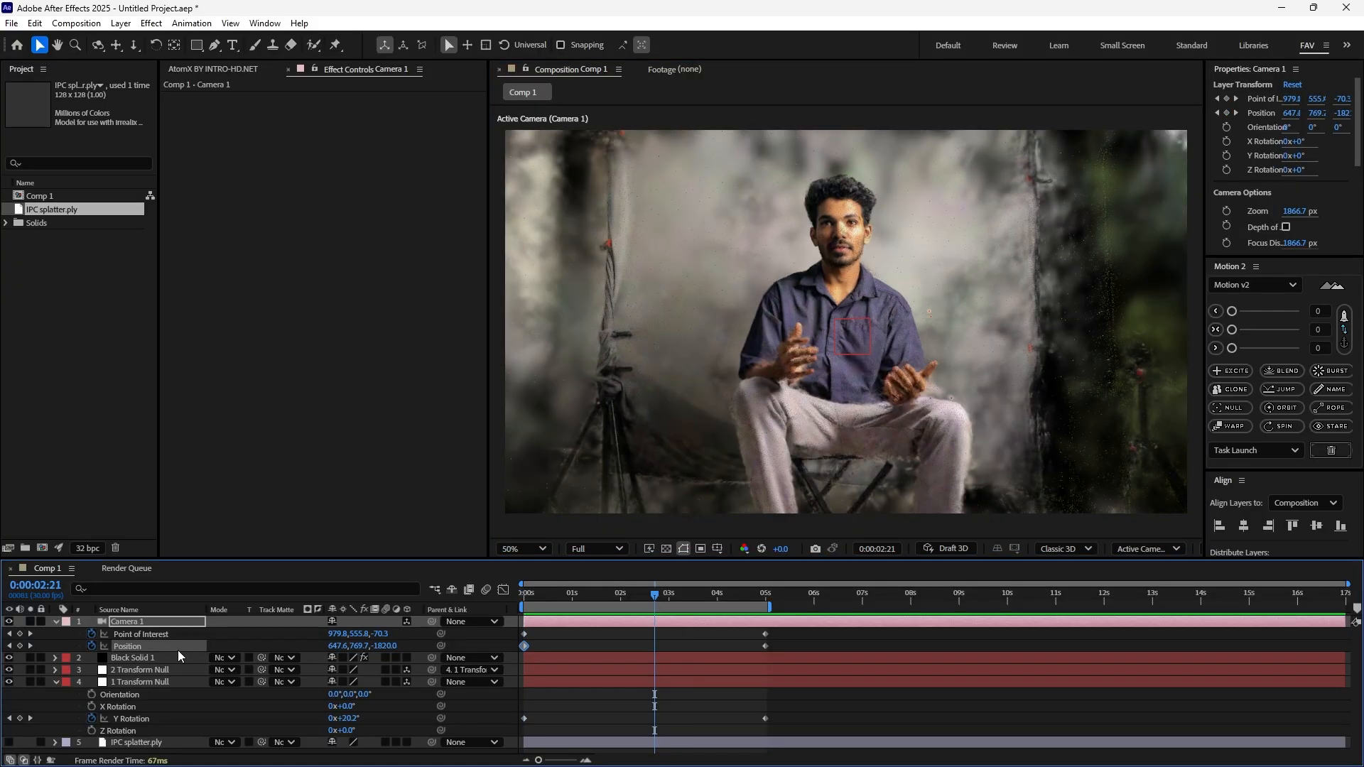
{"action": "left_click", "coordinate": [133, 657]}
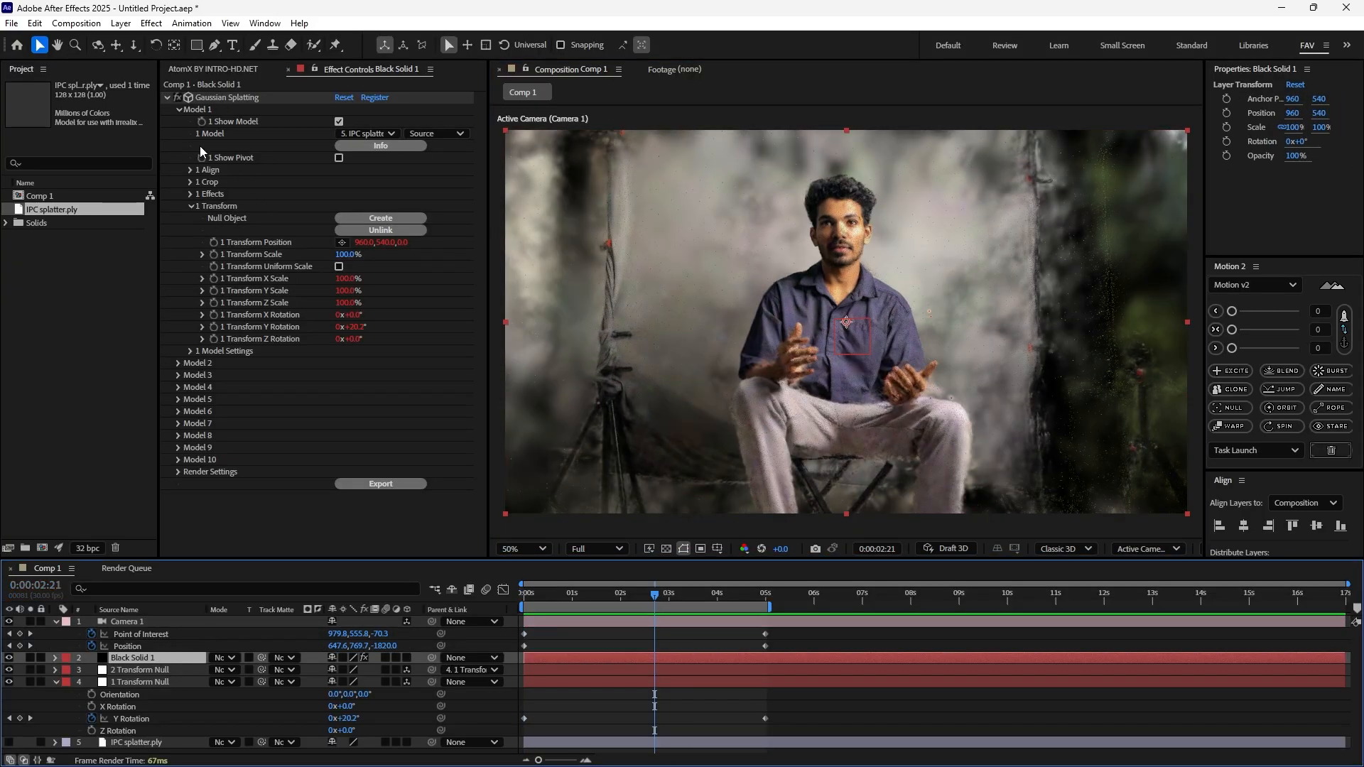
Grade Model 1 with Contrast 37%, Vibrance 80%, Saturation 17% and Temperature 6090
{"action": "left_click", "coordinate": [189, 193]}
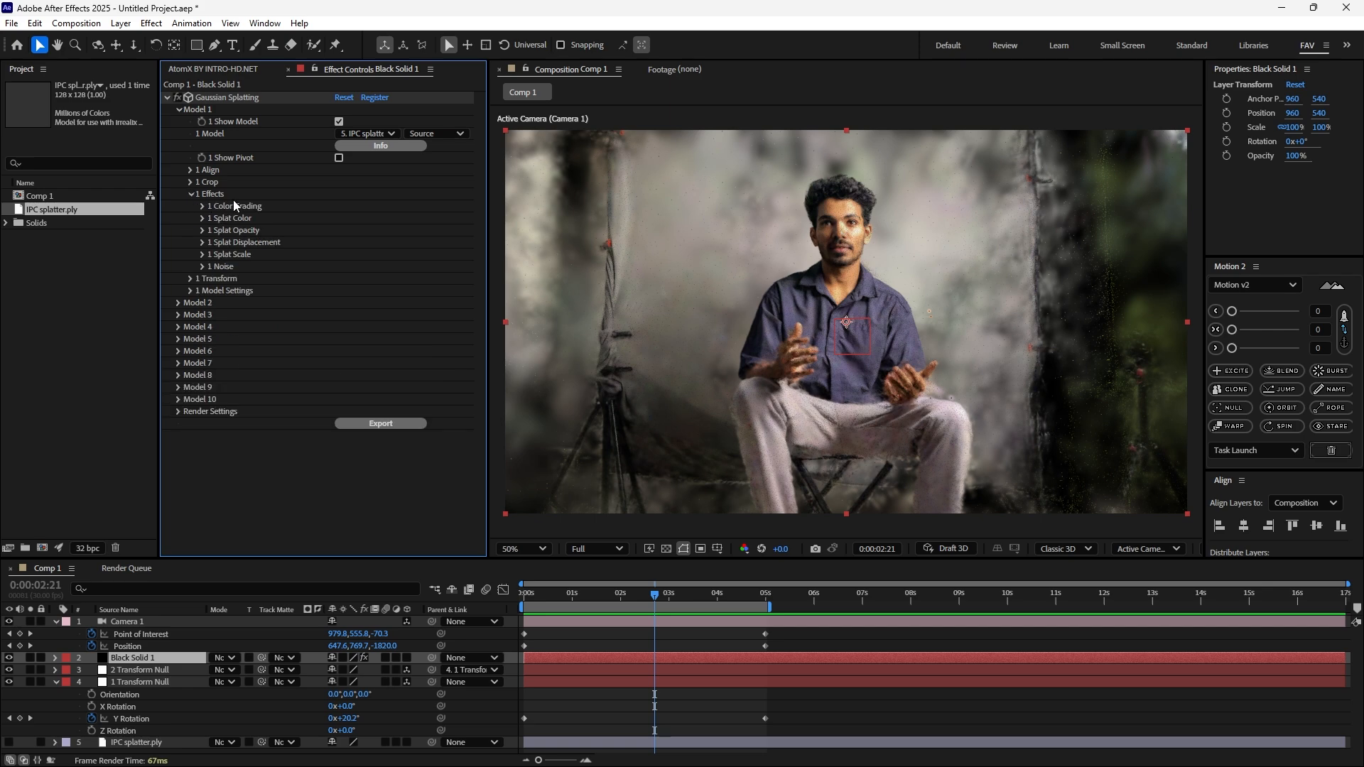
{"action": "left_click", "coordinate": [190, 205]}
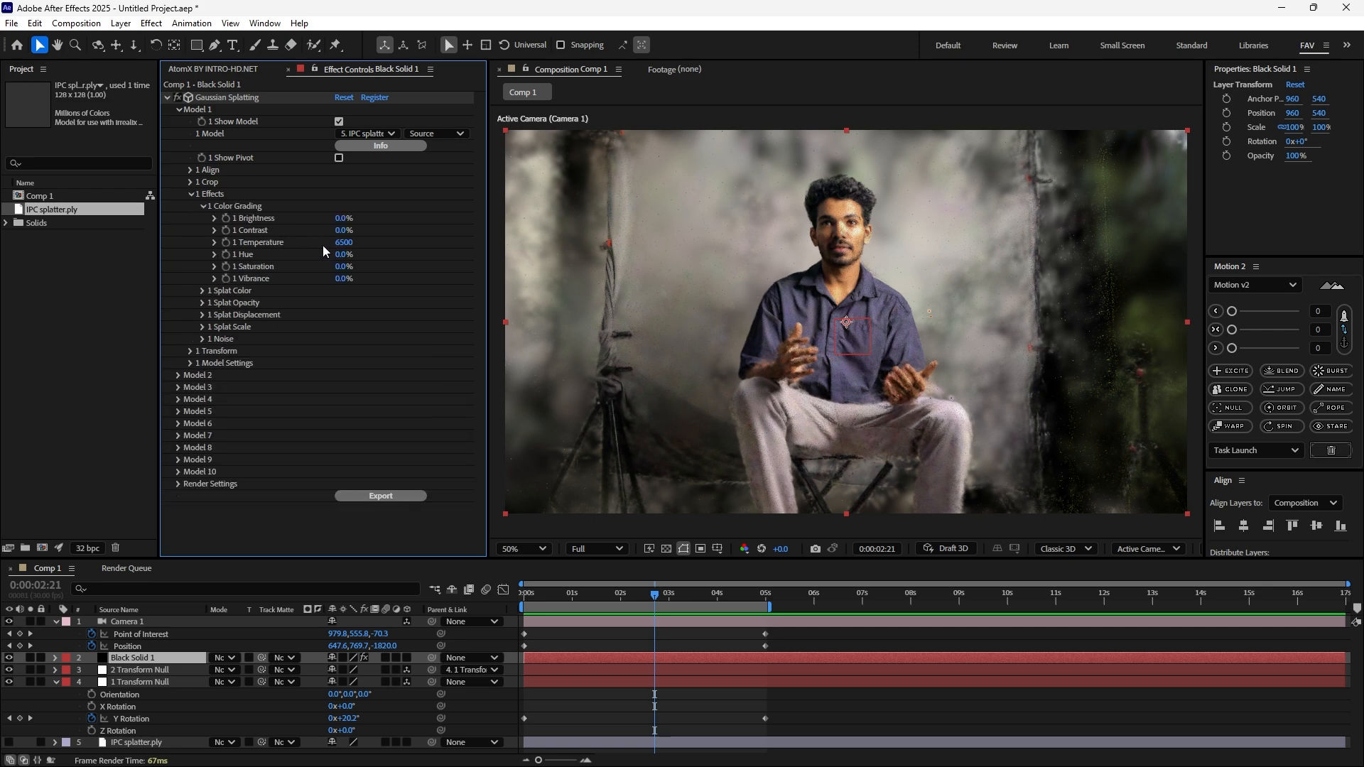
{"action": "left_click", "coordinate": [343, 229]}
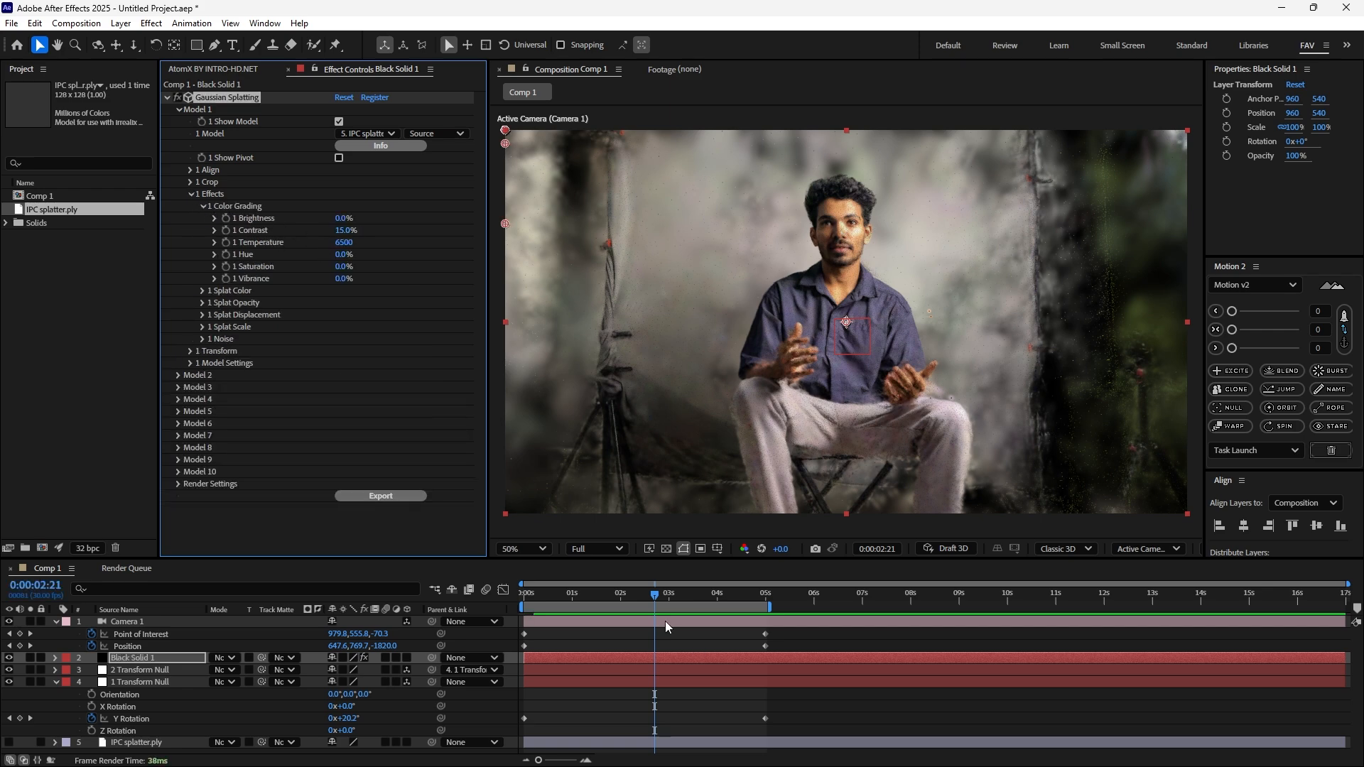
{"action": "left_click", "coordinate": [565, 592]}
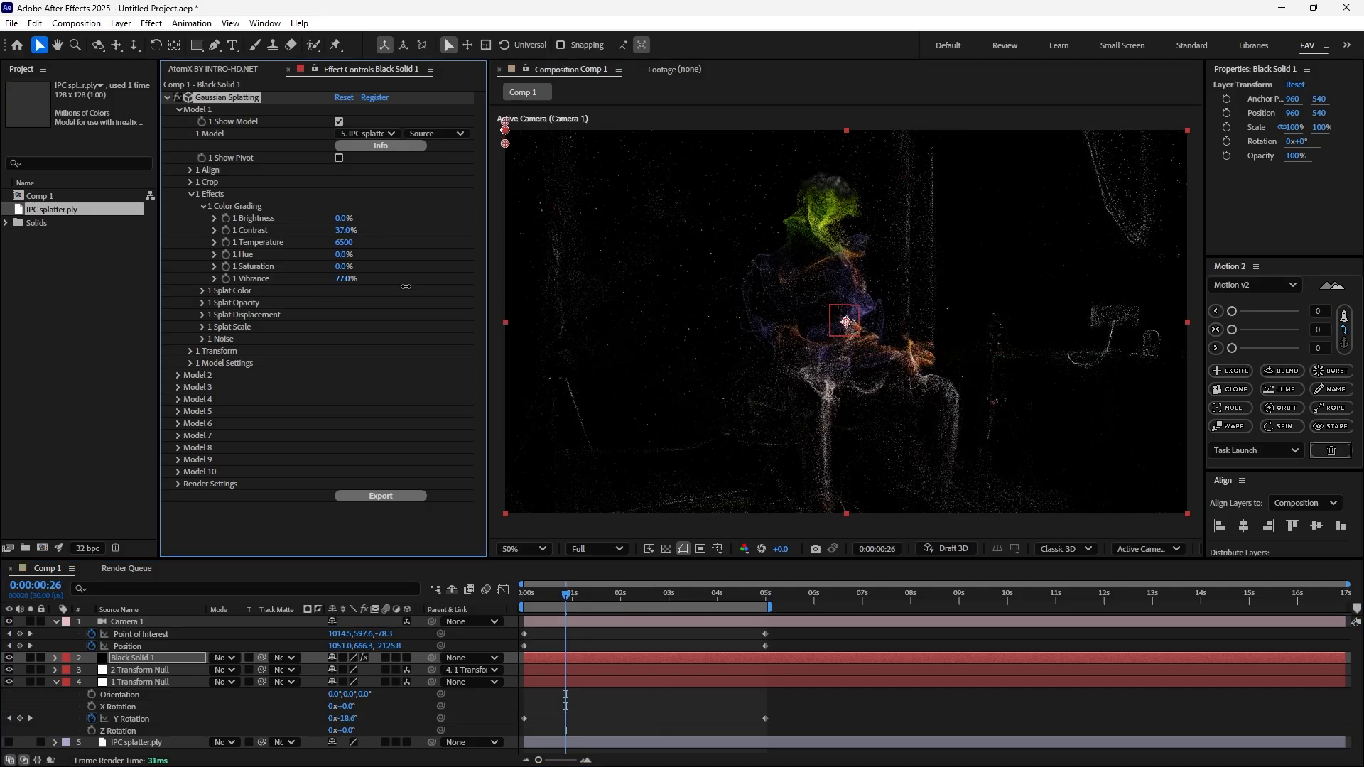
{"action": "left_click_drag", "start_coordinate": [344, 266], "coordinate": [366, 266]}
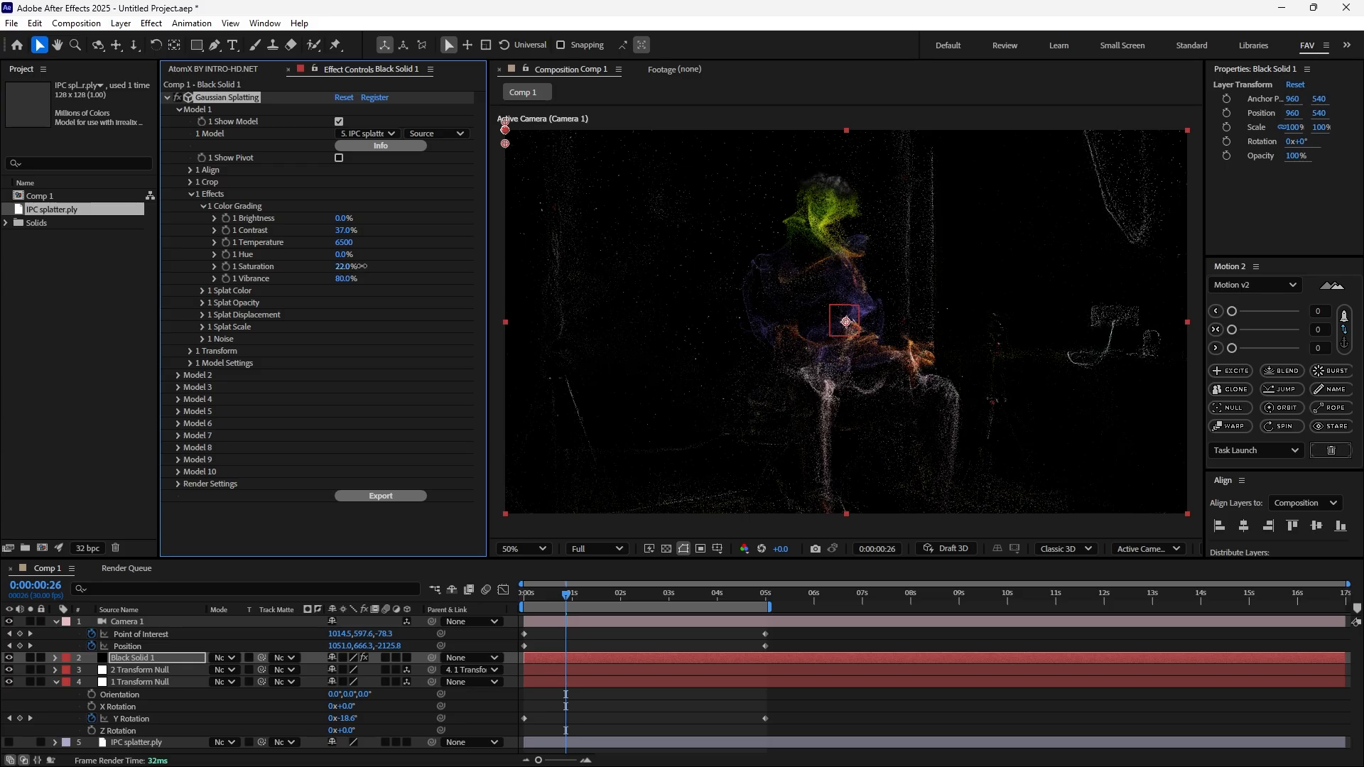
{"action": "left_click_drag", "start_coordinate": [345, 266], "coordinate": [348, 266]}
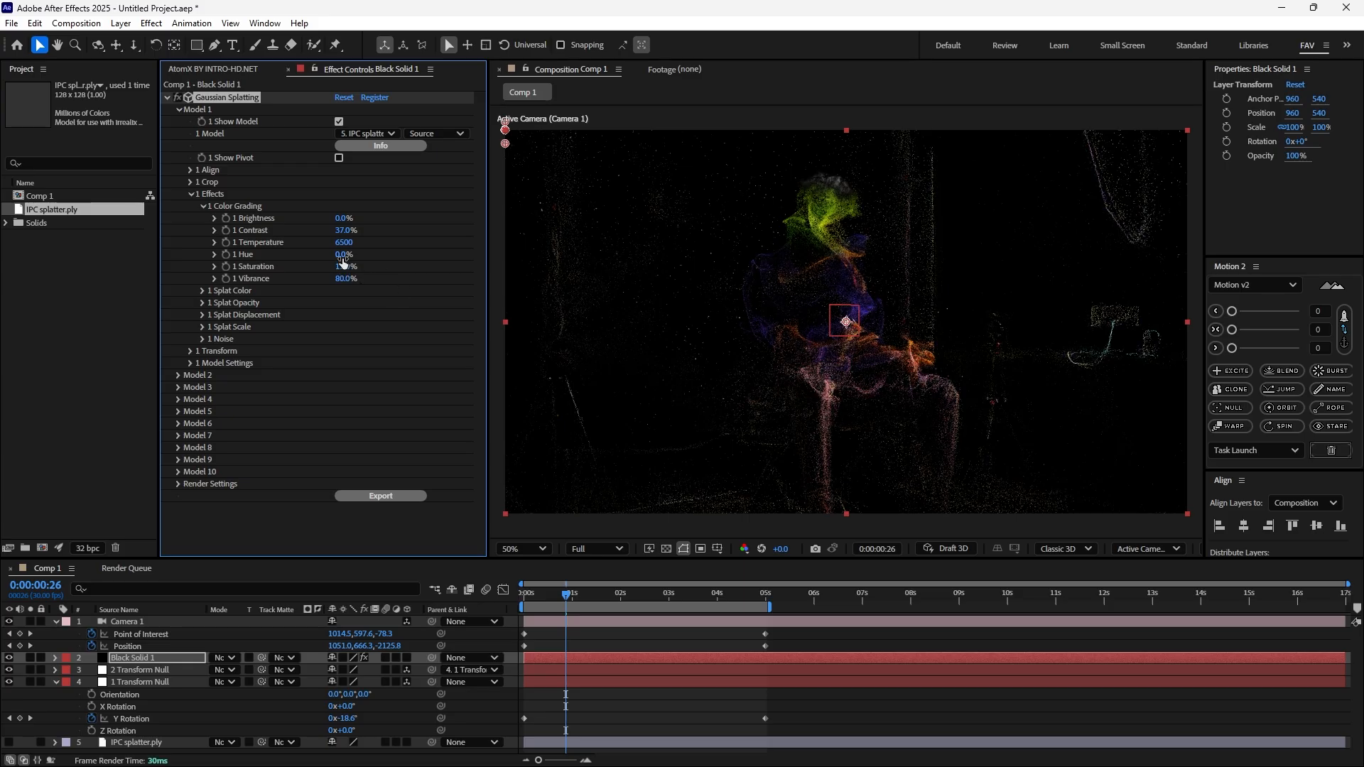
{"action": "left_click_drag", "start_coordinate": [345, 253], "coordinate": [374, 253]}
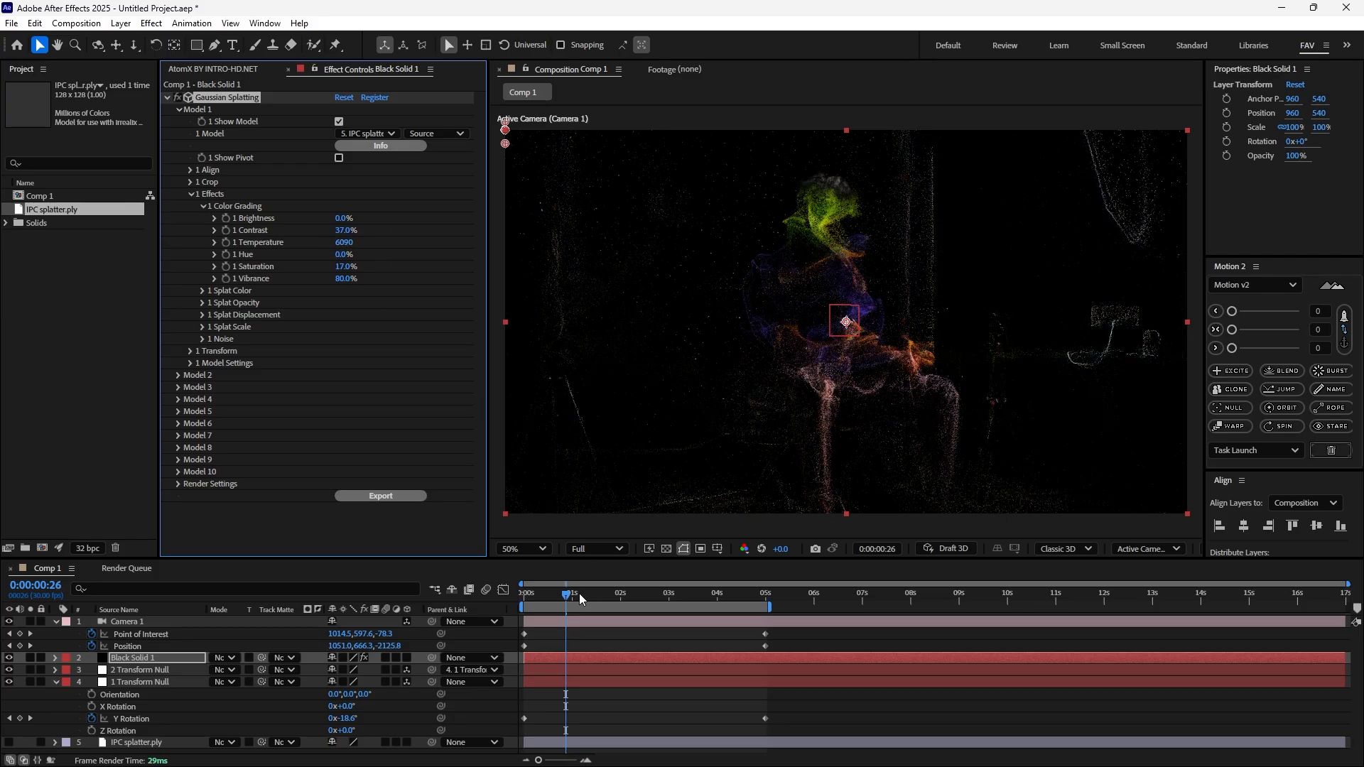
{"action": "left_click", "coordinate": [662, 592]}
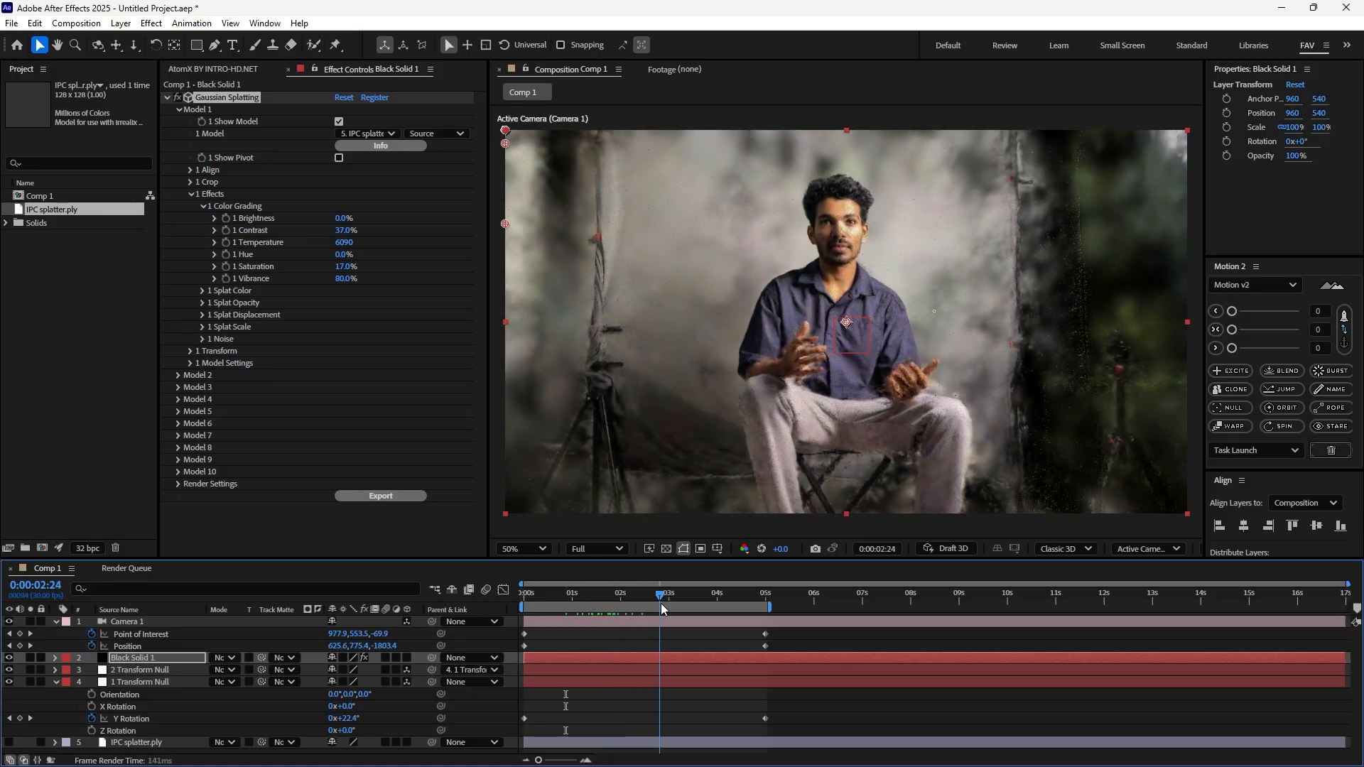
{"action": "left_click", "coordinate": [662, 594]}
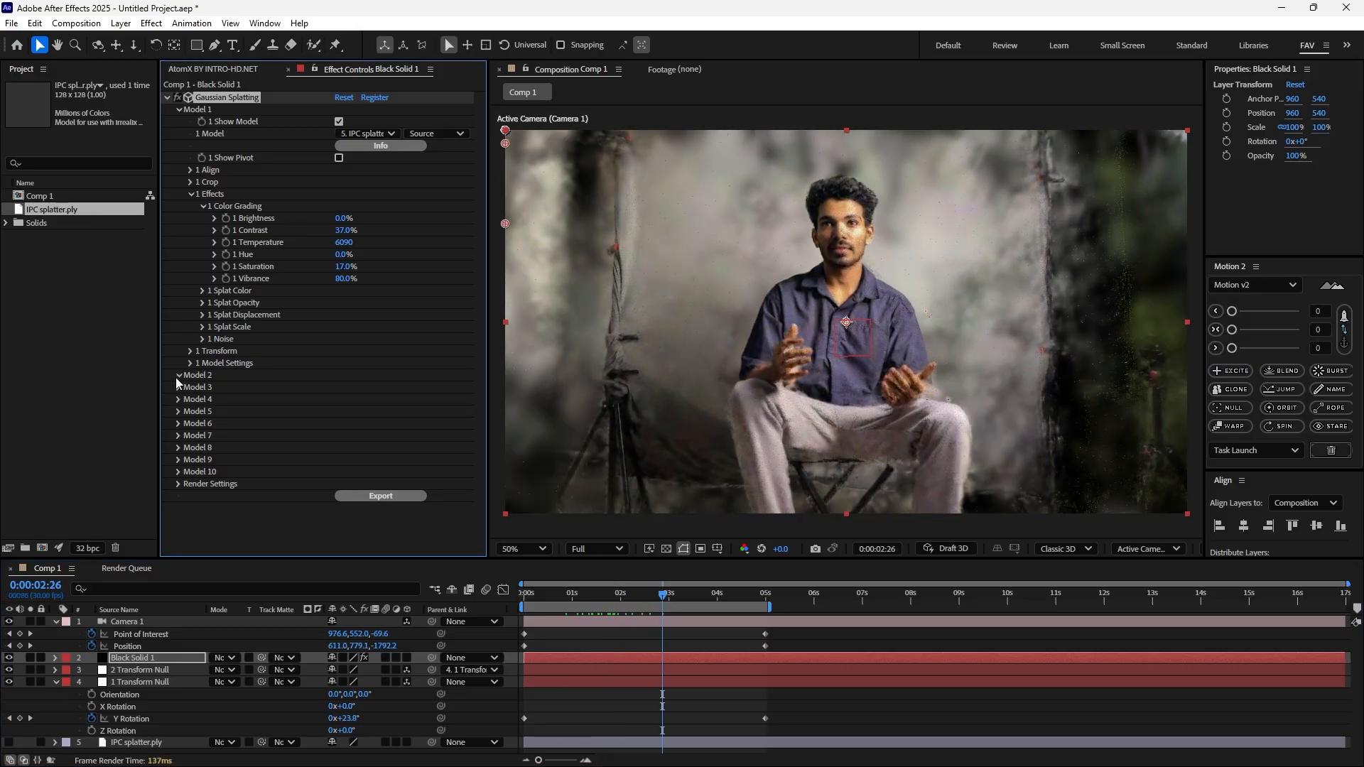
Open Model 2's Color Grading and set Brightness 2%, Contrast 4.6% and Vibrance 16%
{"action": "left_click", "coordinate": [178, 375]}
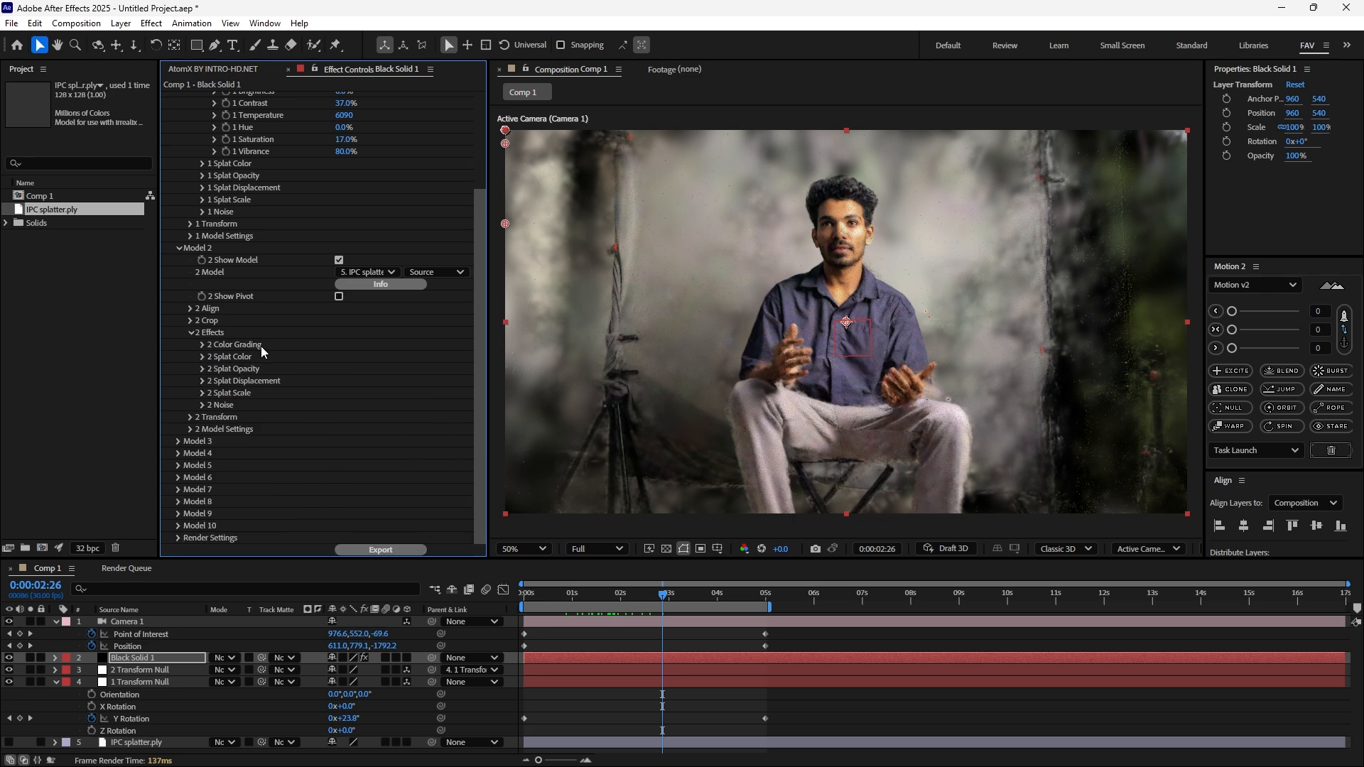
{"action": "left_click", "coordinate": [201, 344]}
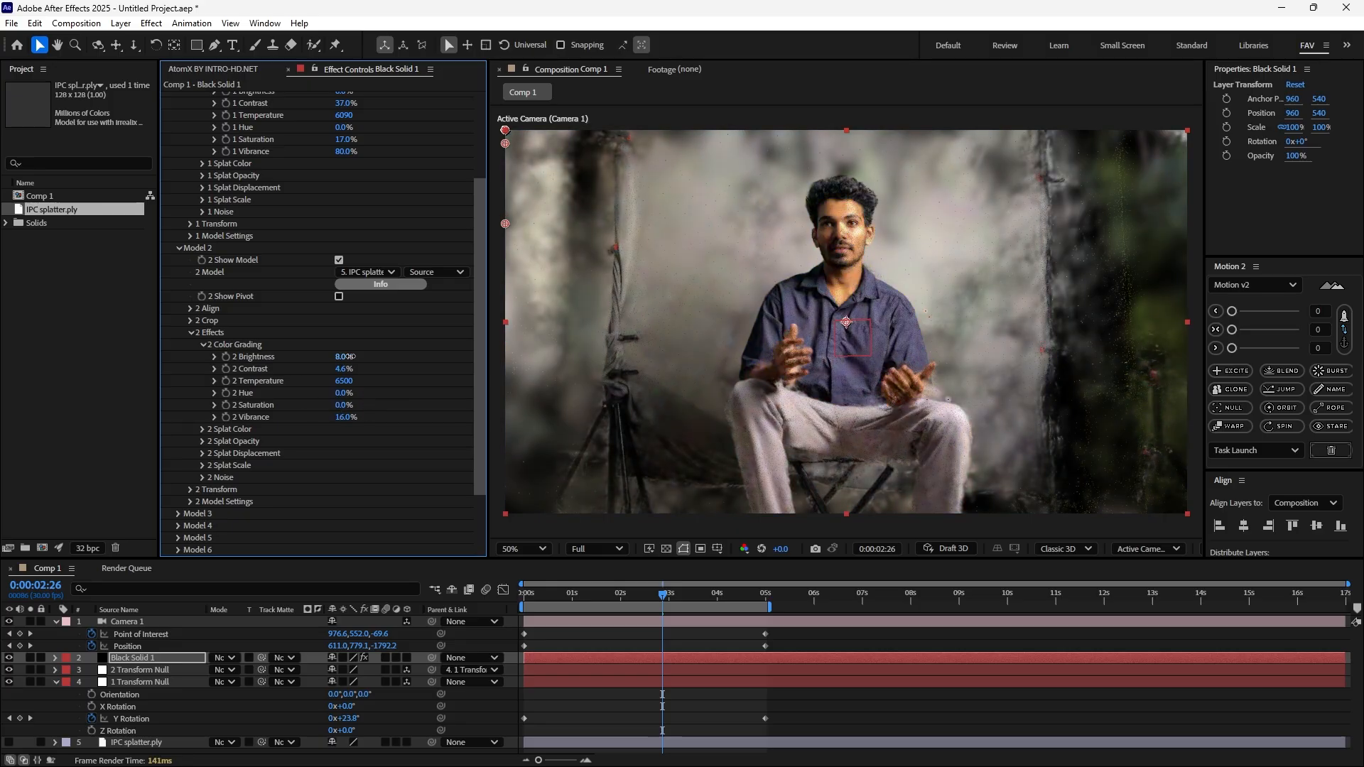
{"action": "left_click", "coordinate": [344, 356]}
{"action": "type", "text": "2"}
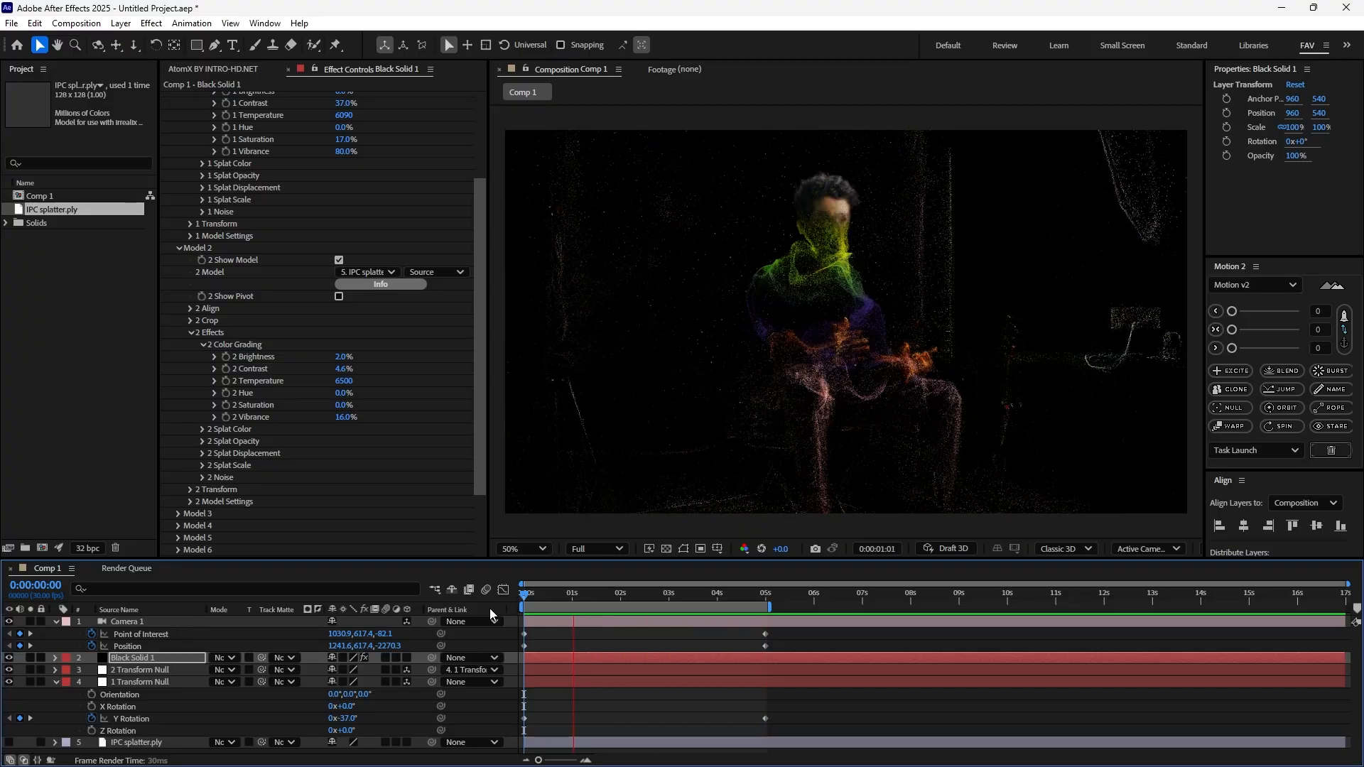
{"action": "left_click", "coordinate": [670, 593]}
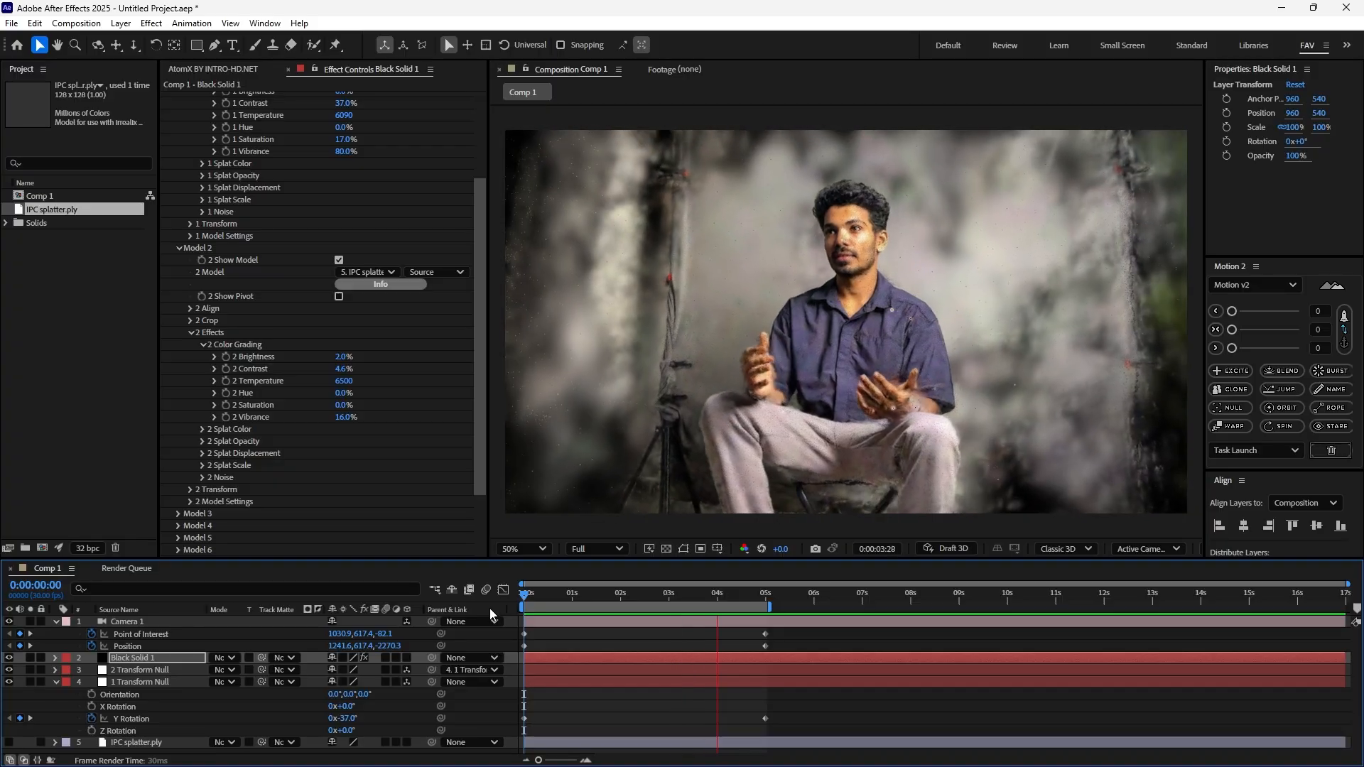
{"action": "left_click", "coordinate": [543, 593]}
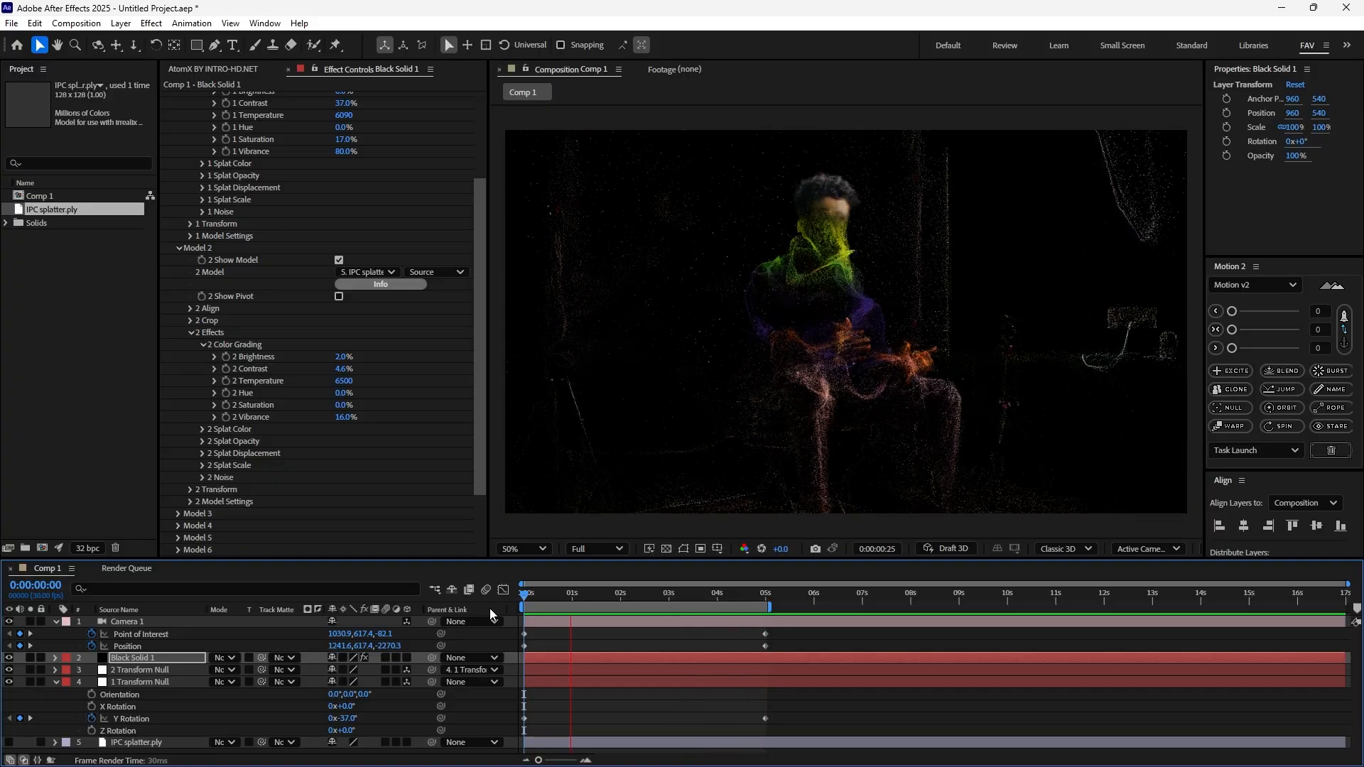